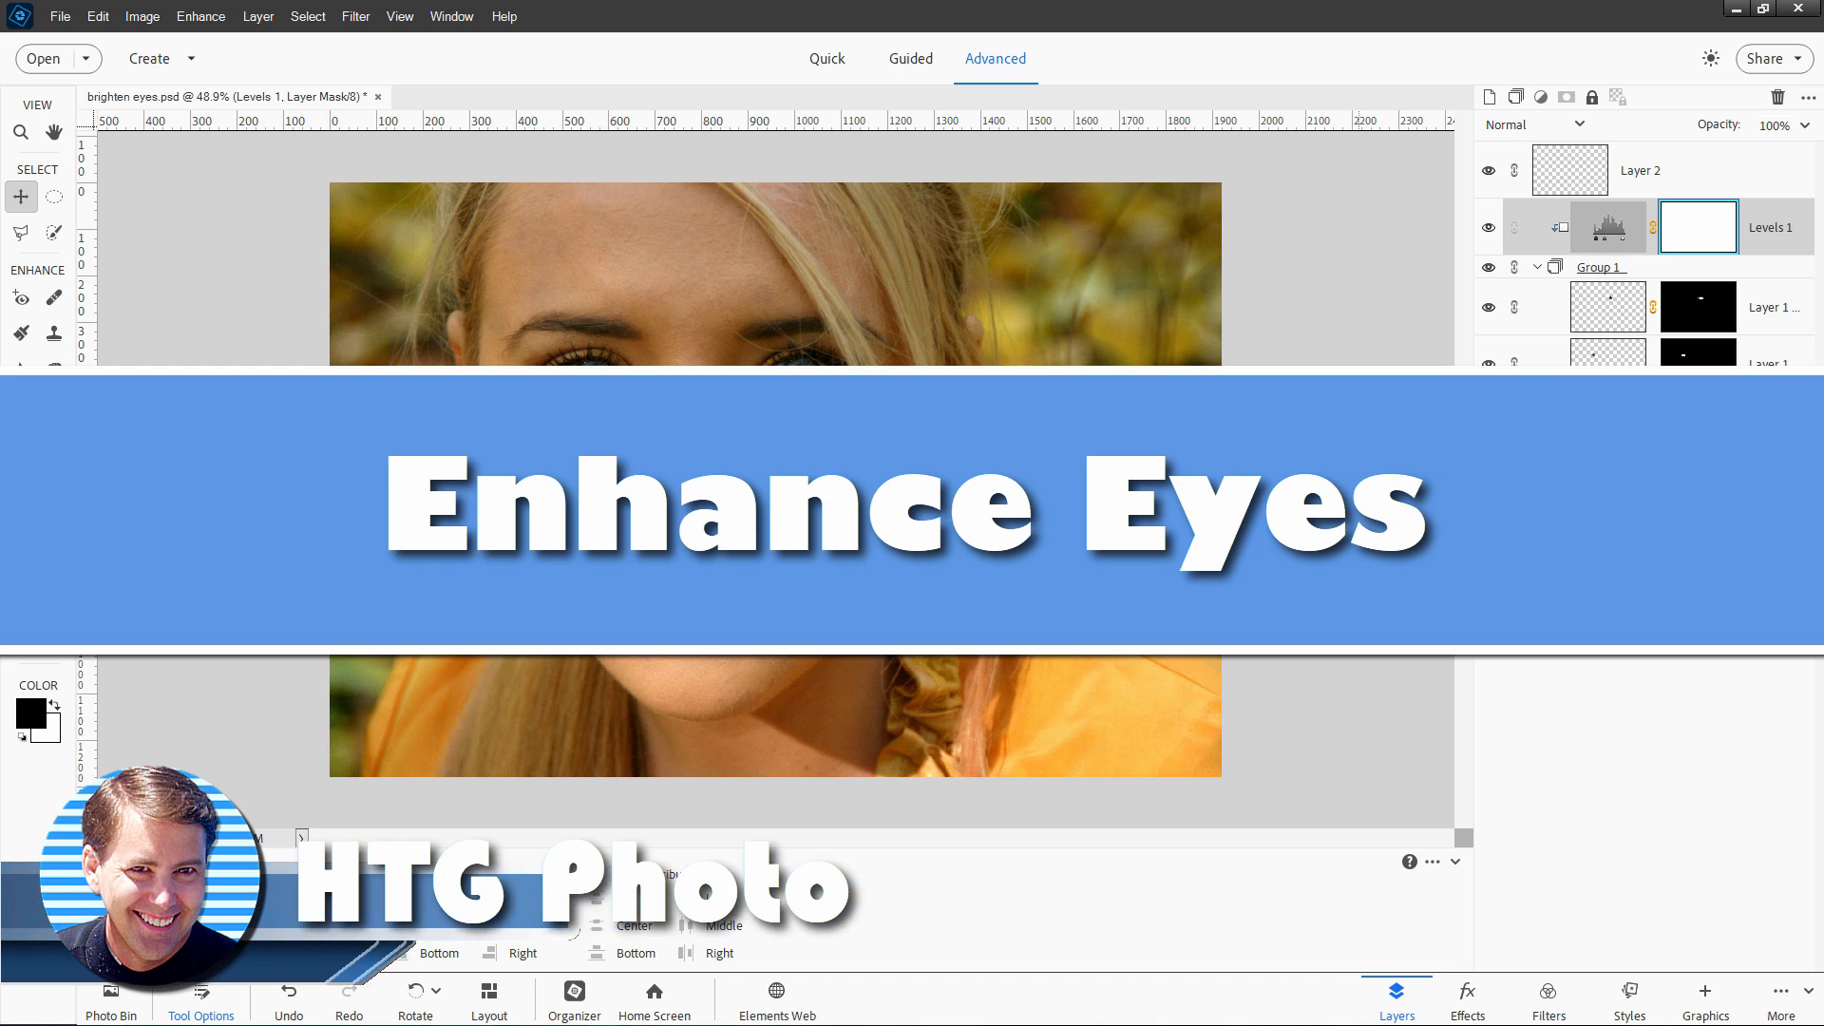
# Select the original portrait Background layer in the Layers panel.
pyautogui.click(1568, 536)
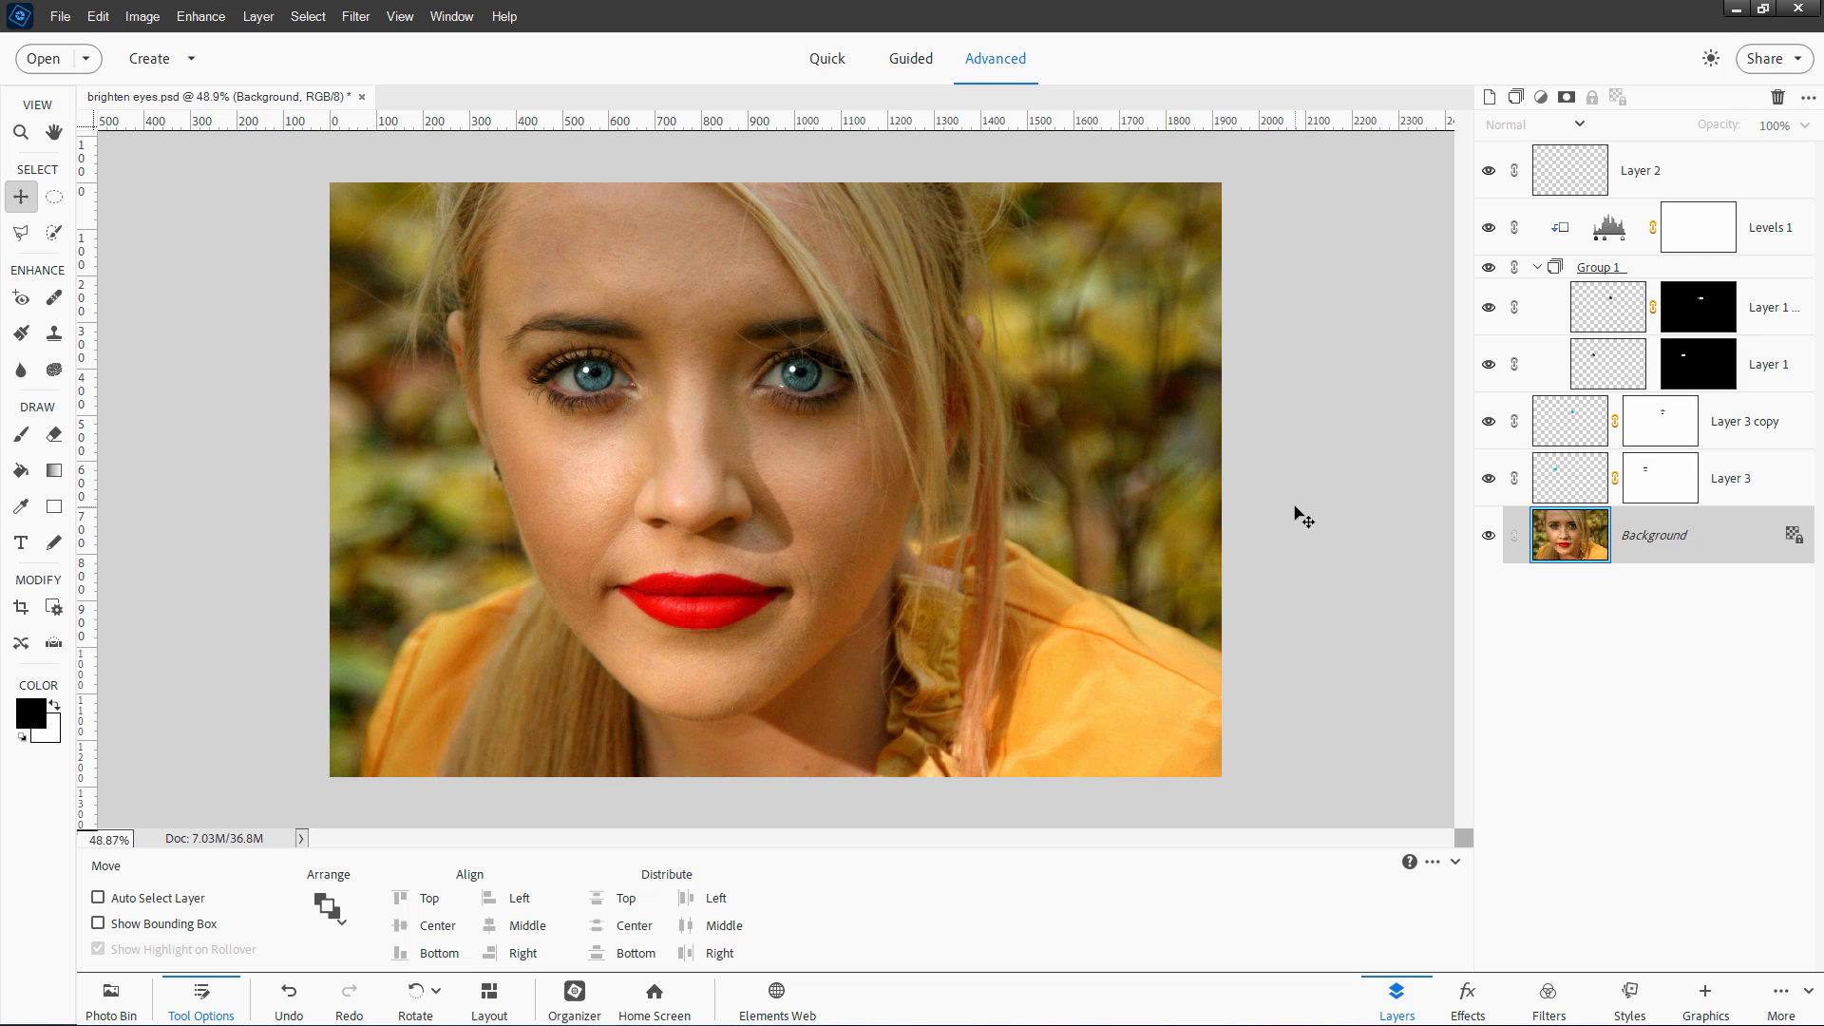
pyautogui.moveTo(1313, 501)
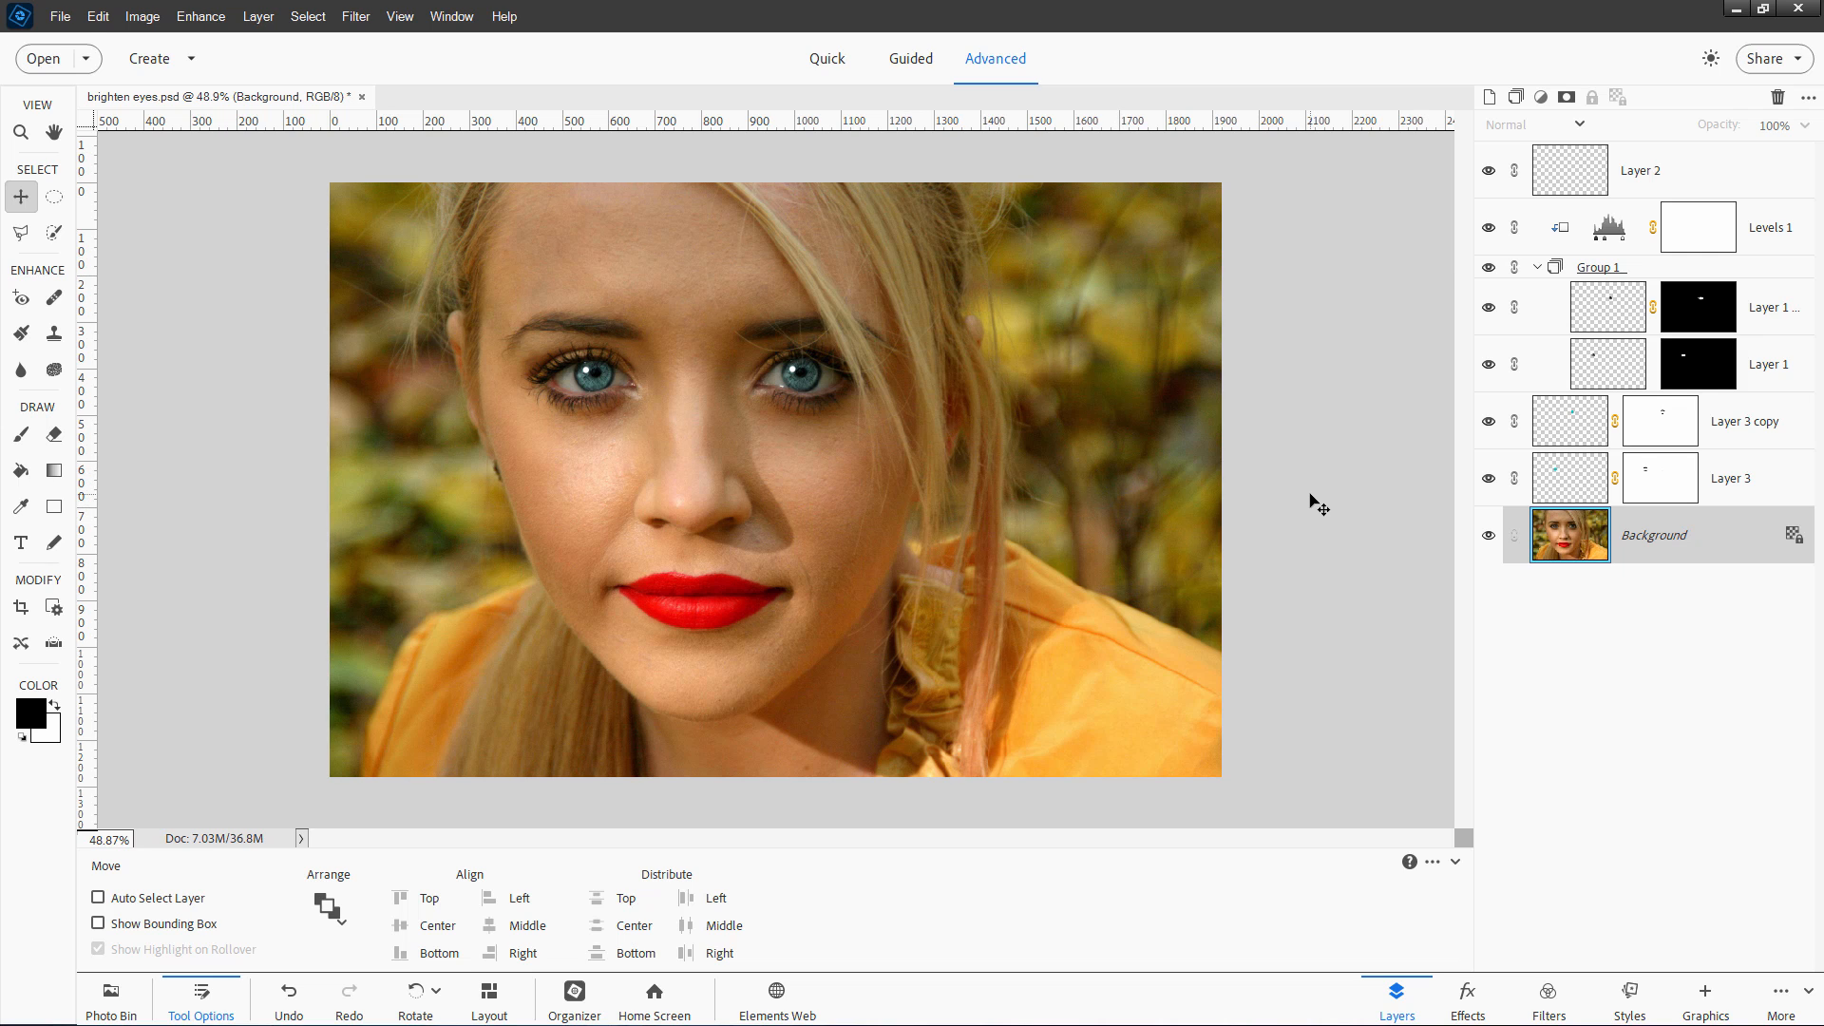
pyautogui.moveTo(1340, 418)
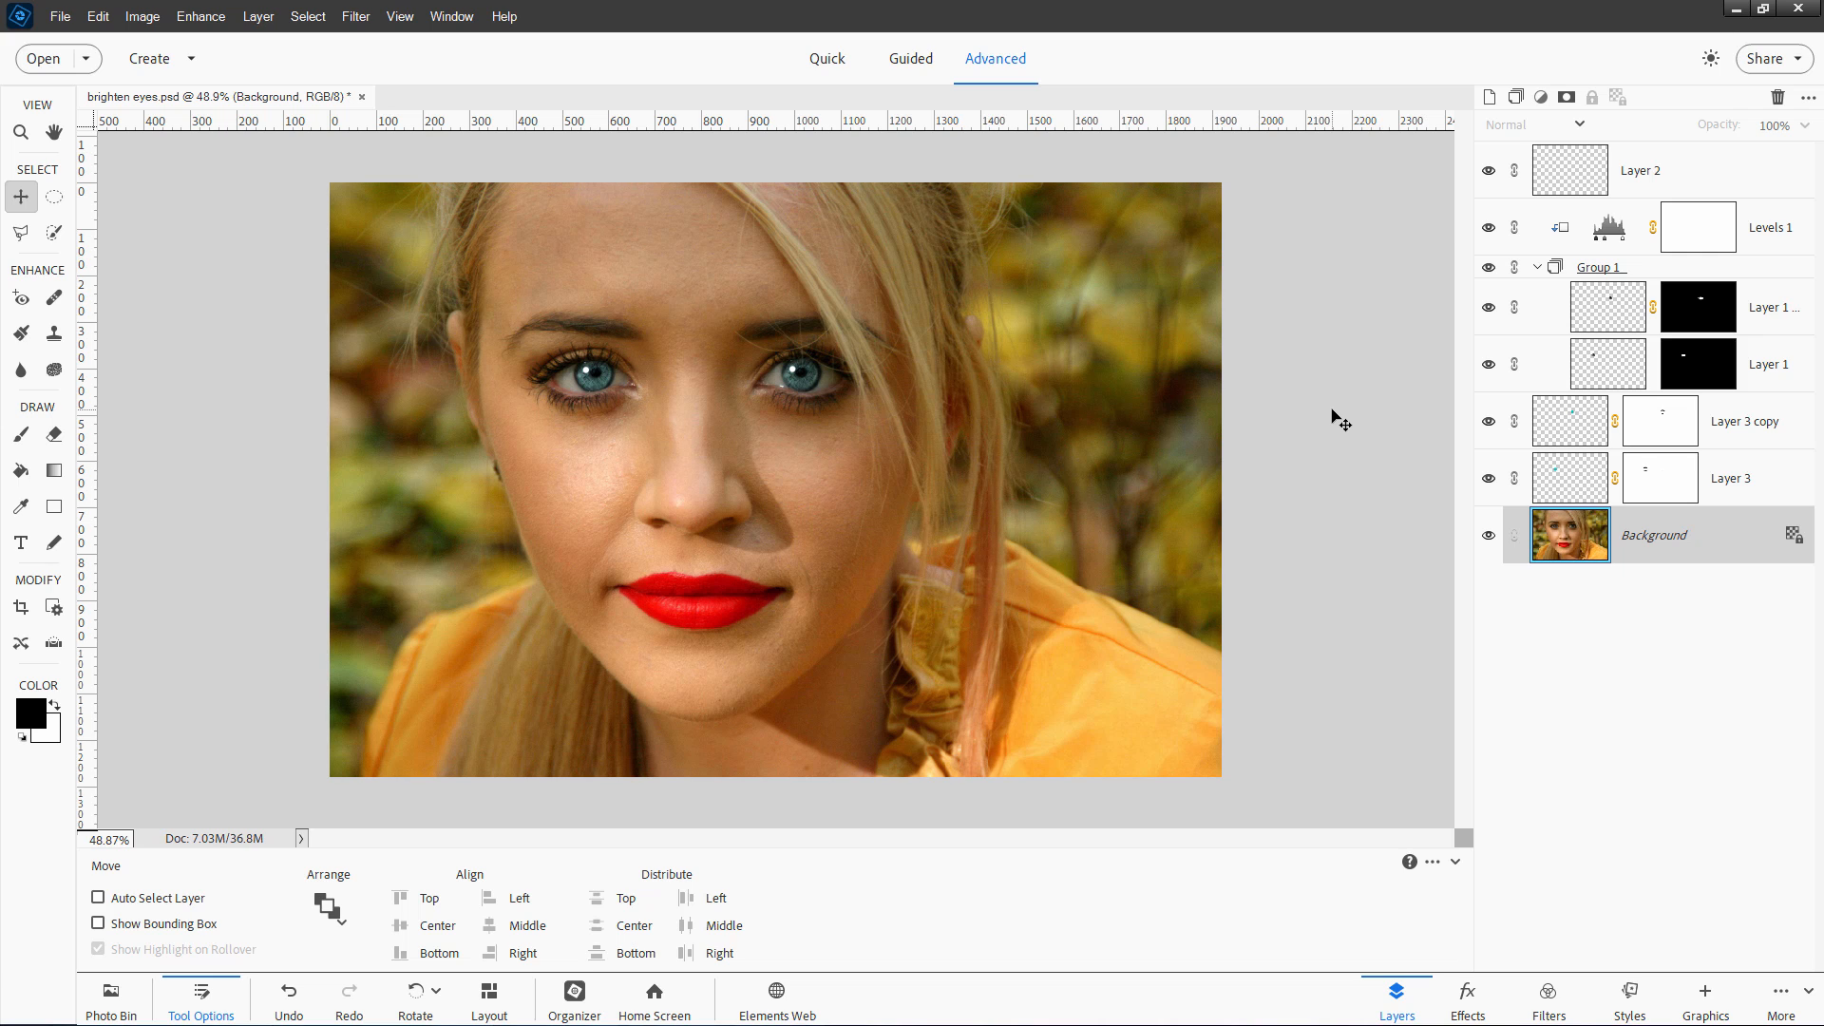
pyautogui.moveTo(1699, 184)
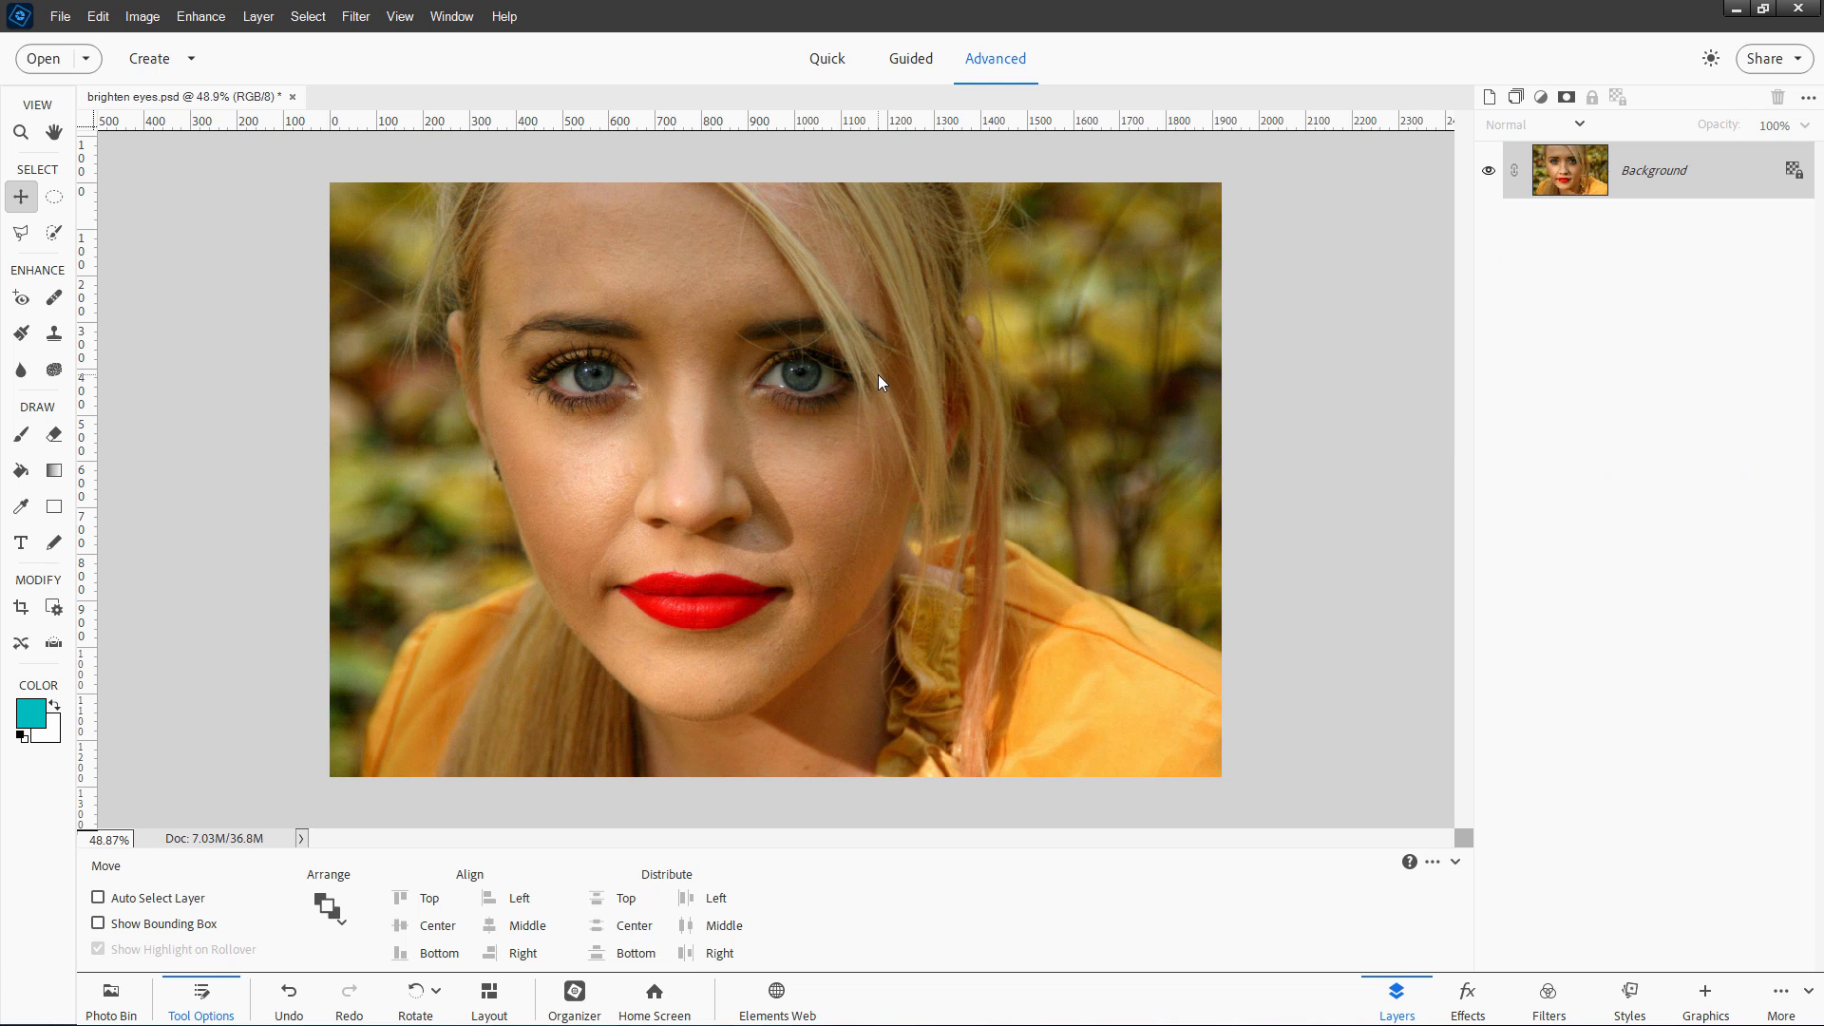
pyautogui.moveTo(1402, 237)
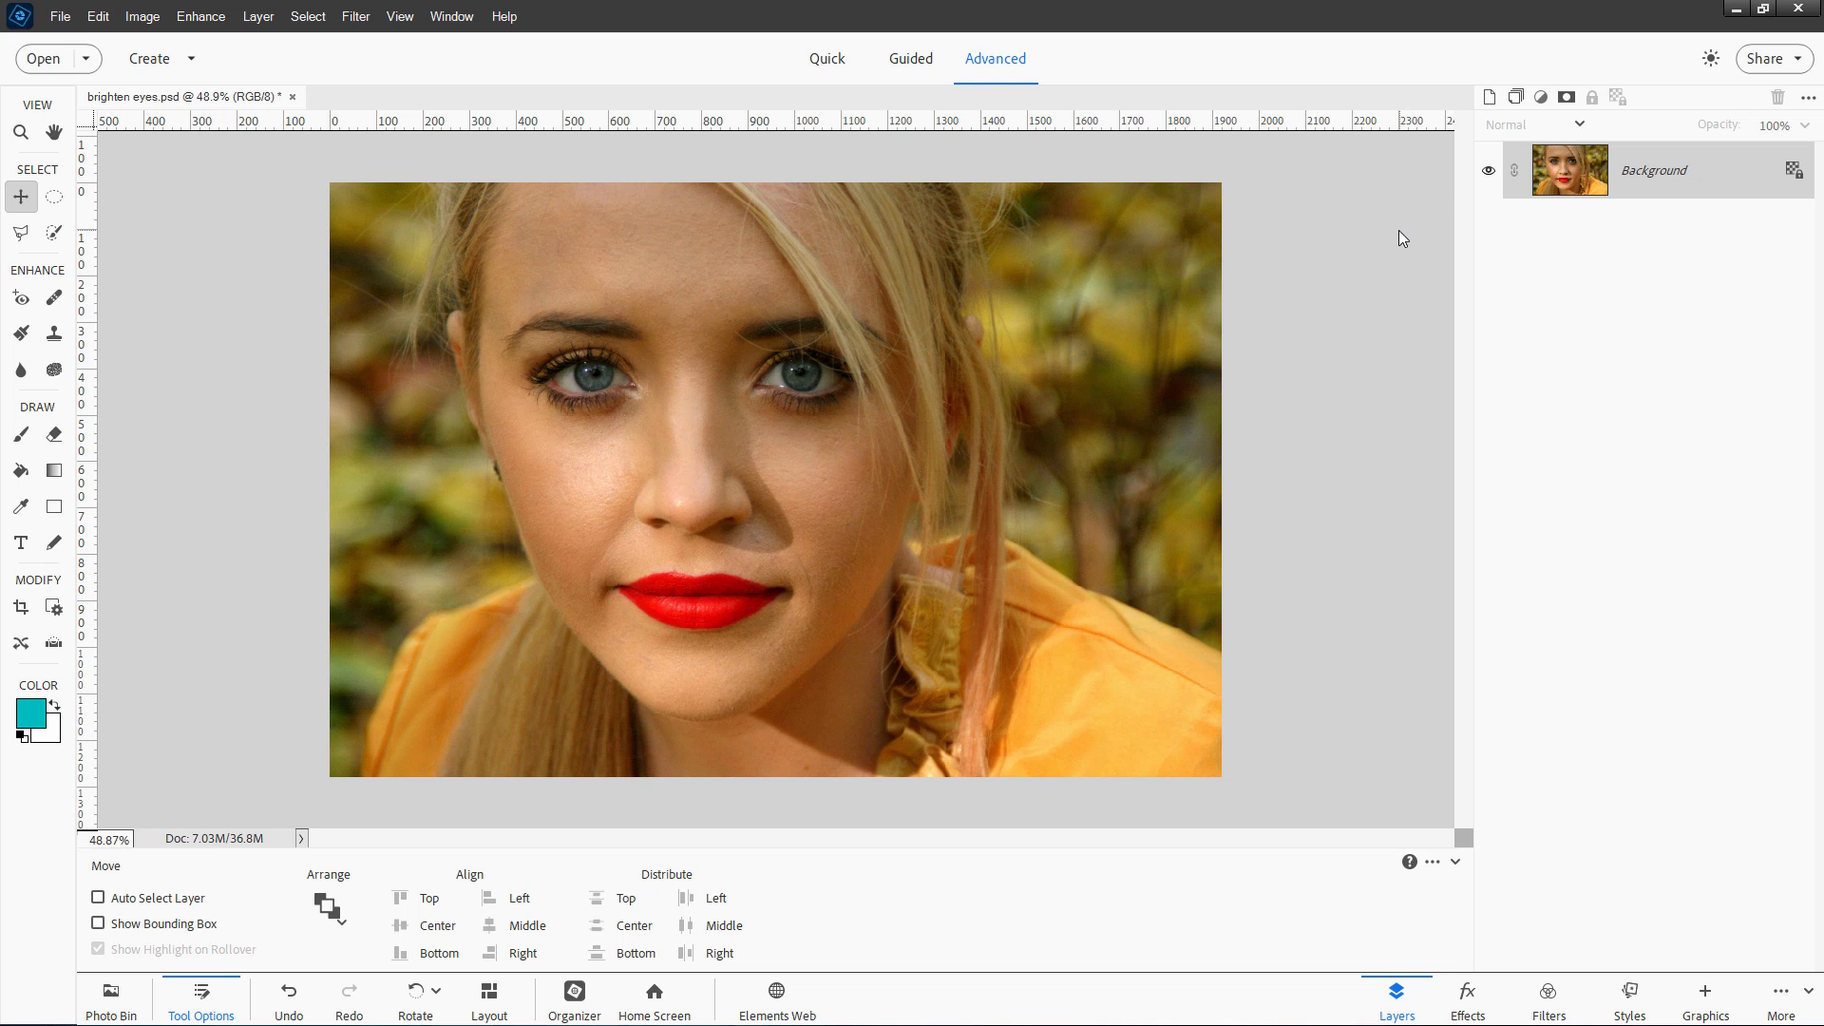
pyautogui.moveTo(794, 464)
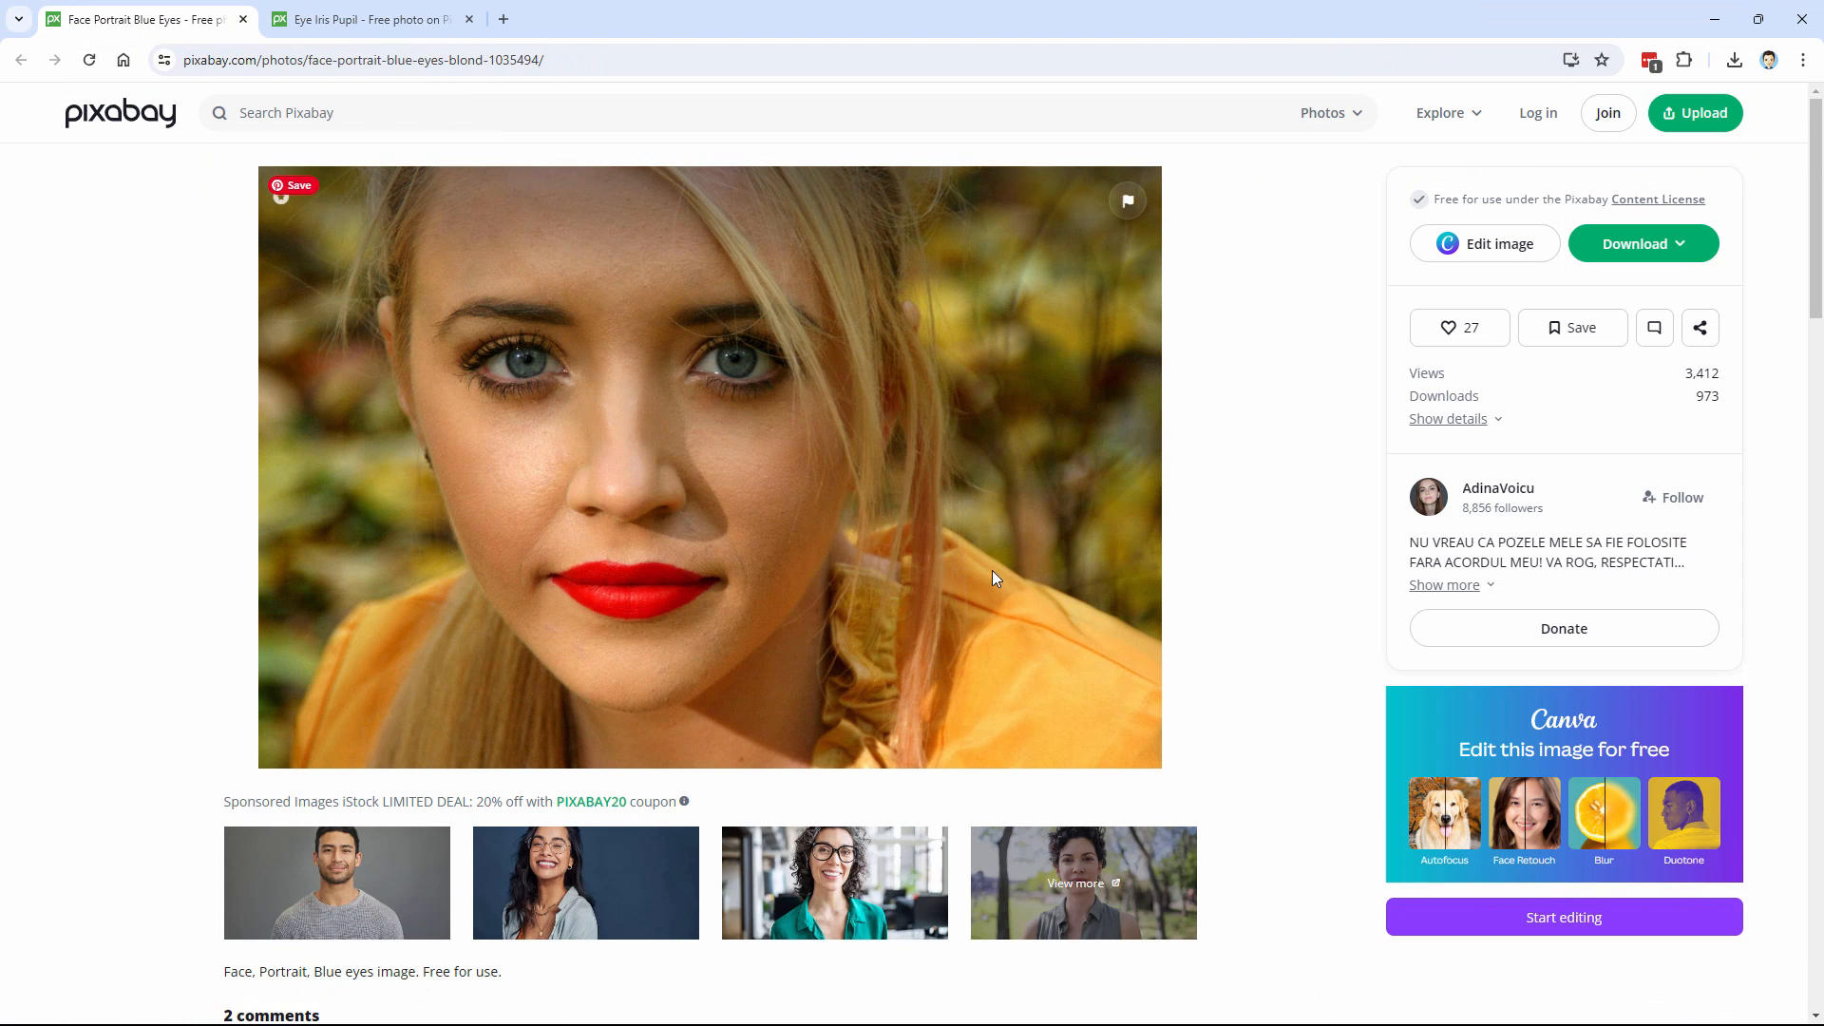
# Choose the smallest 640×495 download size for the black-and-white eye close-up on Pixabay.
pyautogui.click(1634, 244)
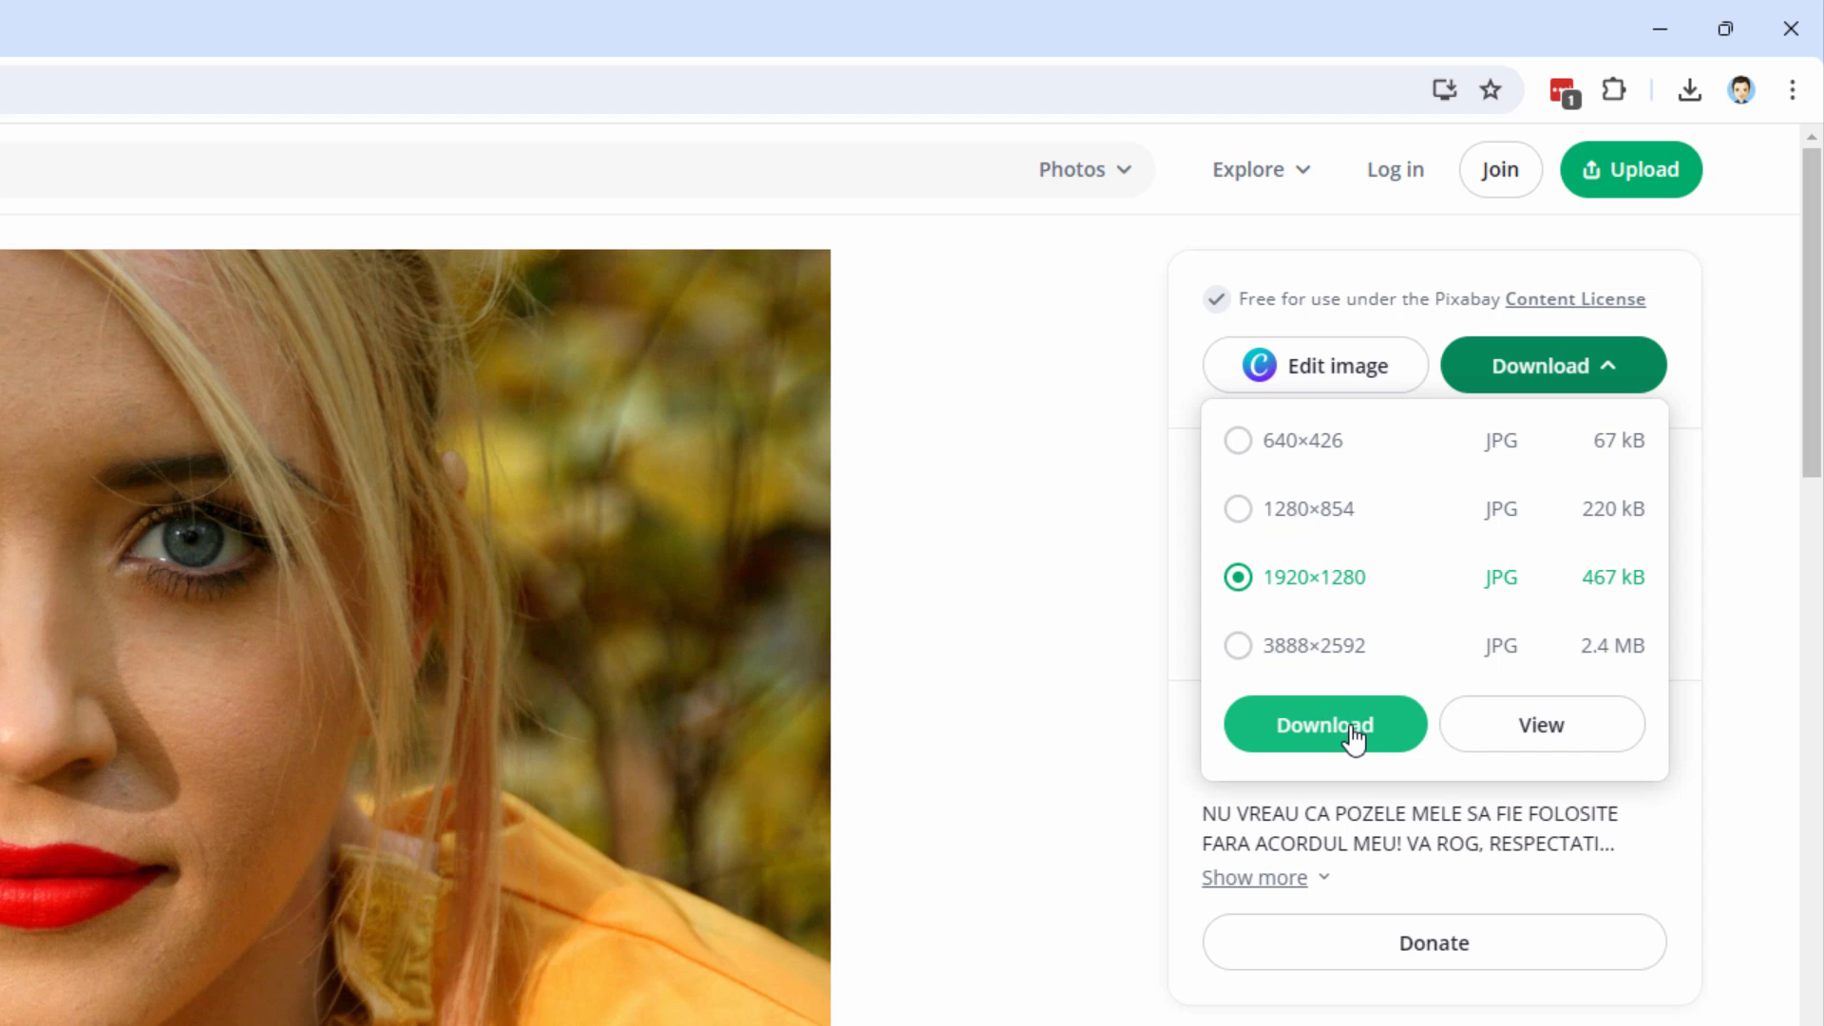
pyautogui.moveTo(1083, 398)
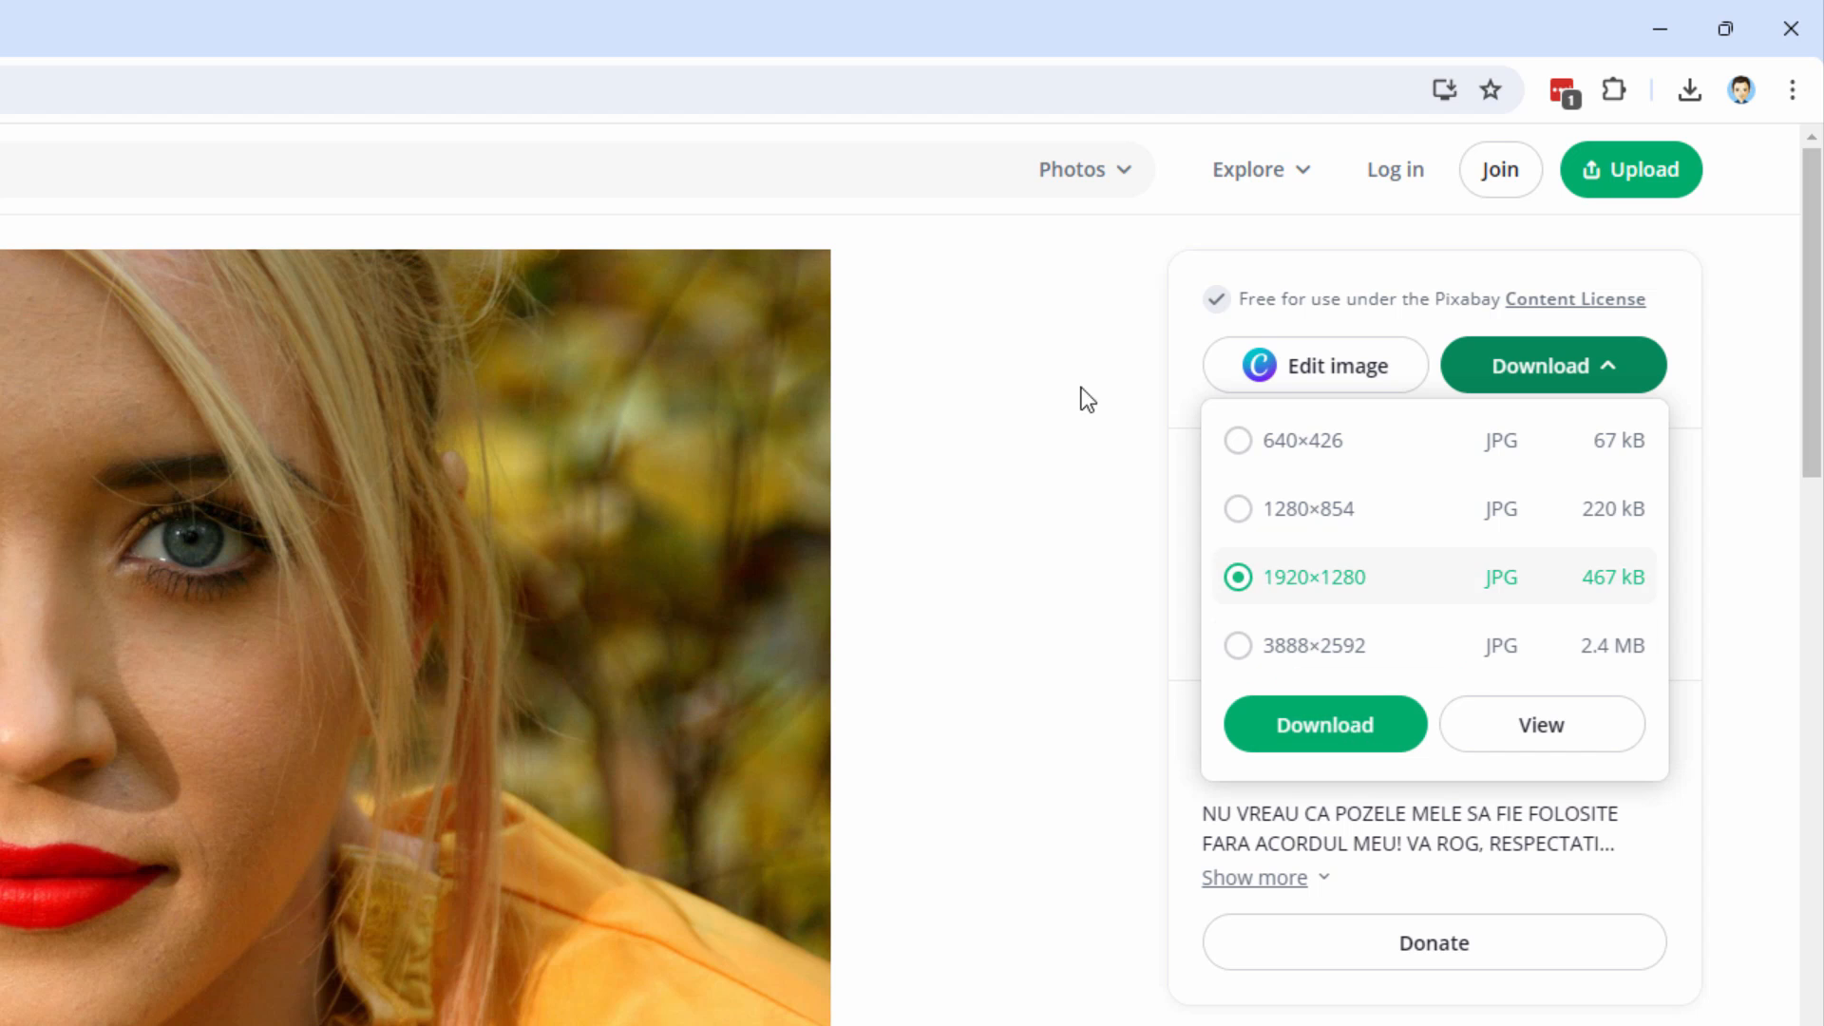
pyautogui.click(373, 19)
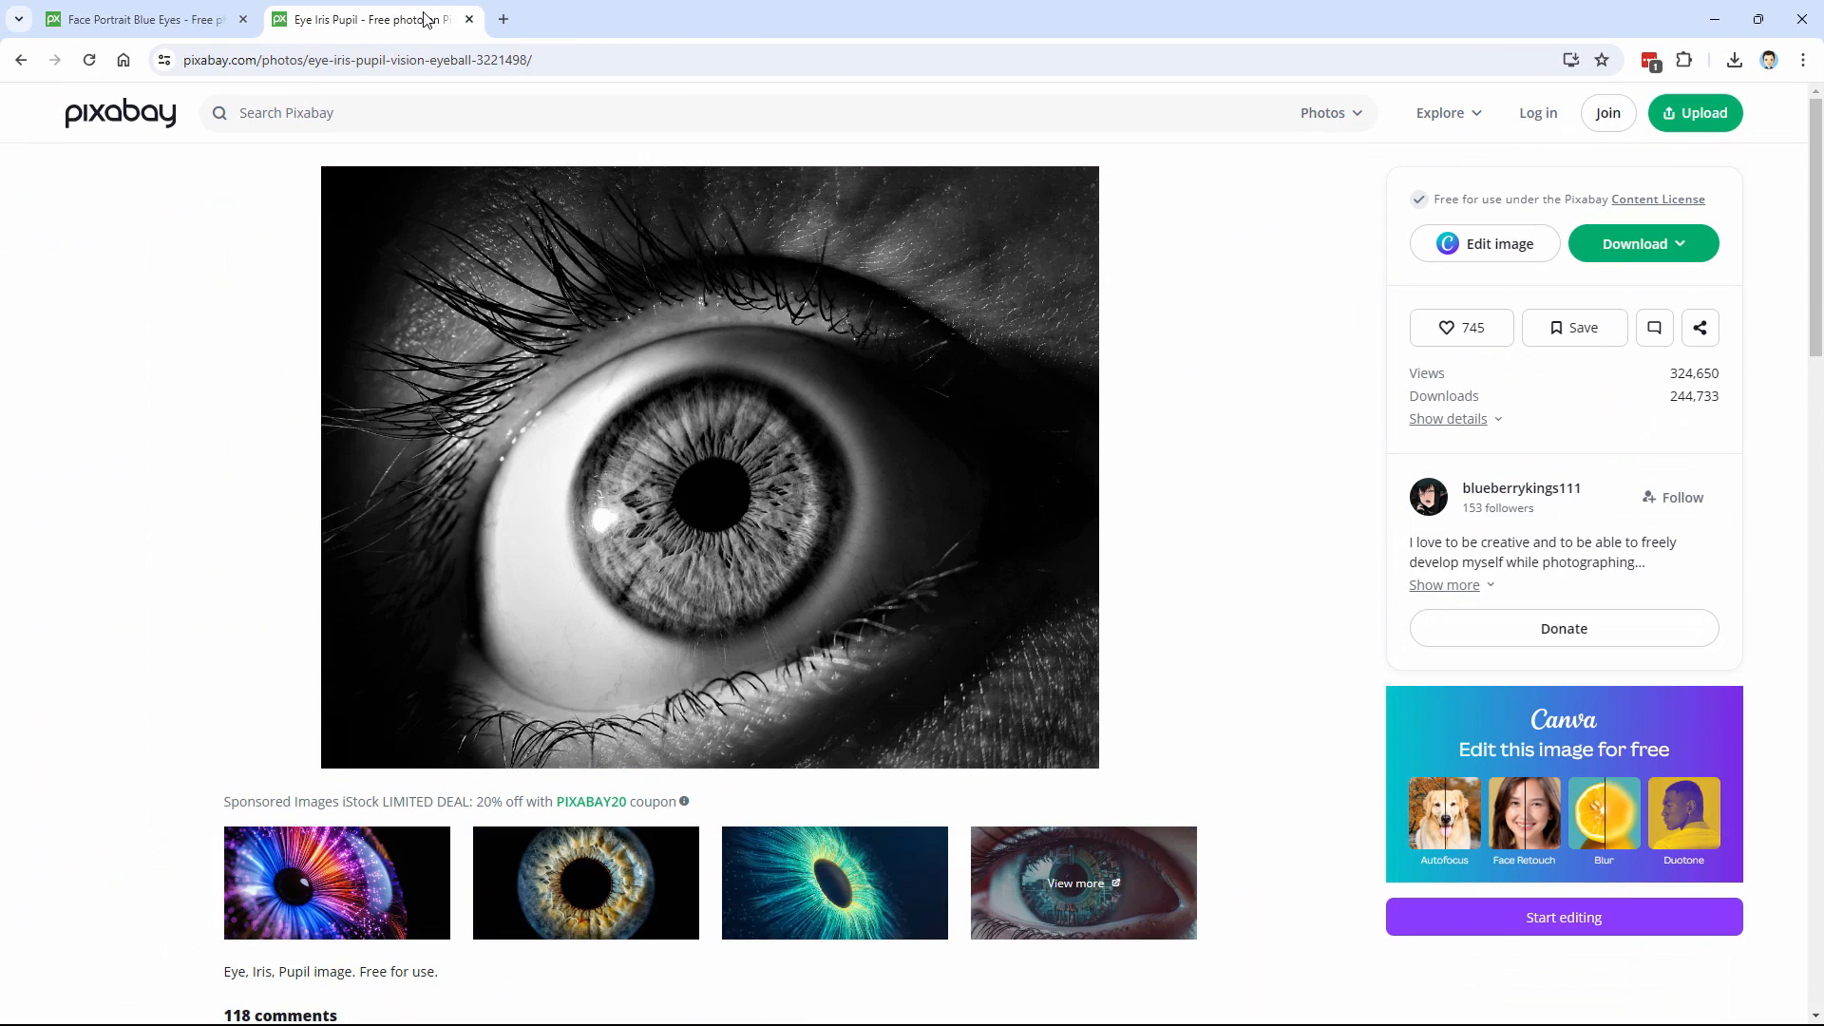
pyautogui.moveTo(723, 408)
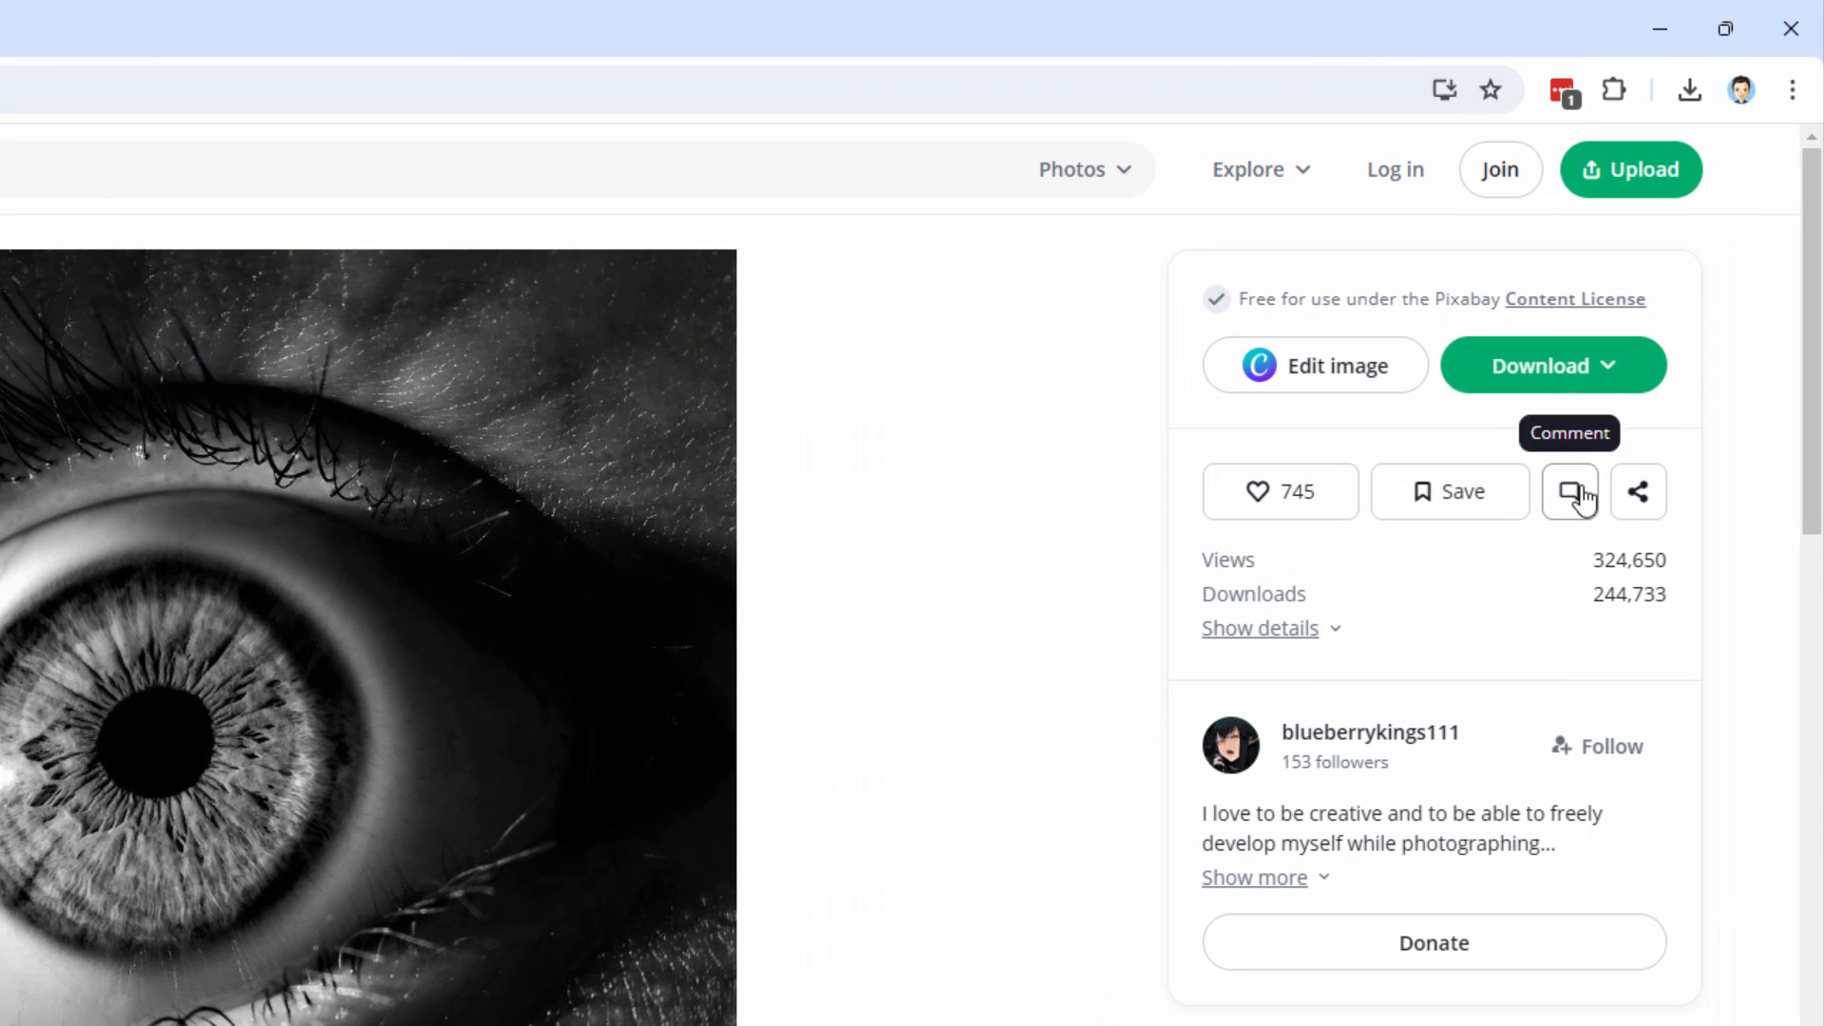
pyautogui.click(1553, 365)
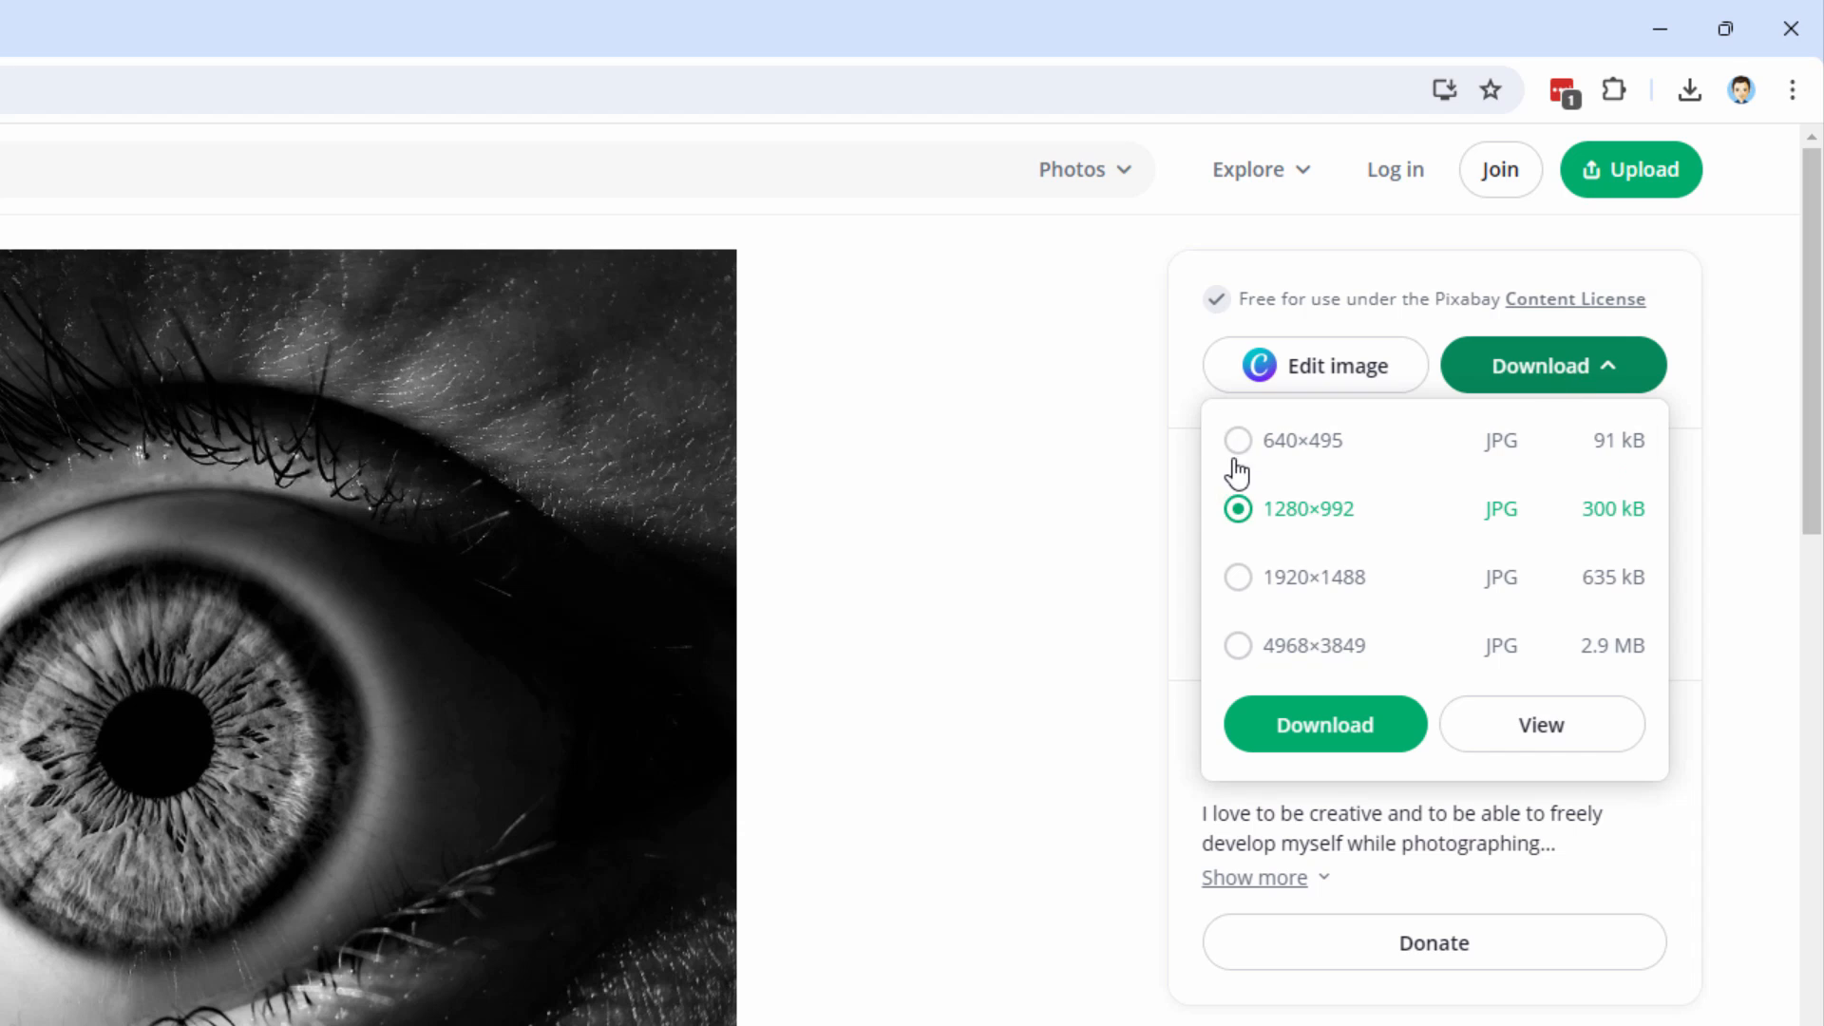
pyautogui.click(1237, 439)
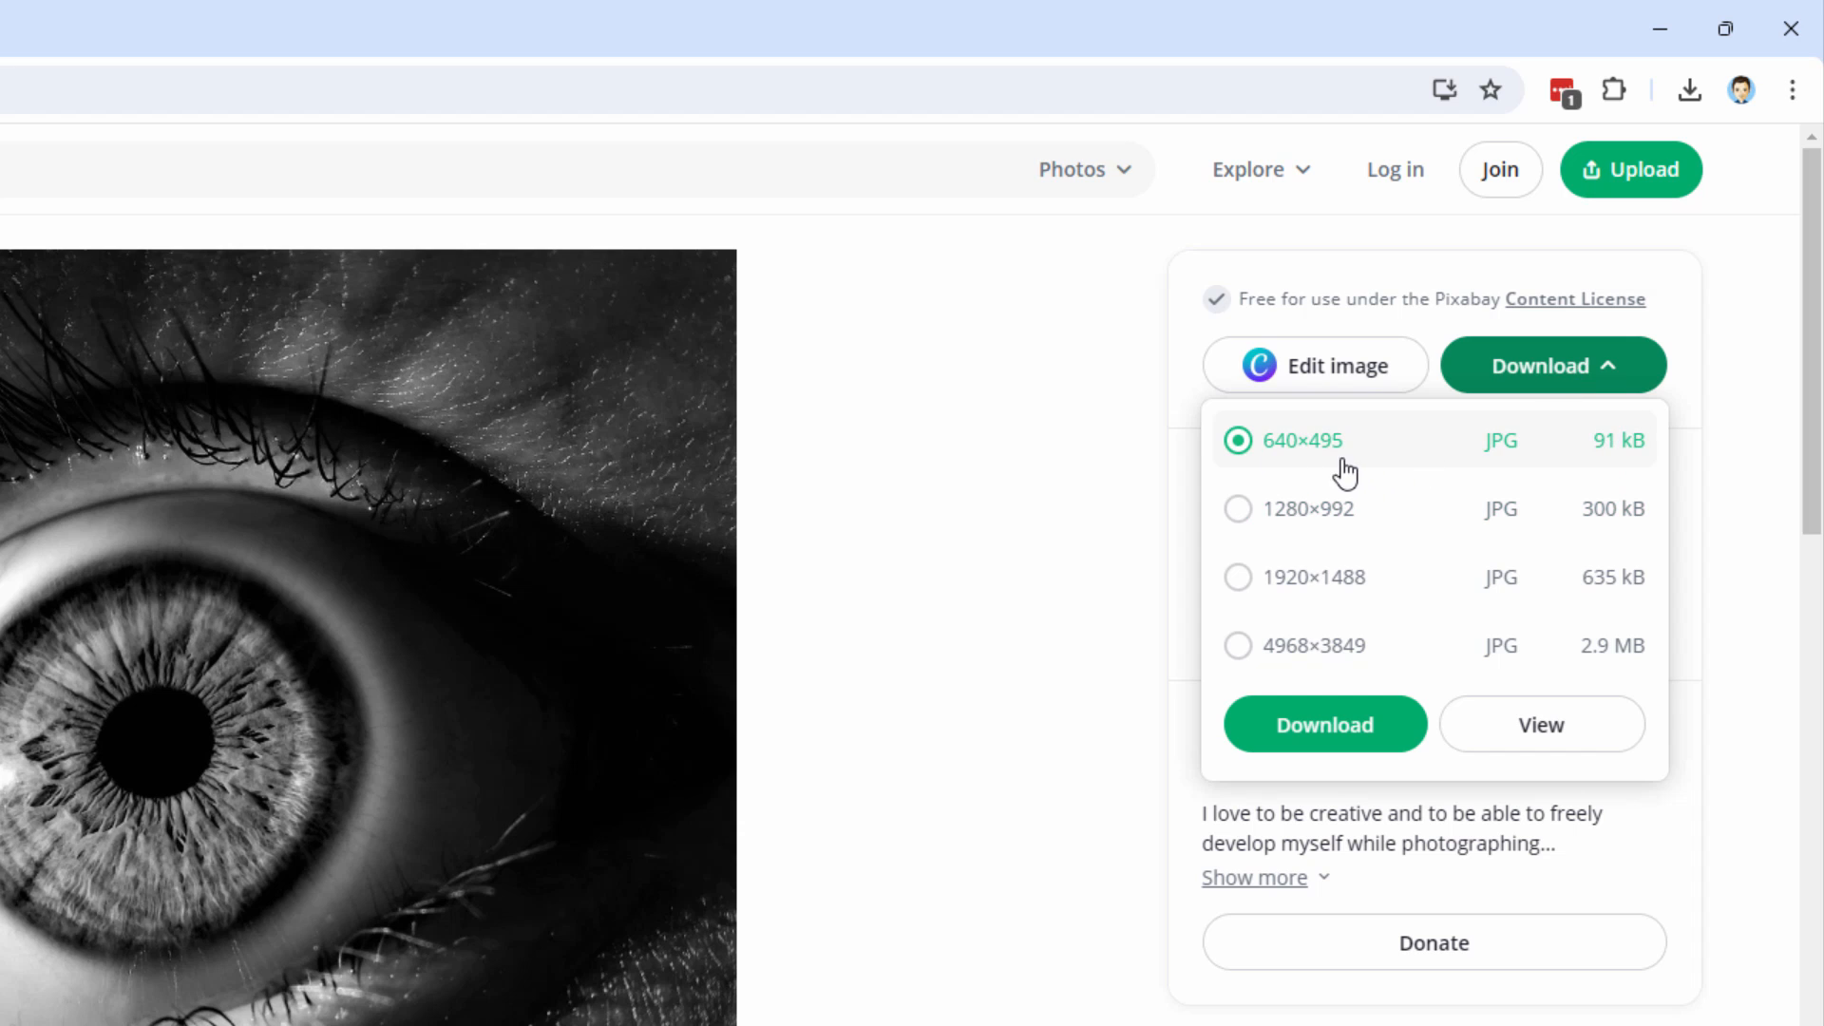
pyautogui.moveTo(1283, 506)
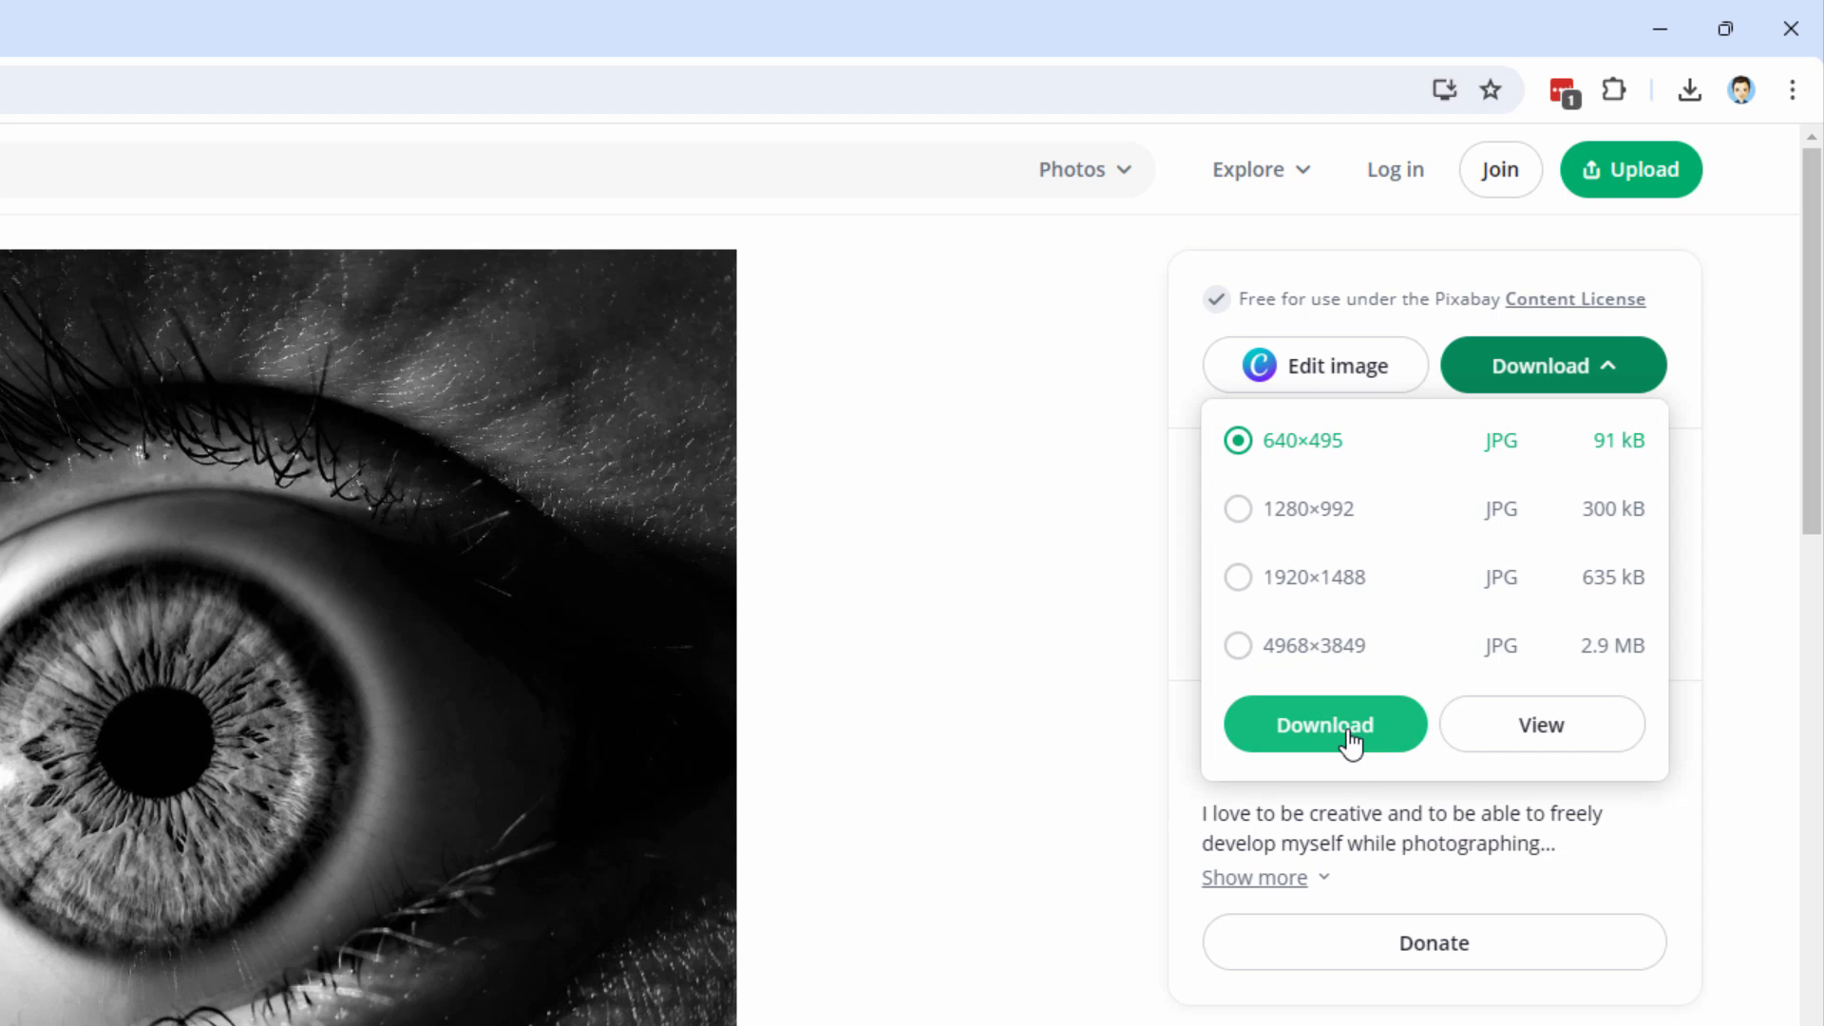
pyautogui.moveTo(1152, 791)
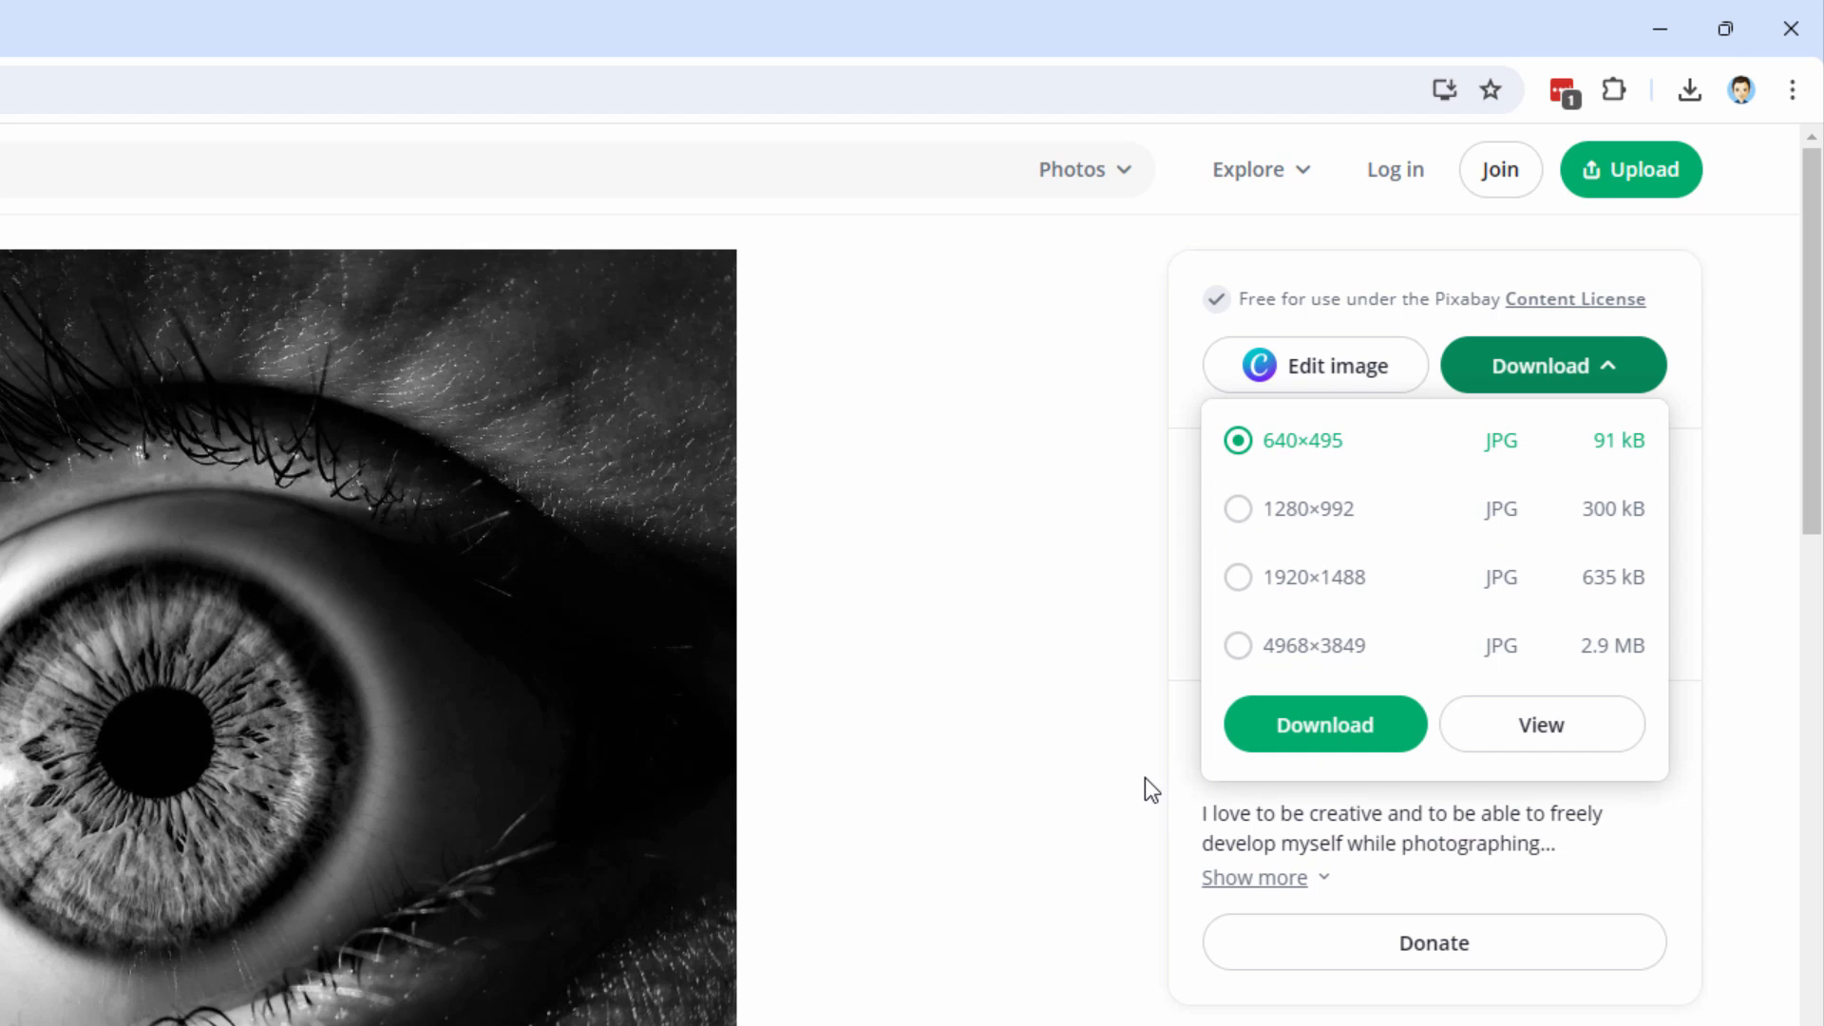
pyautogui.moveTo(1009, 596)
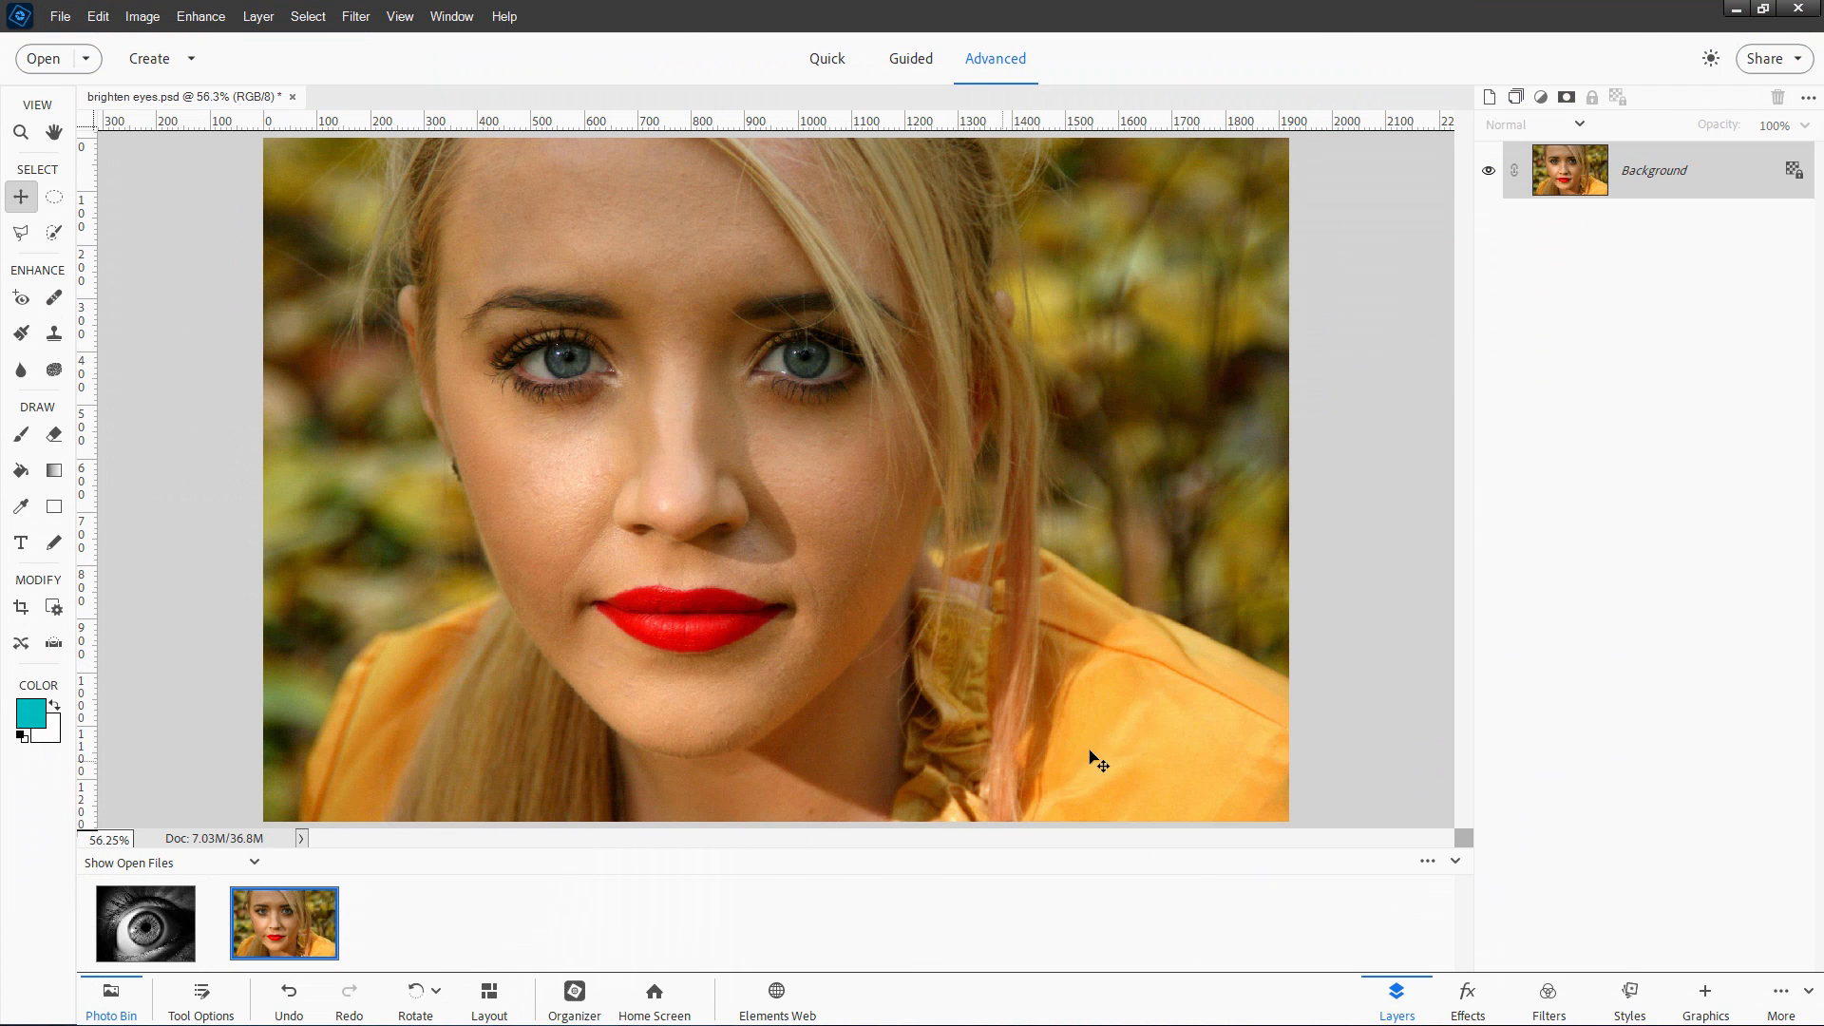
pyautogui.moveTo(1150, 422)
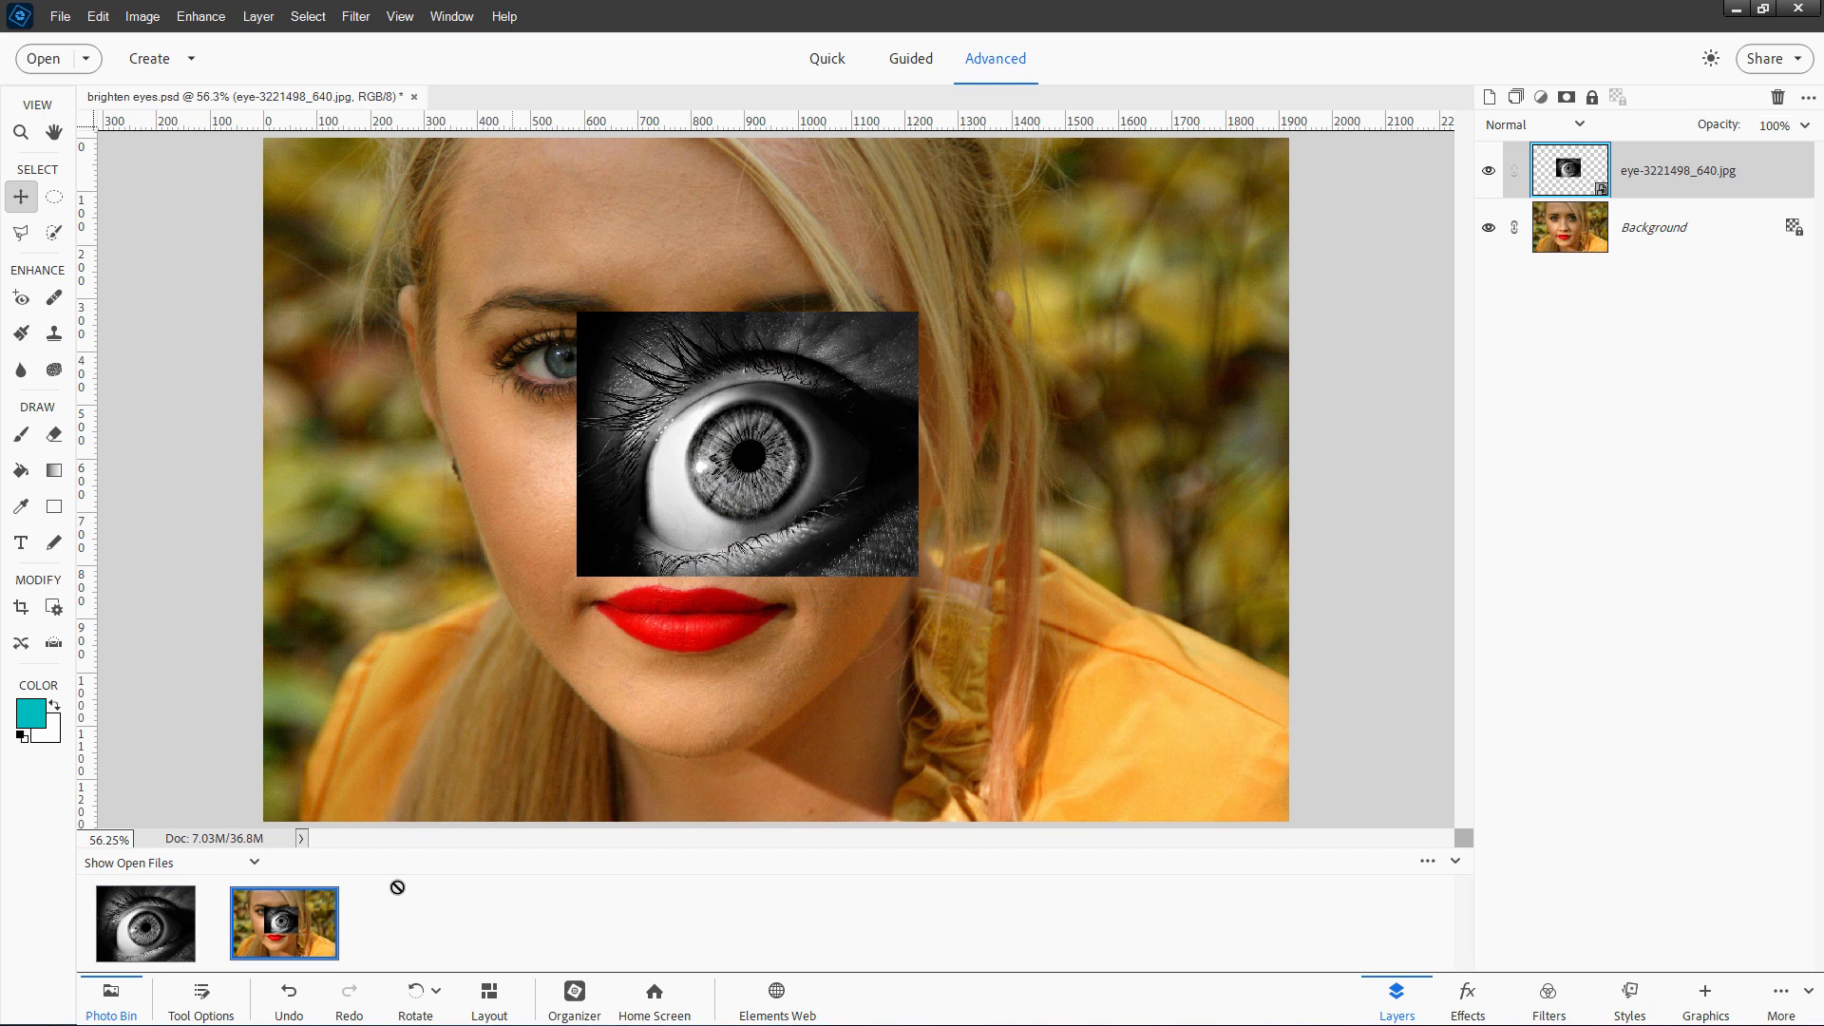
# Restore the current tool's settings while placing the eye photo over the portrait.
pyautogui.click(201, 992)
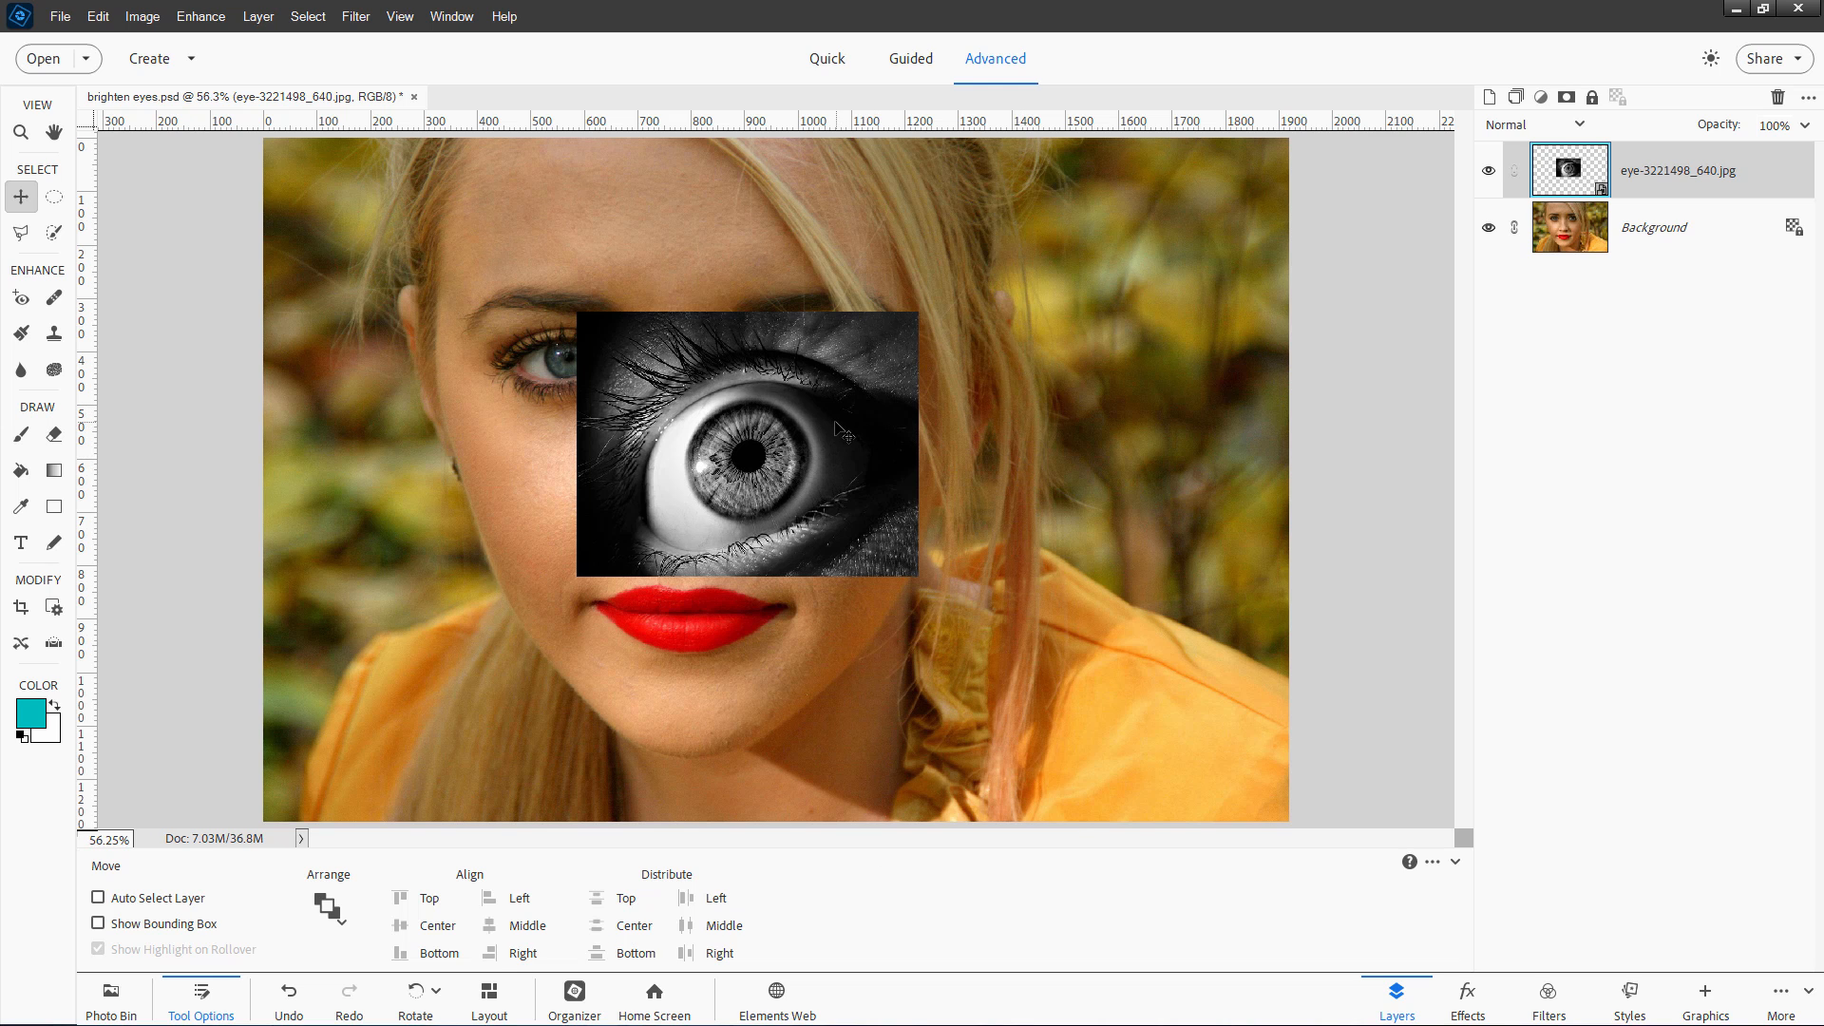
pyautogui.moveTo(815, 467)
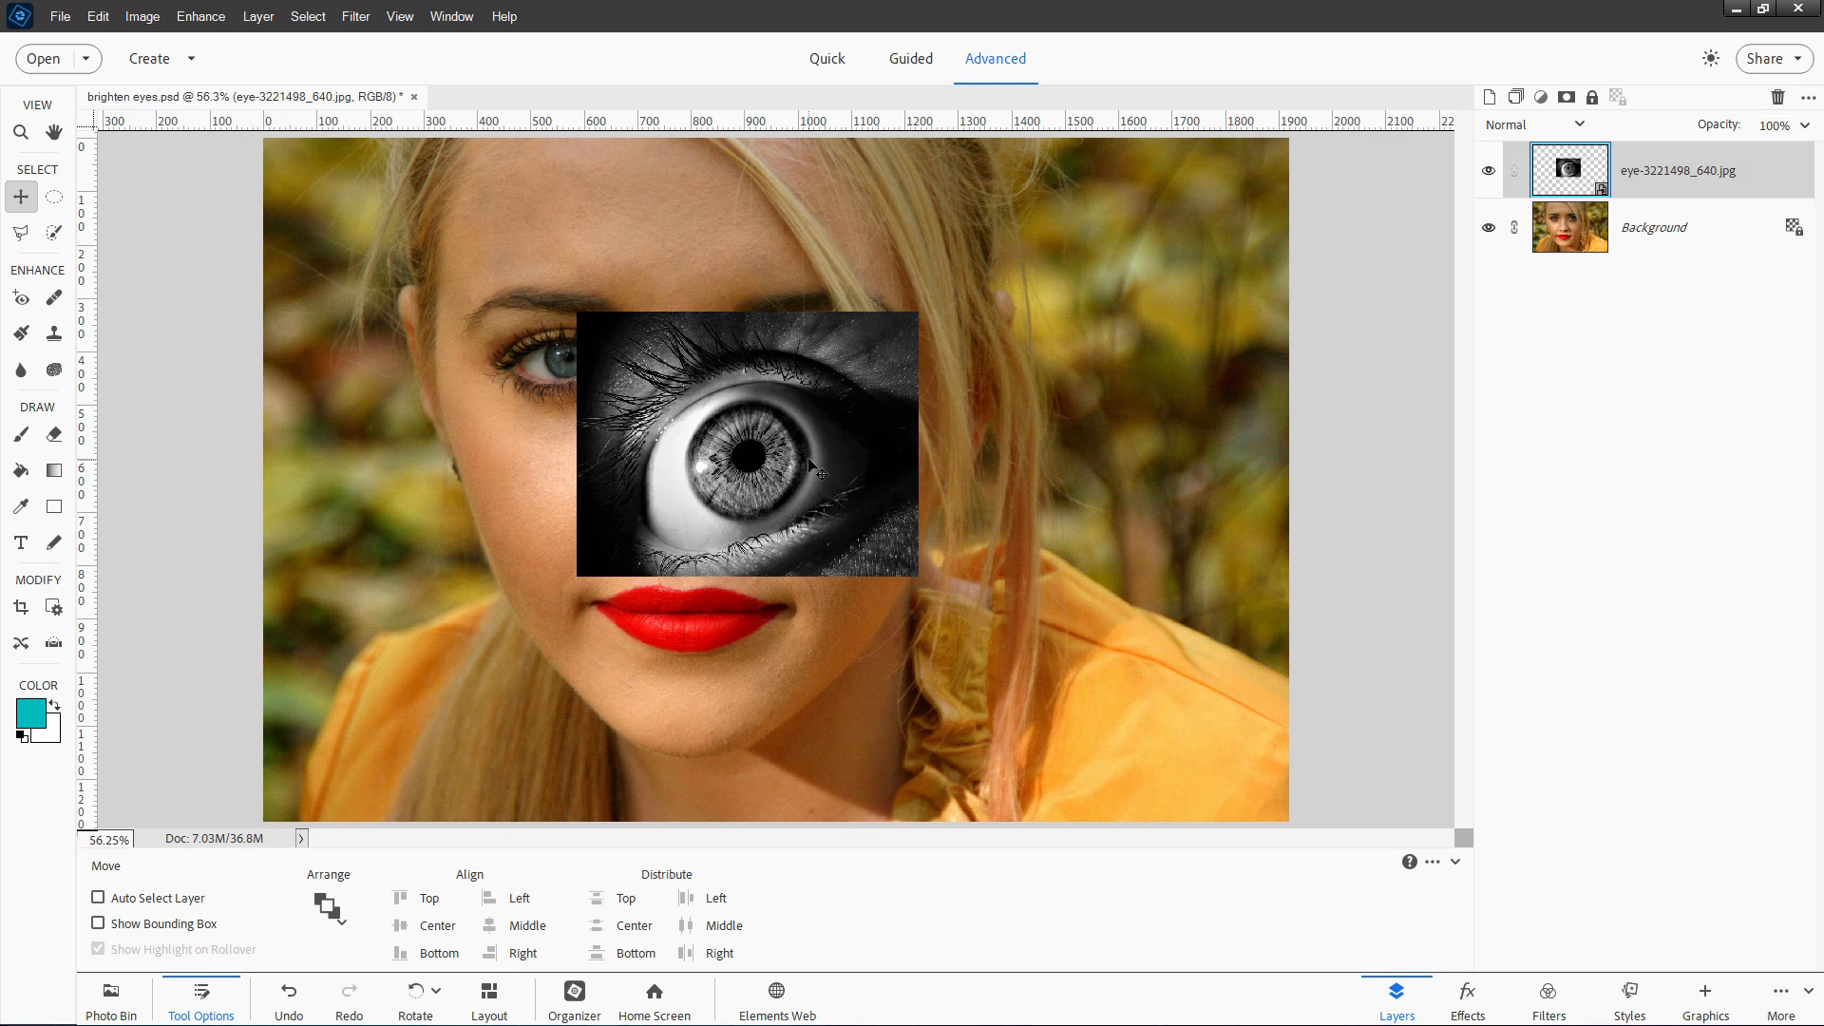
pyautogui.moveTo(692, 460)
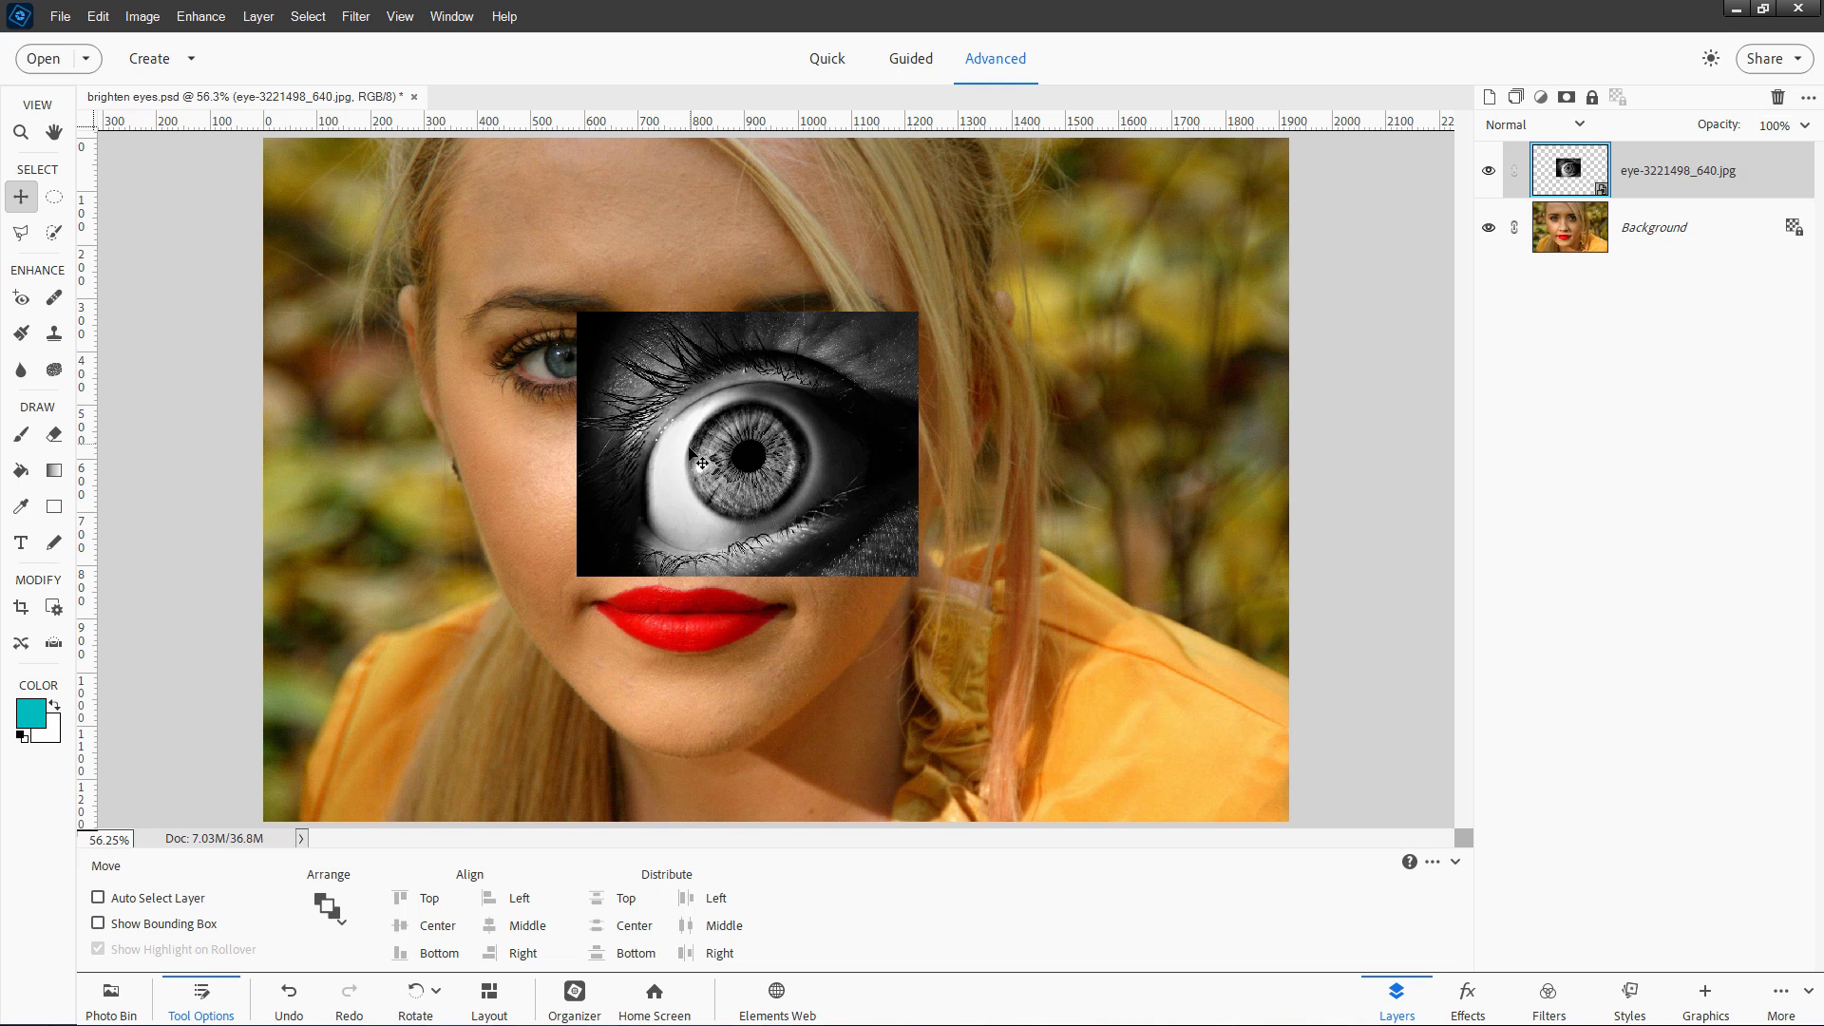
pyautogui.moveTo(751, 473)
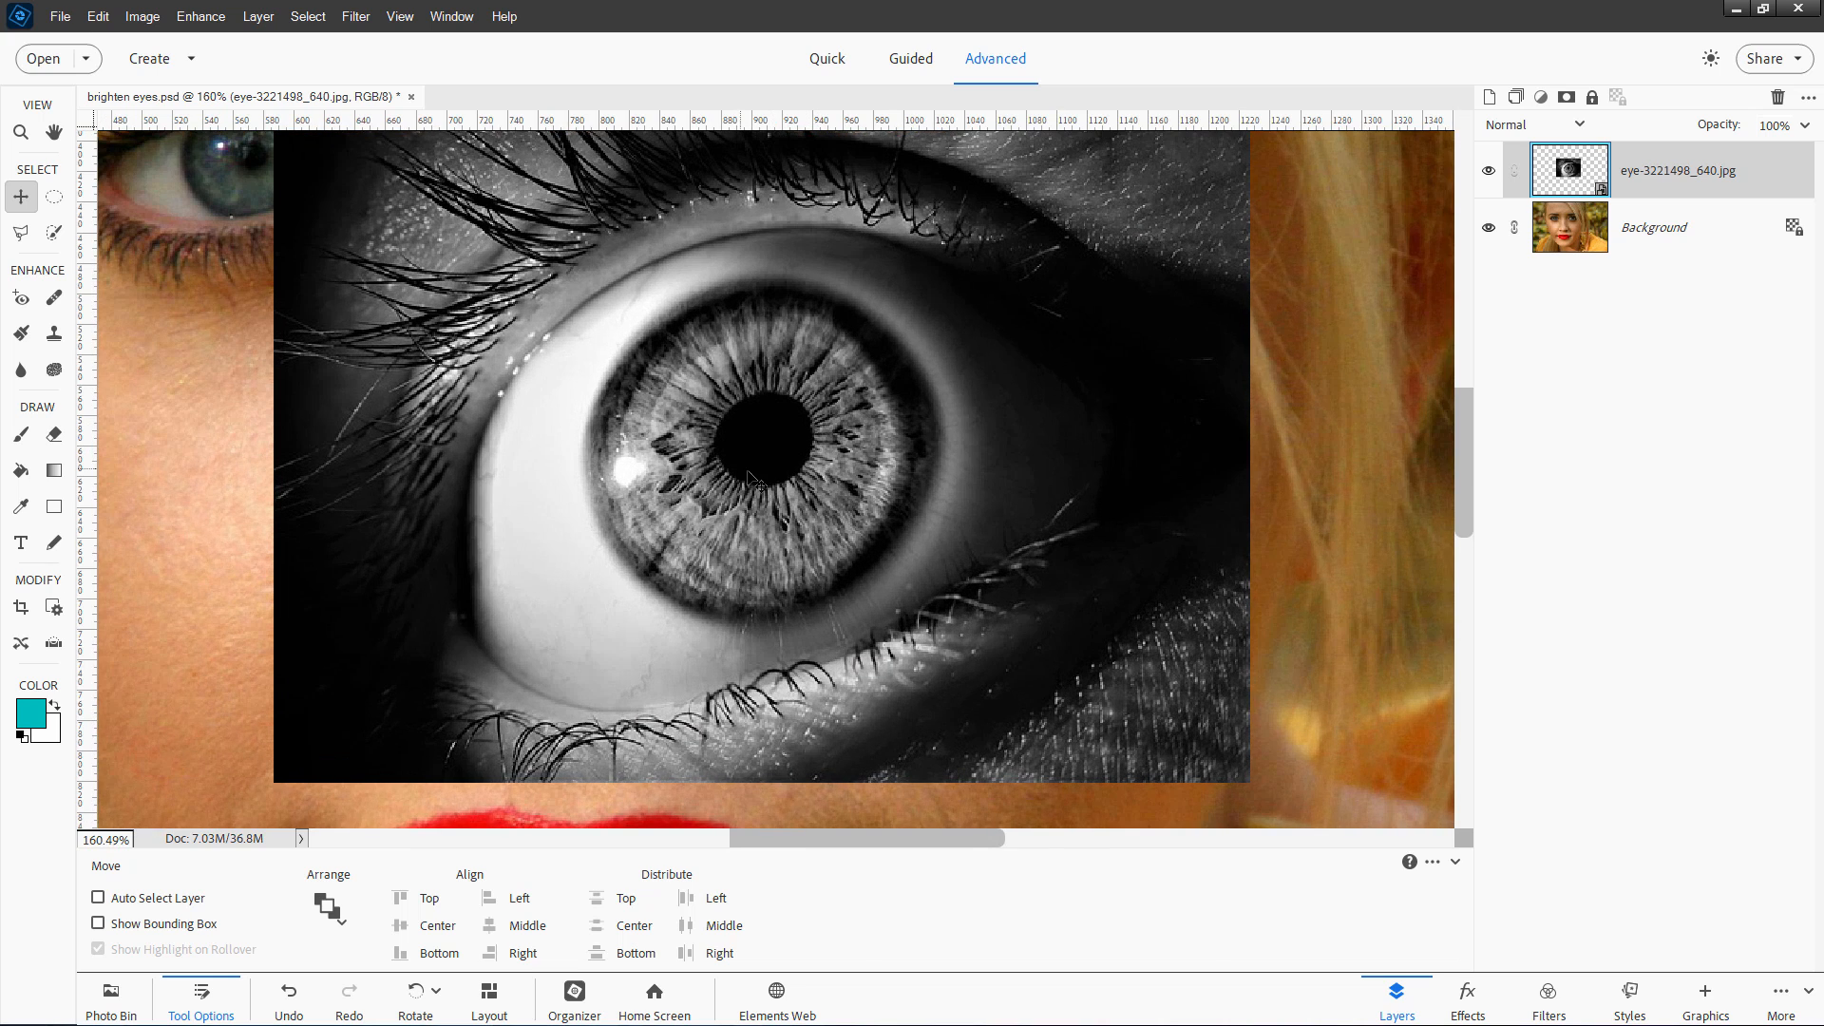
# Circle the iris with the Elliptical Marquee, copy-paste it to a new layer, and hide the eye photo layer.
pyautogui.click(54, 196)
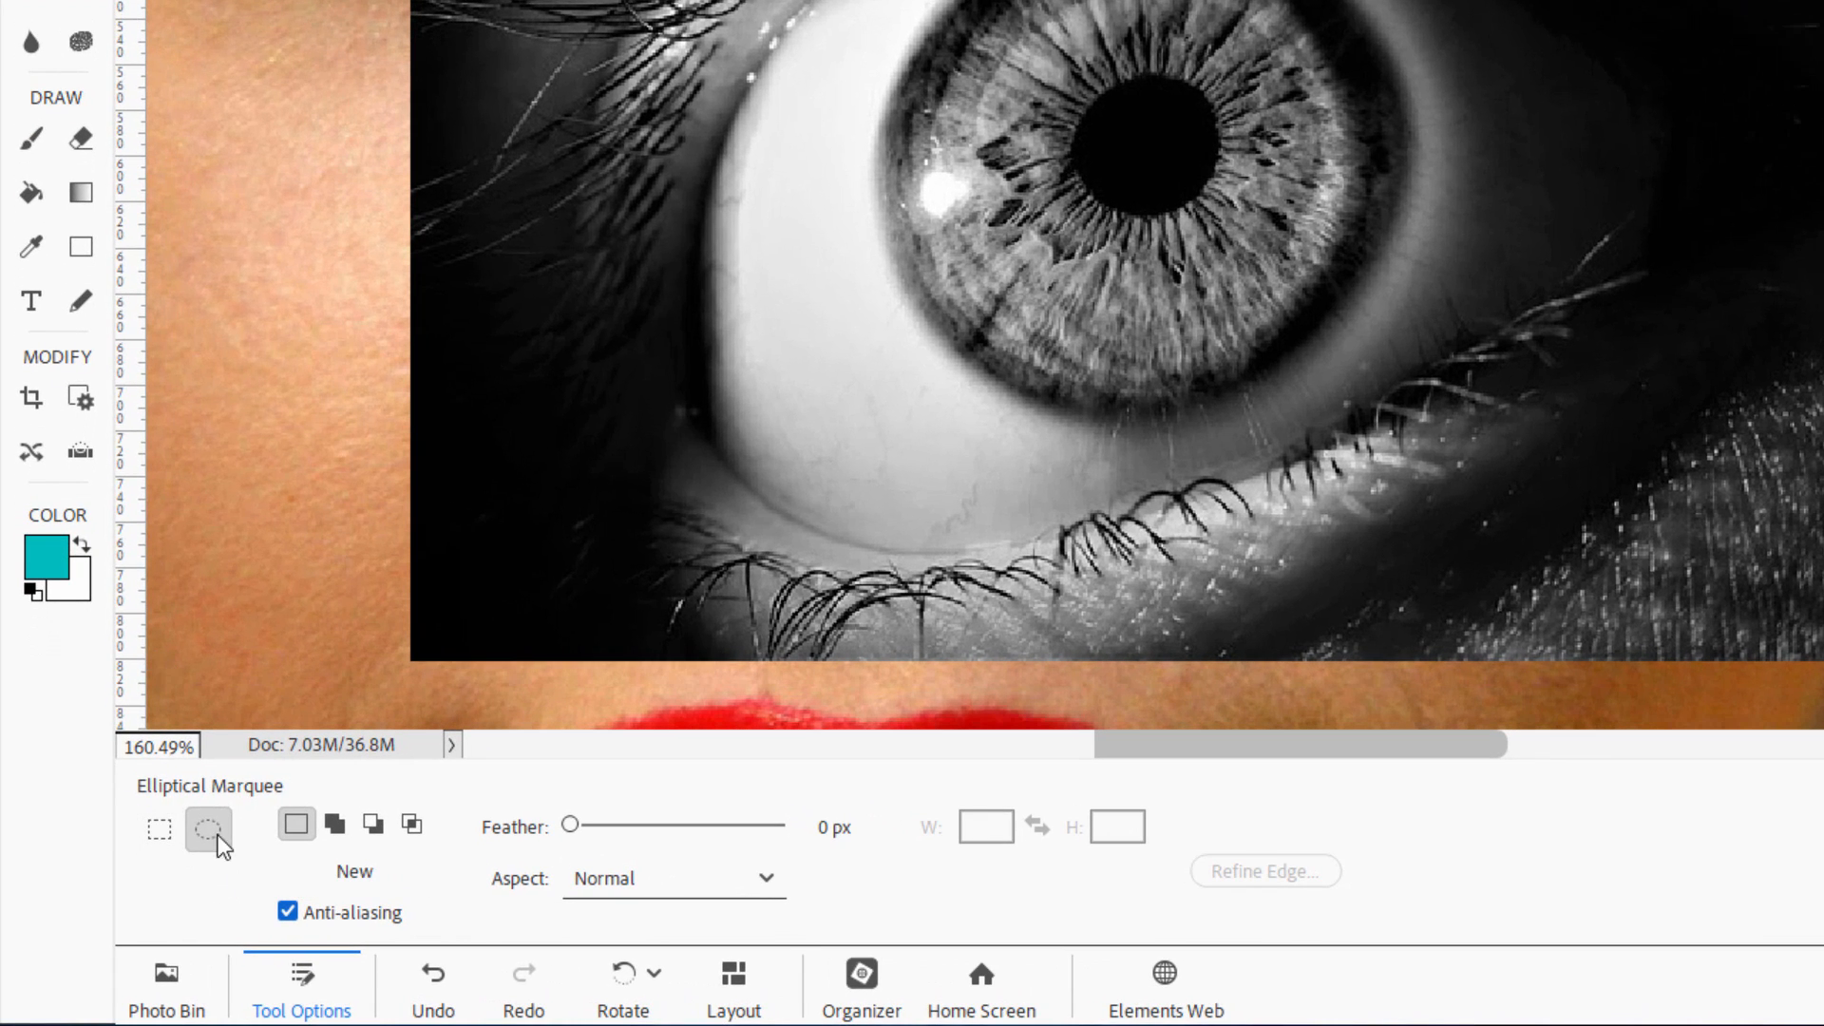
pyautogui.click(297, 827)
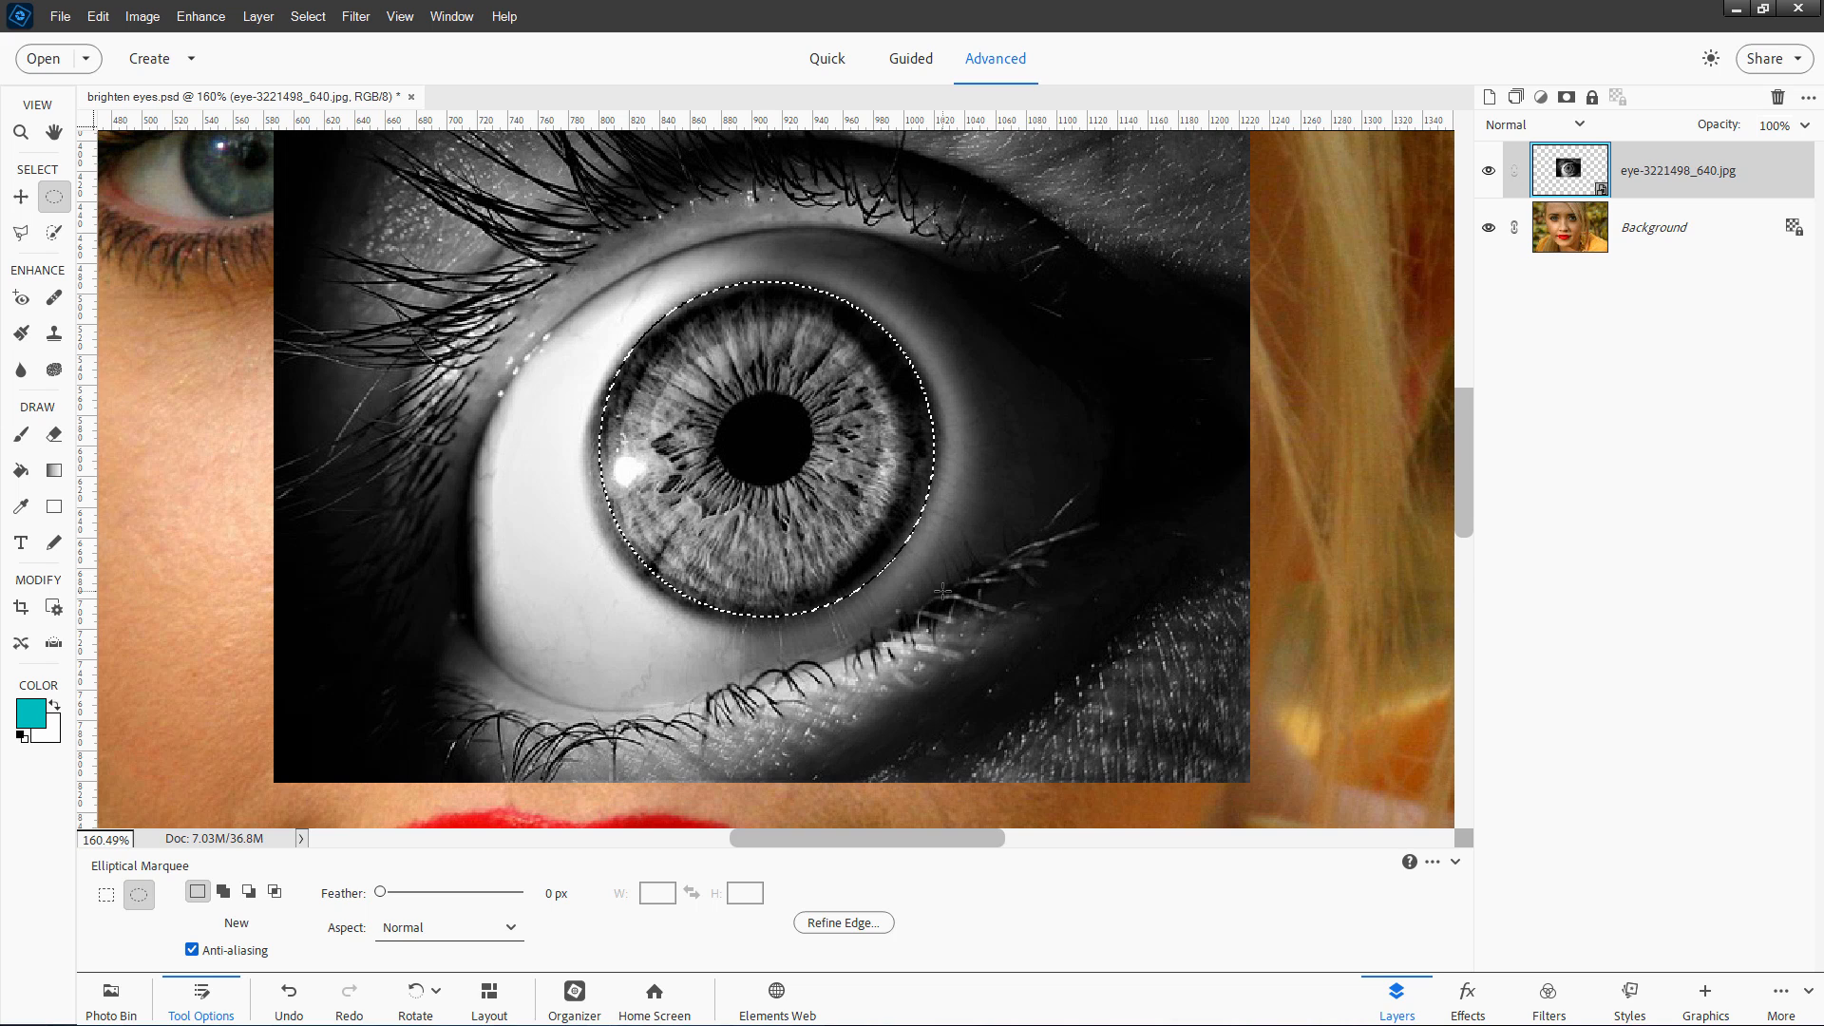
pyautogui.press('ctrl+c')
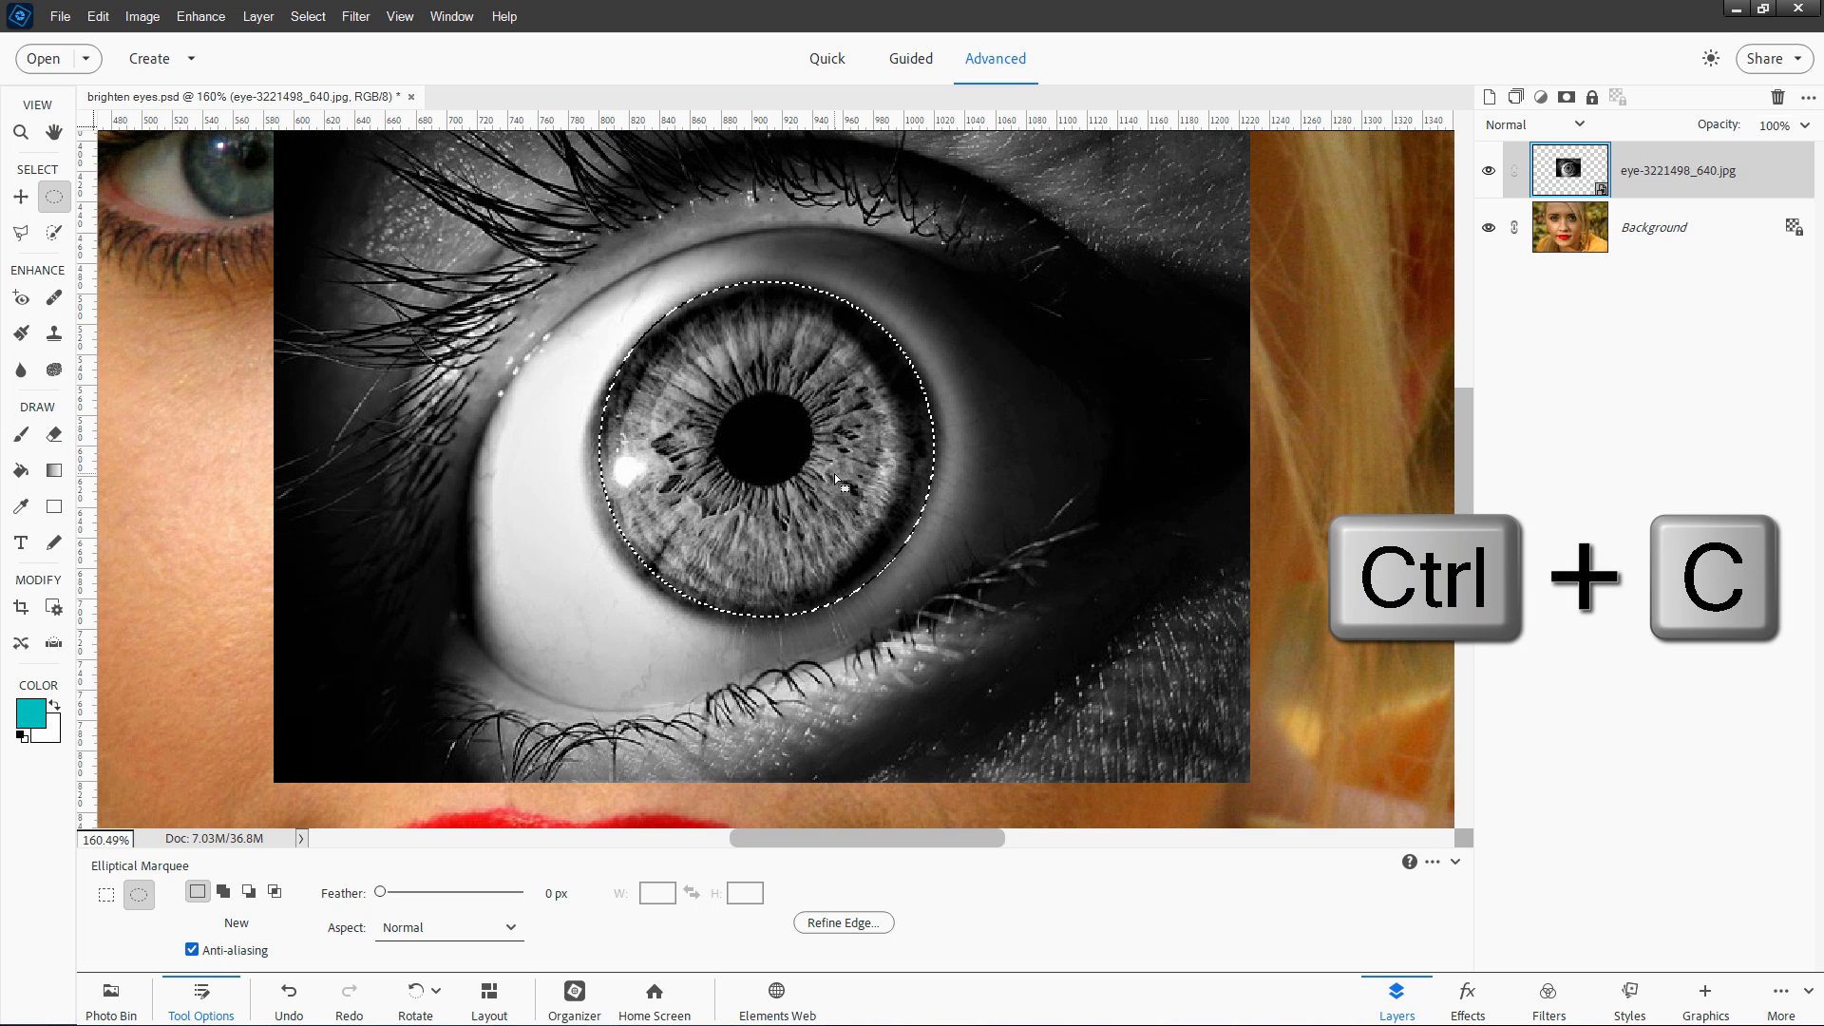
pyautogui.press('ctrl+c')
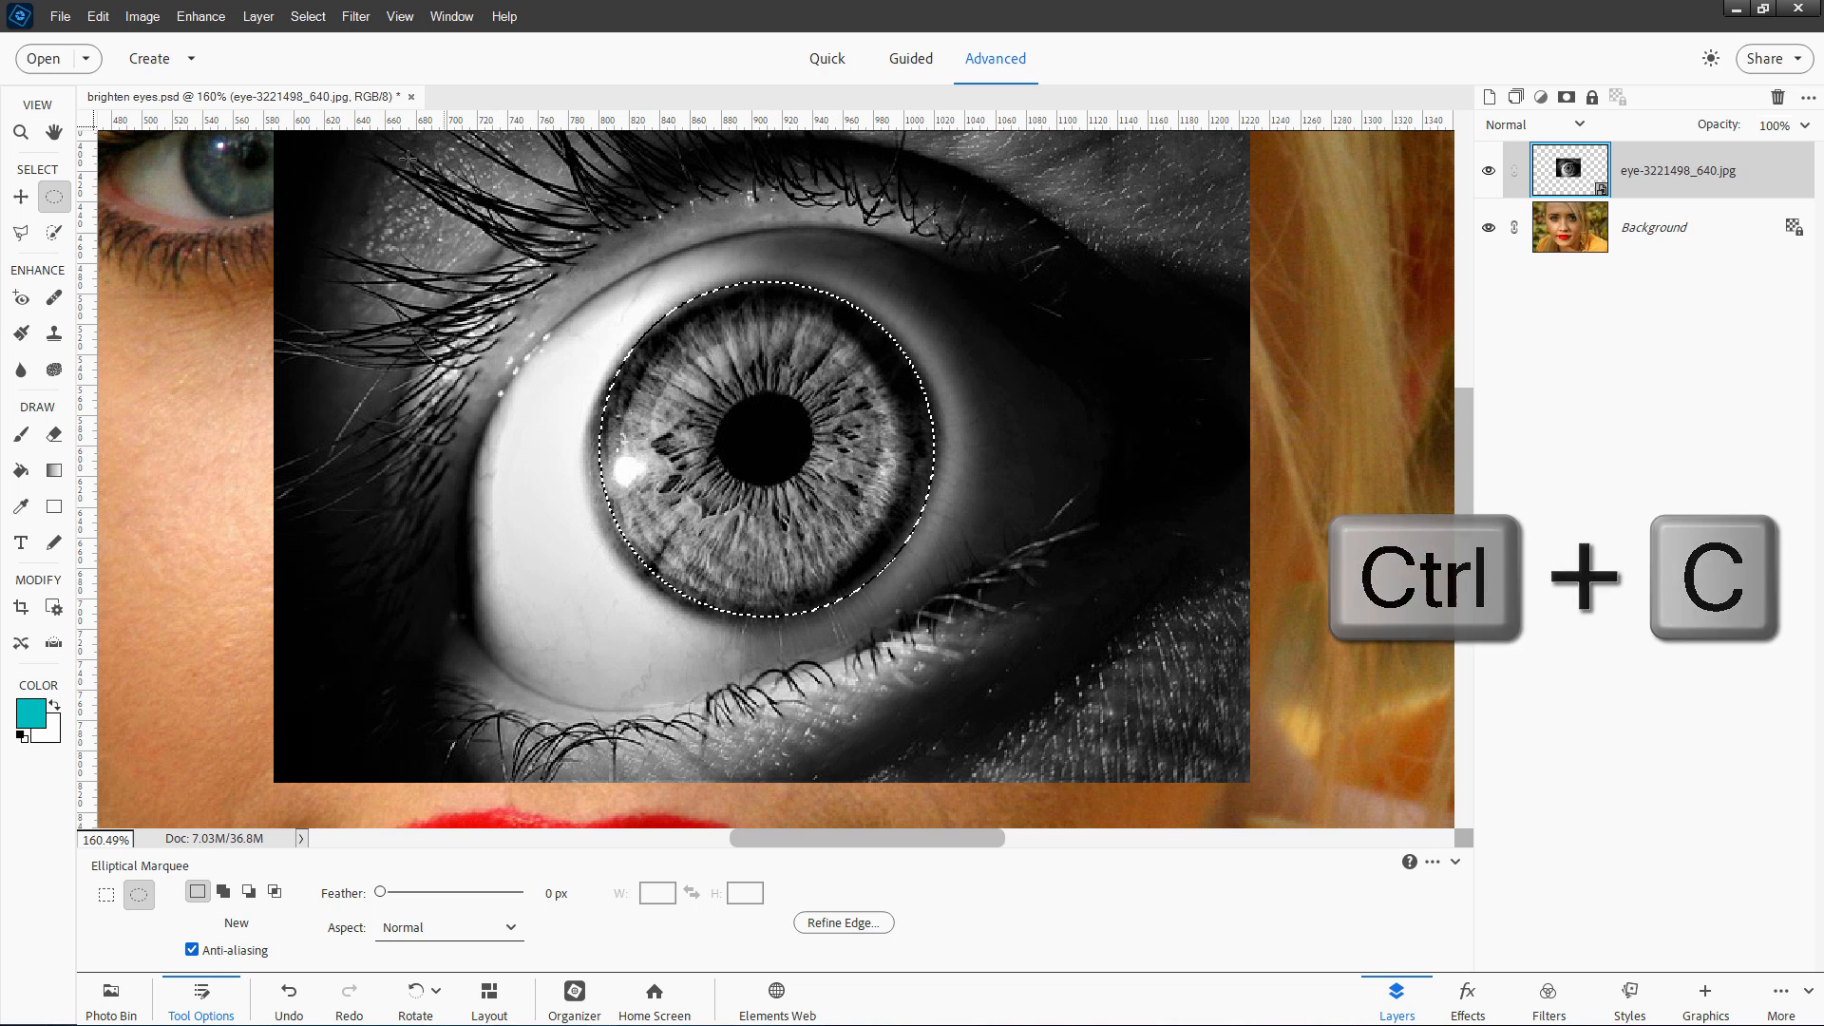
pyautogui.press('ctrl+v')
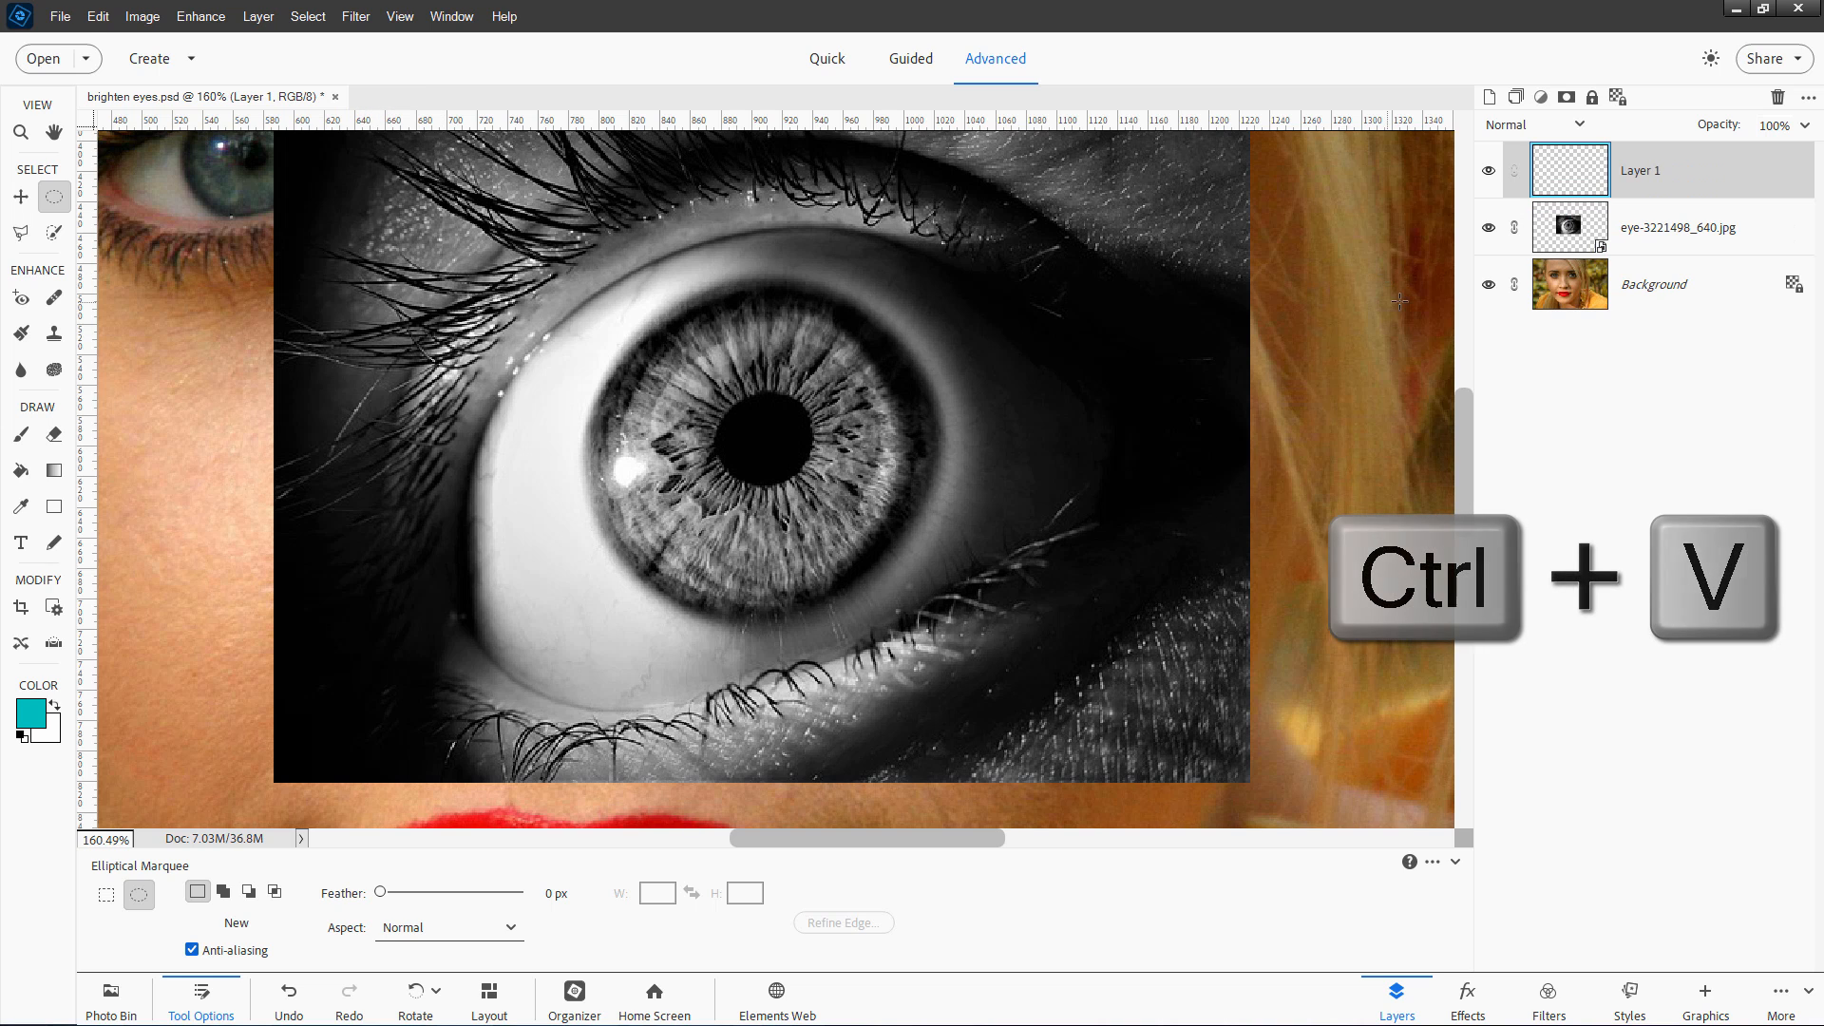
pyautogui.press('ctrl+v')
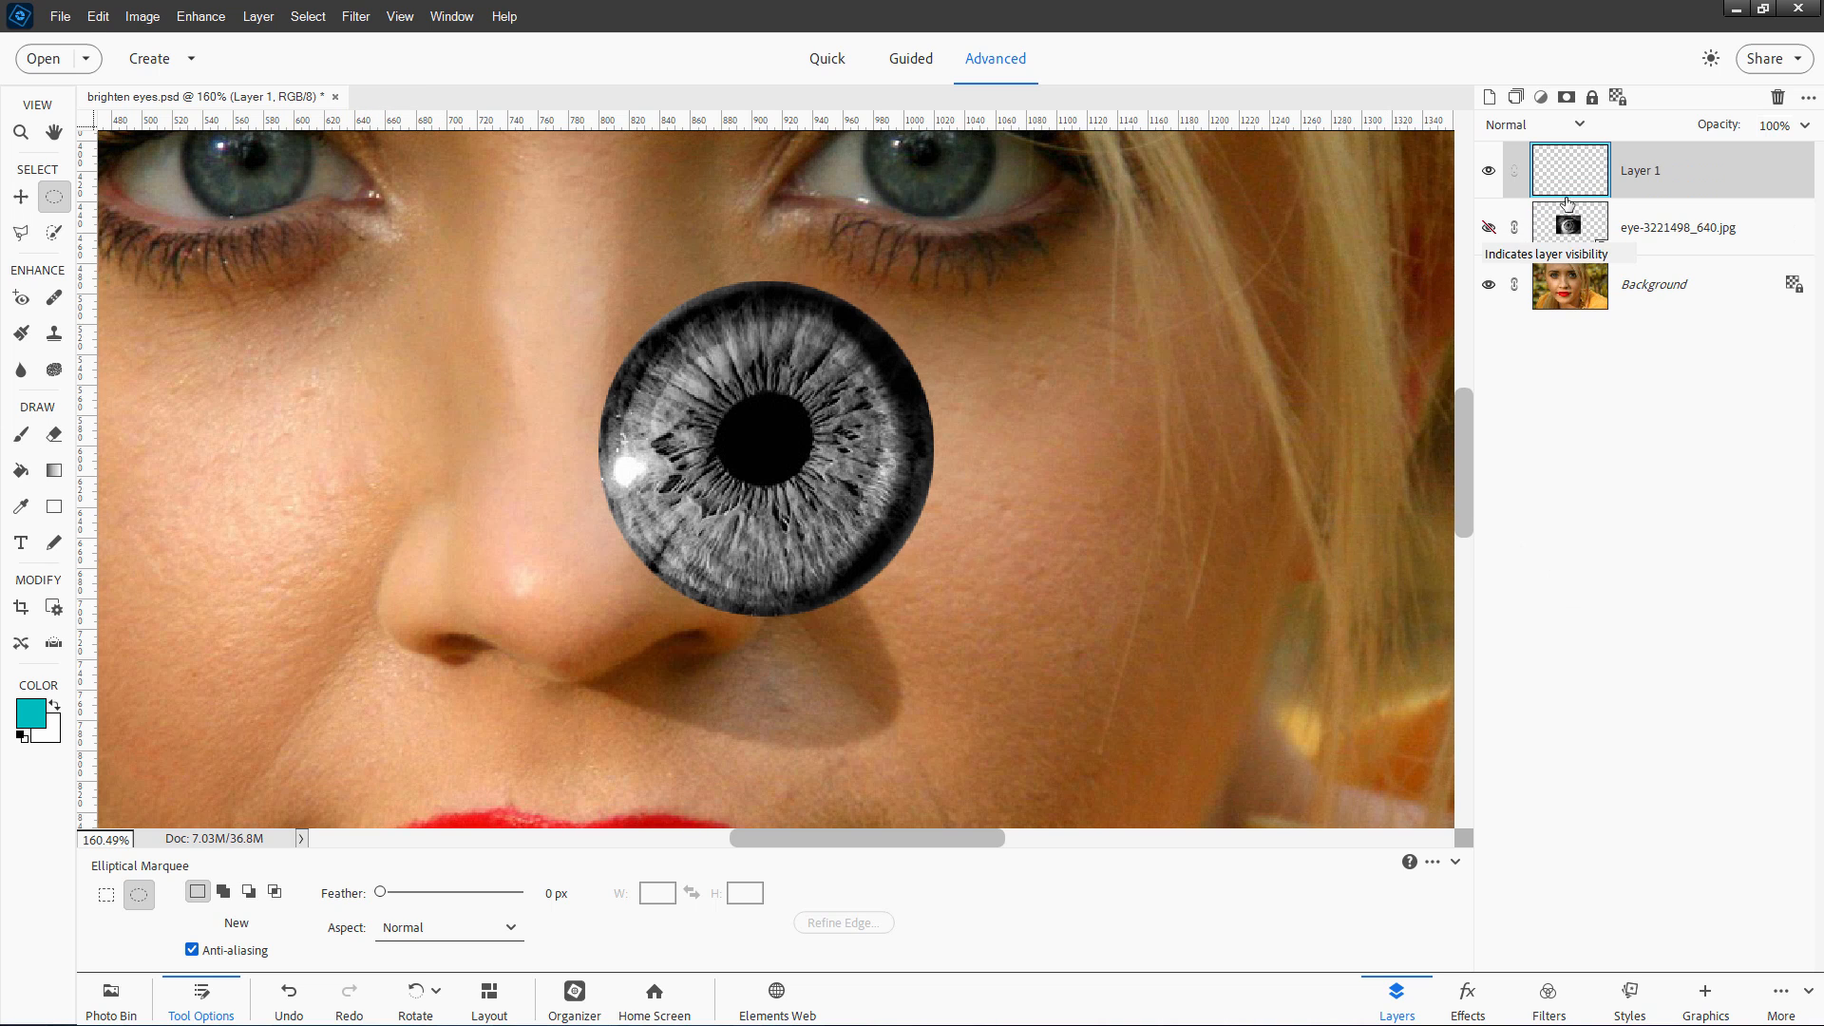
pyautogui.click(19, 195)
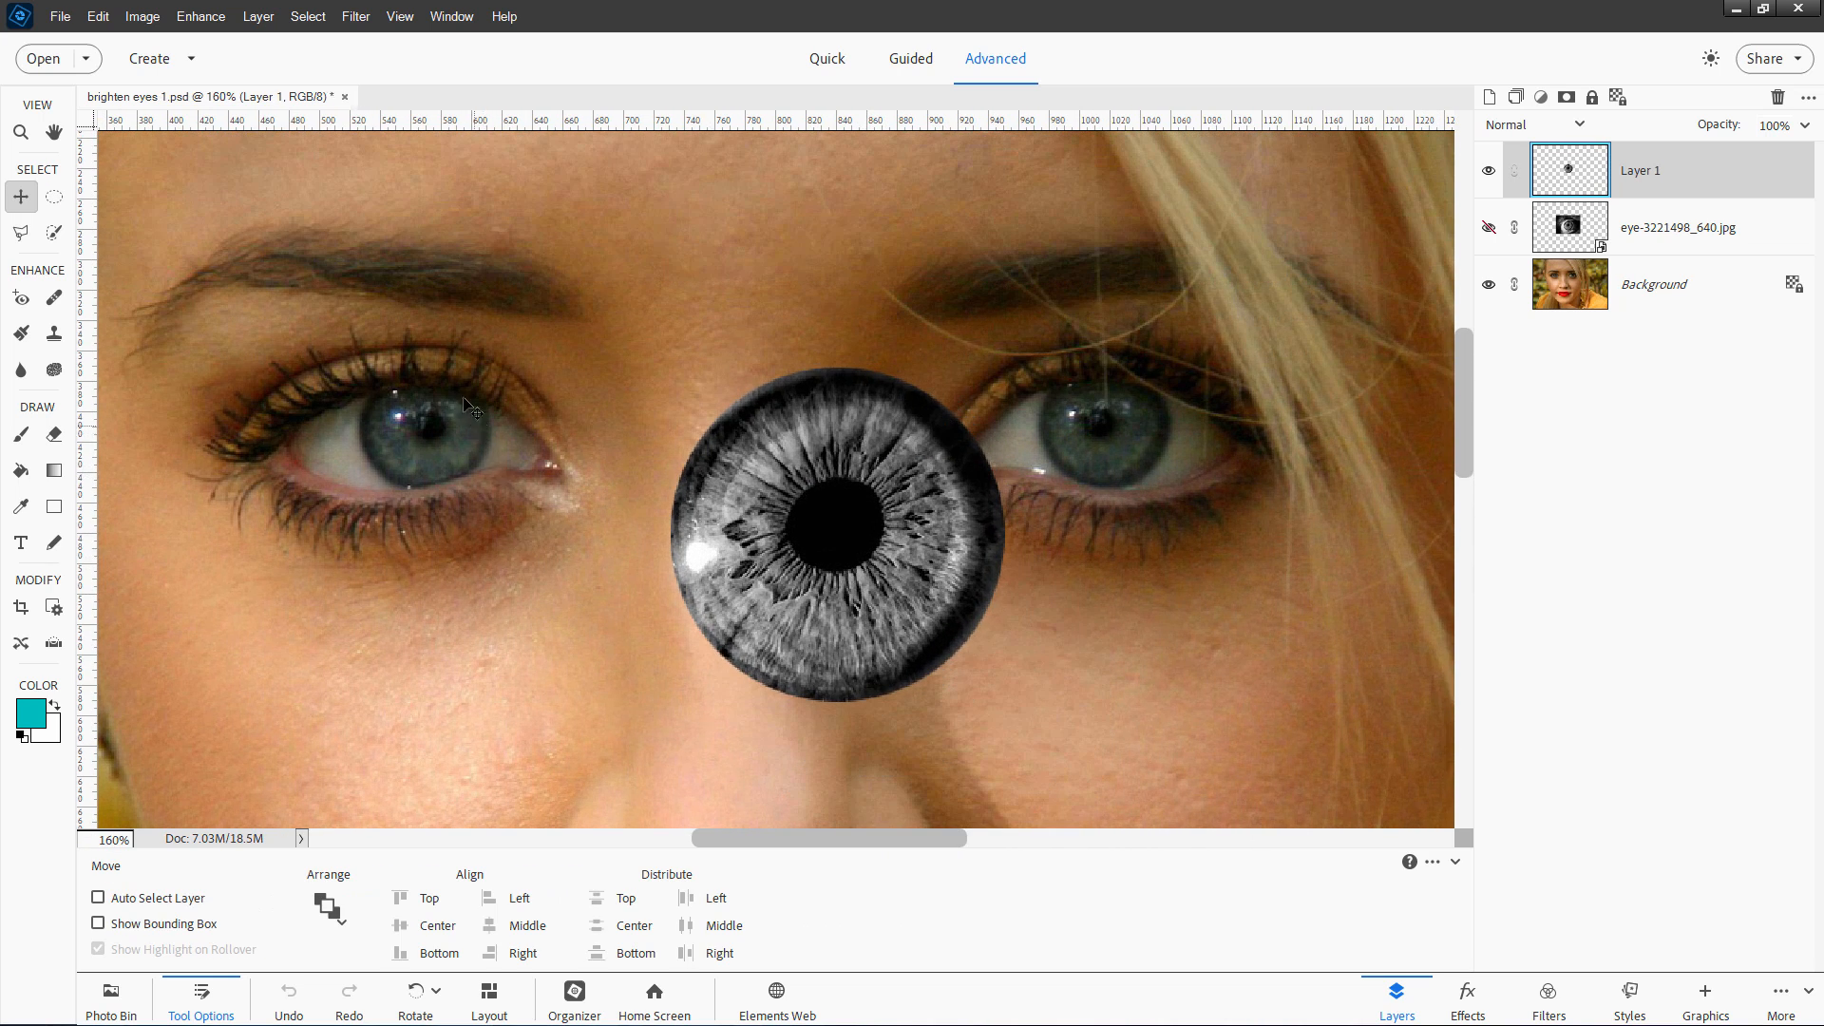
pyautogui.moveTo(515, 431)
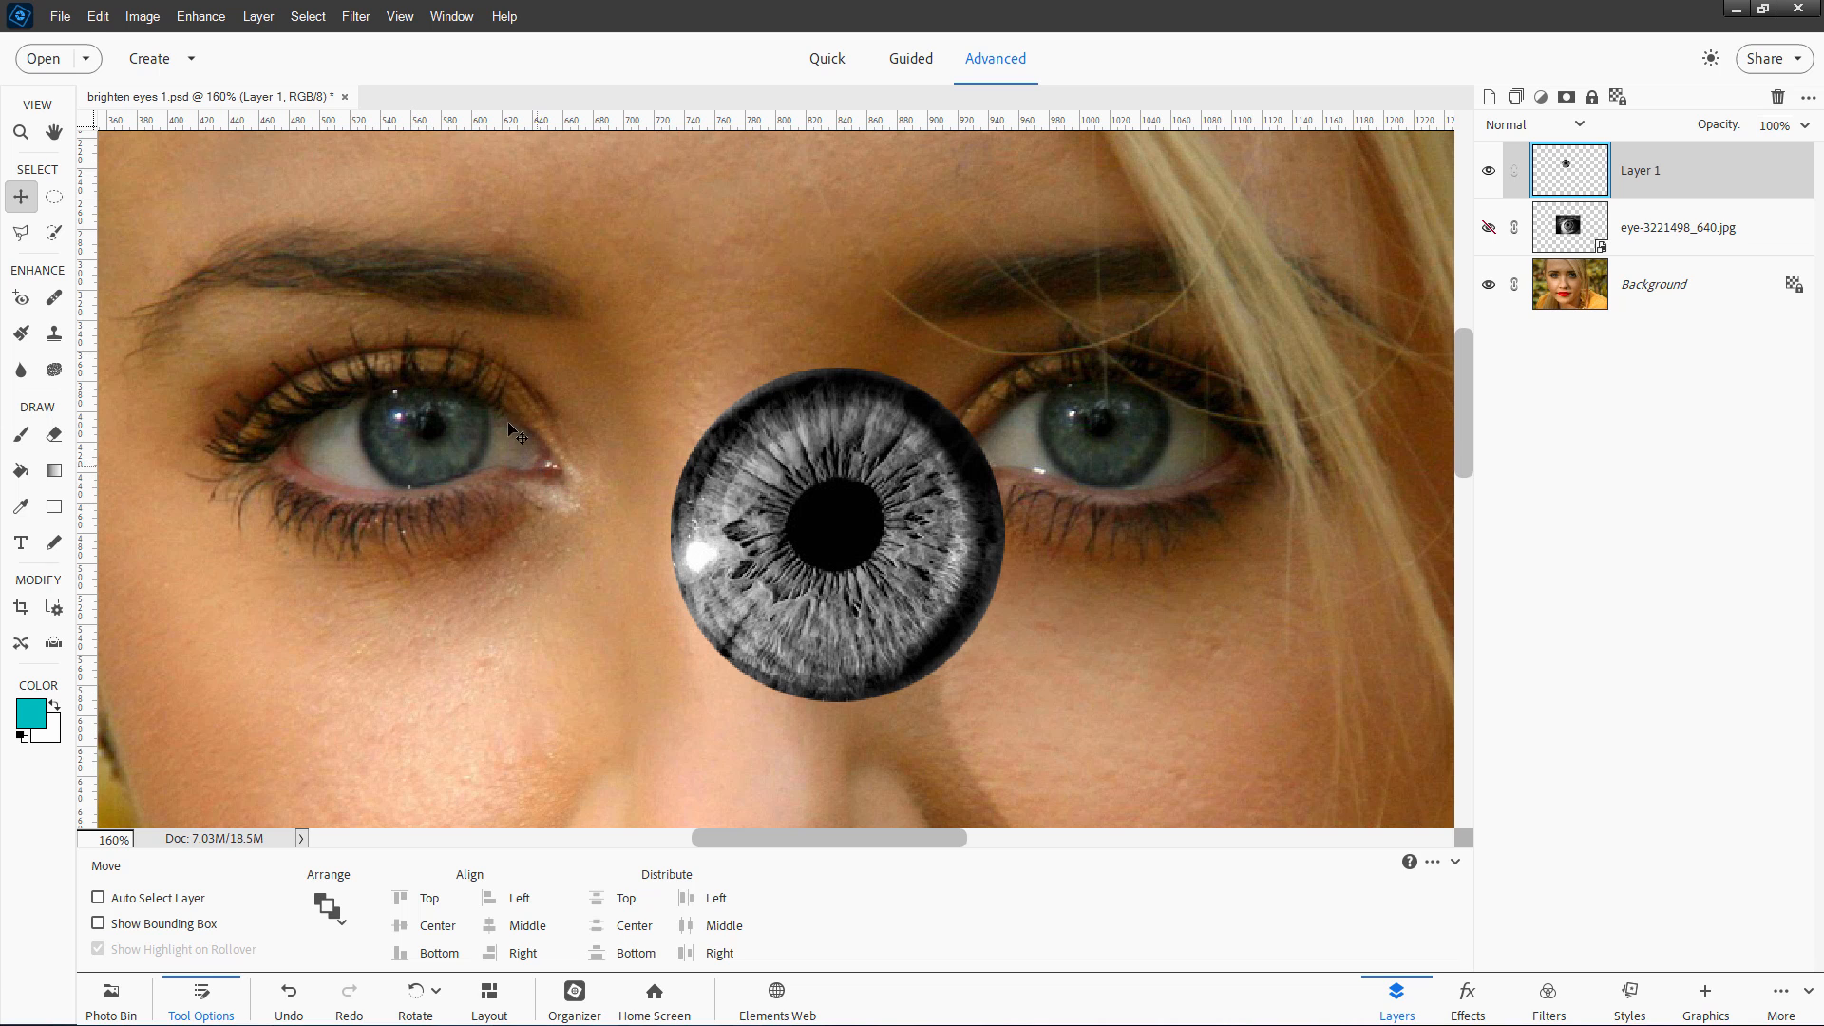
pyautogui.moveTo(107, 397)
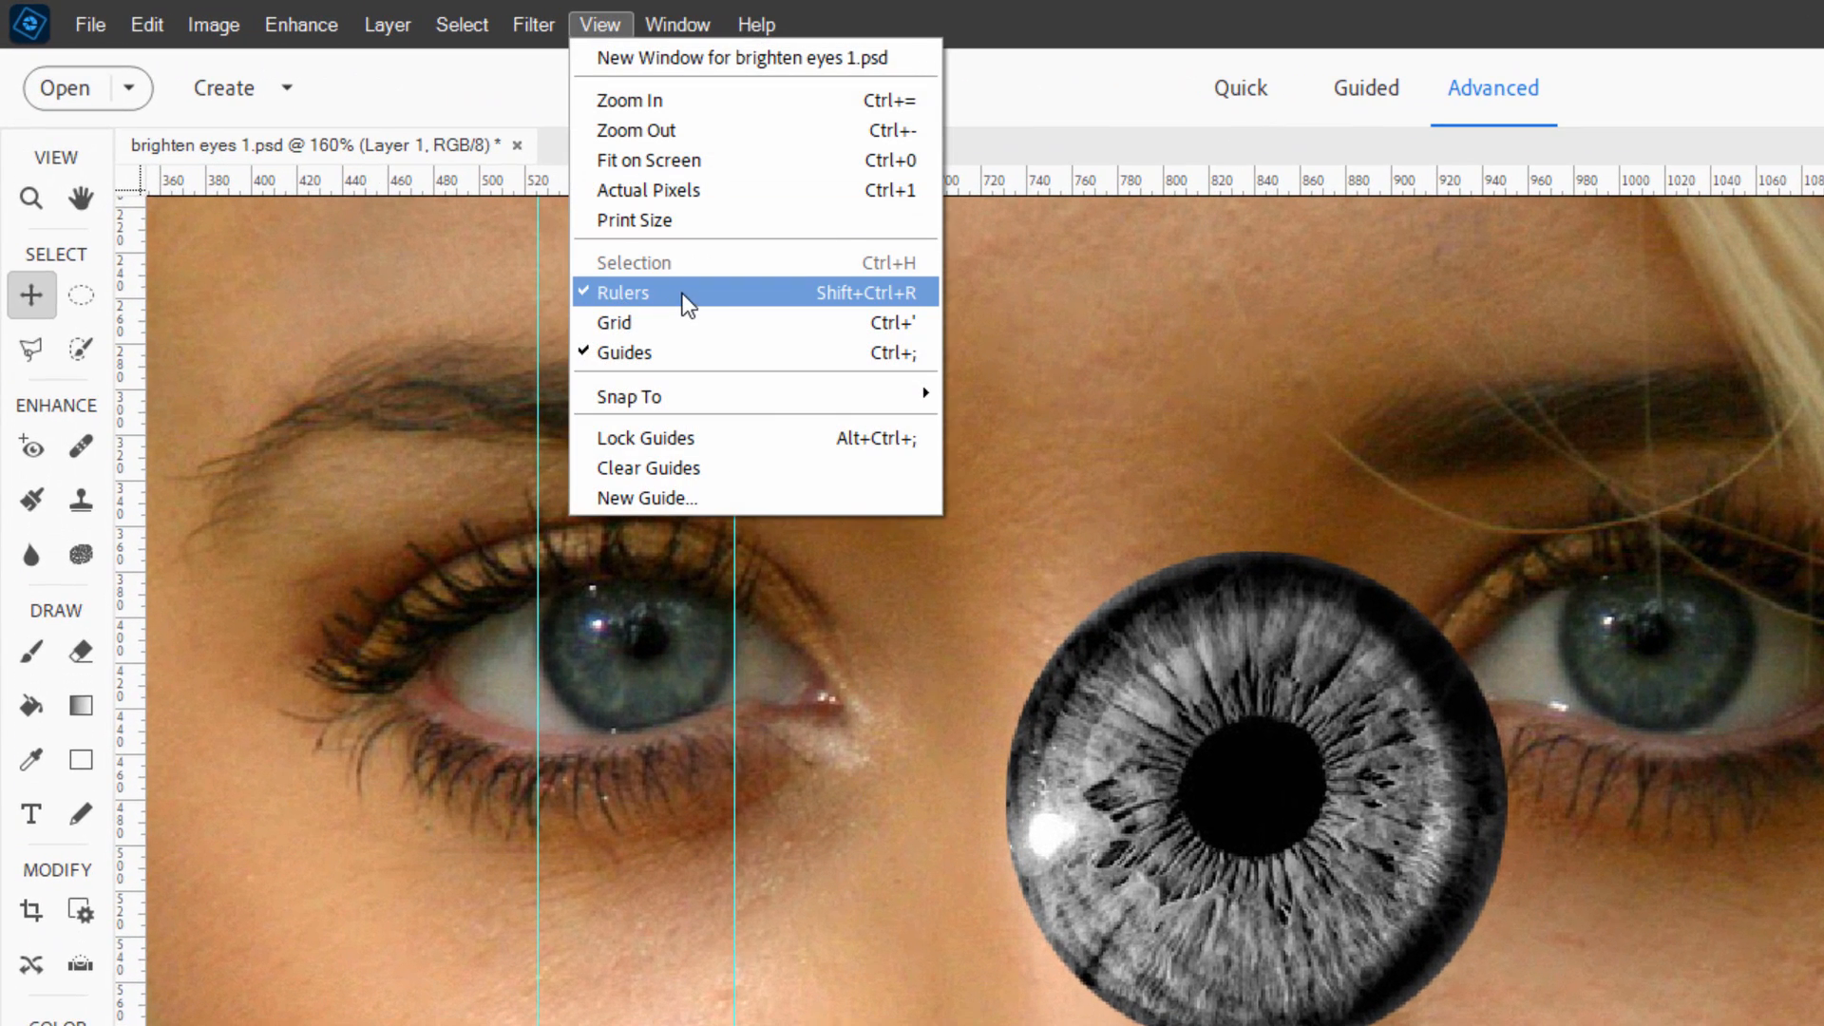
pyautogui.moveTo(971, 55)
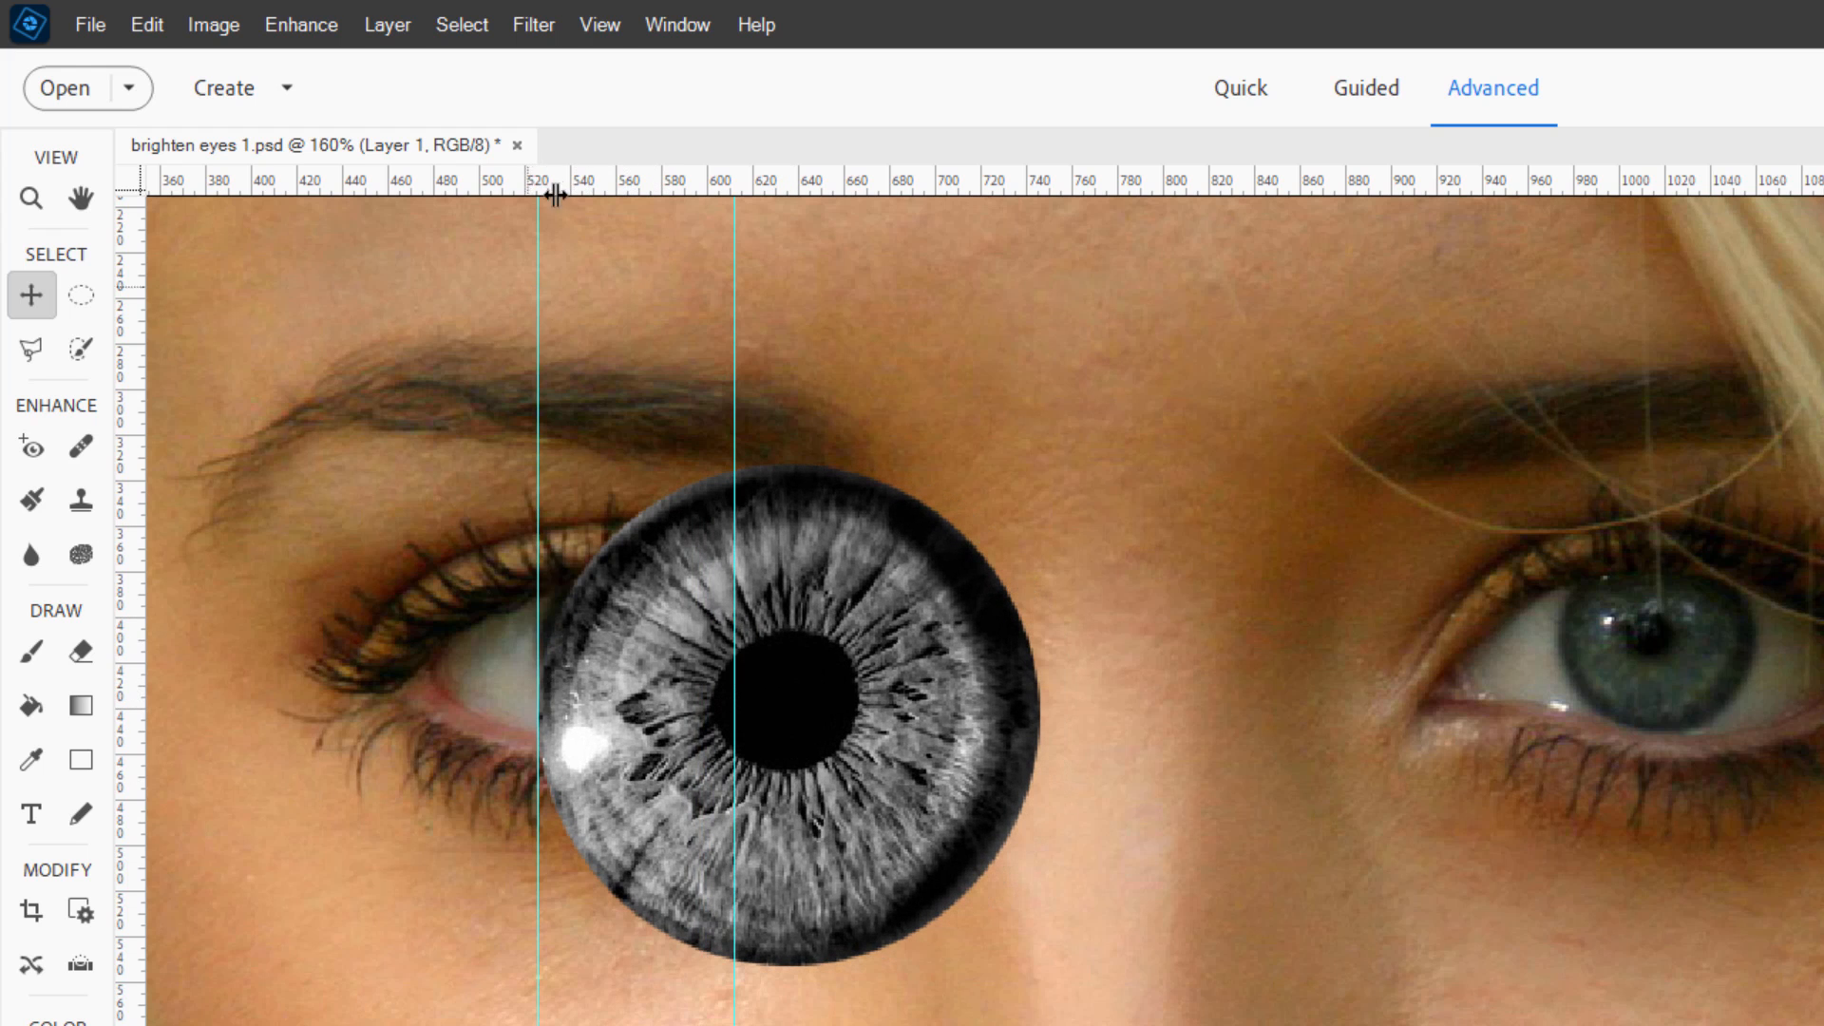
# Free-transform the grey iris smaller over the portrait's left eye and commit the change.
pyautogui.click(599, 23)
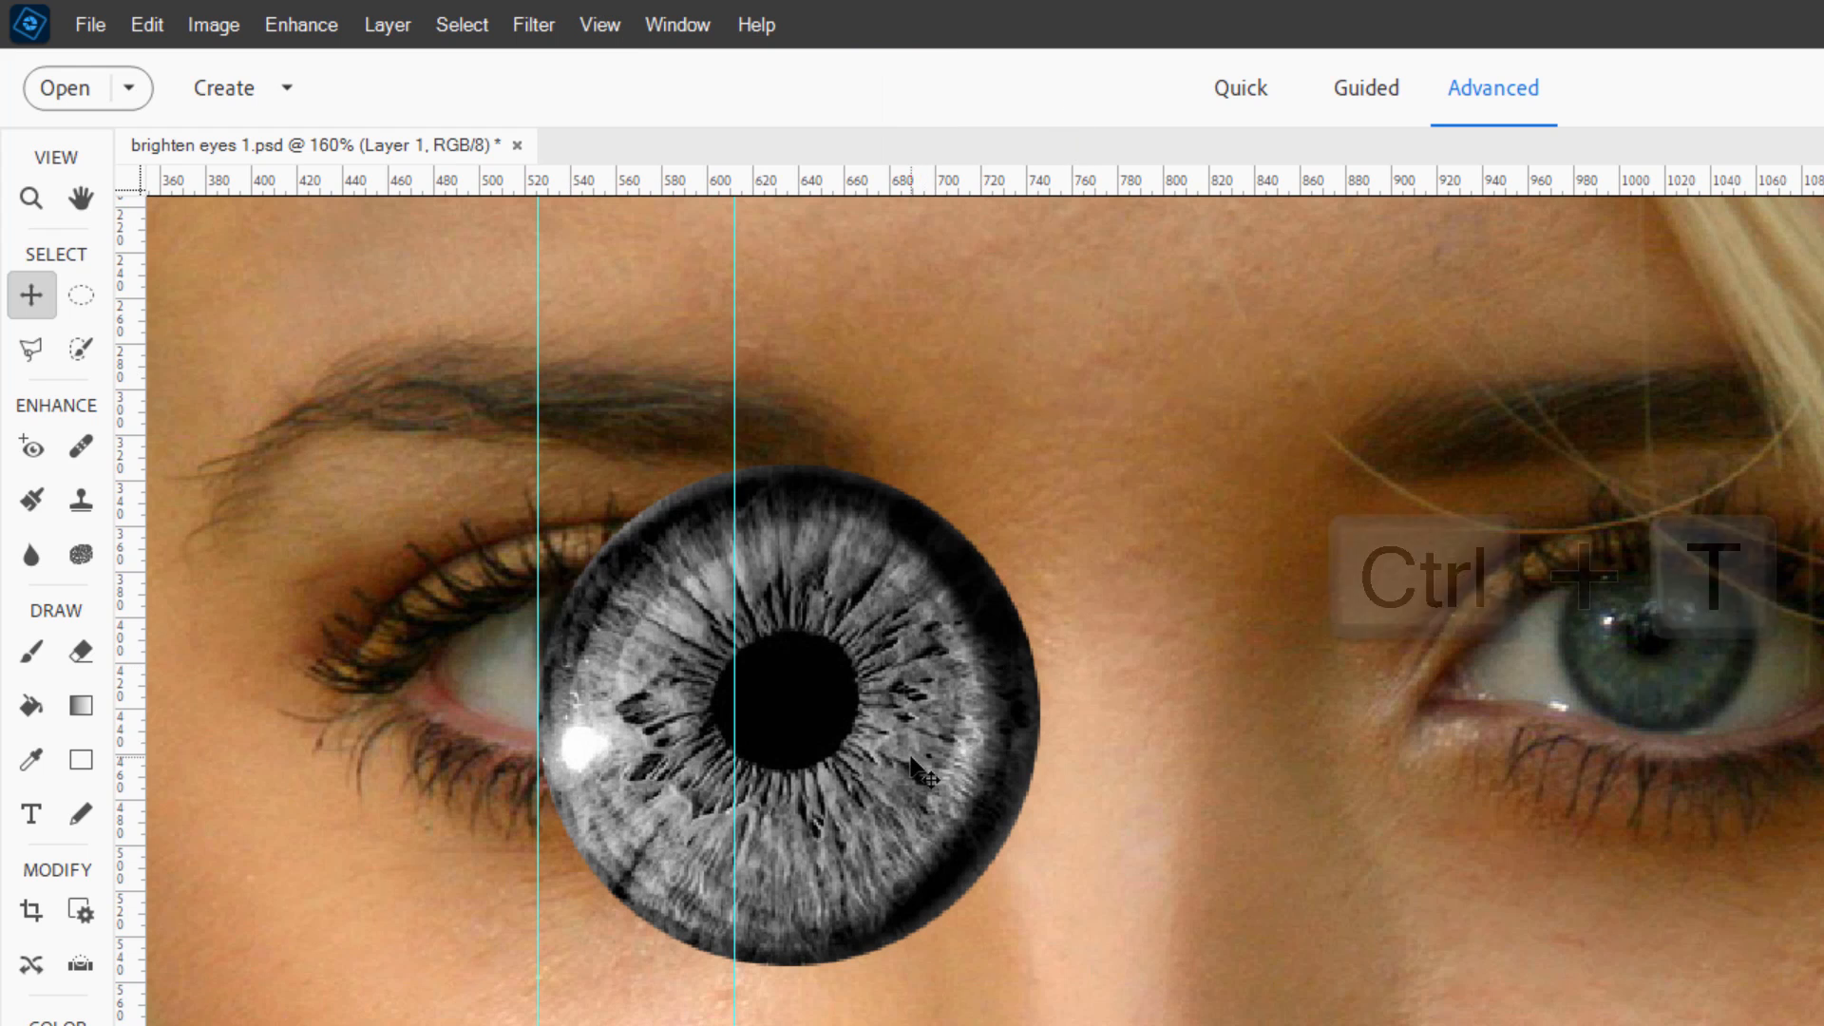
pyautogui.press('ctrl+t')
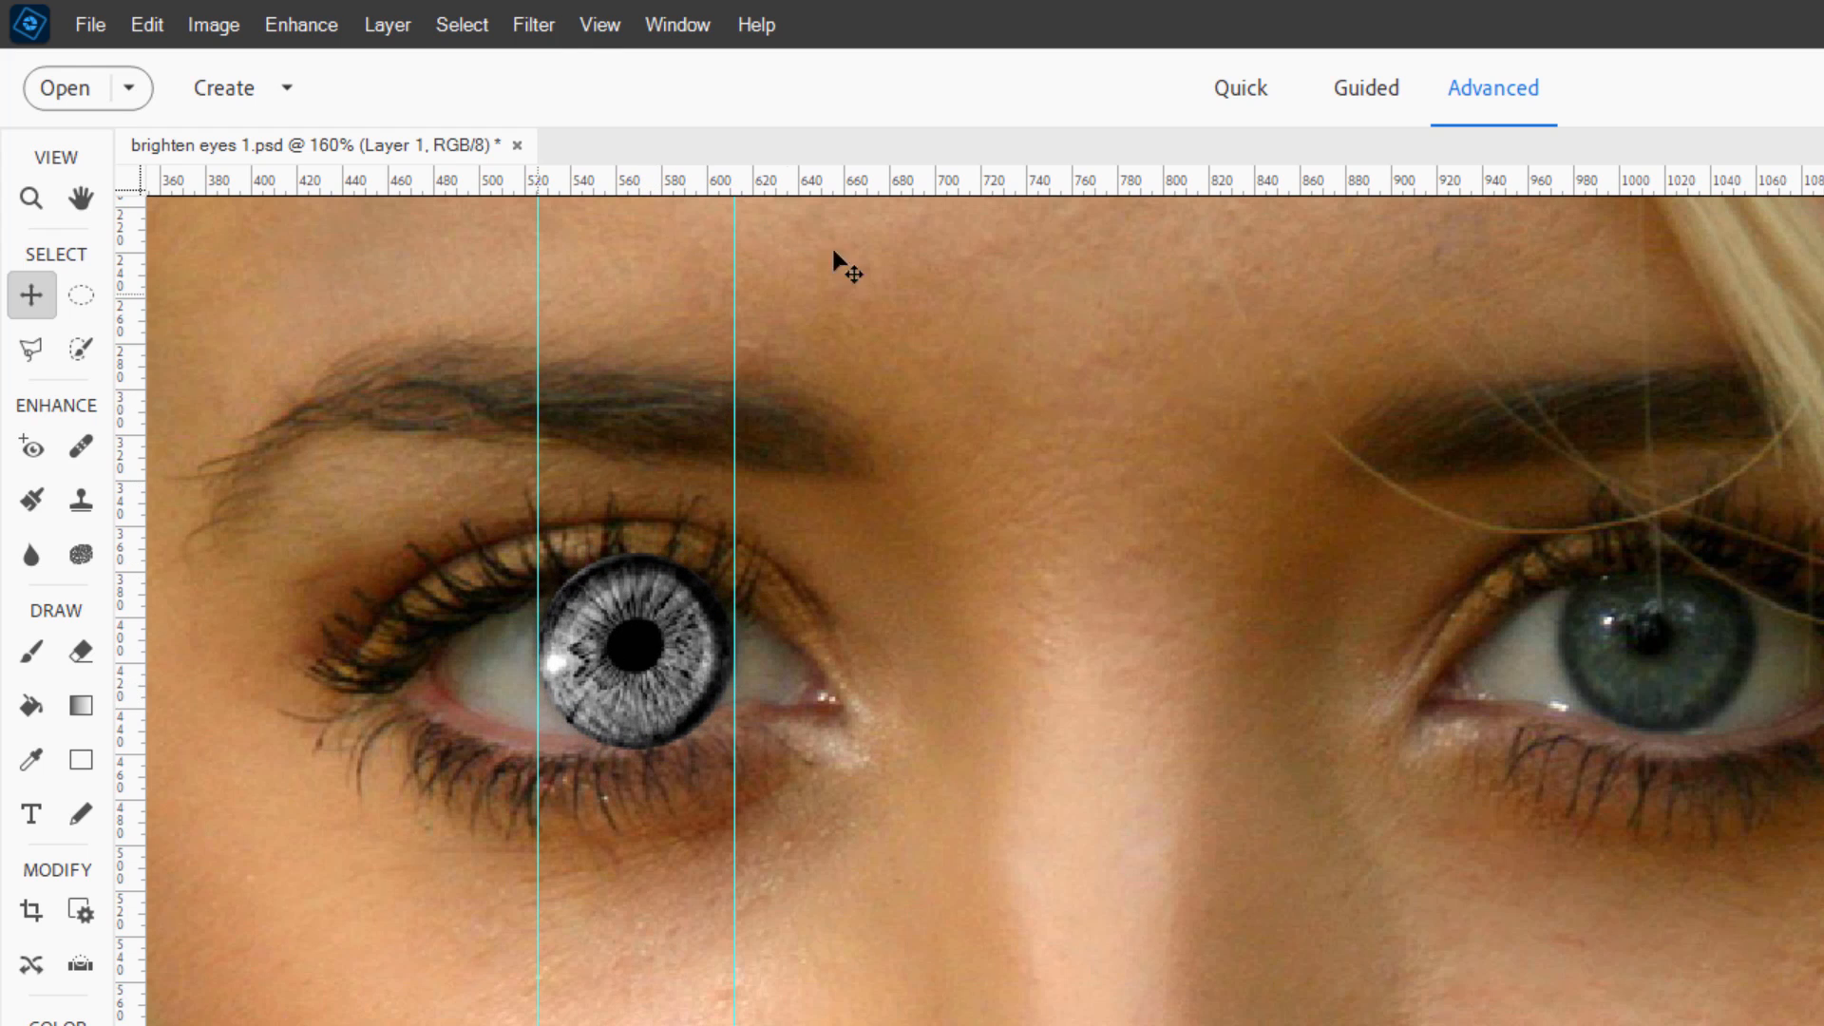
pyautogui.click(598, 22)
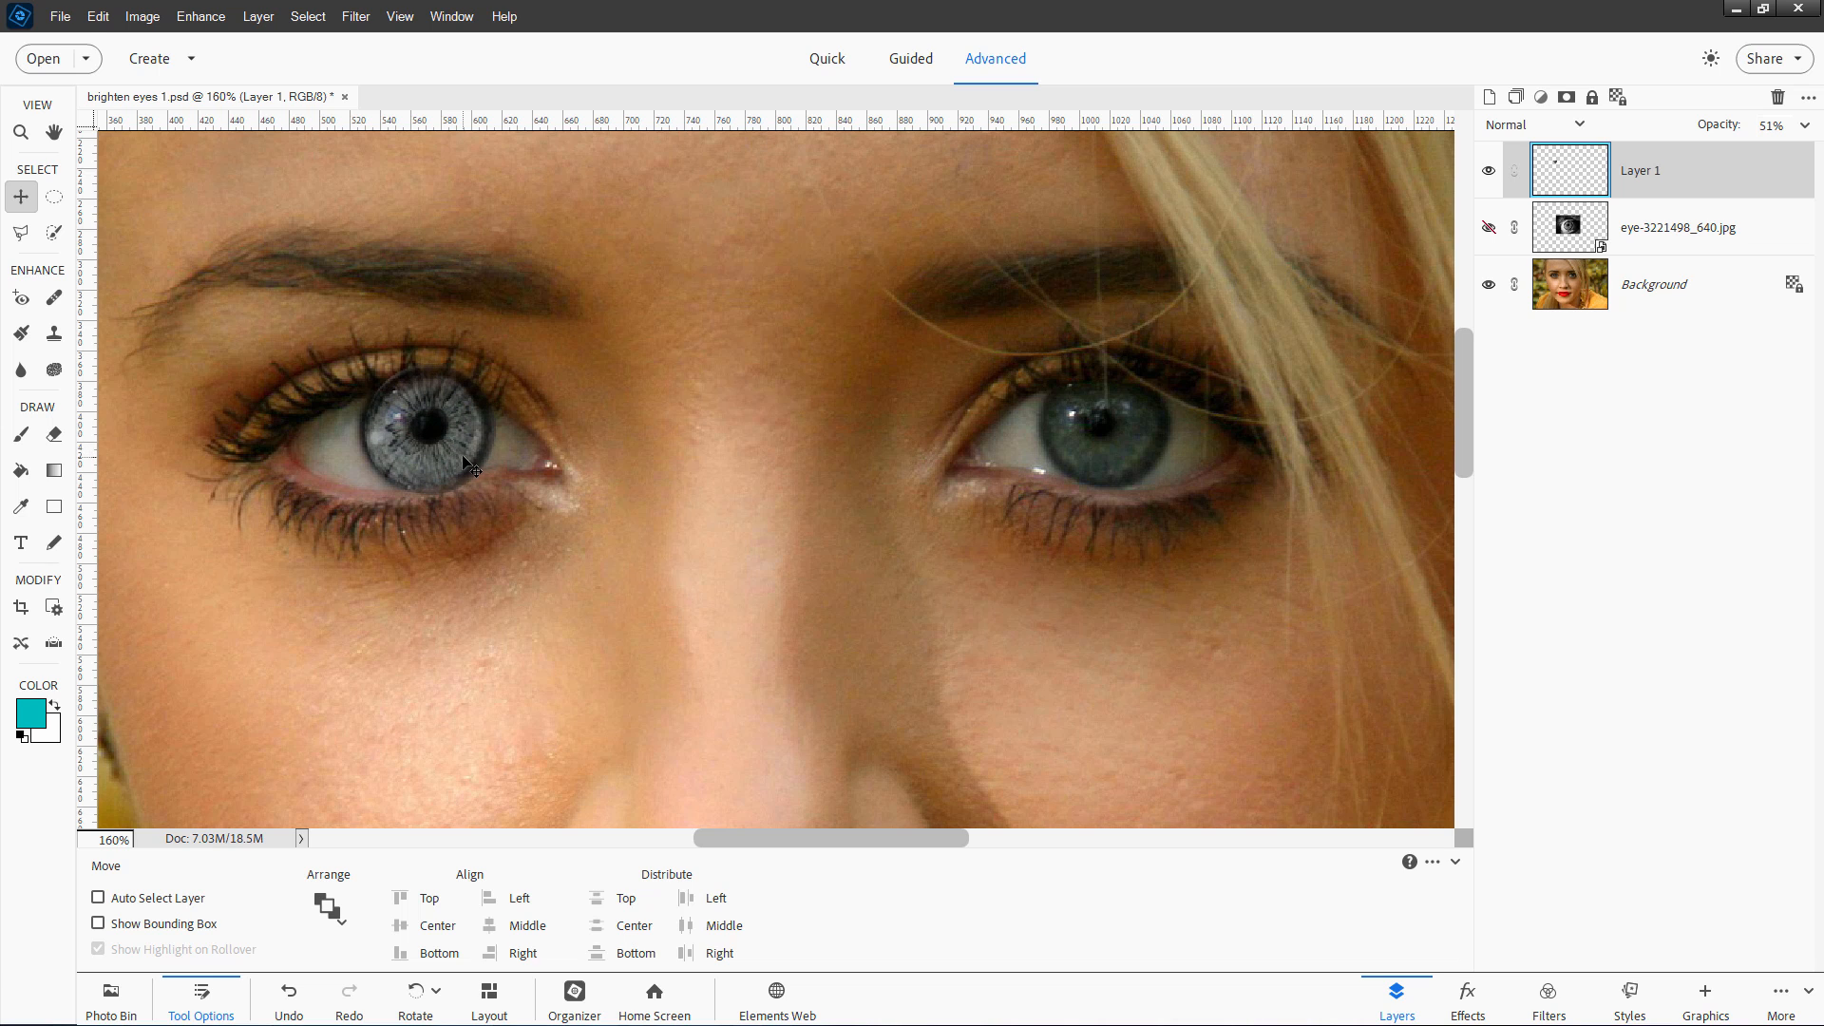
pyautogui.moveTo(1408, 285)
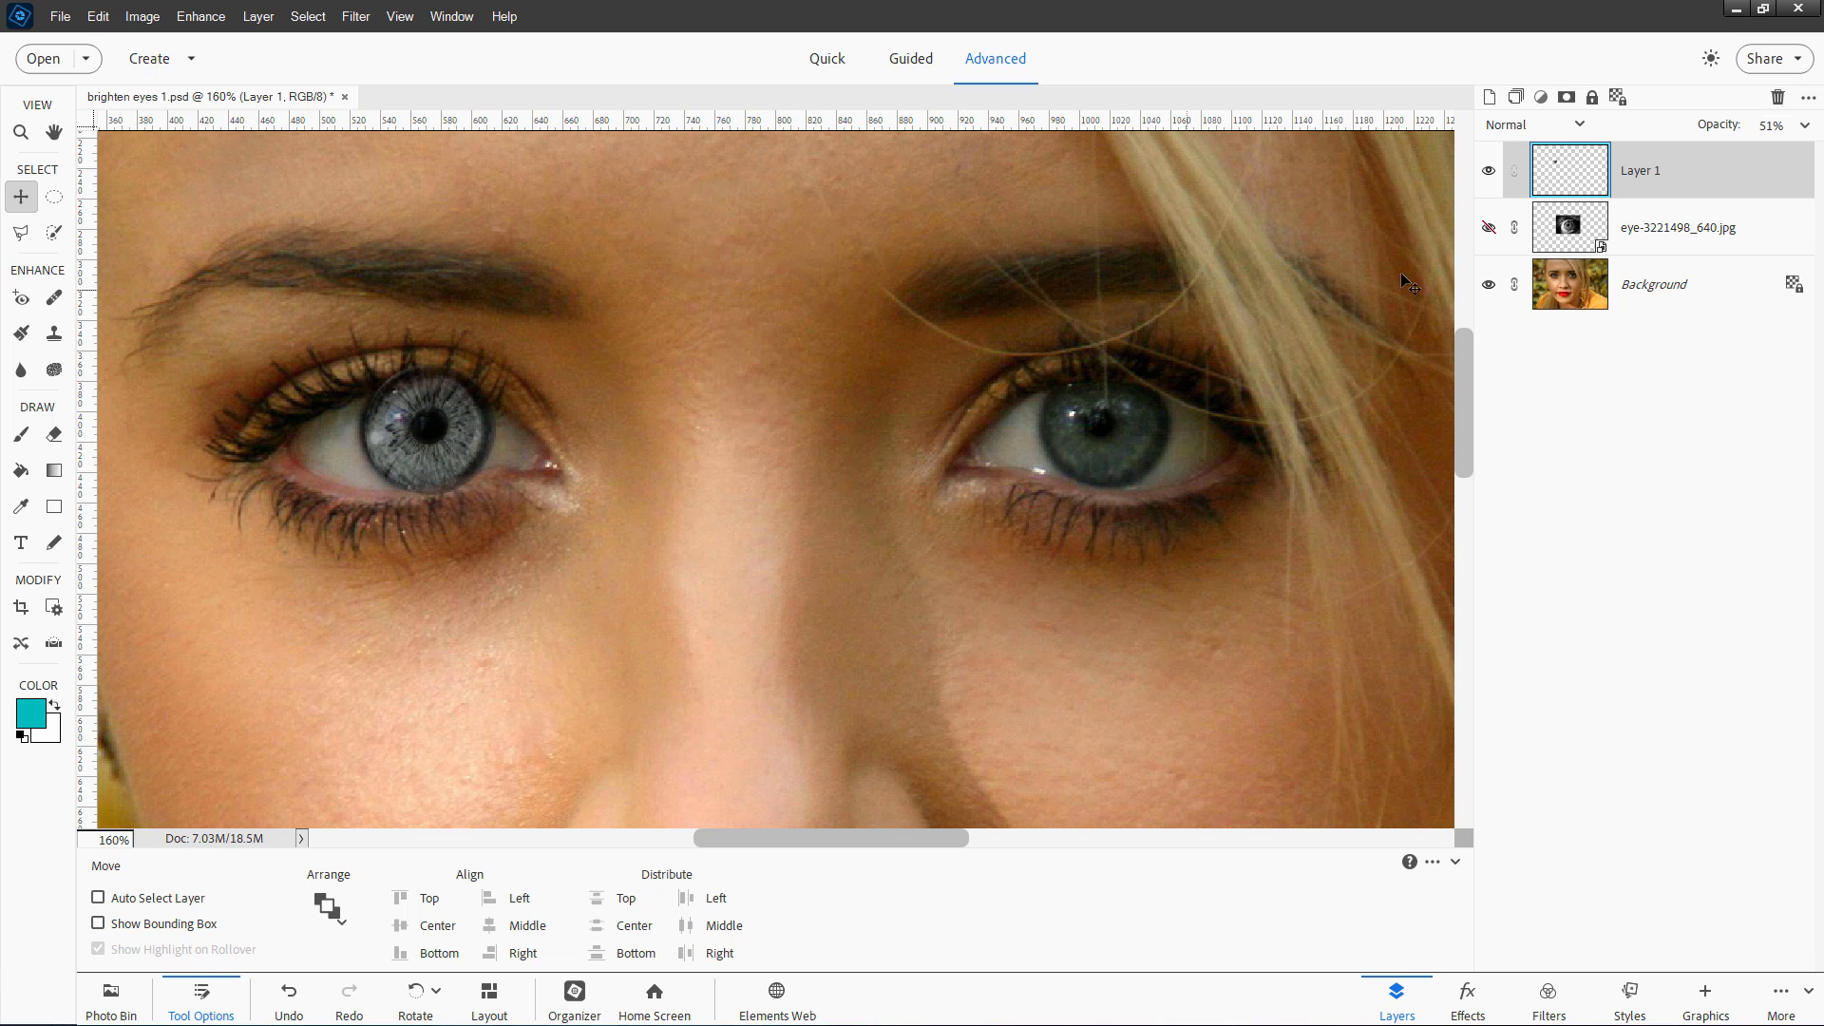
pyautogui.moveTo(1640, 171)
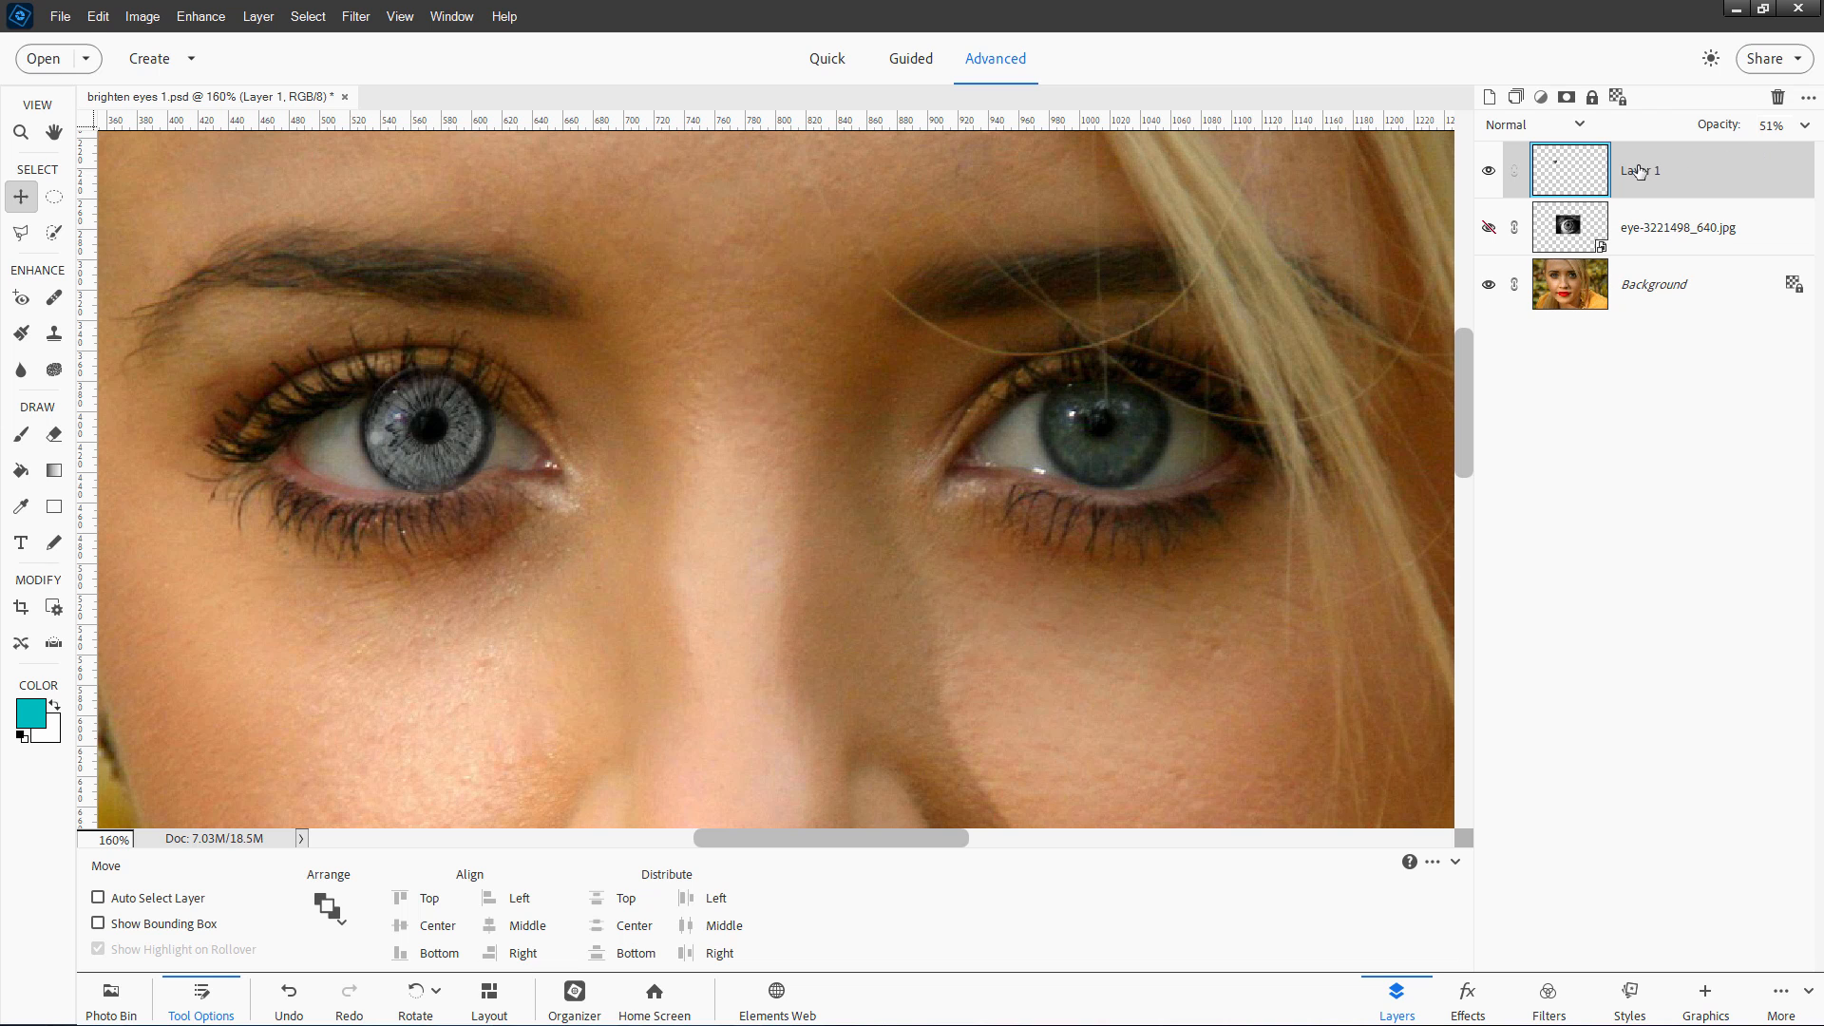
# Duplicate the half-opacity grey iris layer to make a copy for the right eye.
pyautogui.rightClick(1640, 171)
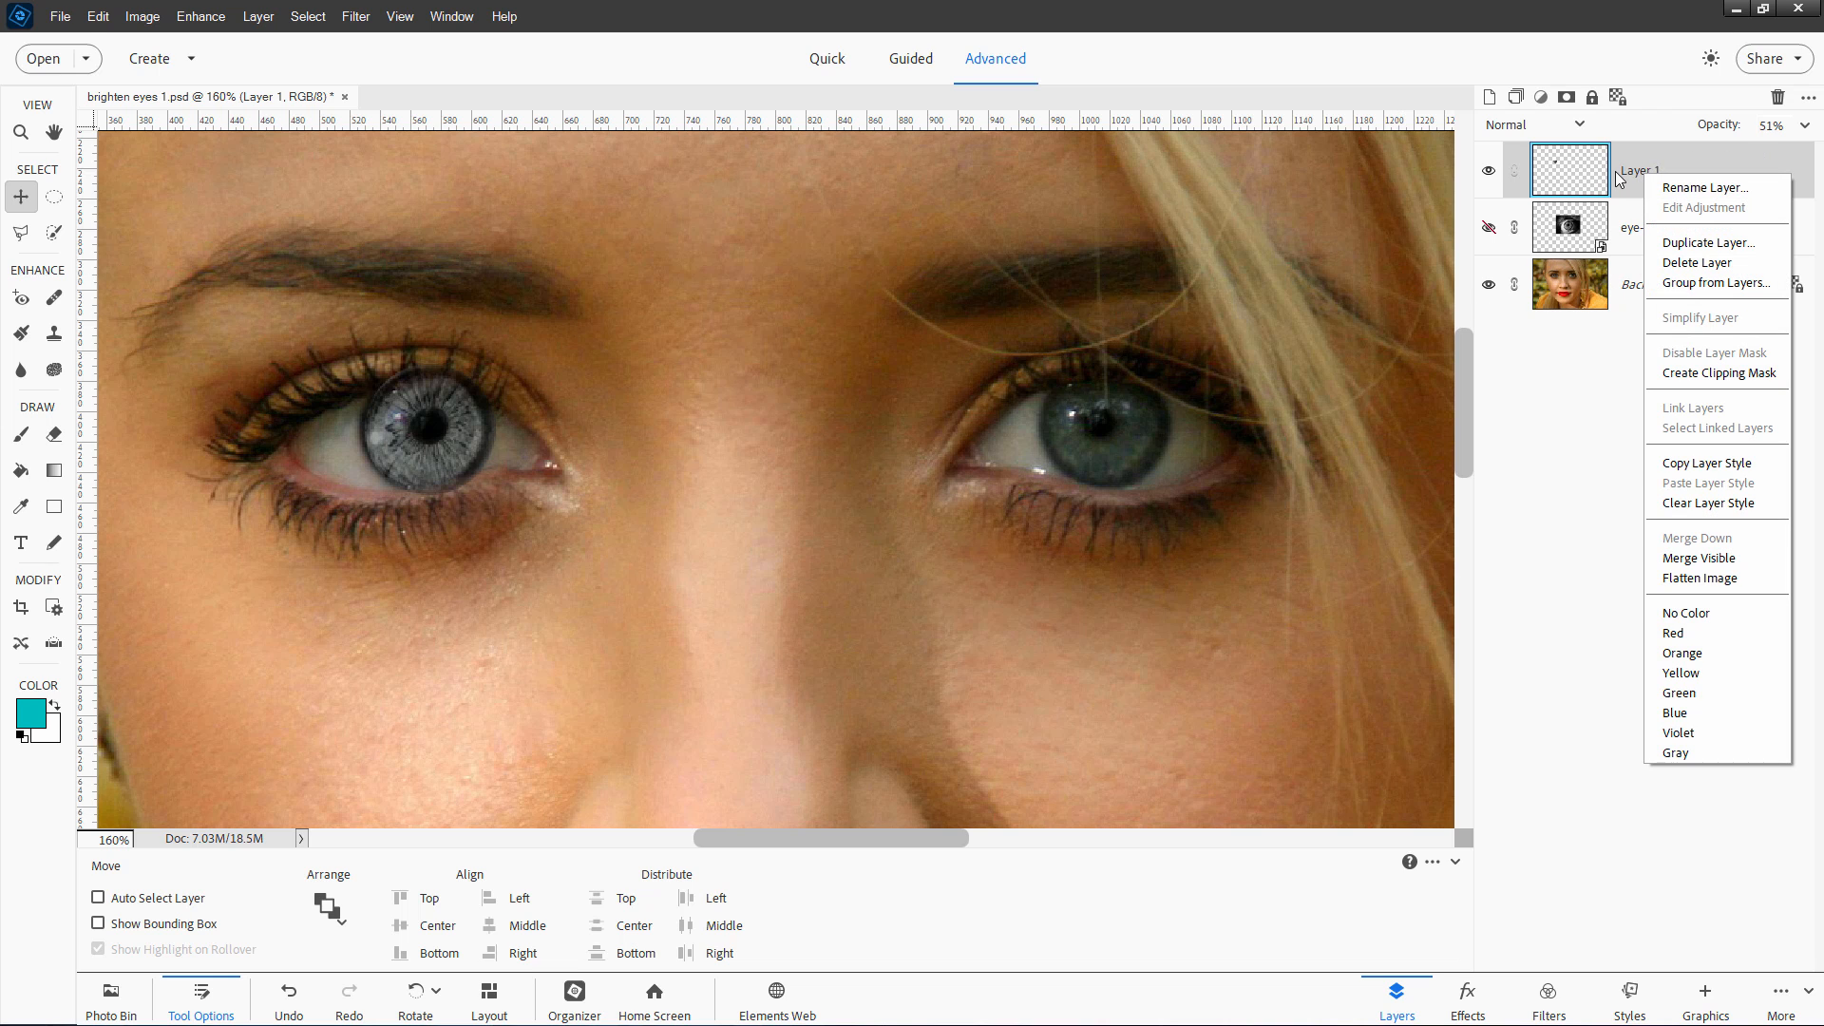
pyautogui.click(1709, 242)
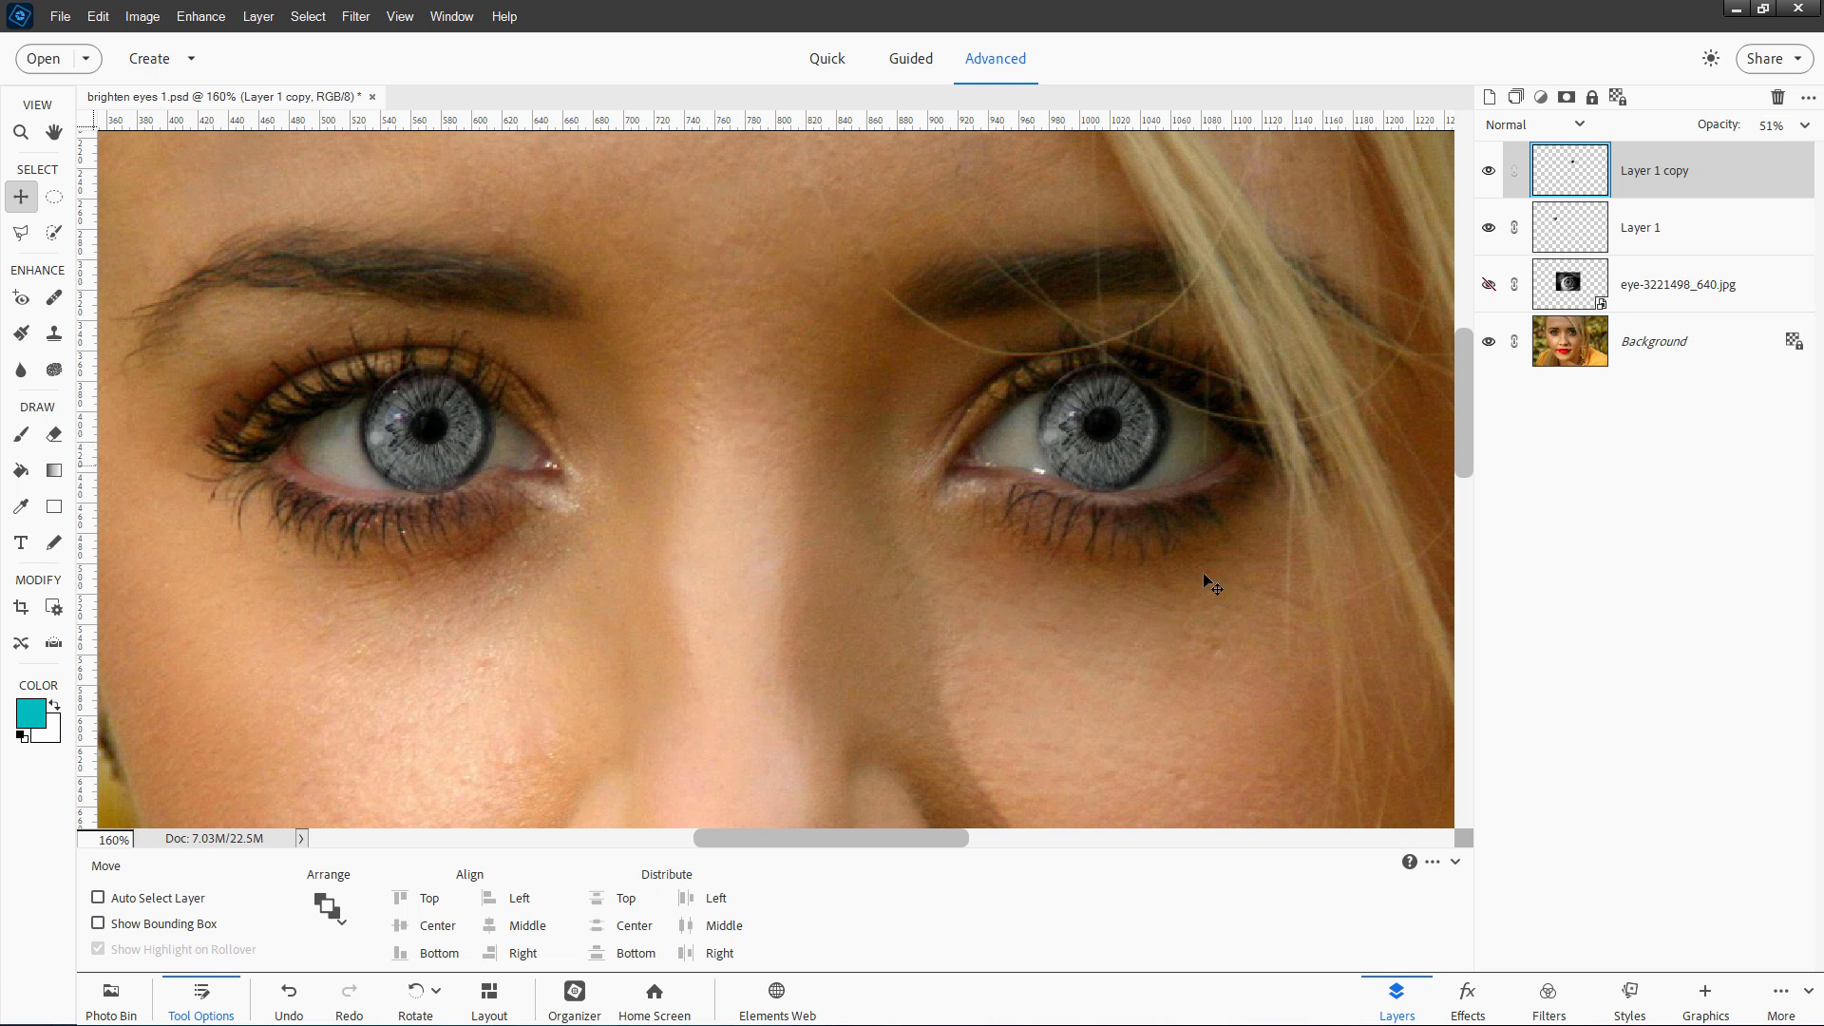
pyautogui.moveTo(1081, 363)
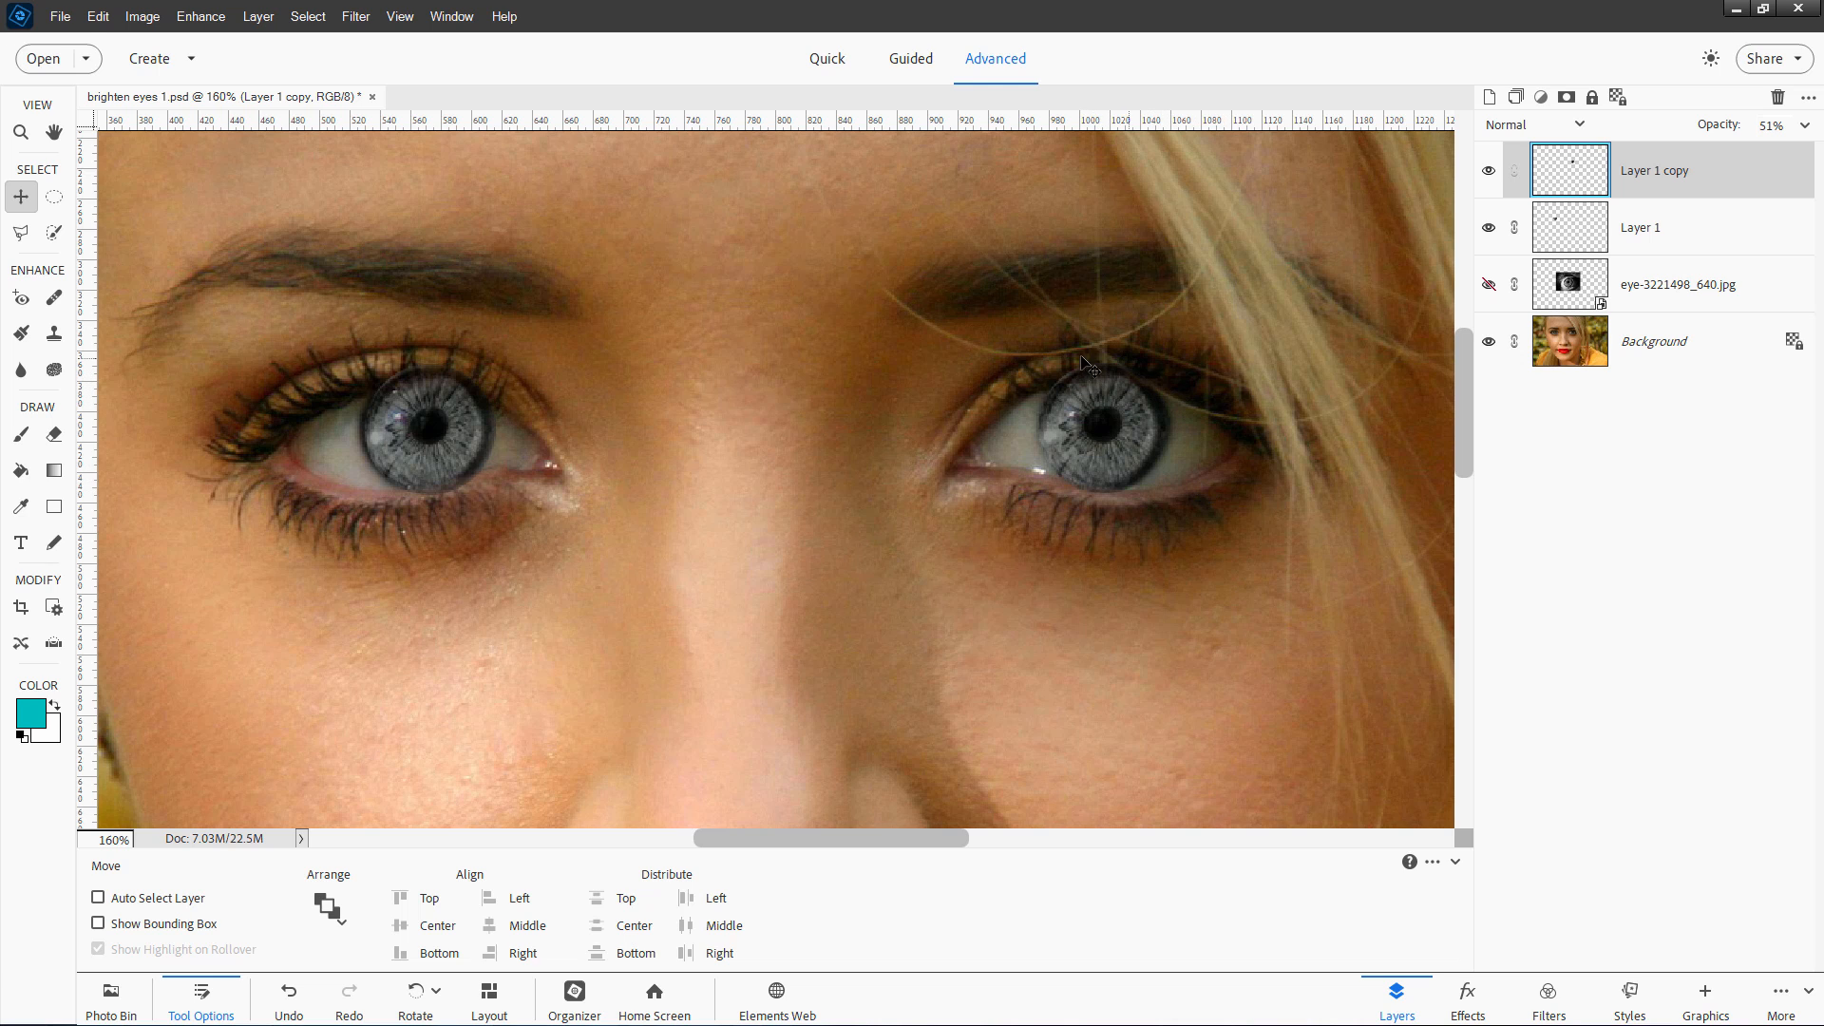
pyautogui.moveTo(424, 370)
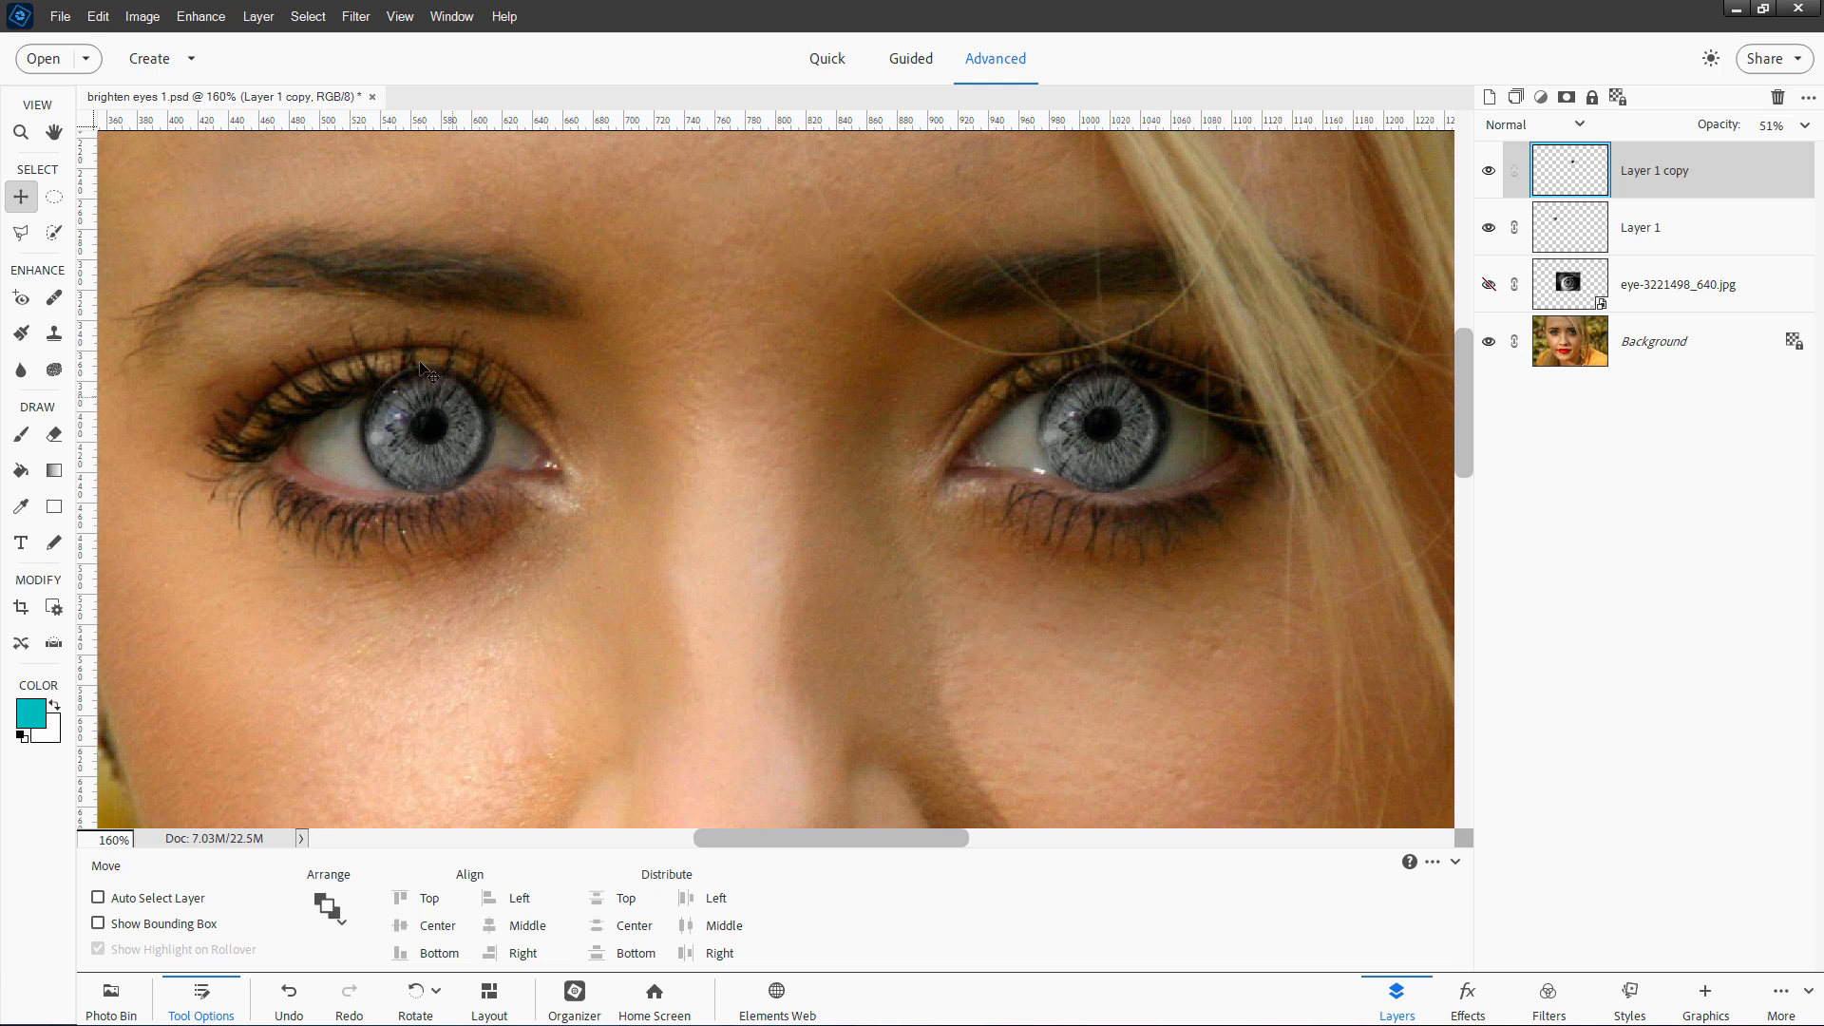
pyautogui.moveTo(428, 420)
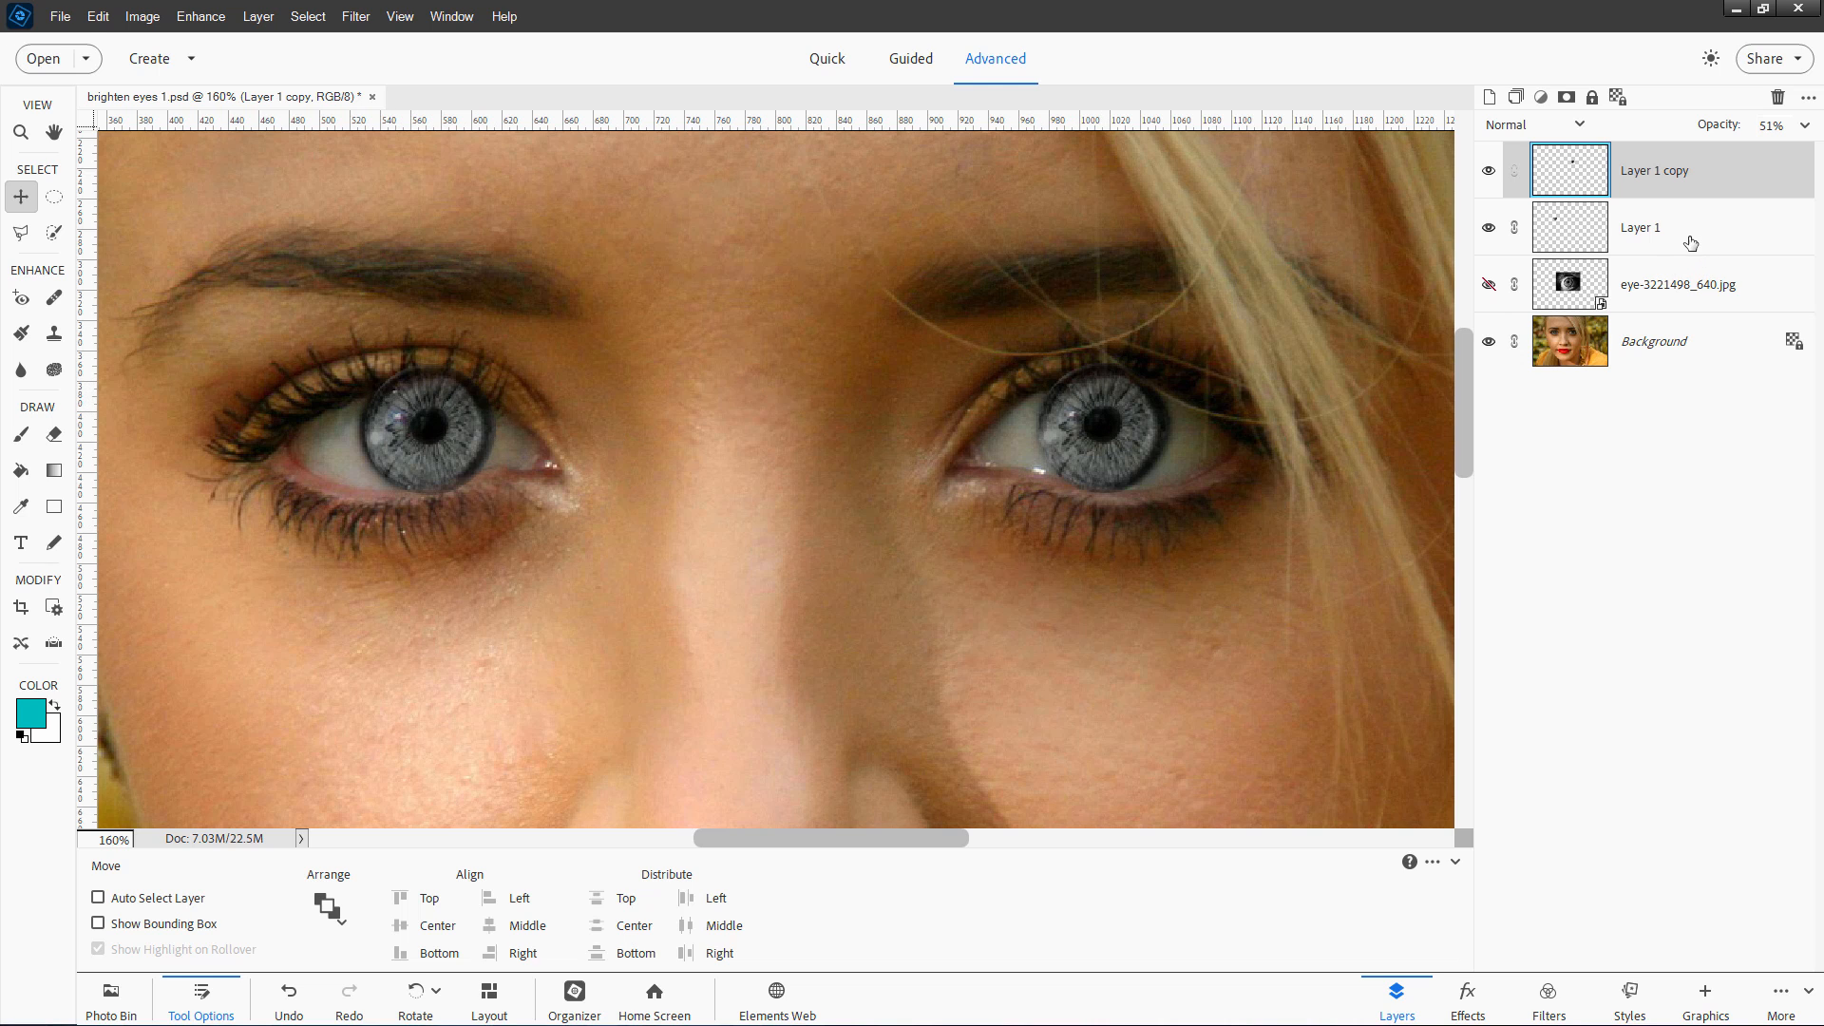
# Hide Layer 1, trace the left eye opening with the Polygonal Lasso, and add a layer mask from it.
pyautogui.click(53, 196)
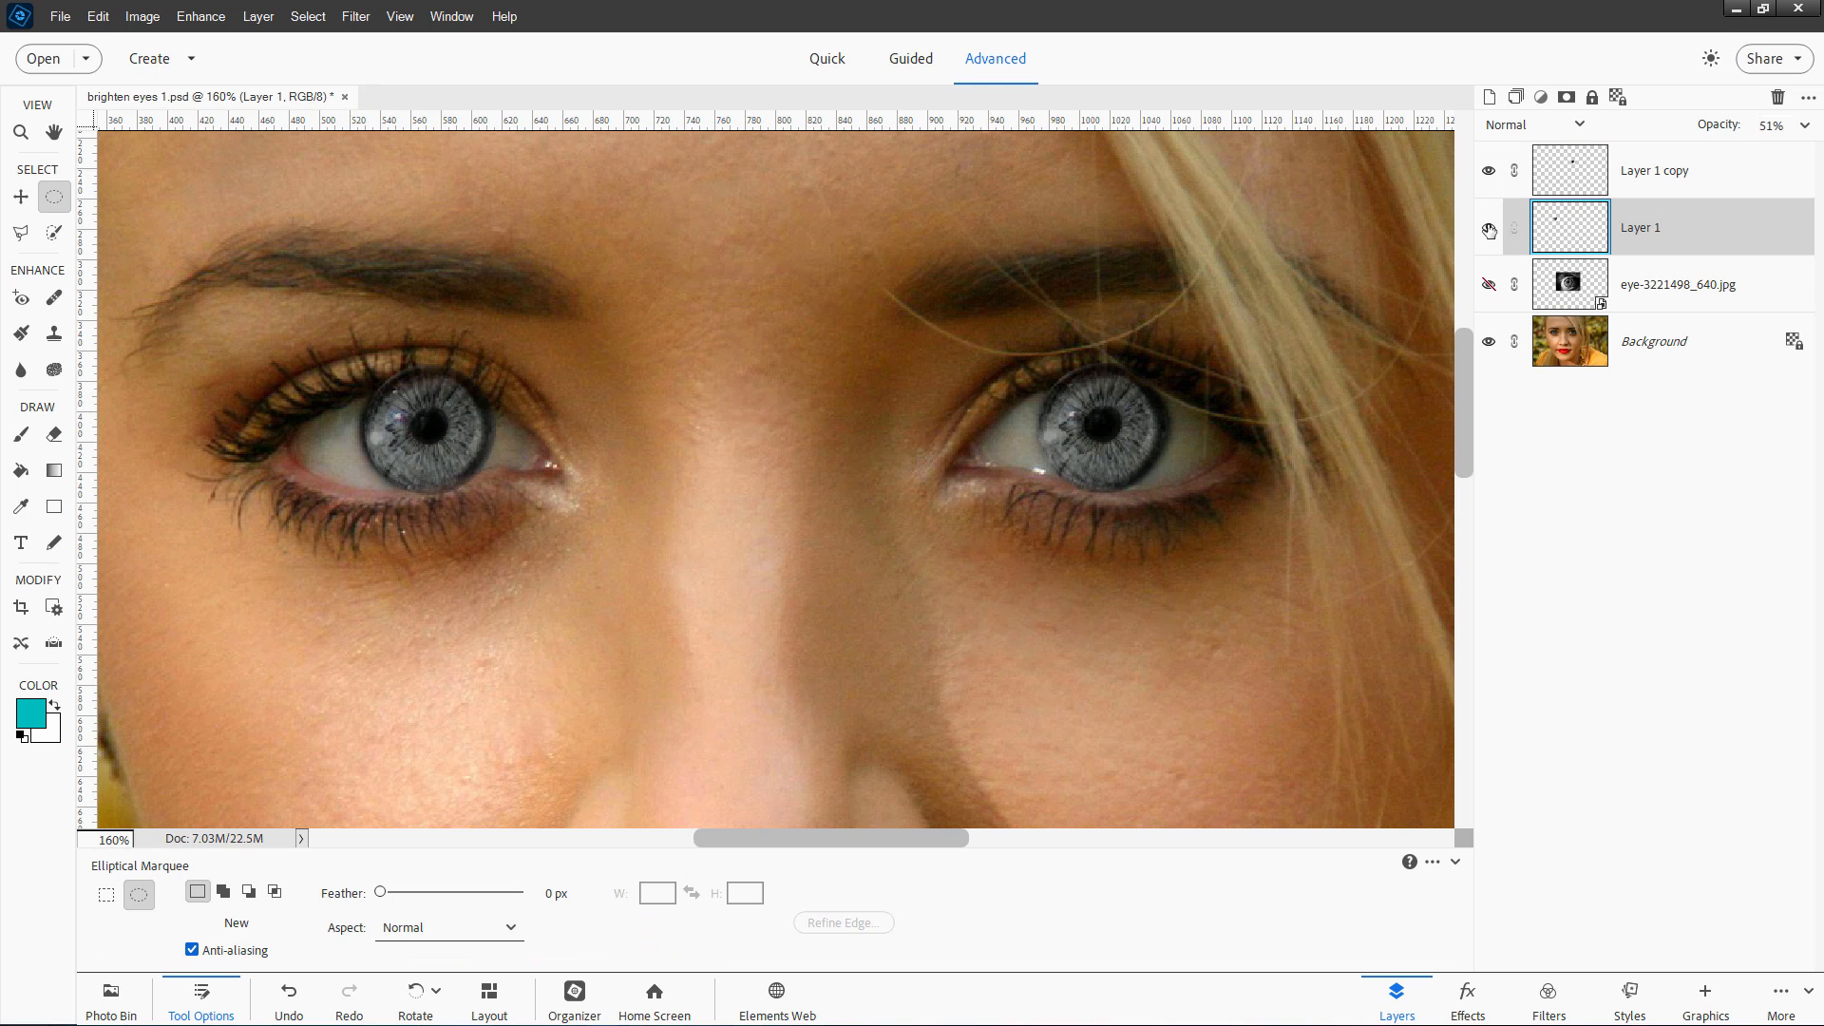
pyautogui.click(1488, 226)
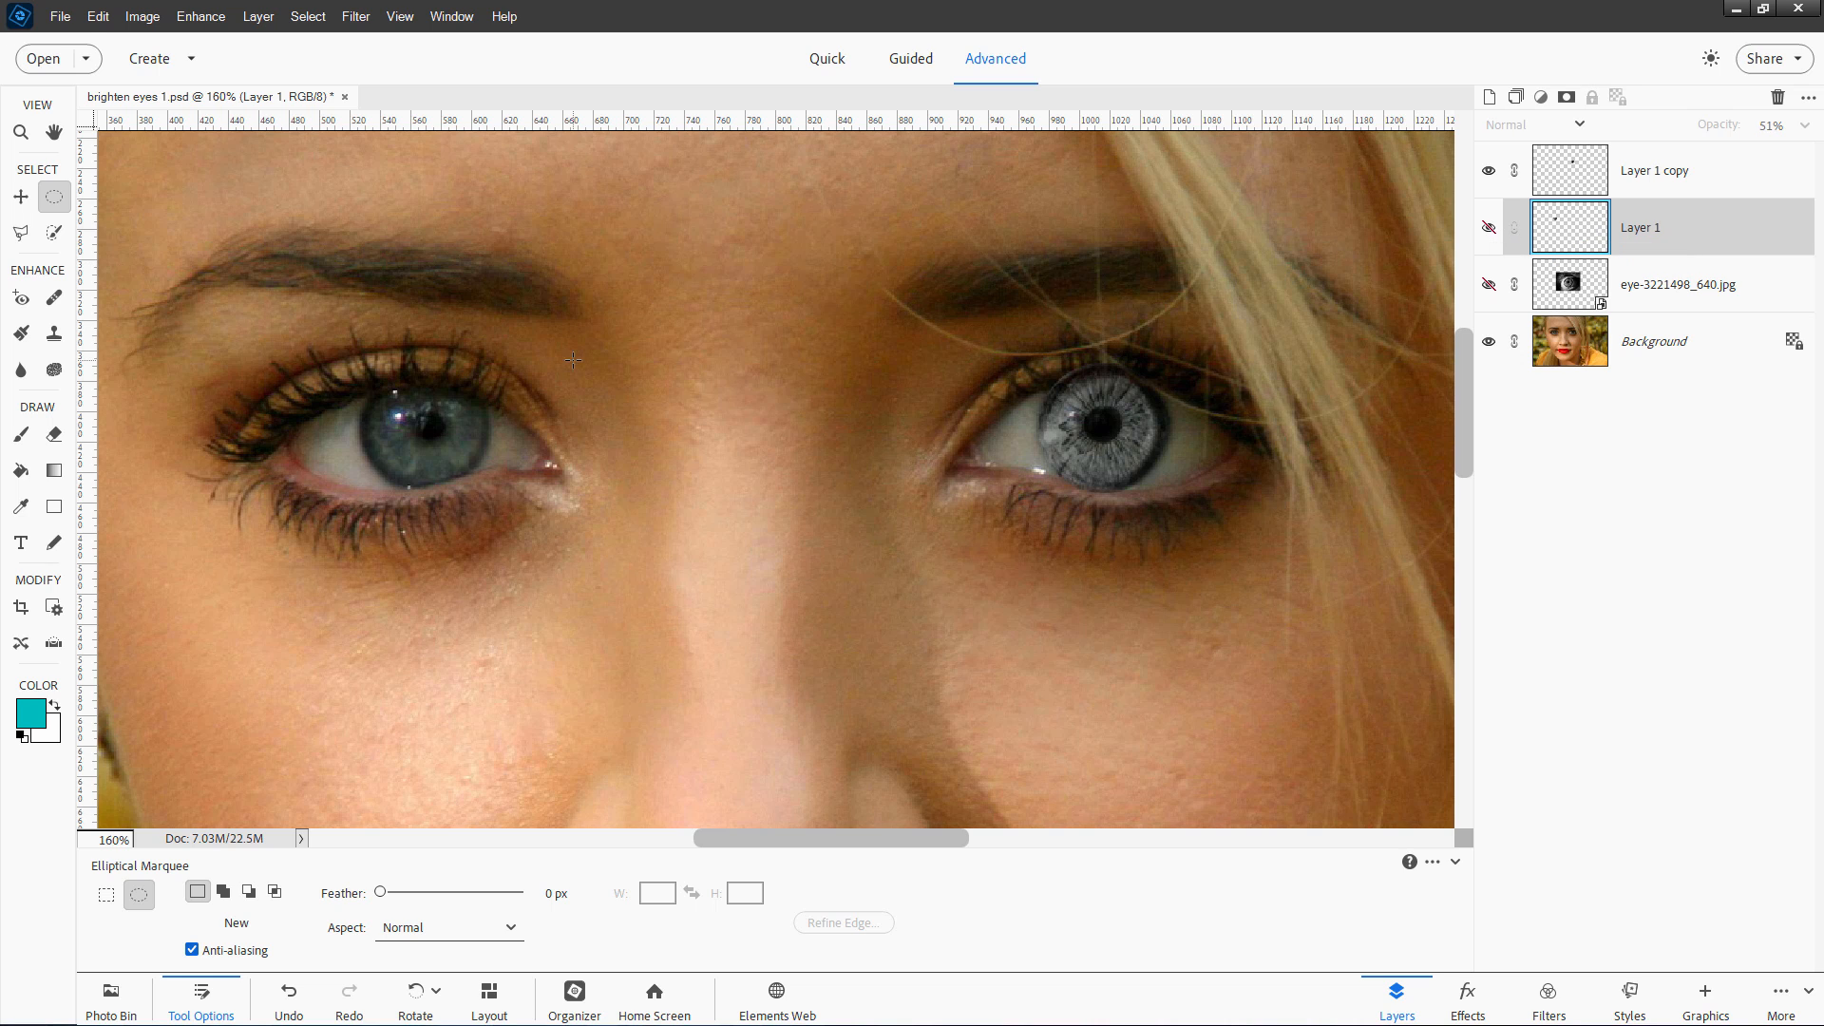
pyautogui.click(19, 232)
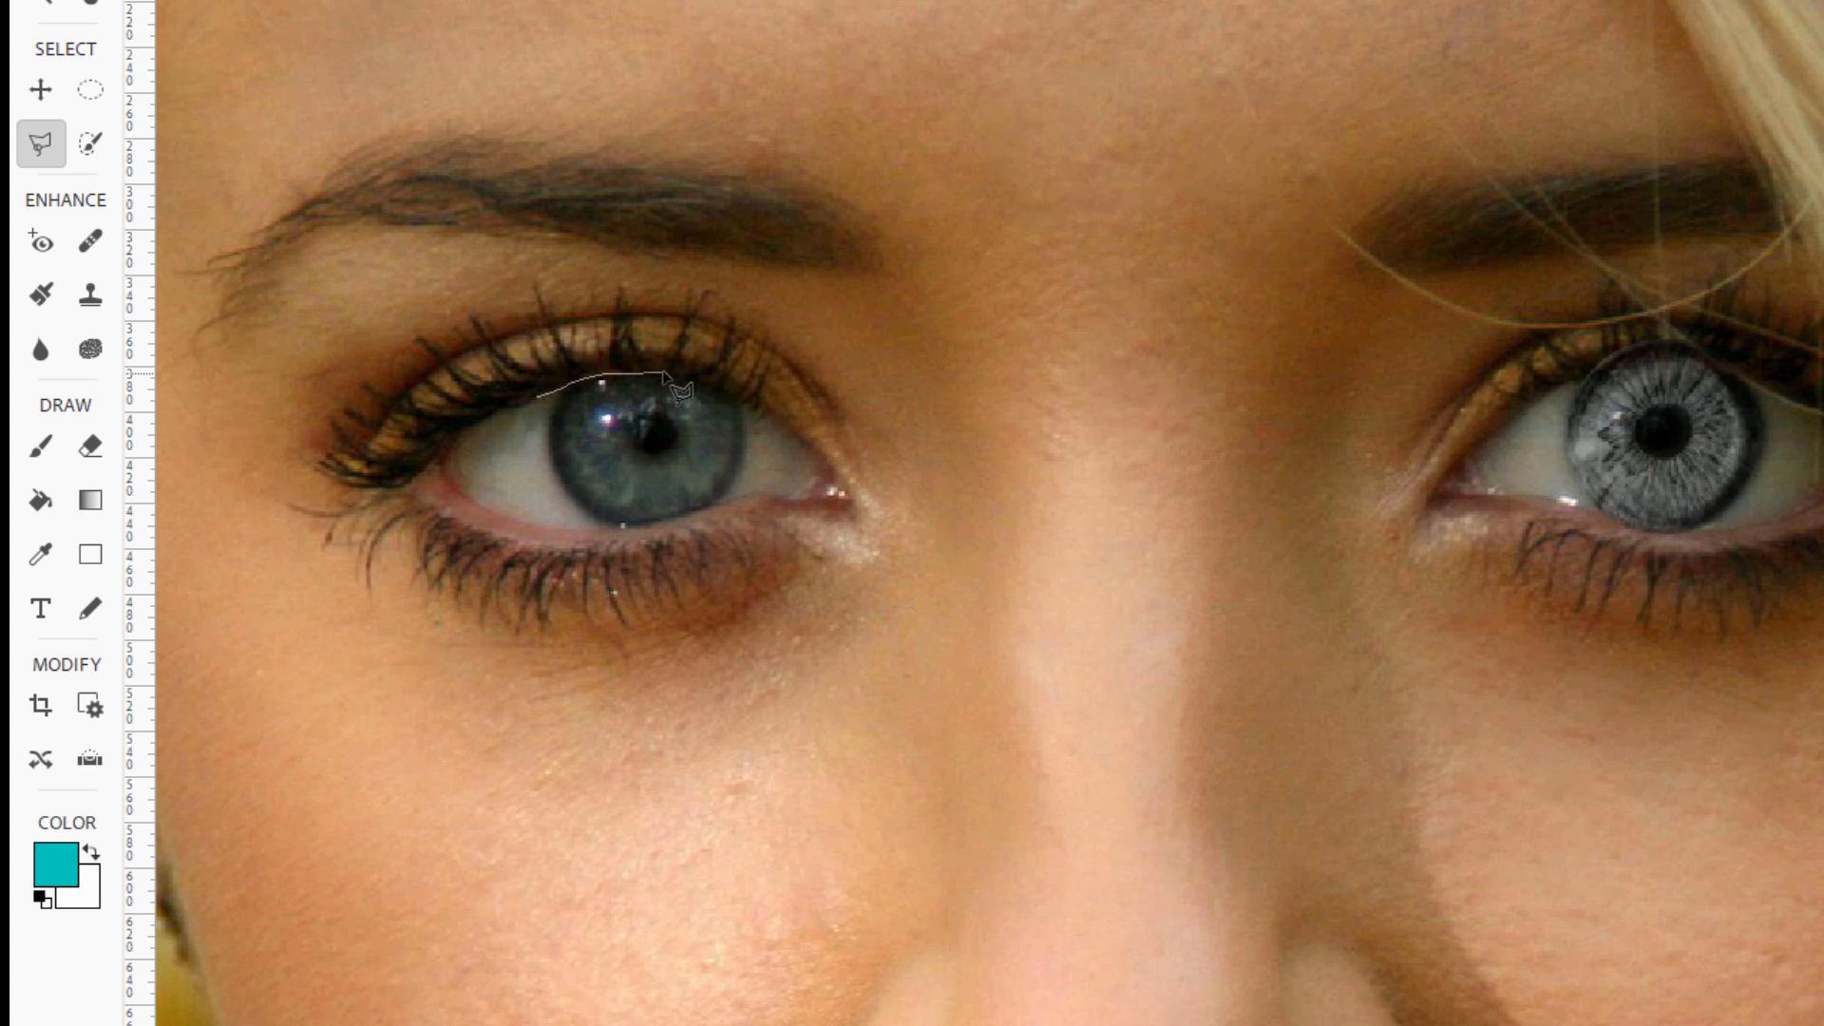
pyautogui.moveTo(669, 384); pyautogui.dragTo(762, 424)
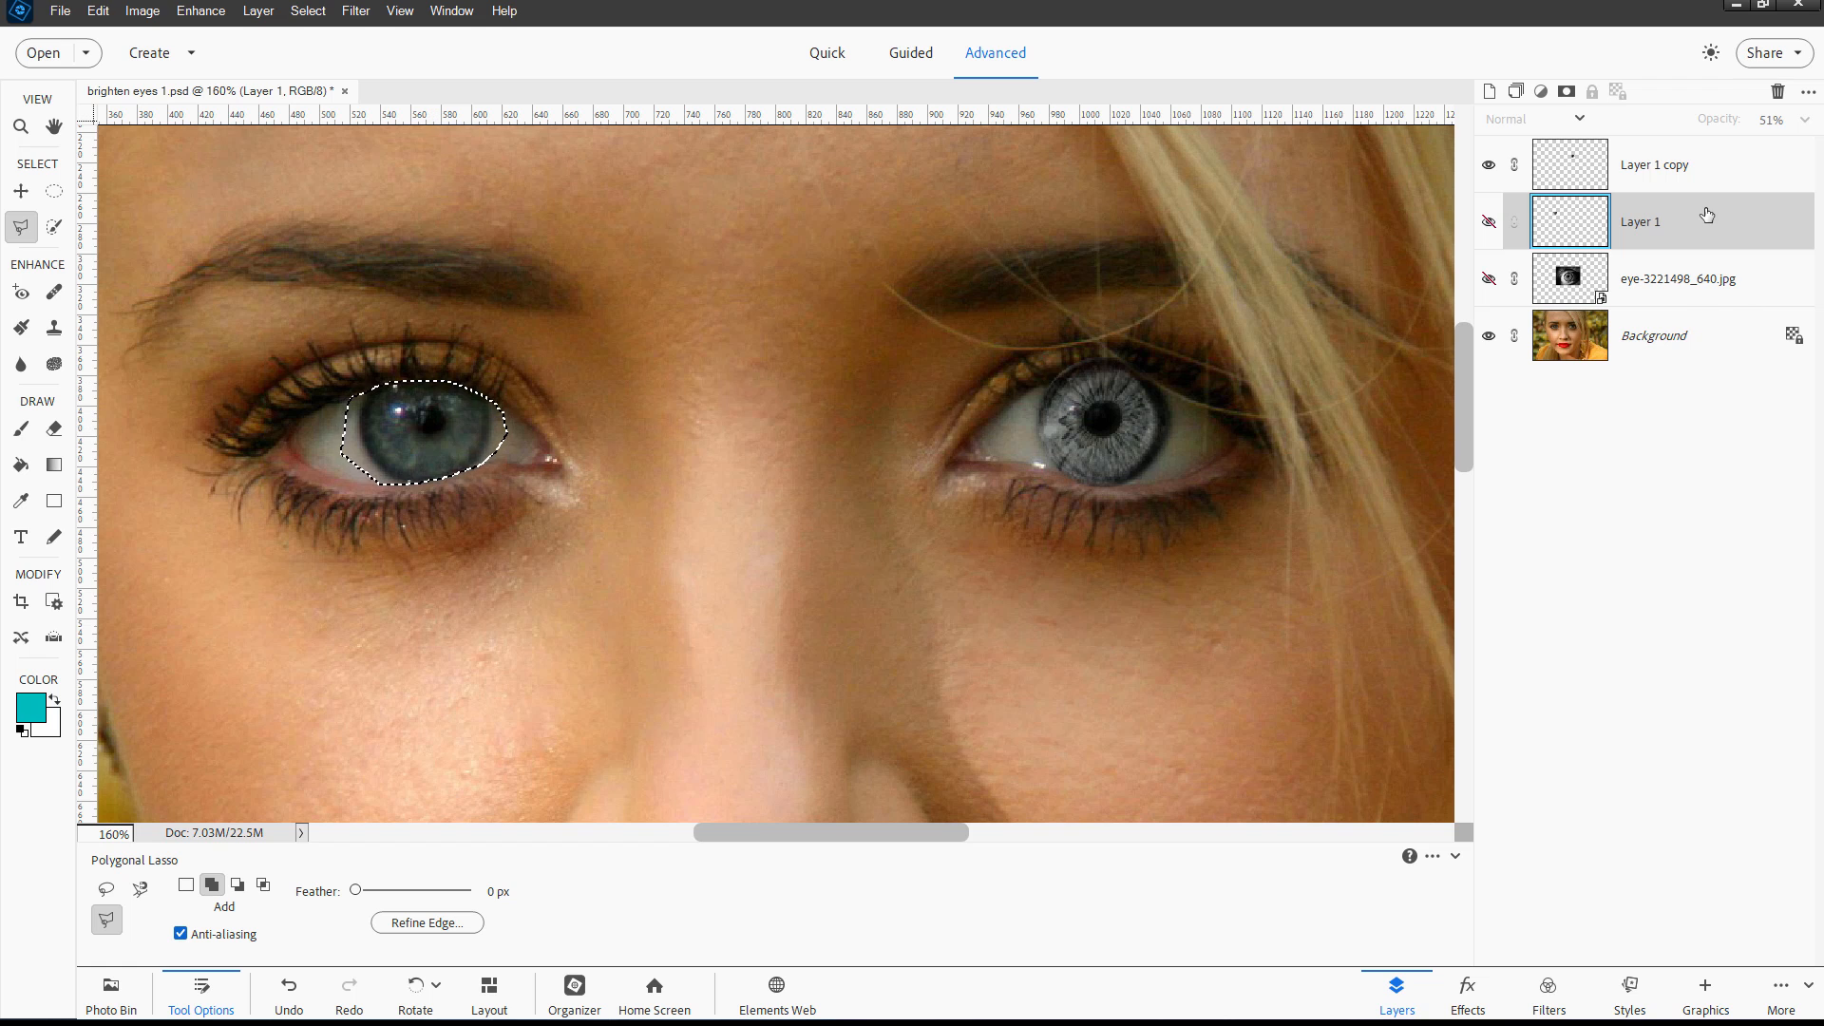
pyautogui.click(1489, 221)
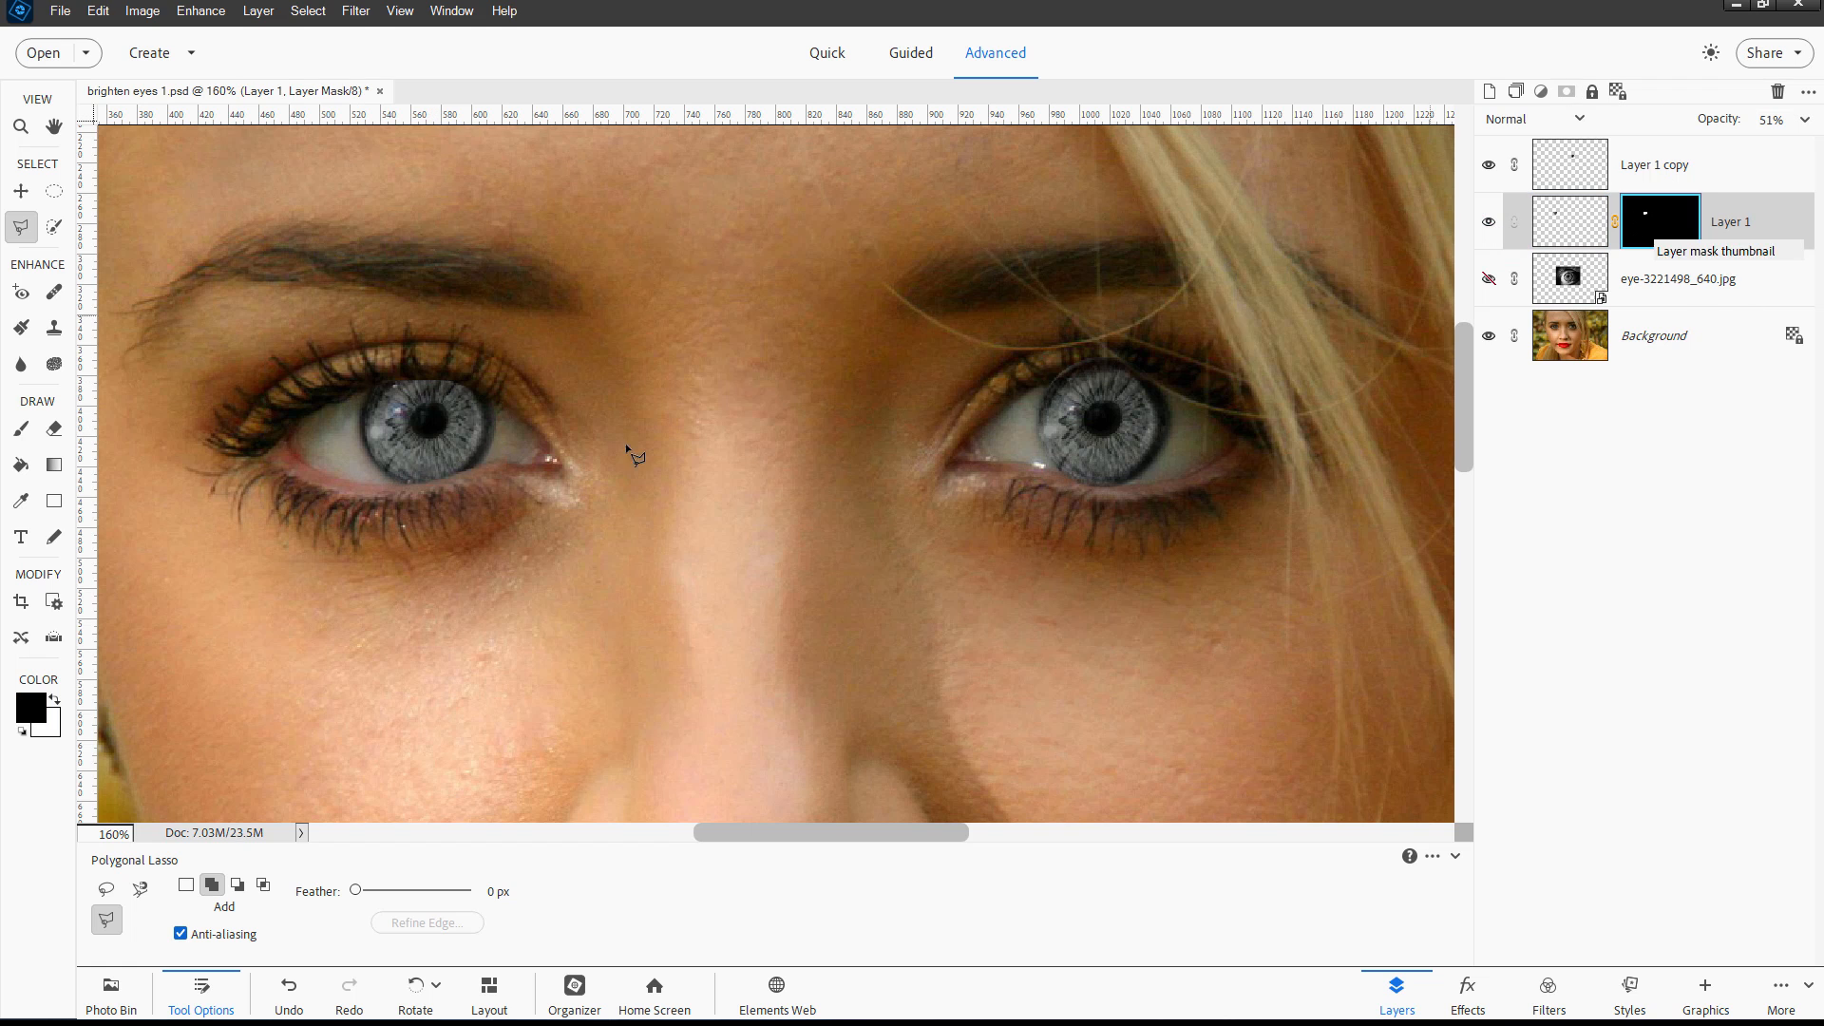
pyautogui.moveTo(480, 462)
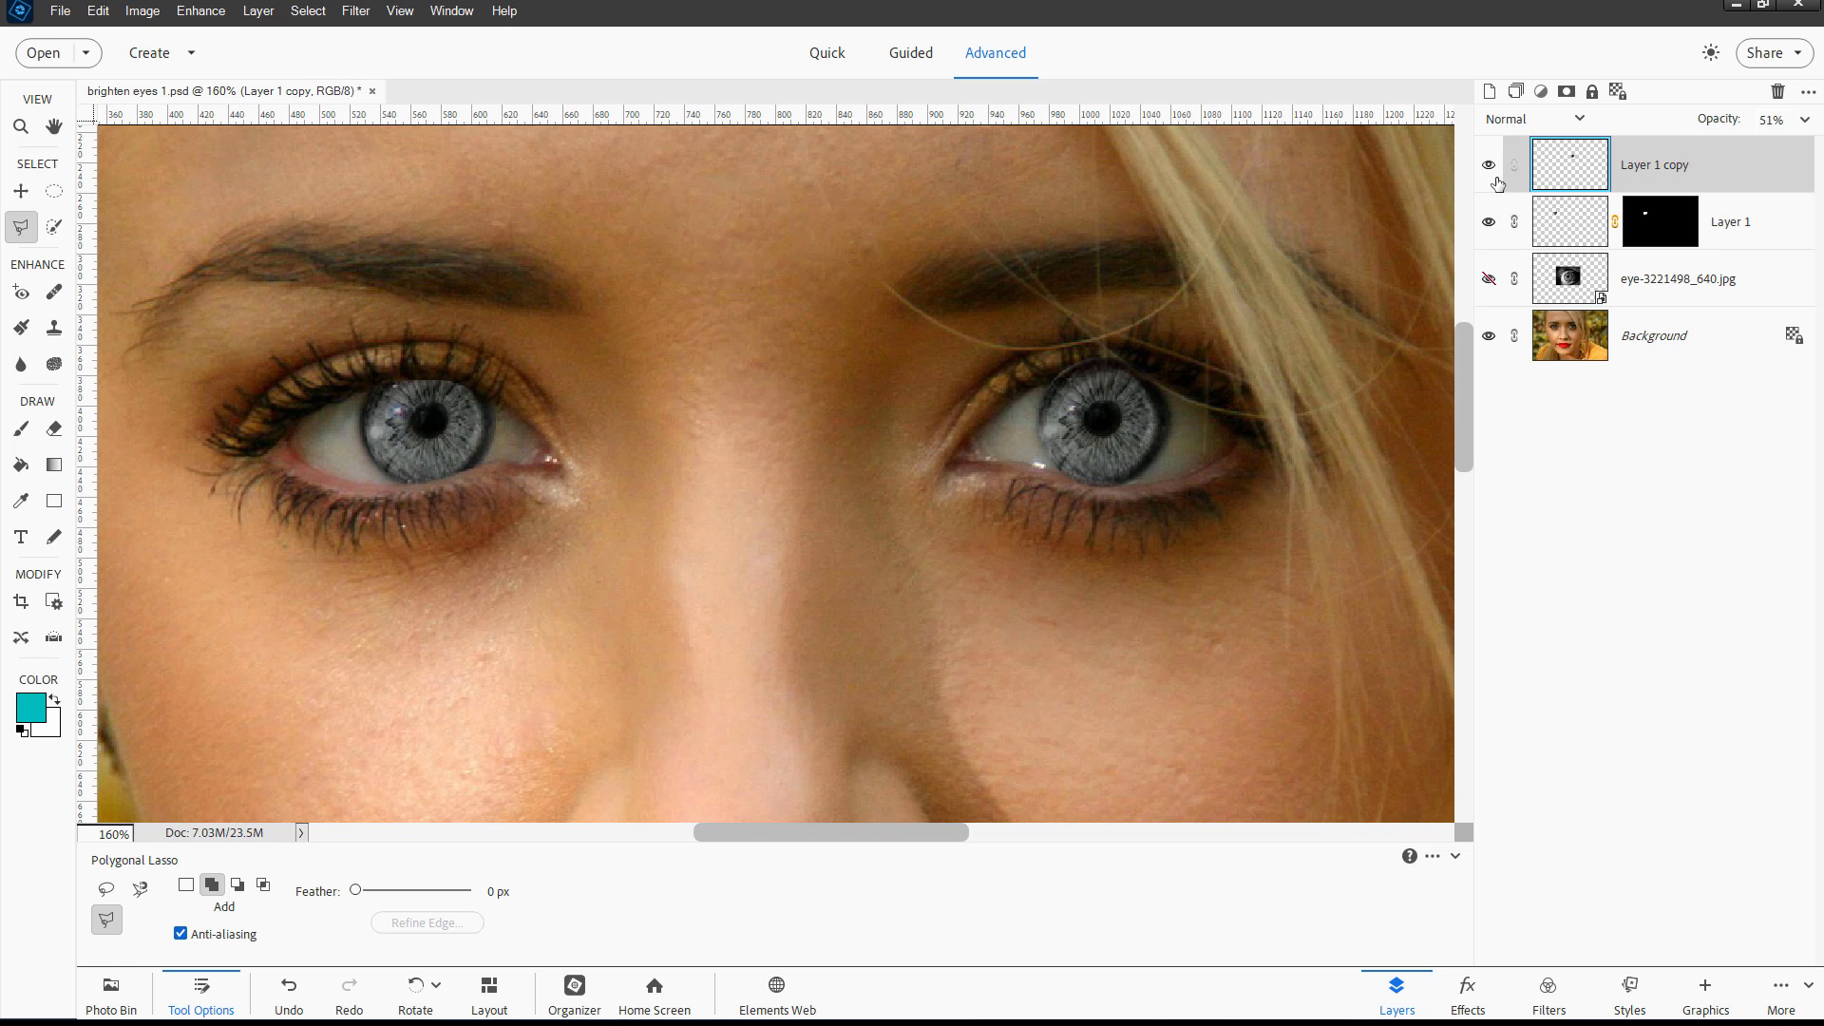
# Hide the Layer 1 copy iris so the right eye opening can be traced.
pyautogui.click(1490, 163)
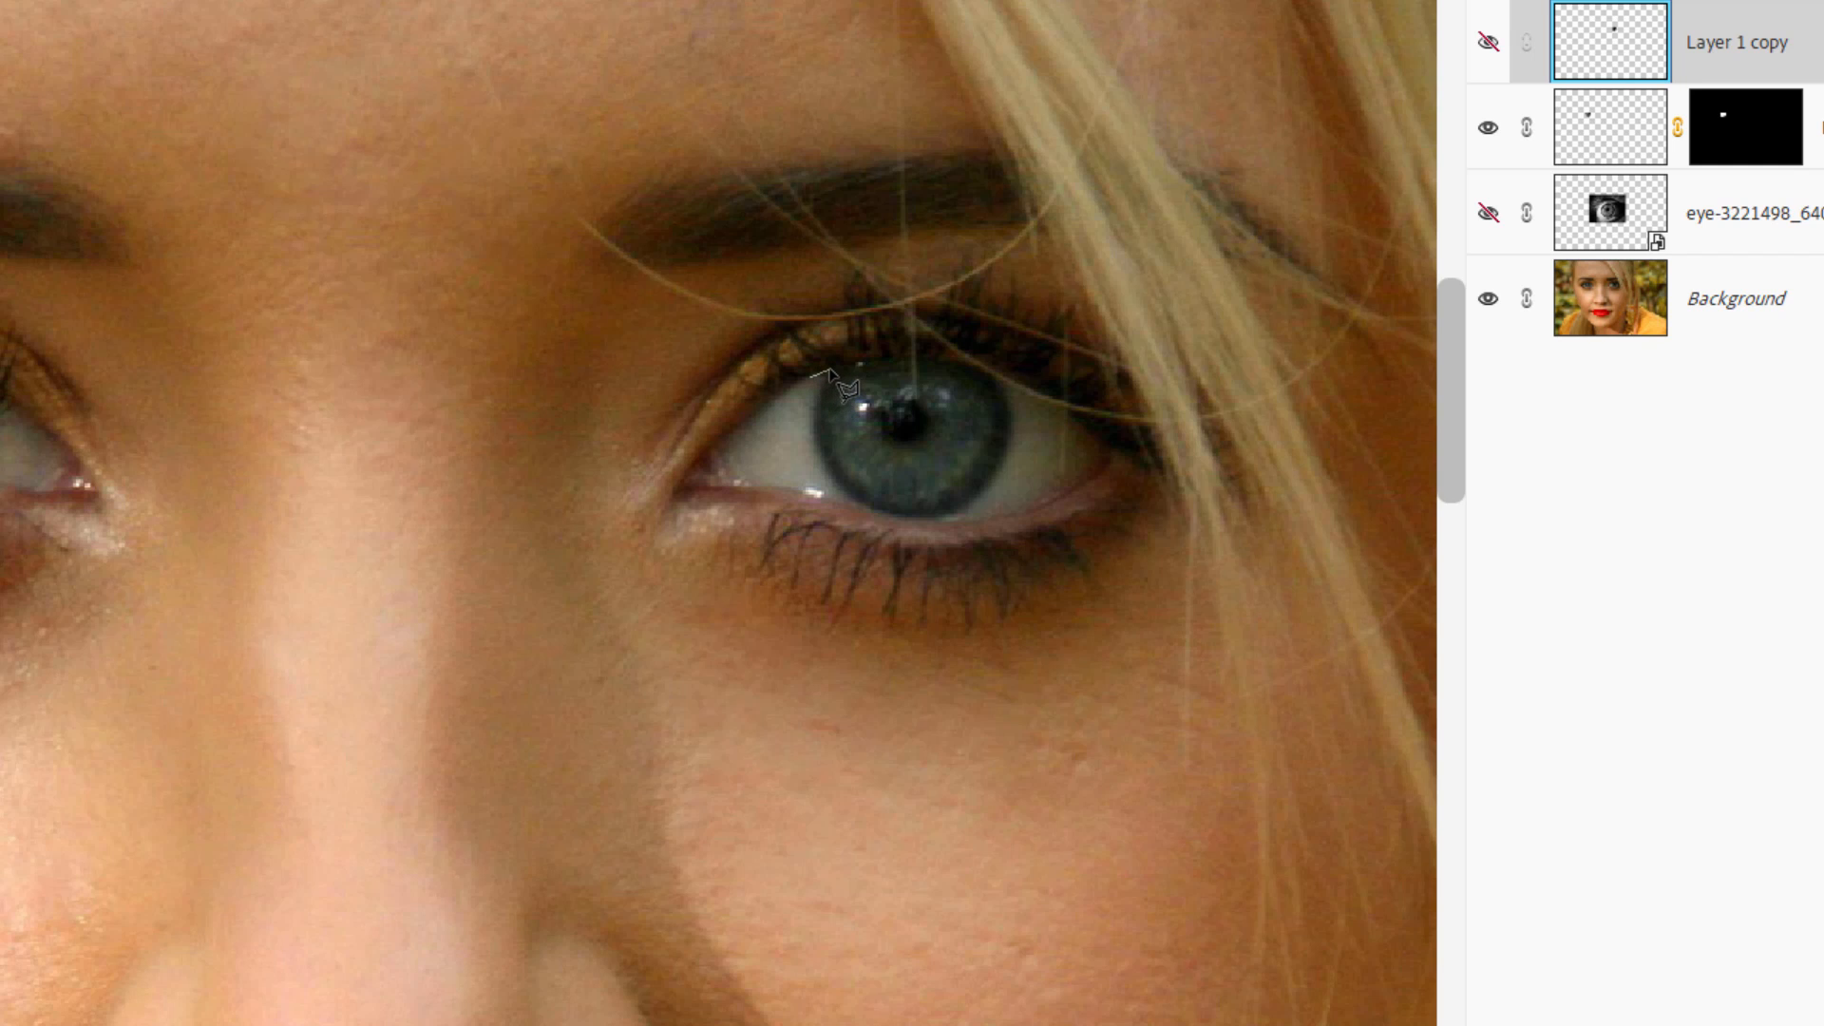
pyautogui.moveTo(890, 382)
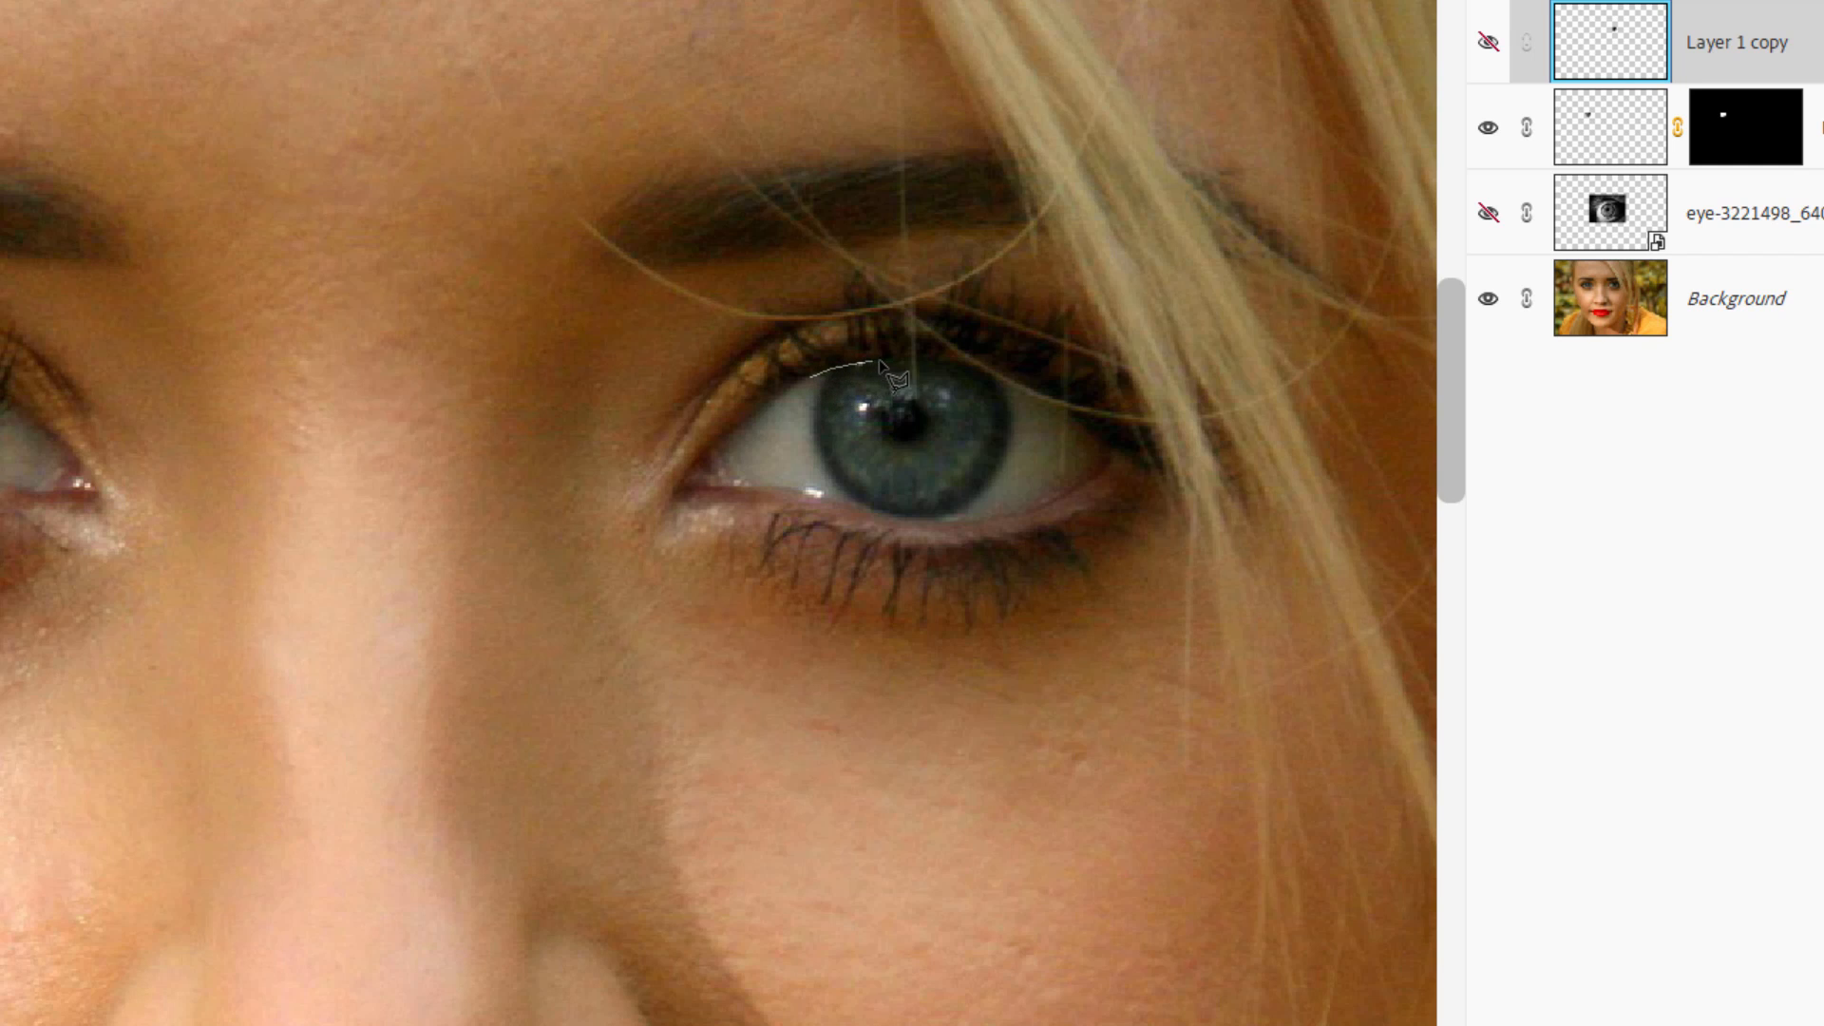
pyautogui.moveTo(942, 379)
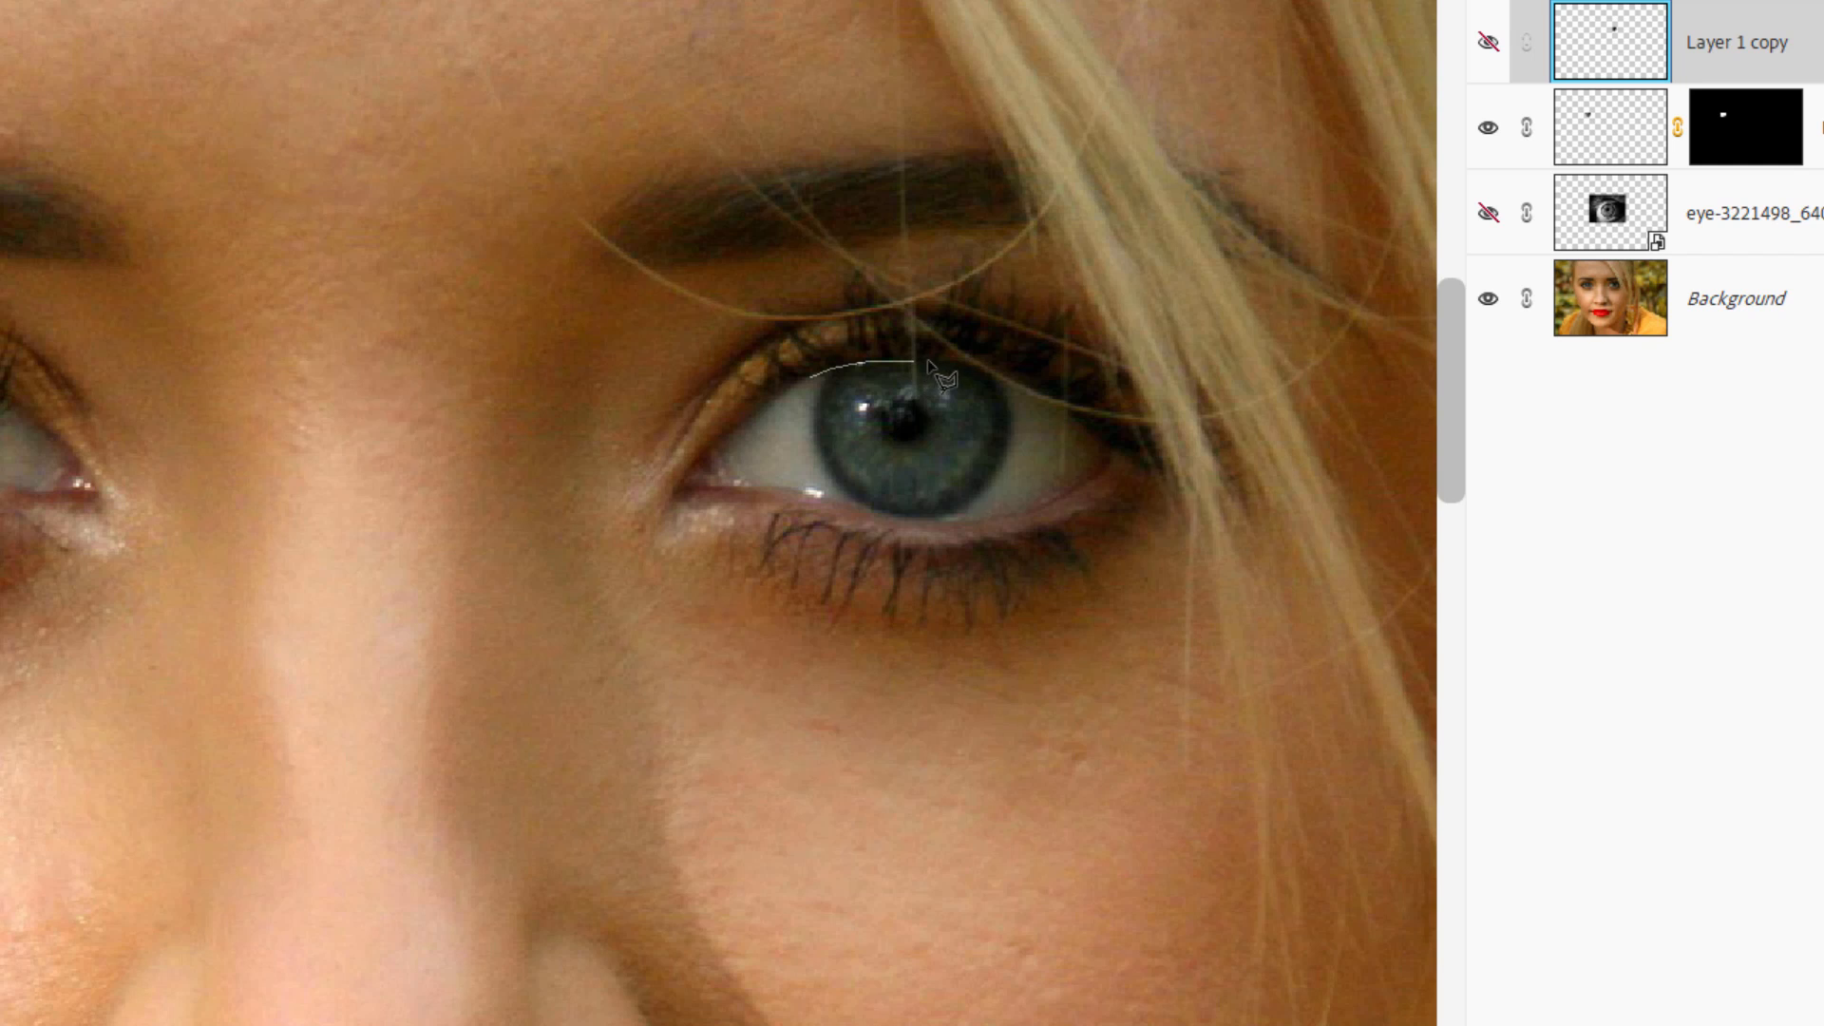
pyautogui.moveTo(994, 388)
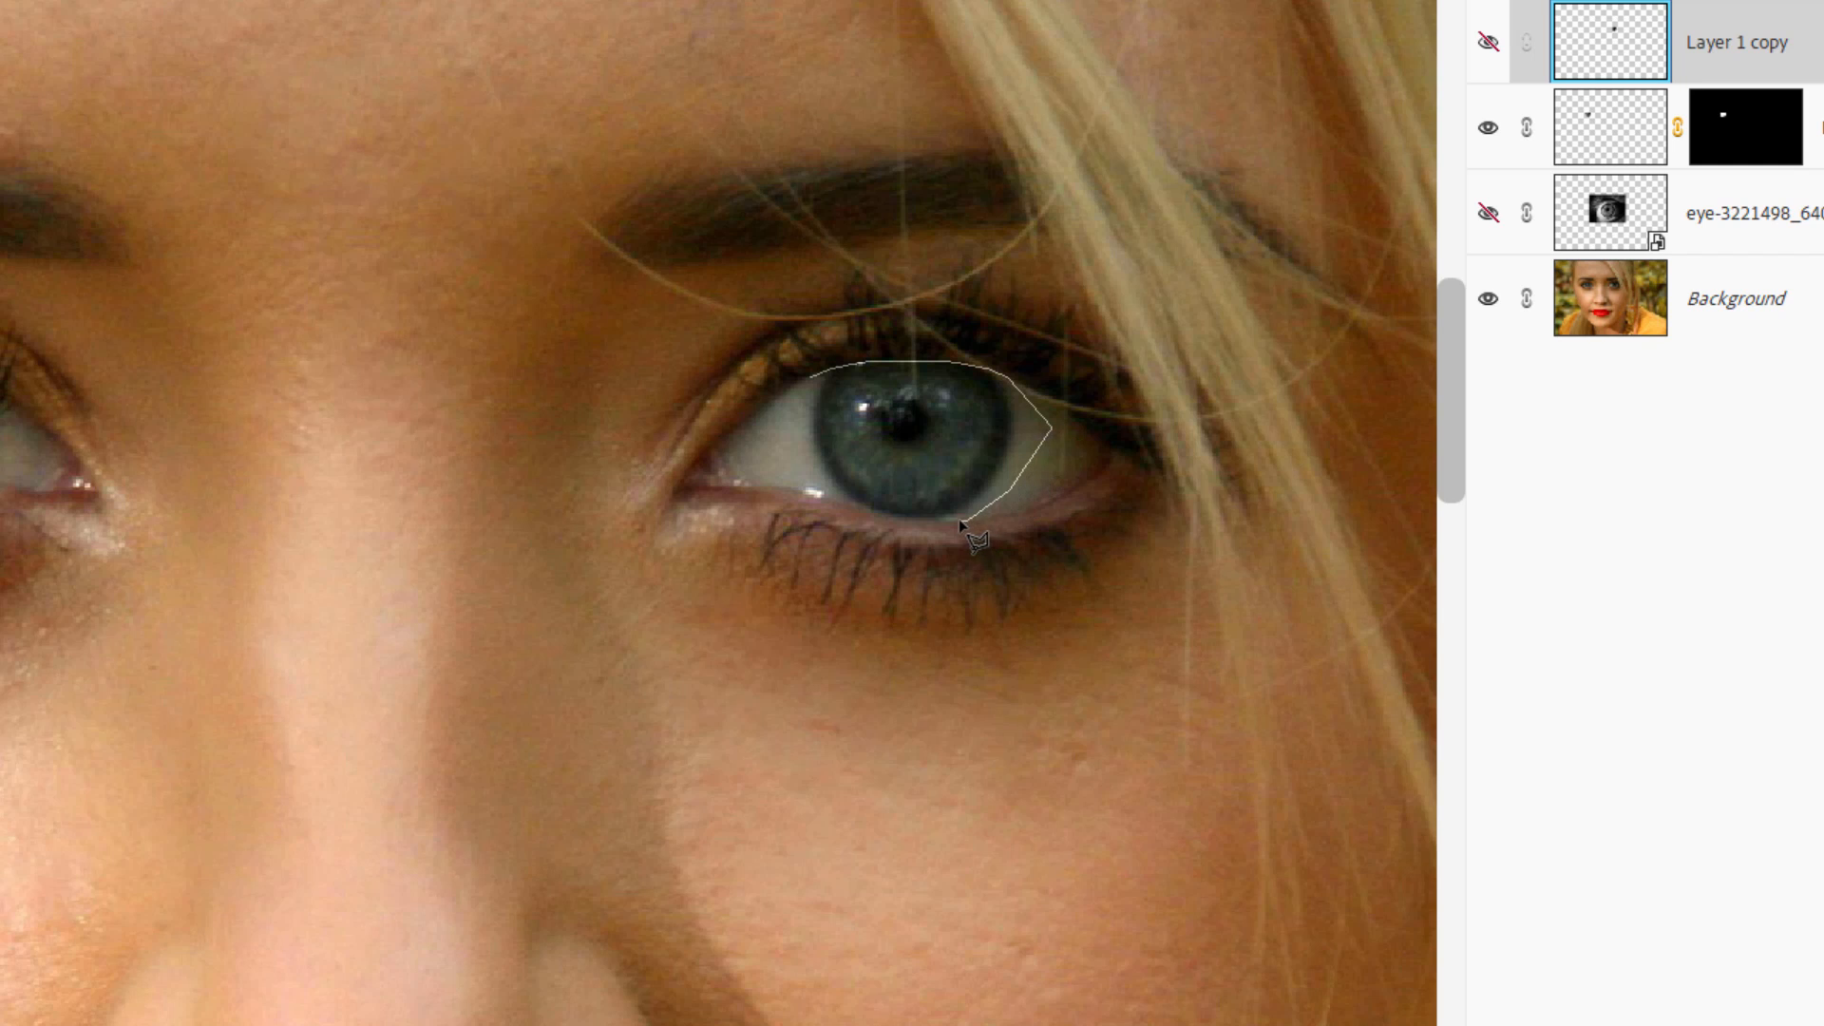
pyautogui.moveTo(937, 536)
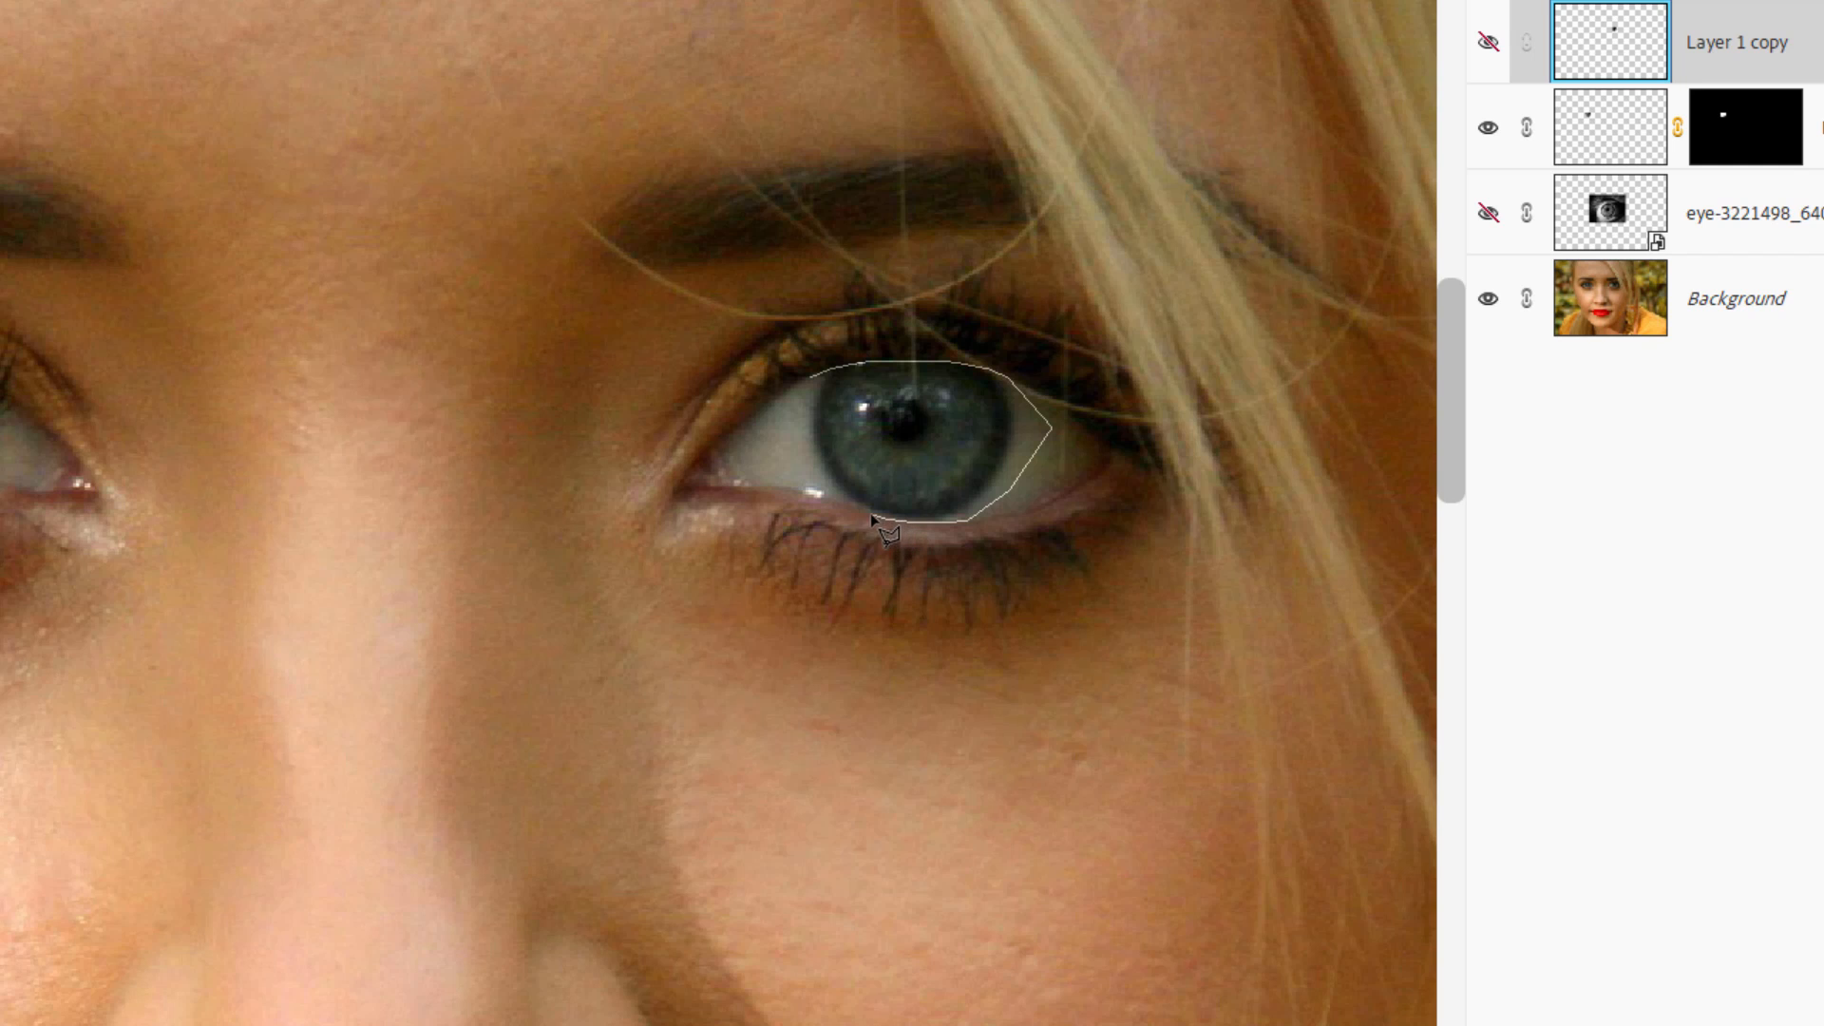
pyautogui.moveTo(821, 500)
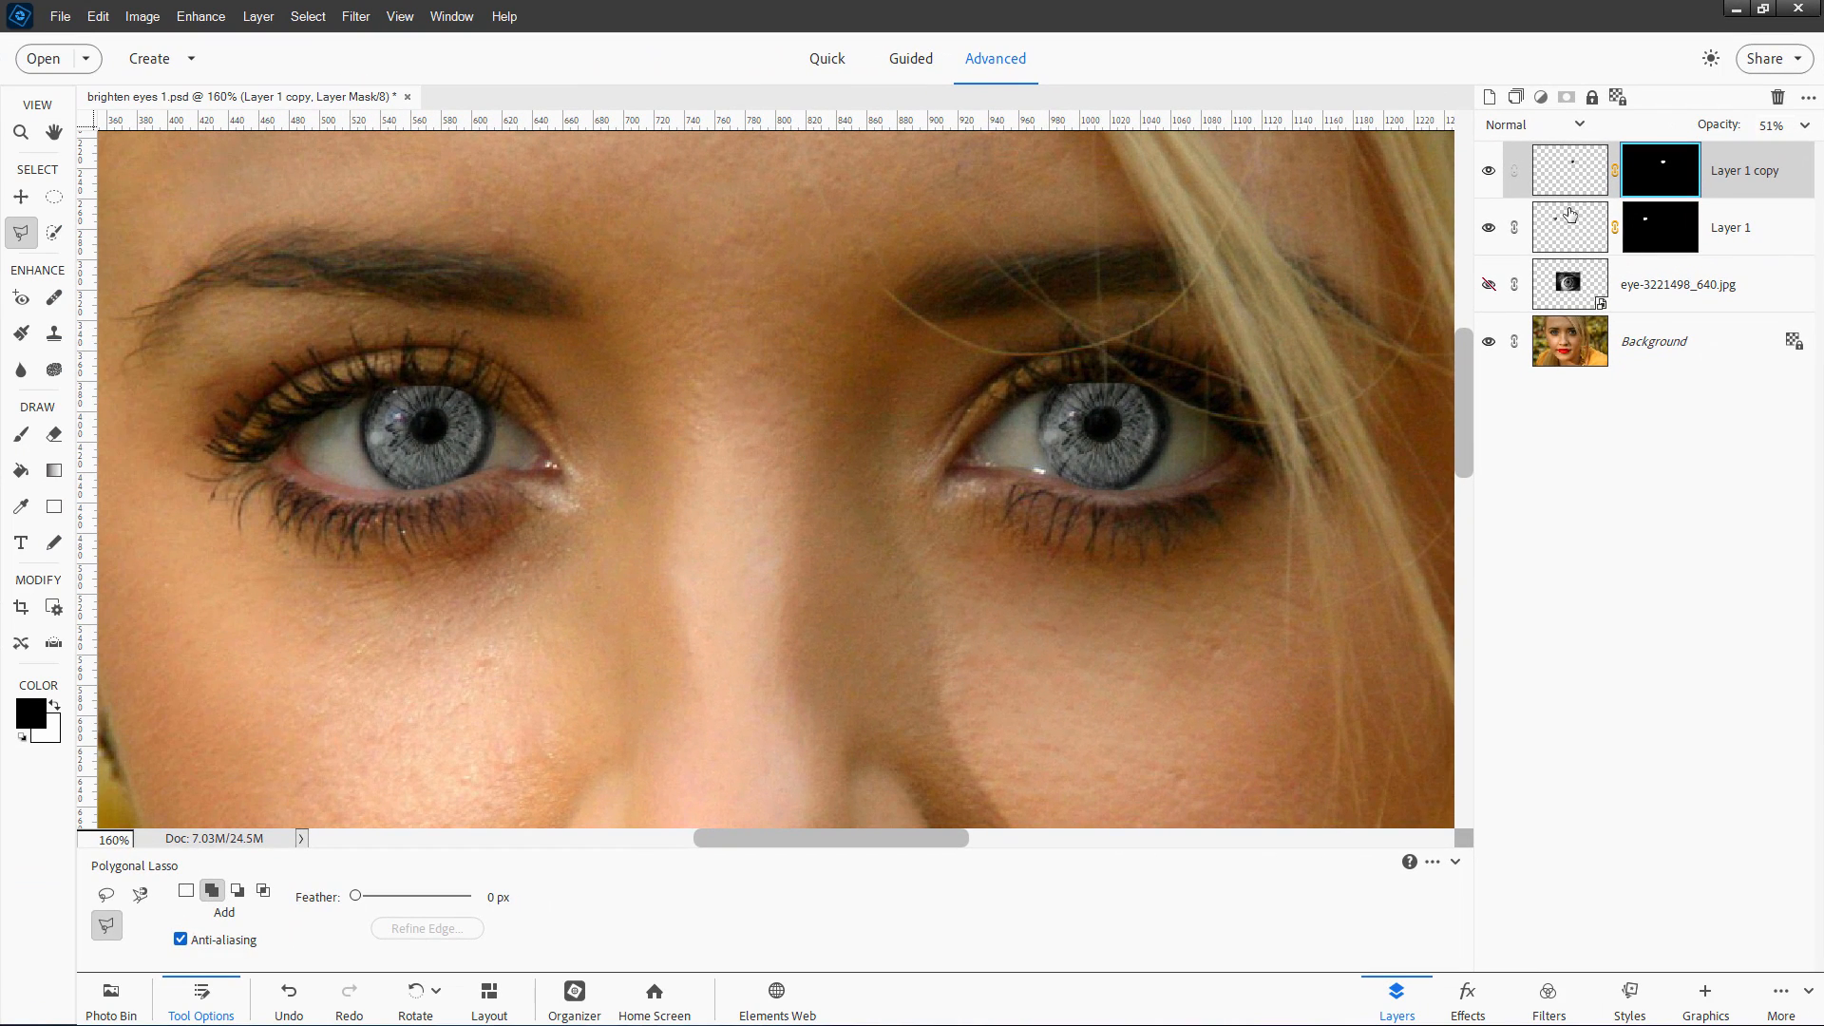
pyautogui.moveTo(1524, 206)
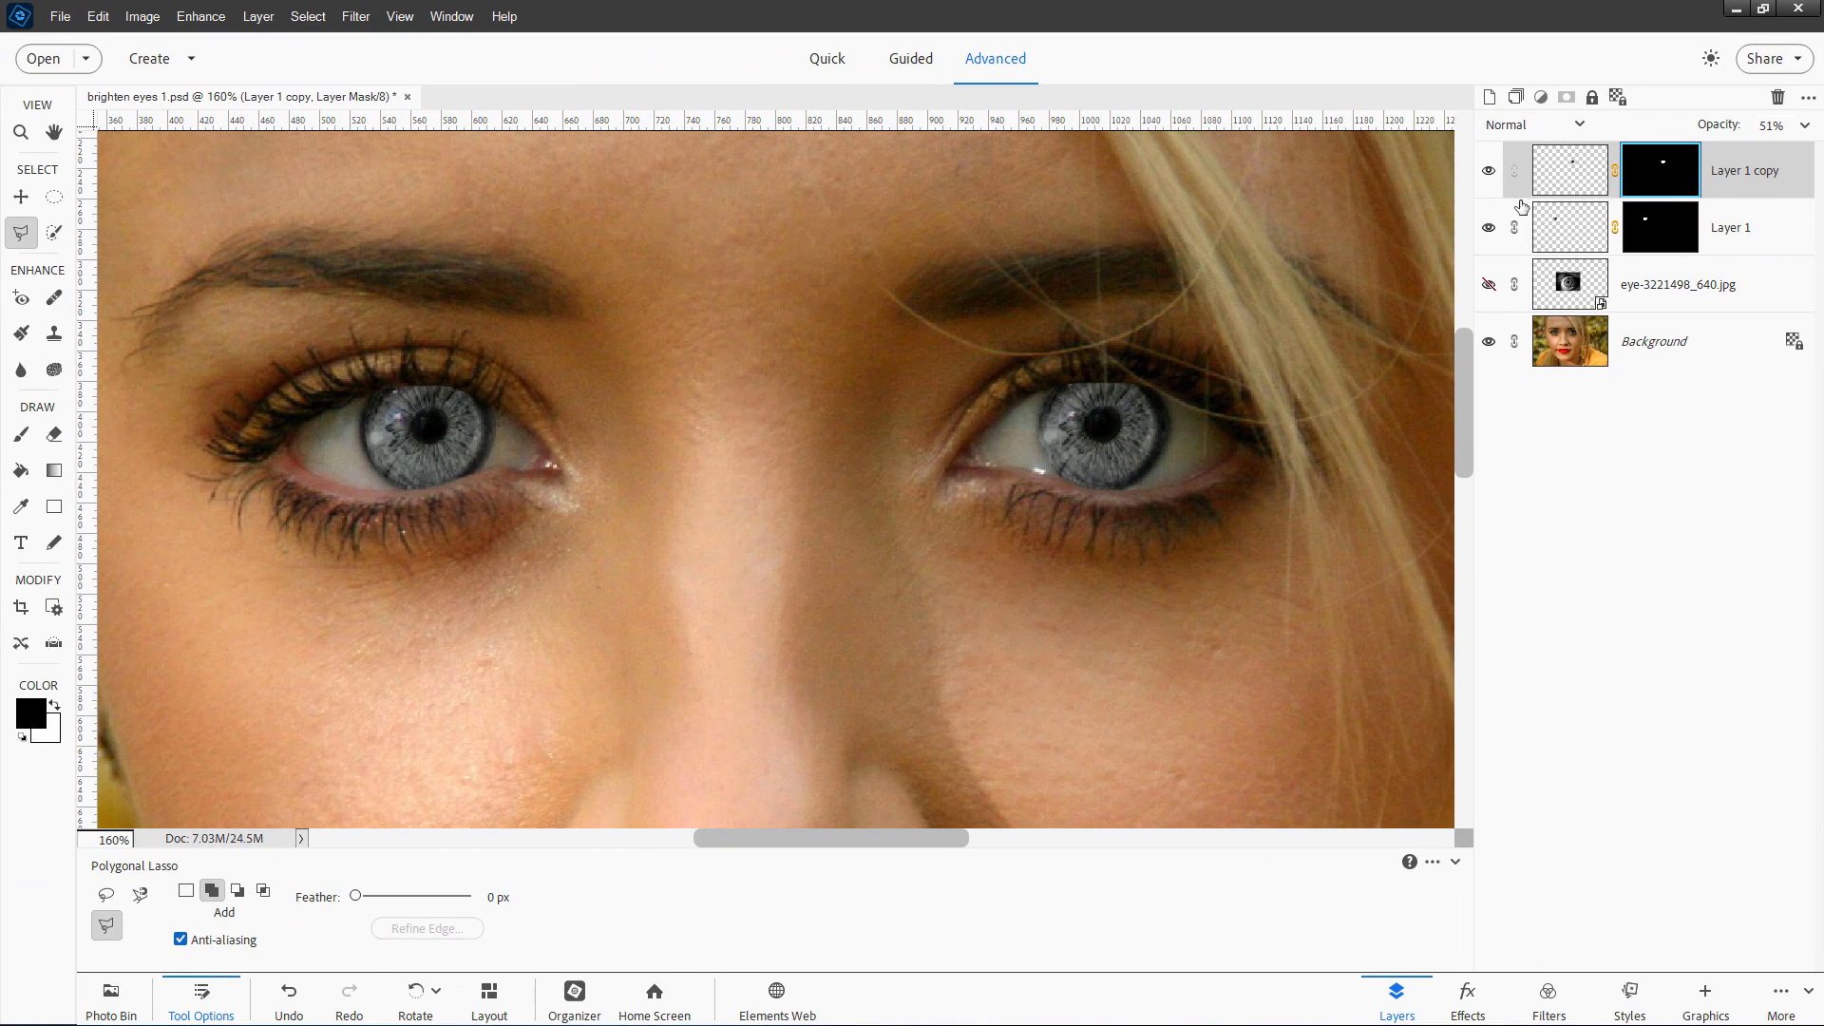
pyautogui.moveTo(1522, 220)
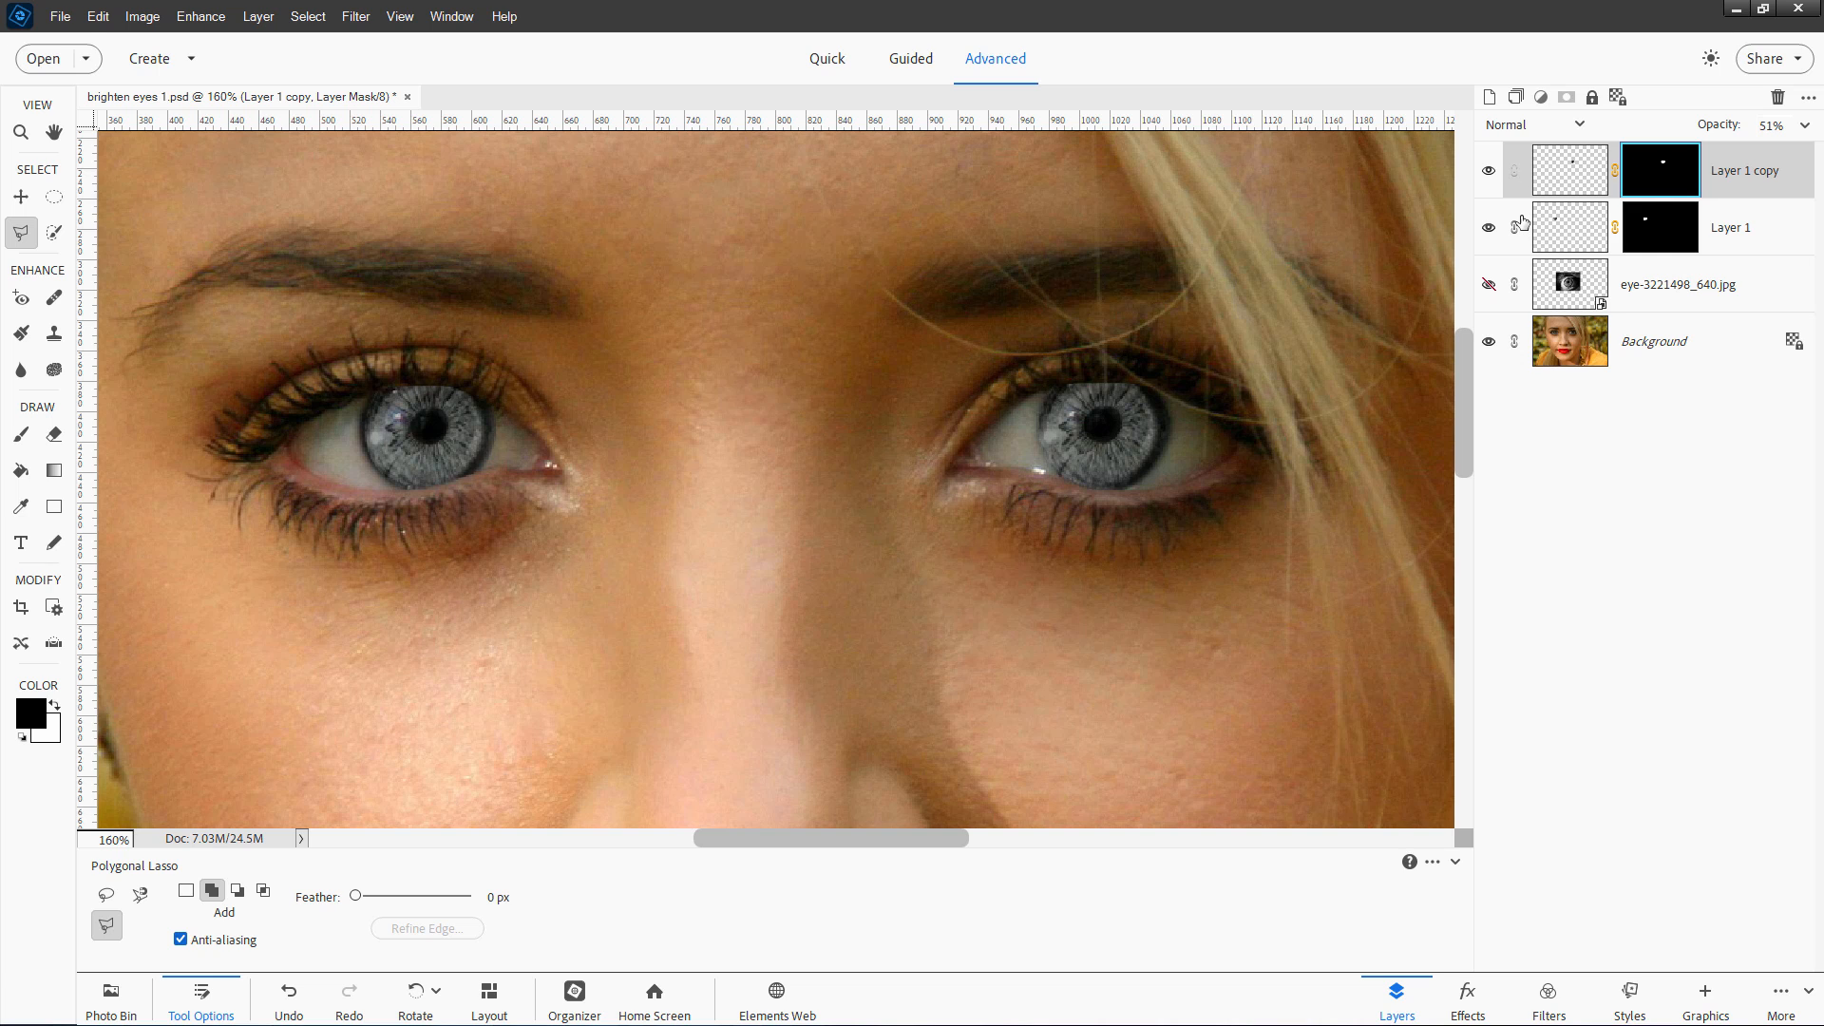
pyautogui.moveTo(1325, 372)
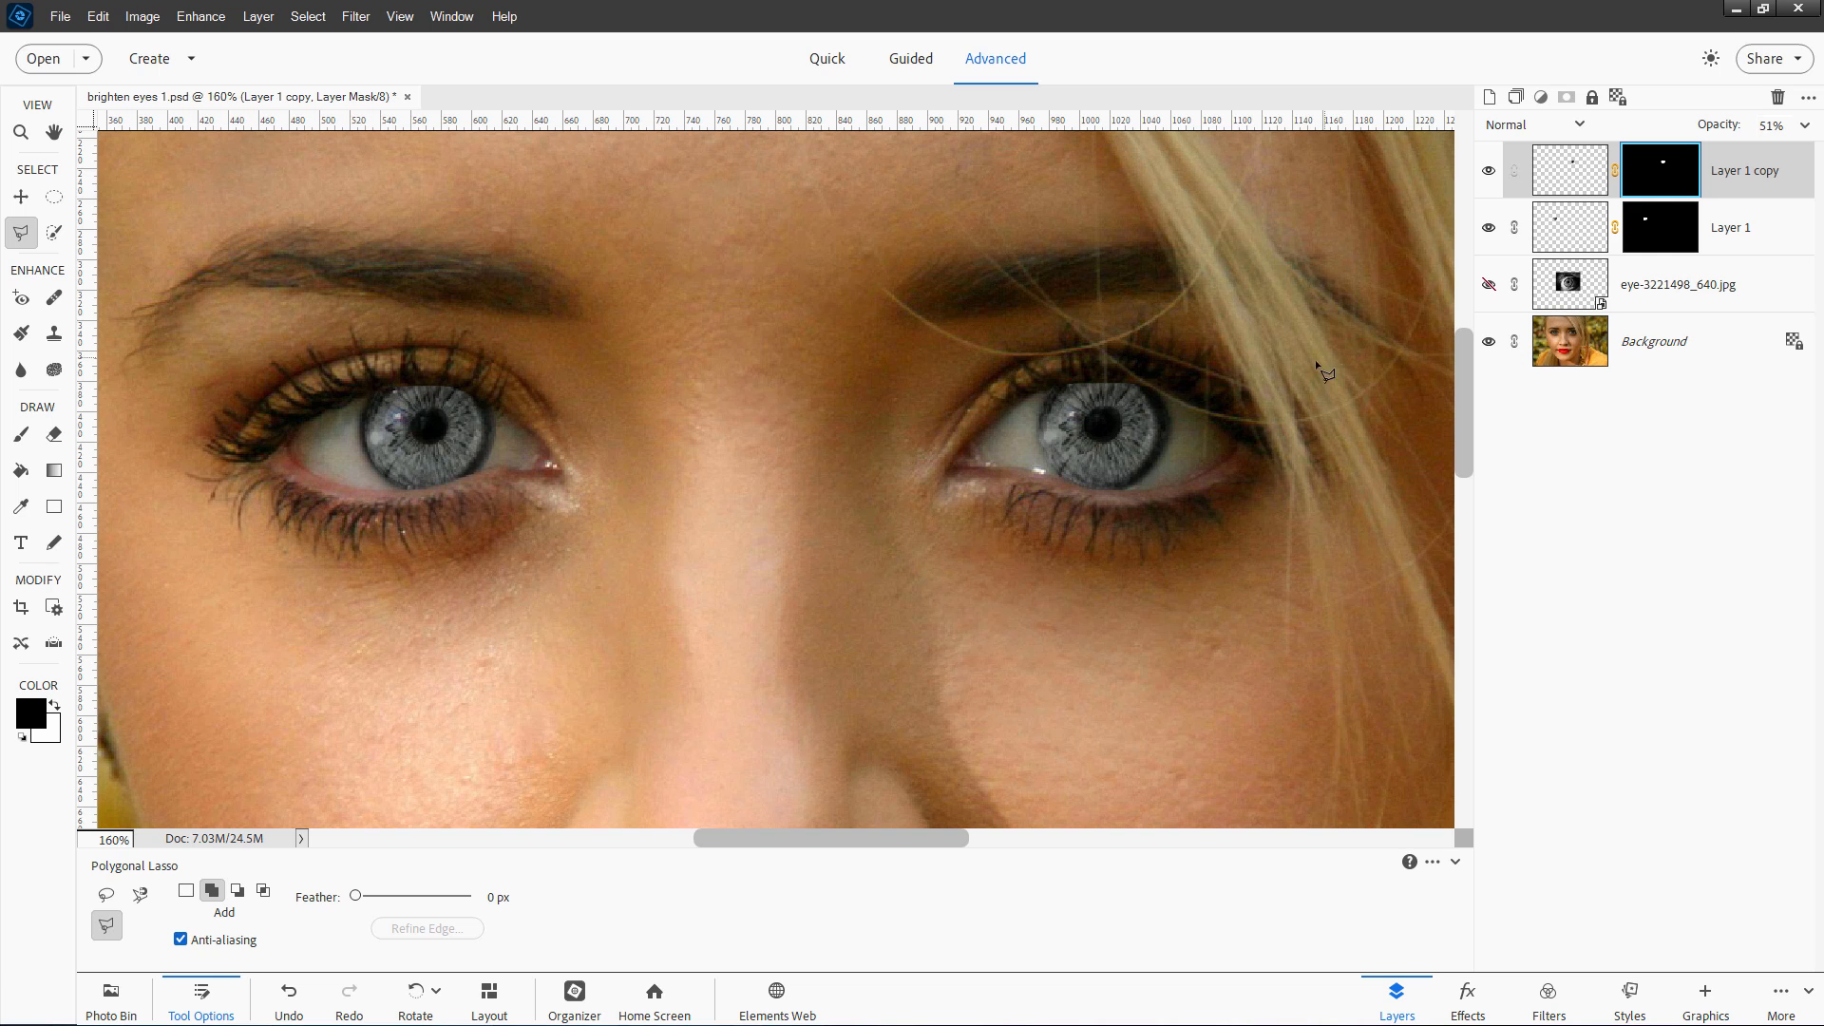
pyautogui.moveTo(1106, 392)
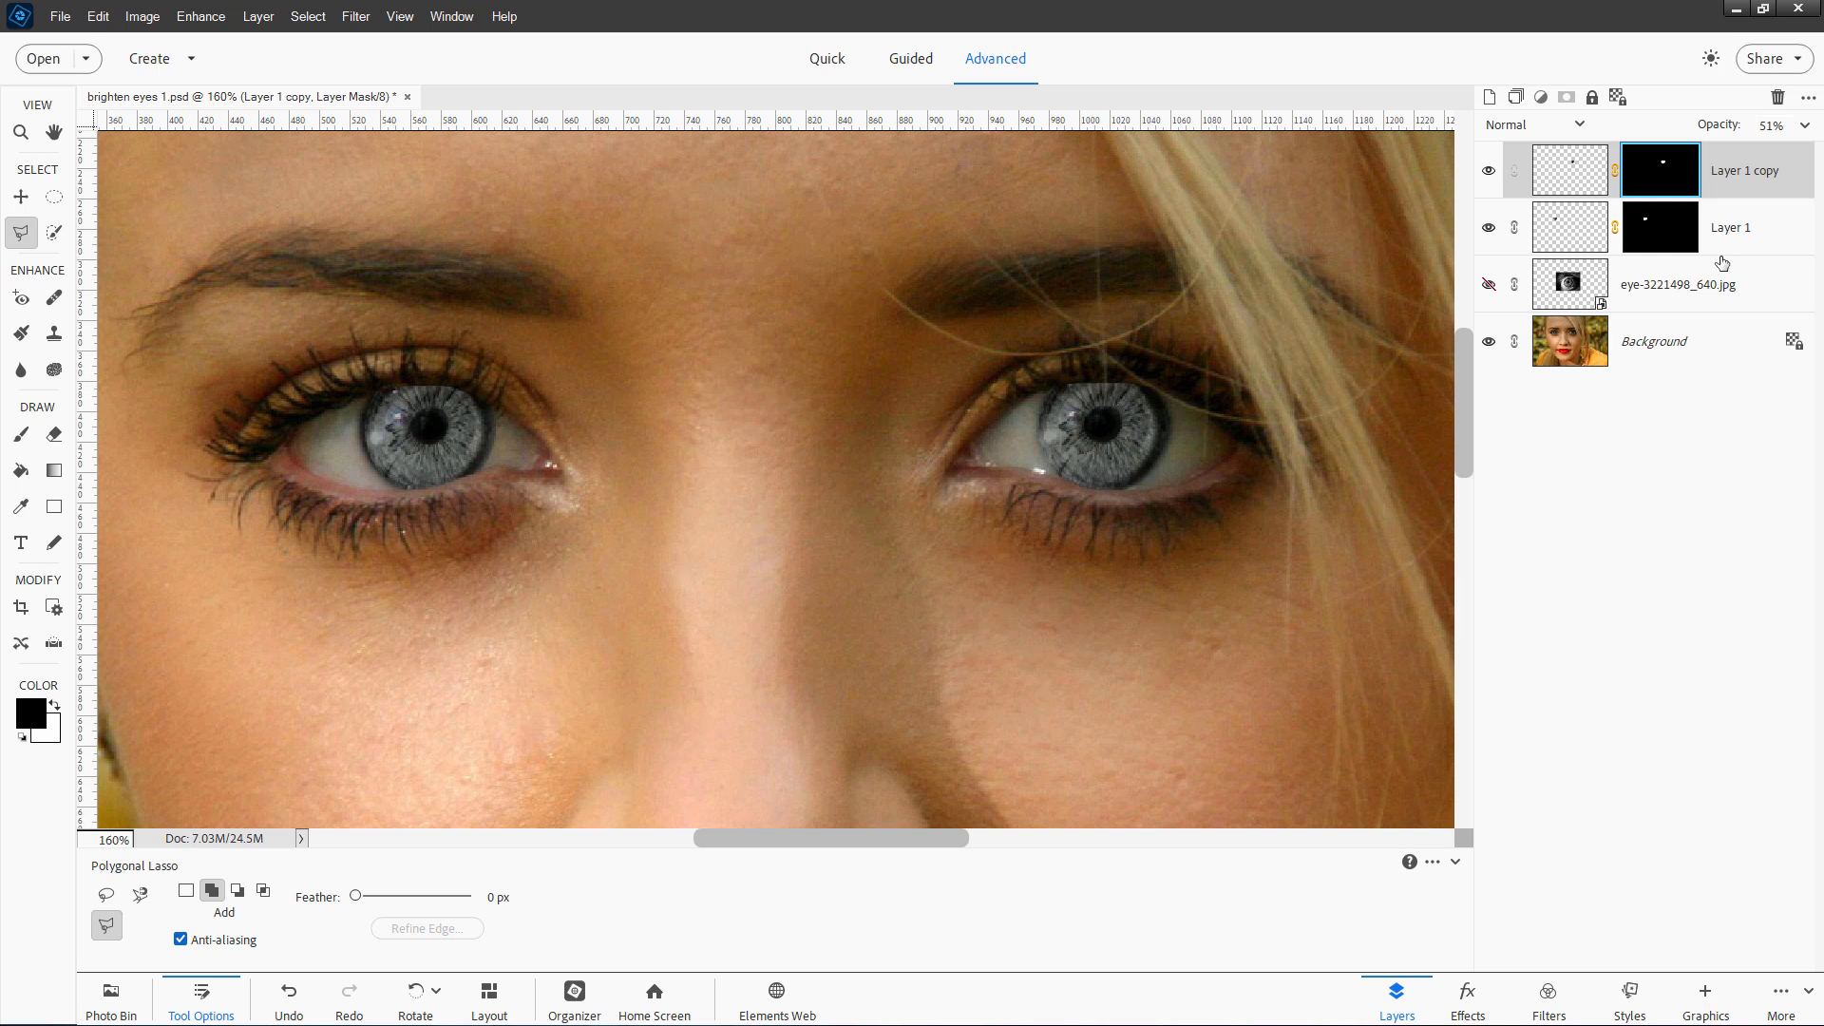
pyautogui.moveTo(1657, 187)
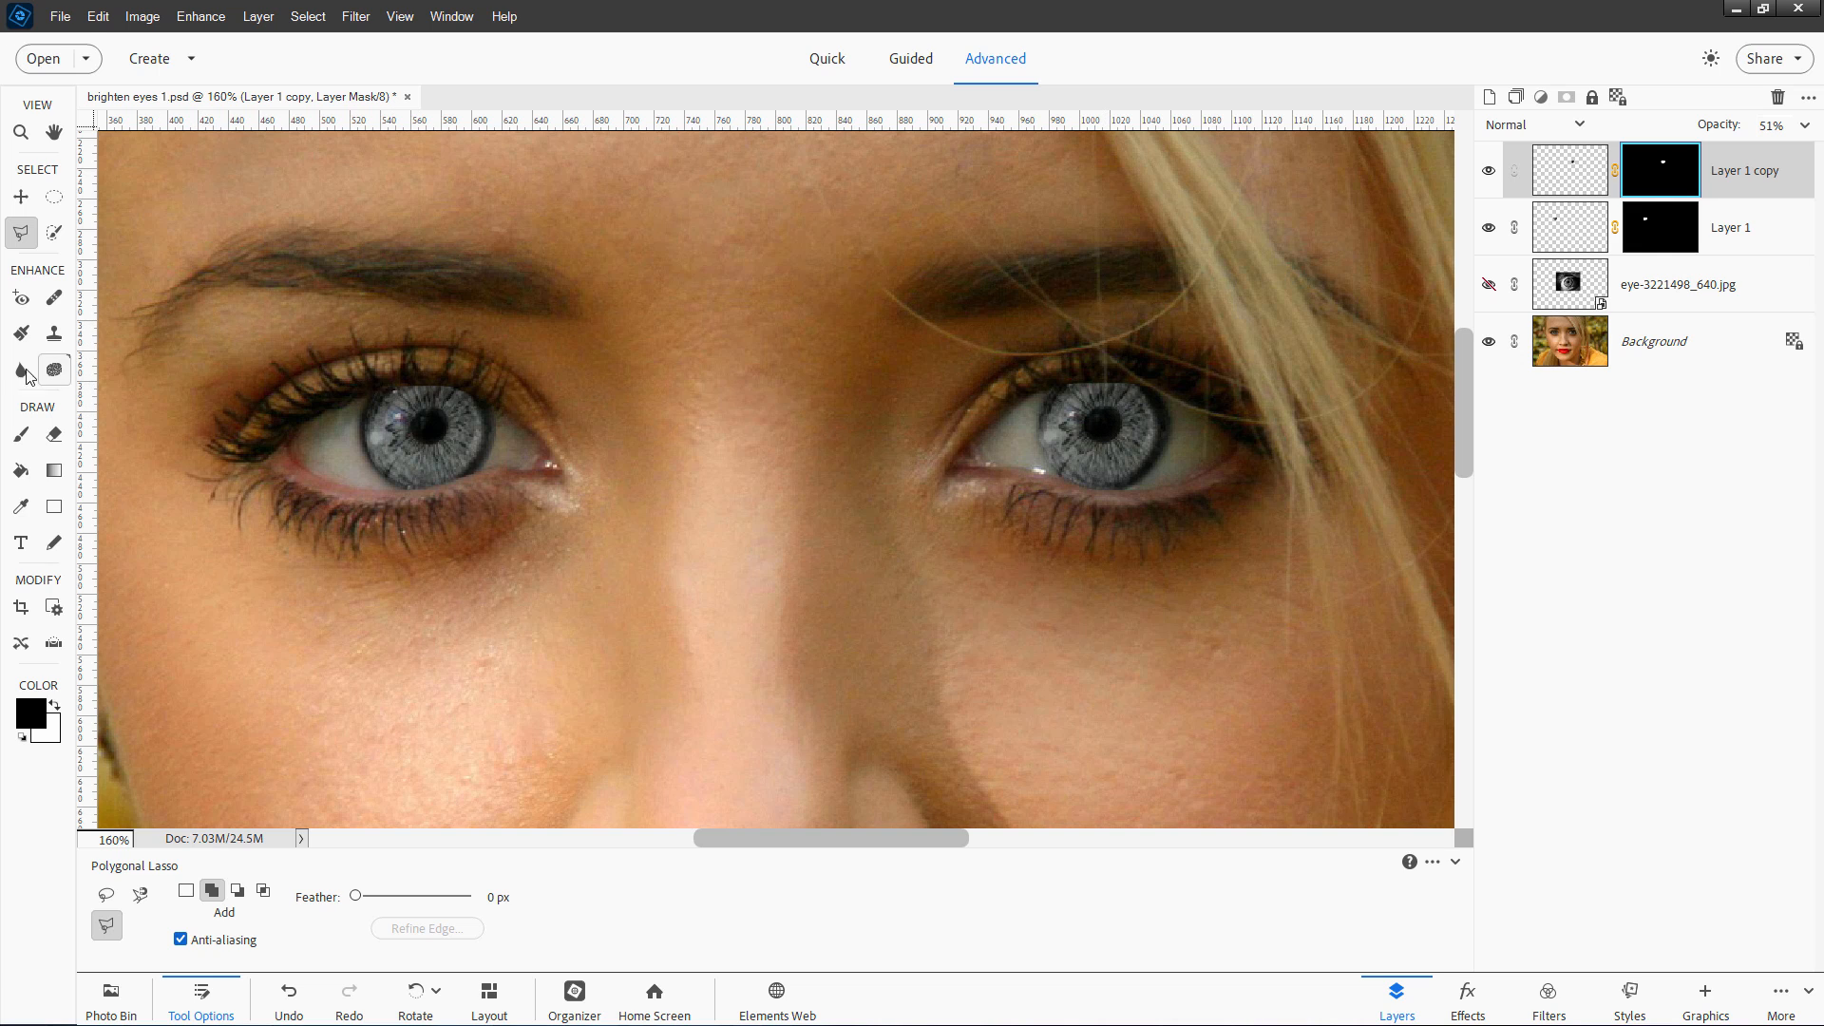
# Shrink the Blur tool brush to 15 px and target the Layer 1 iris mask.
pyautogui.click(19, 370)
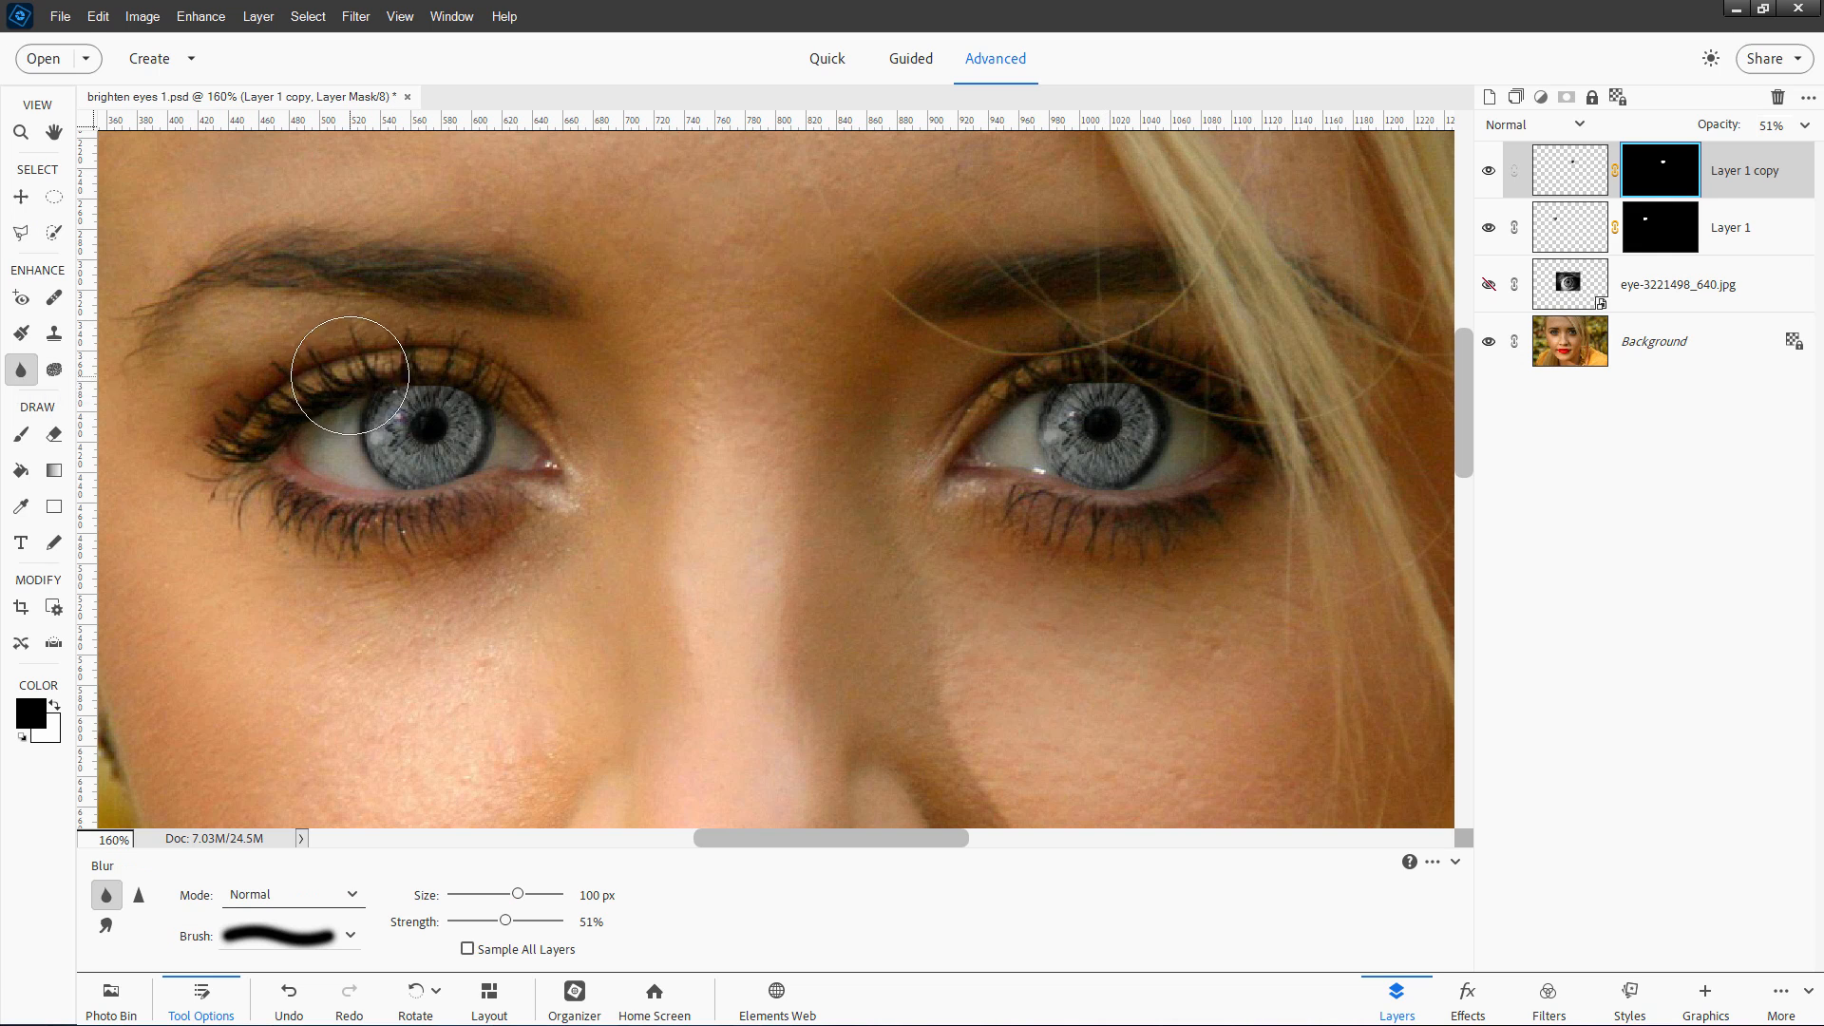
pyautogui.press('[')
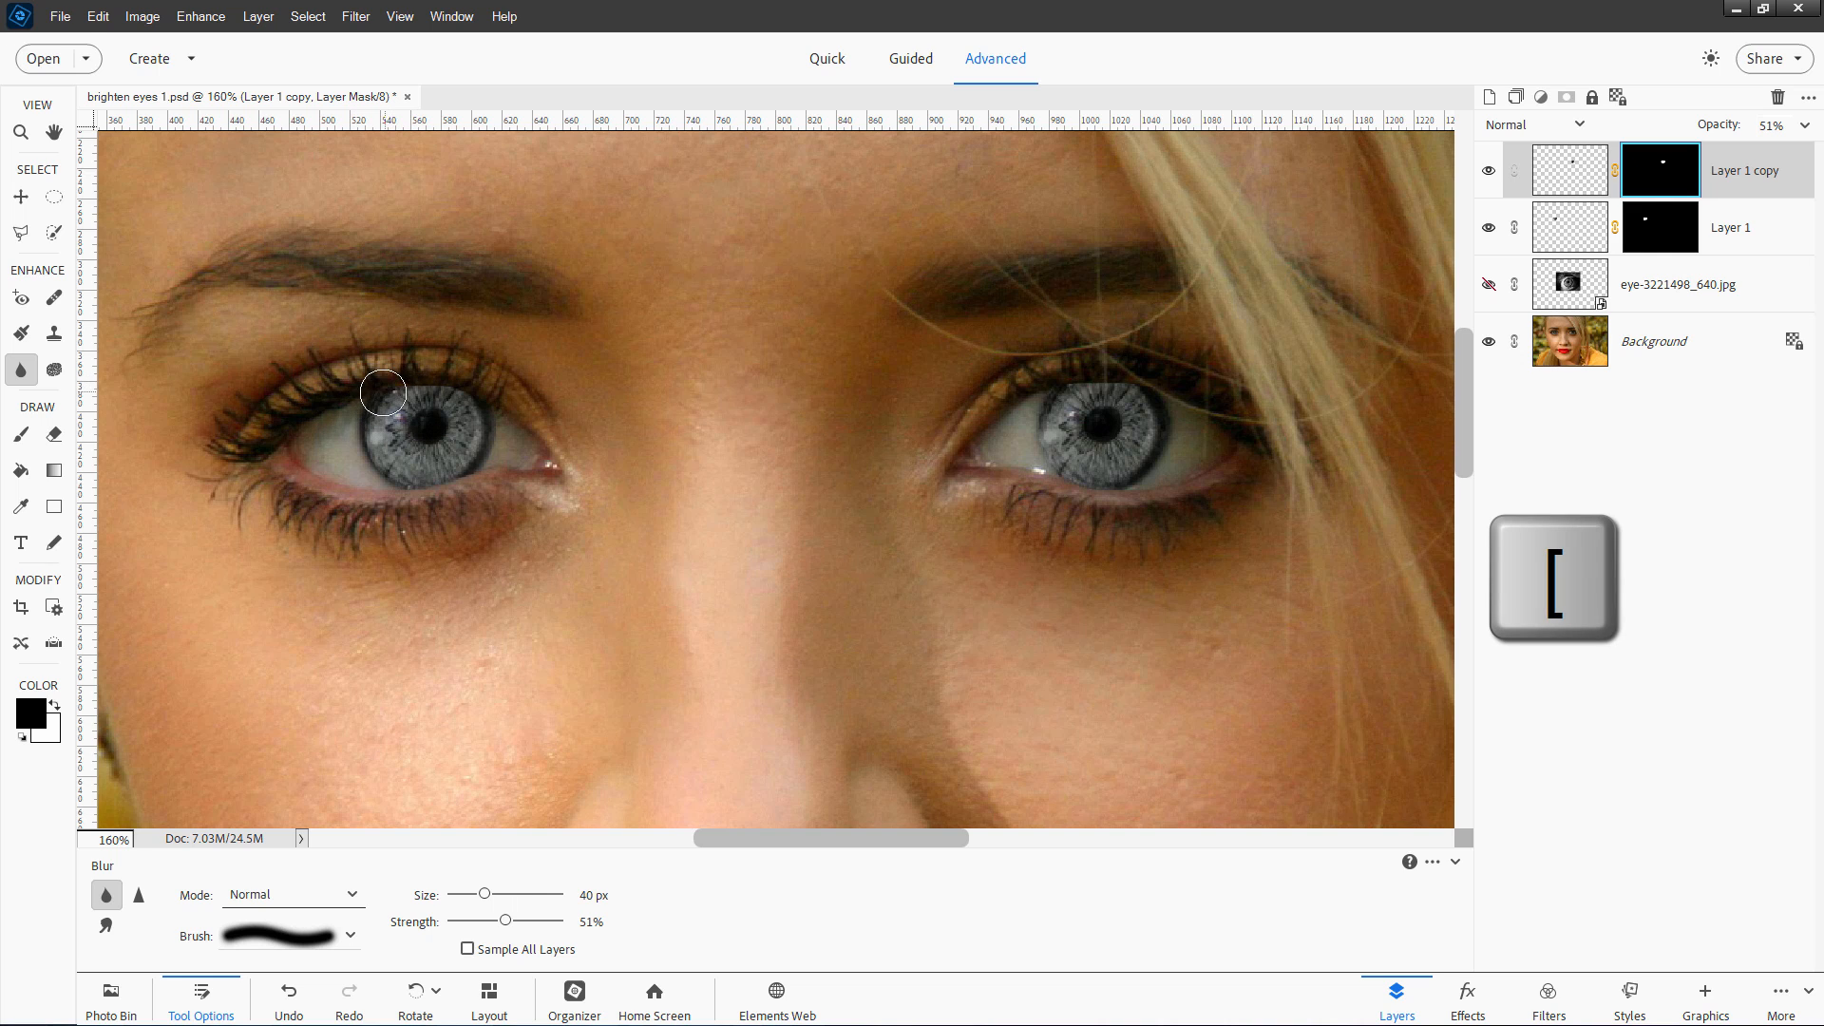
pyautogui.press('[')
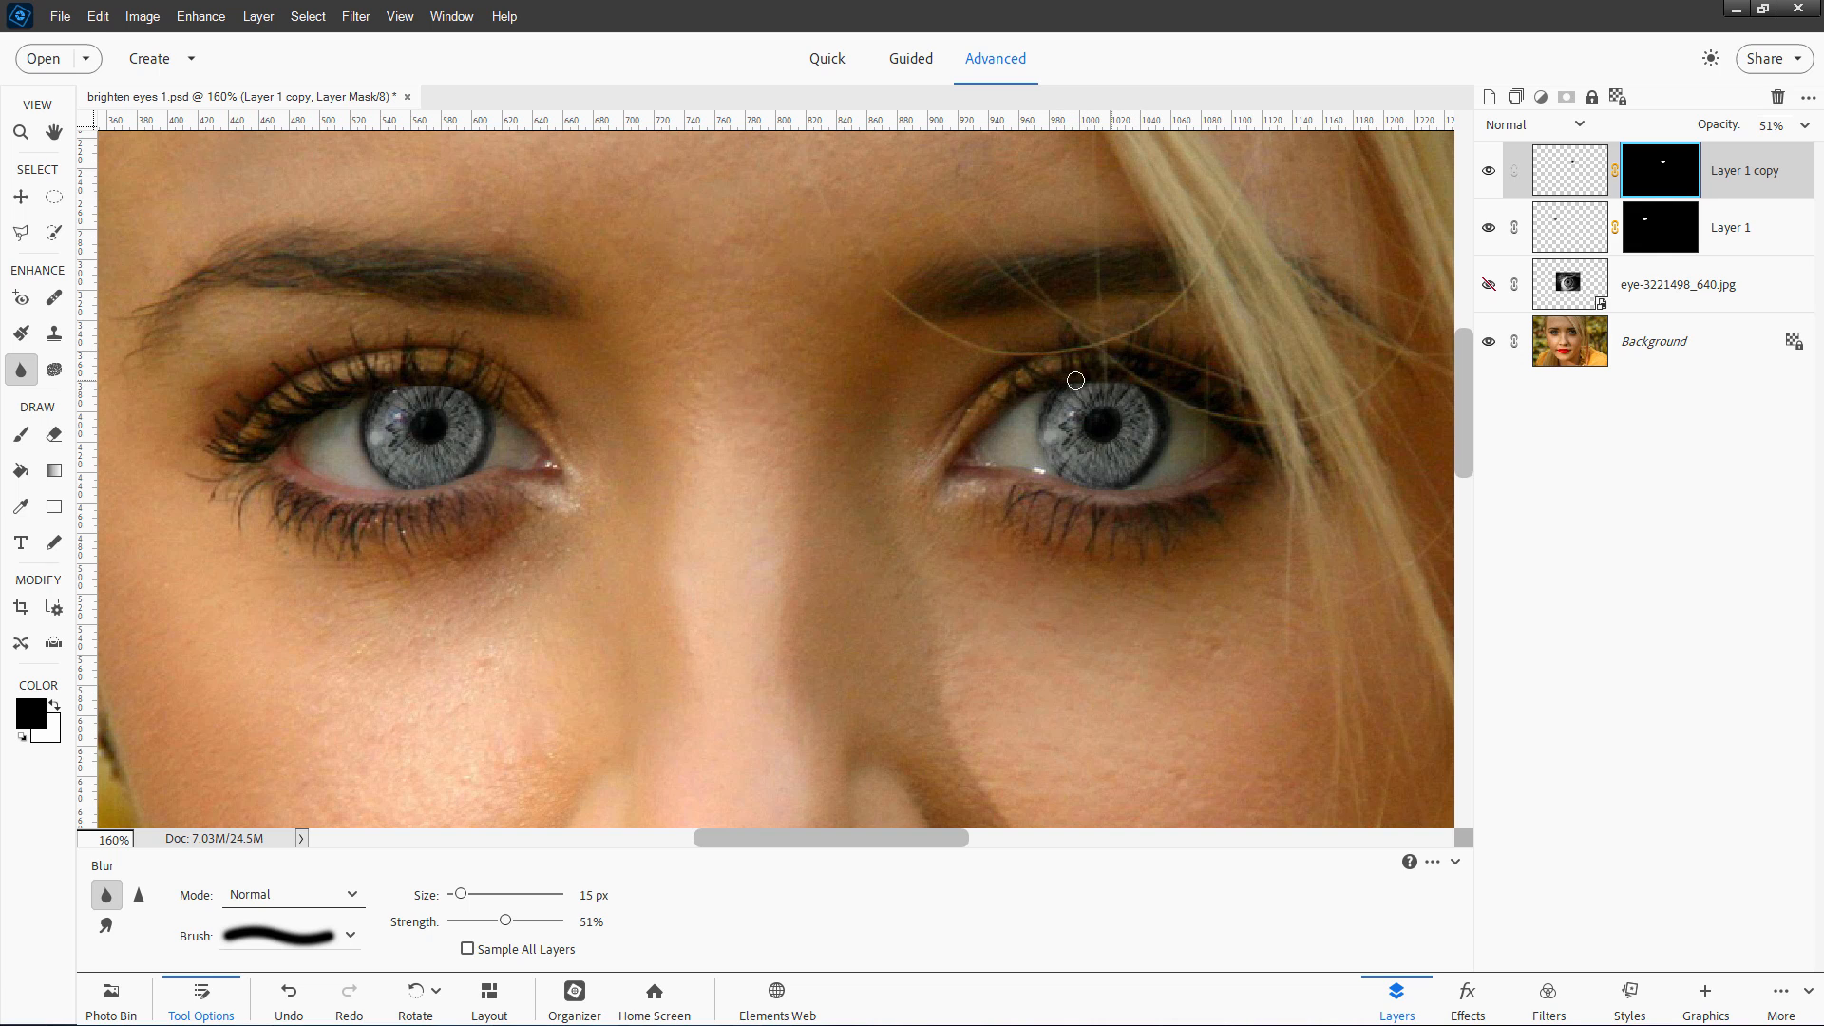
pyautogui.moveTo(1045, 337)
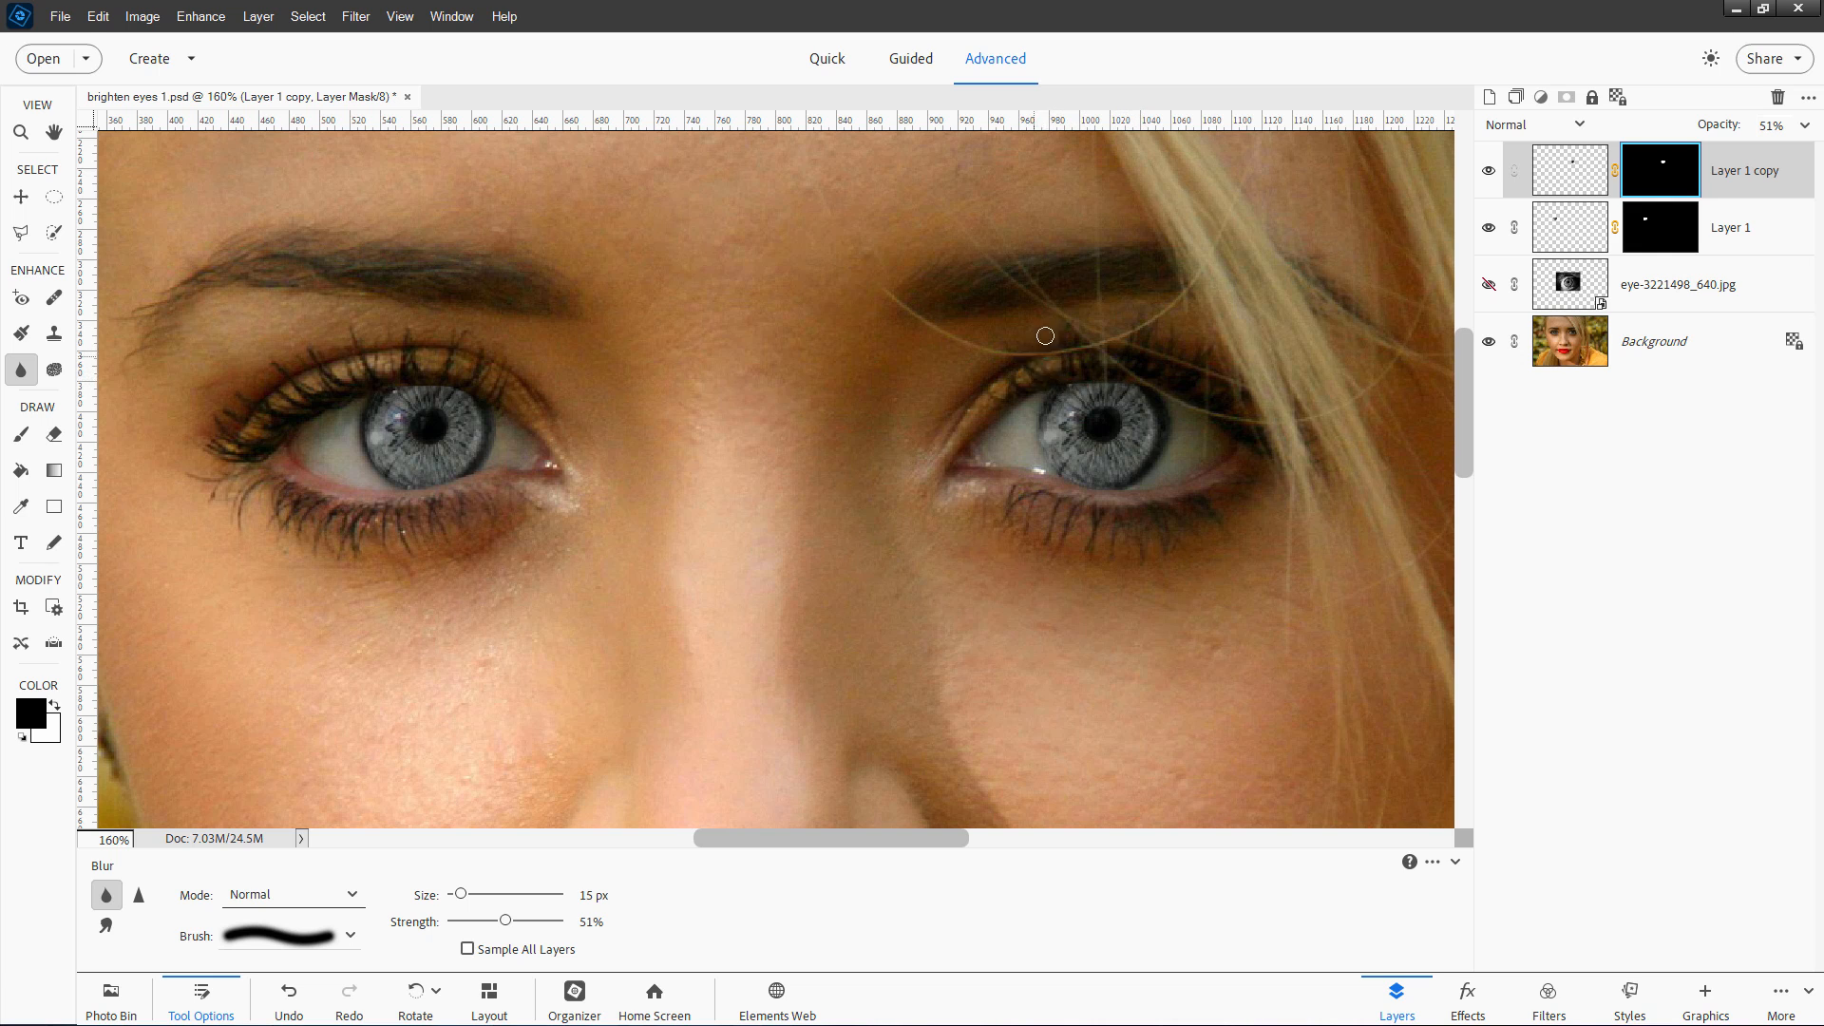
pyautogui.click(1661, 226)
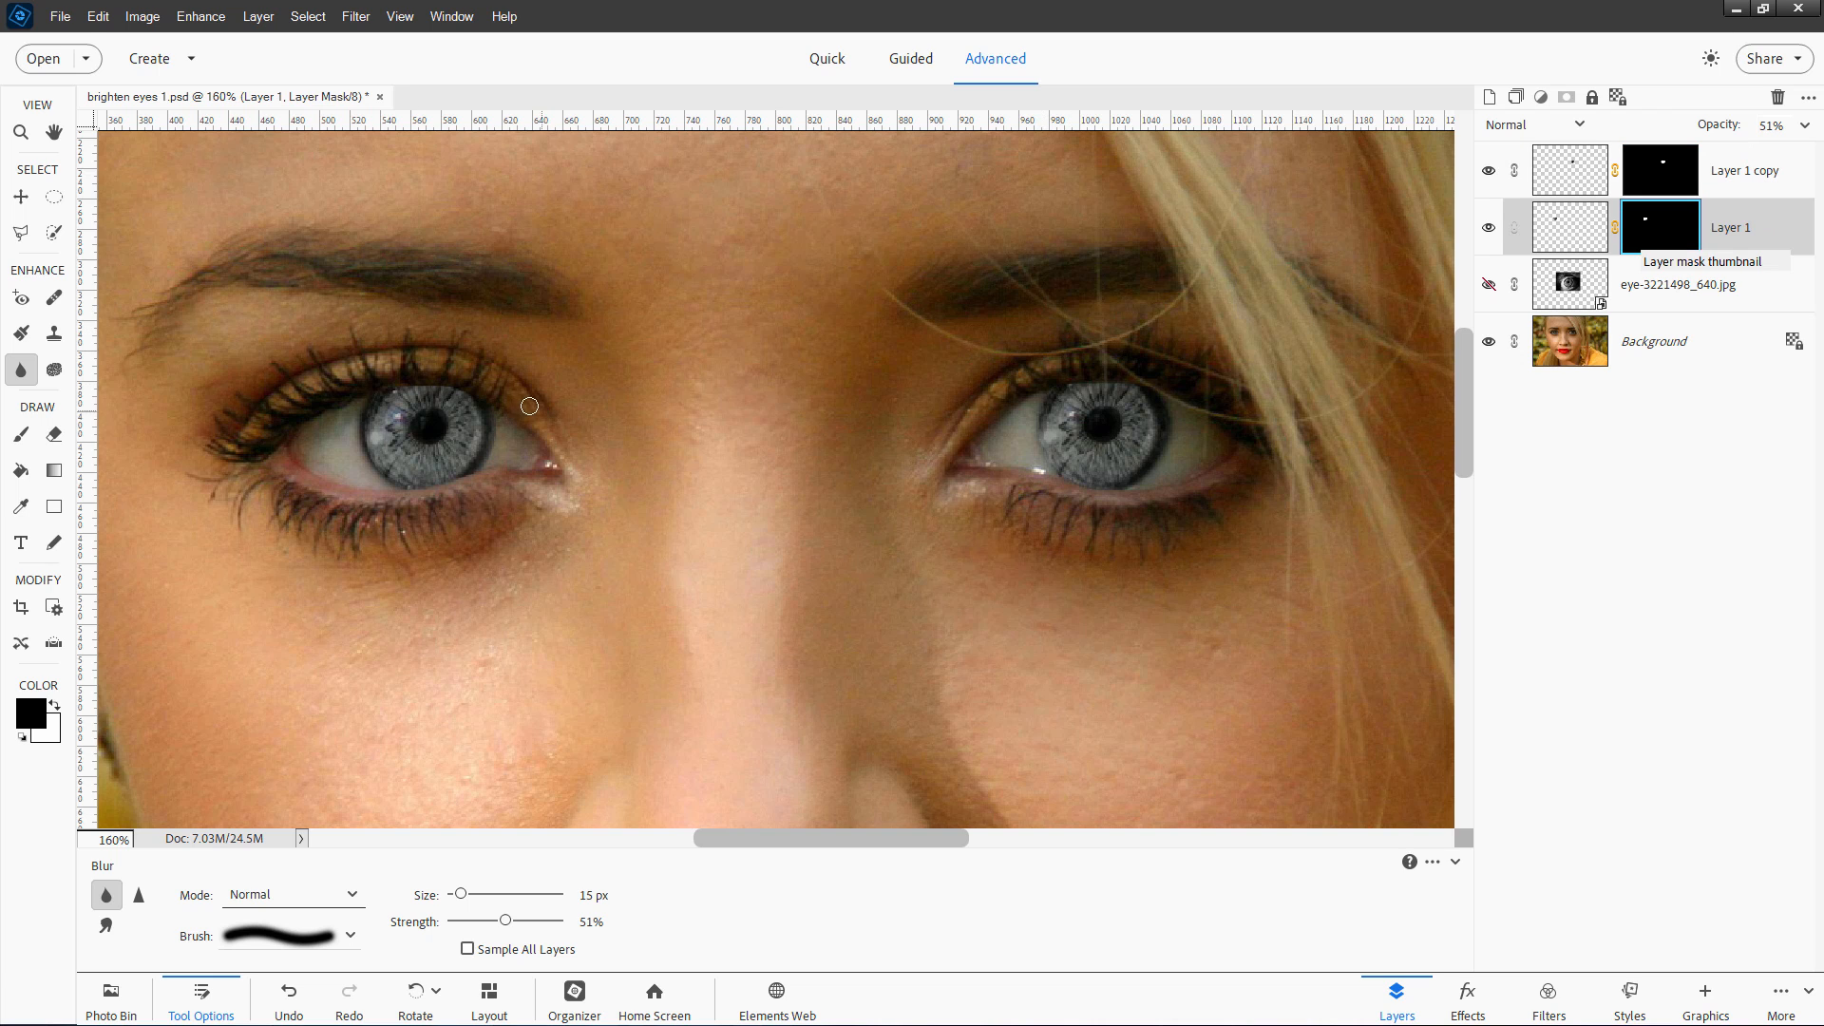
pyautogui.moveTo(422, 385)
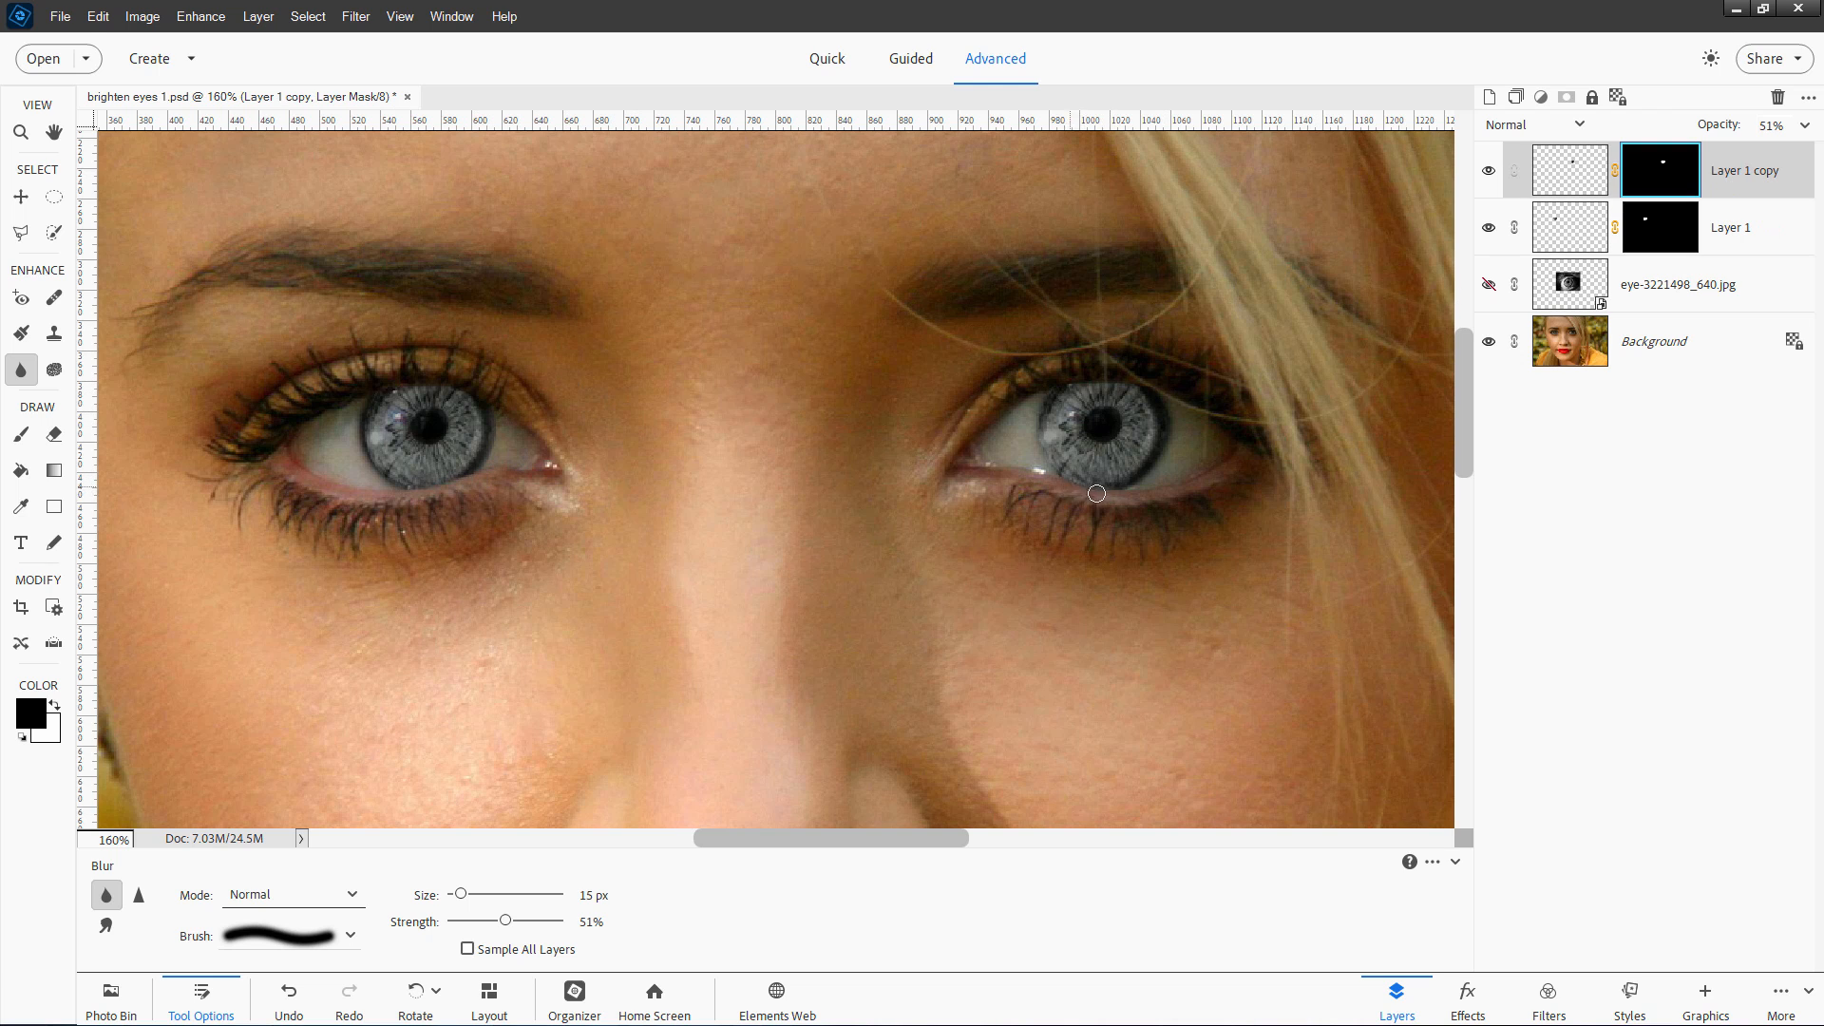
pyautogui.moveTo(777, 425)
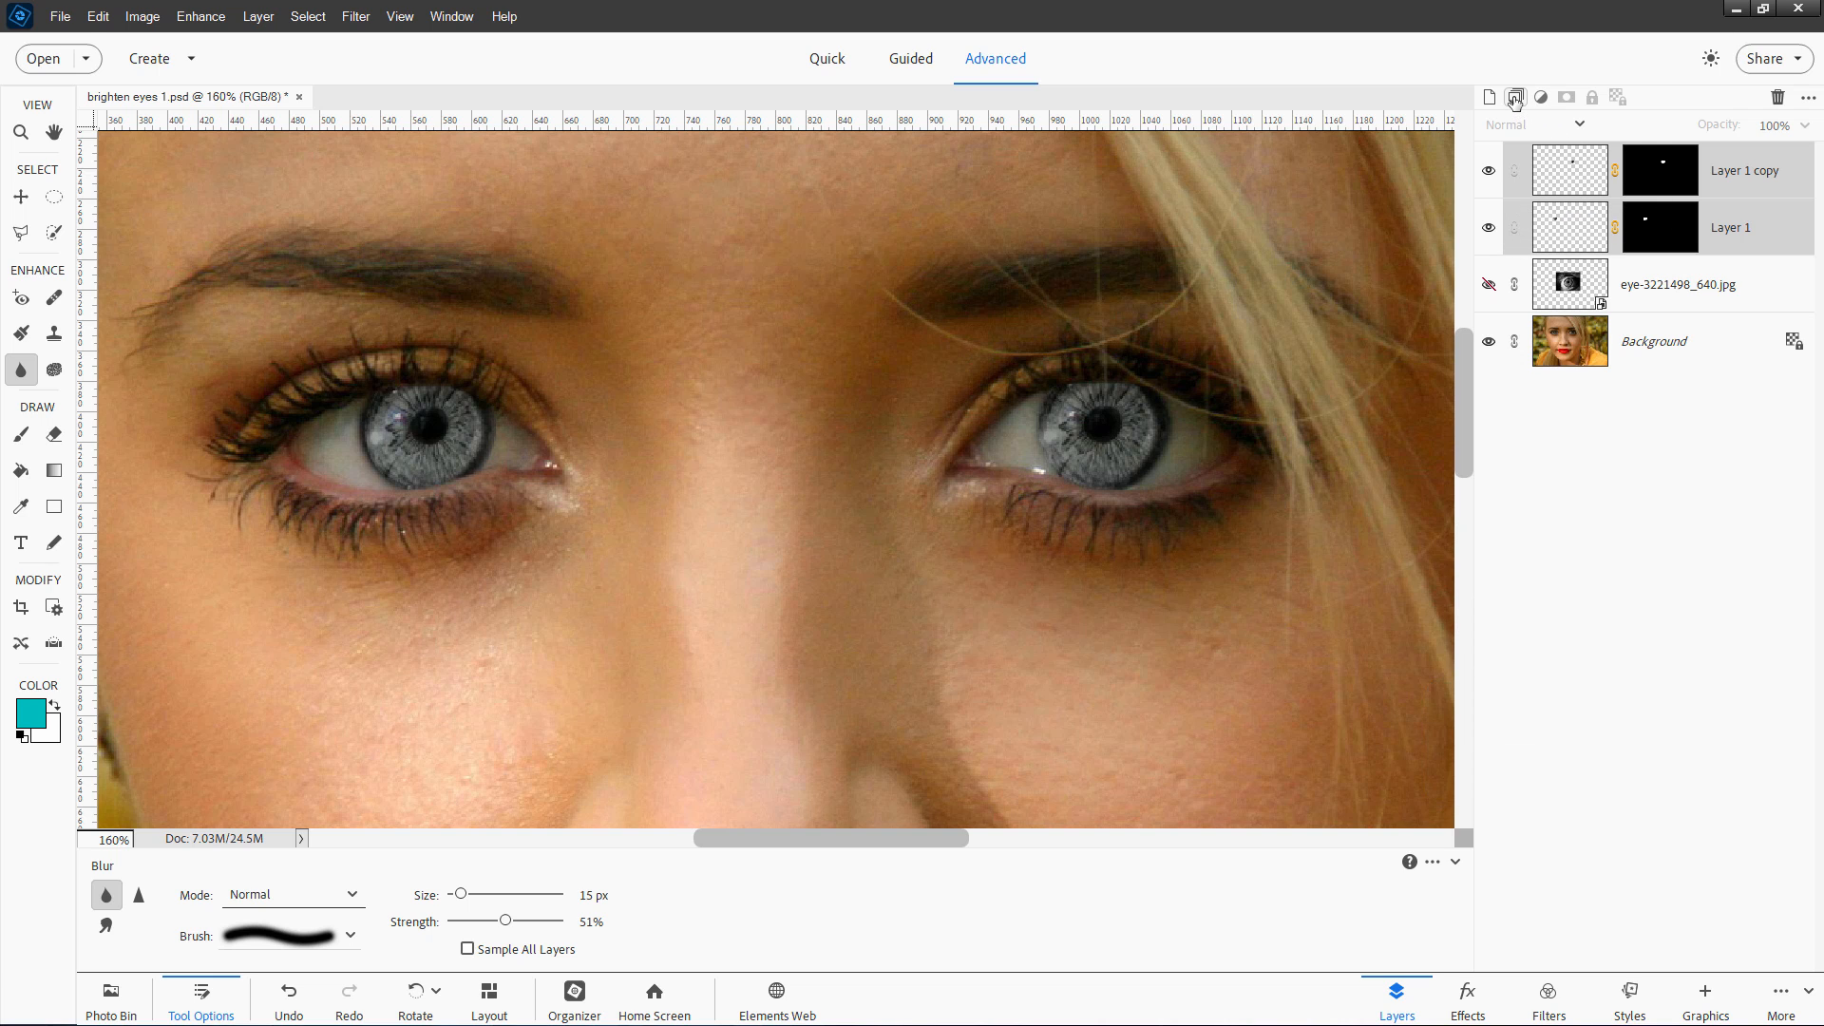
pyautogui.moveTo(1585, 249)
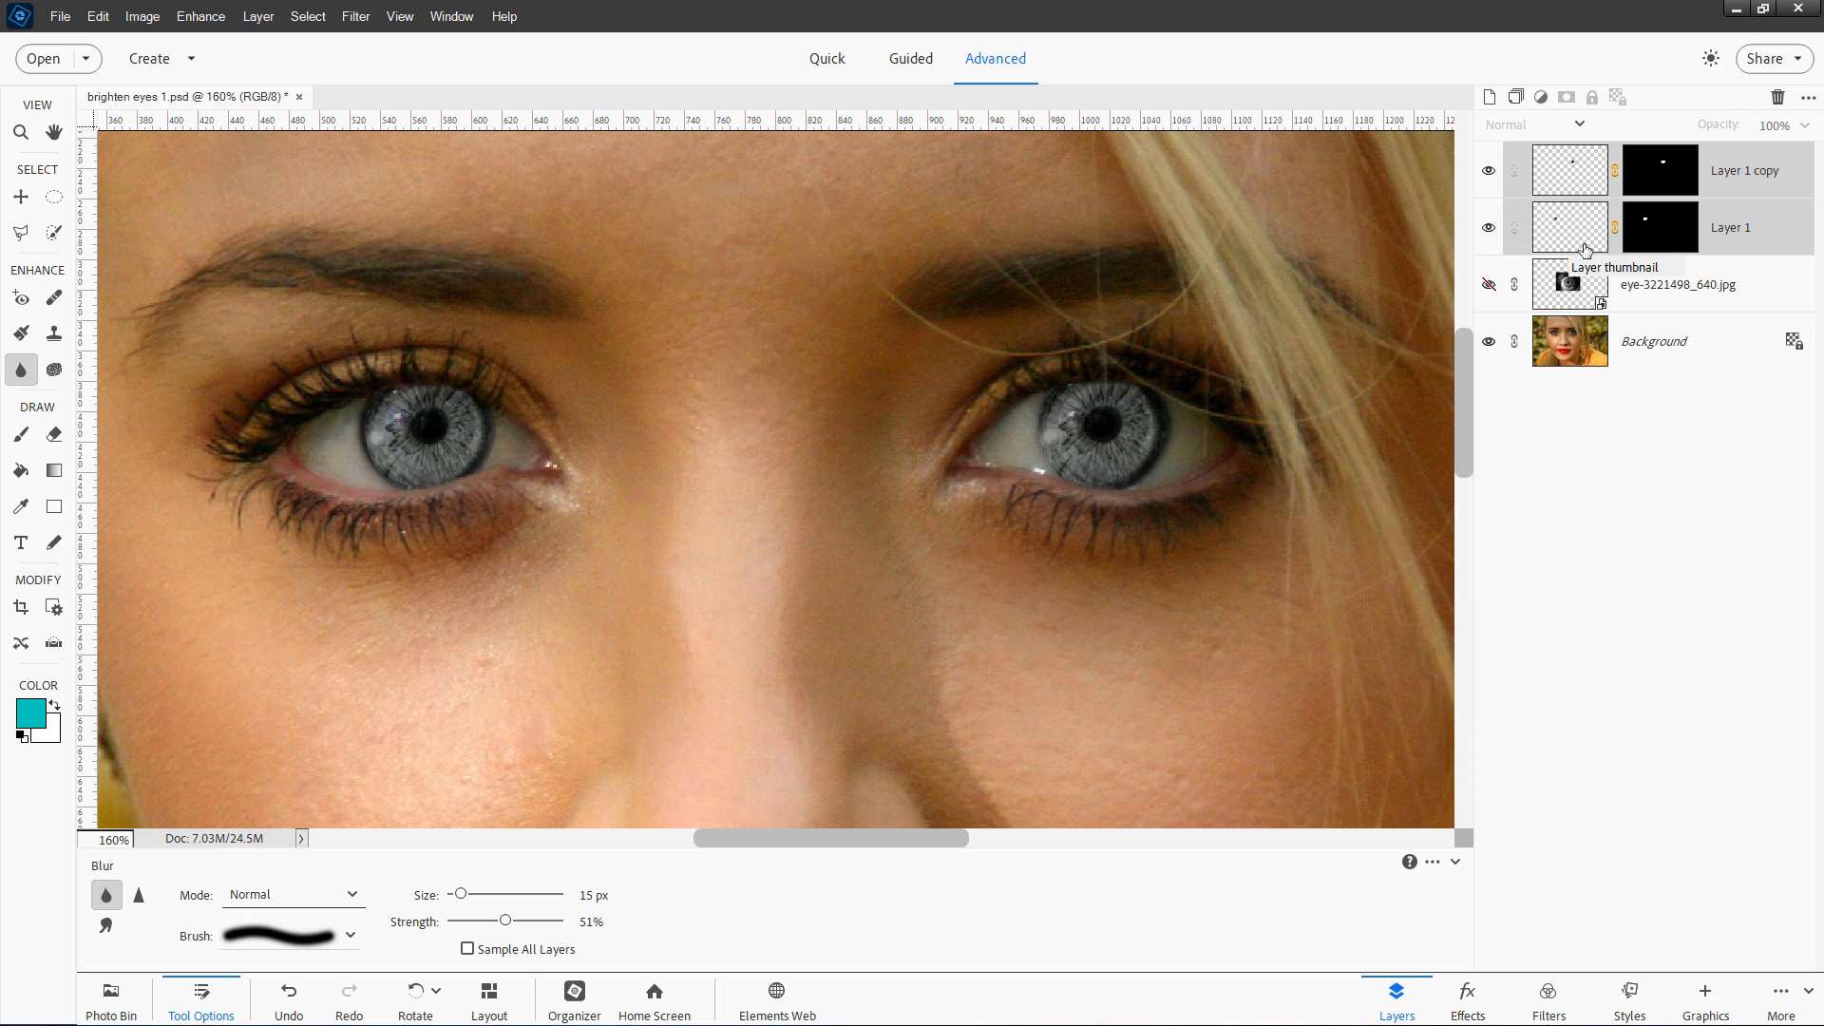
# Group Layer 1 and Layer 1 copy into Group 1 and expand it.
pyautogui.press('ctrl+g')
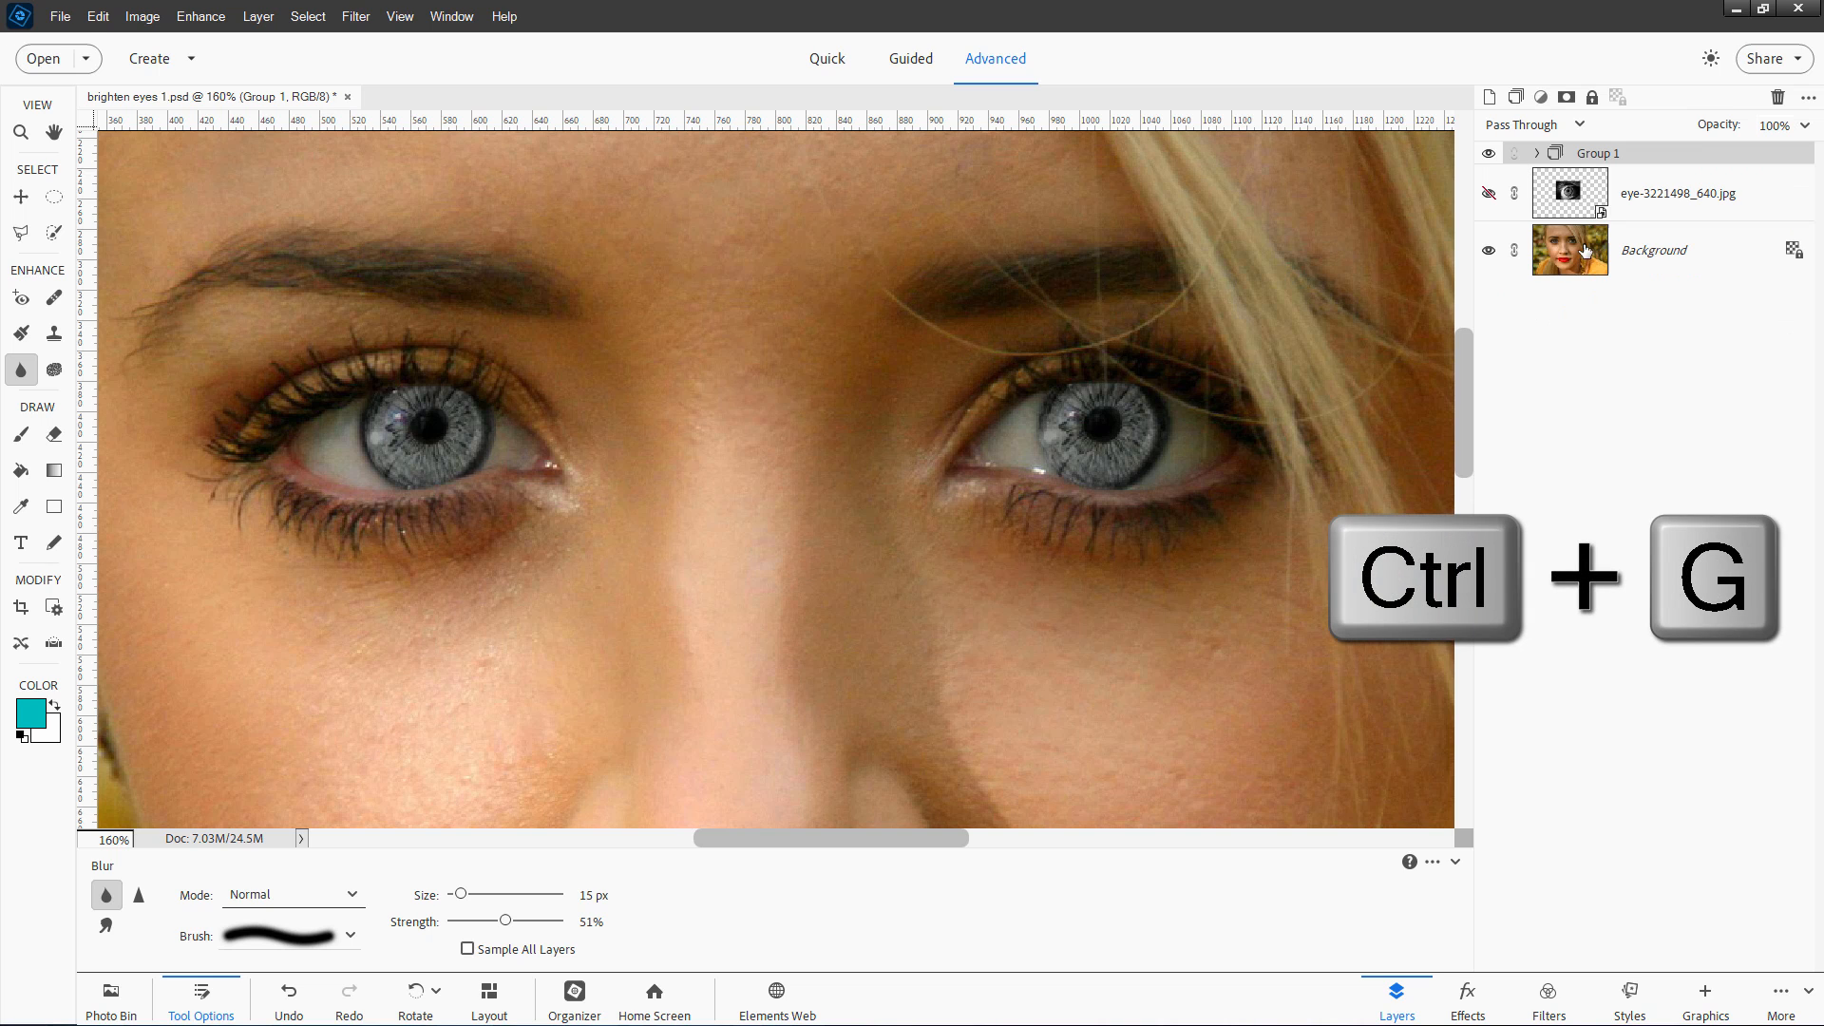
pyautogui.press('ctrl+g')
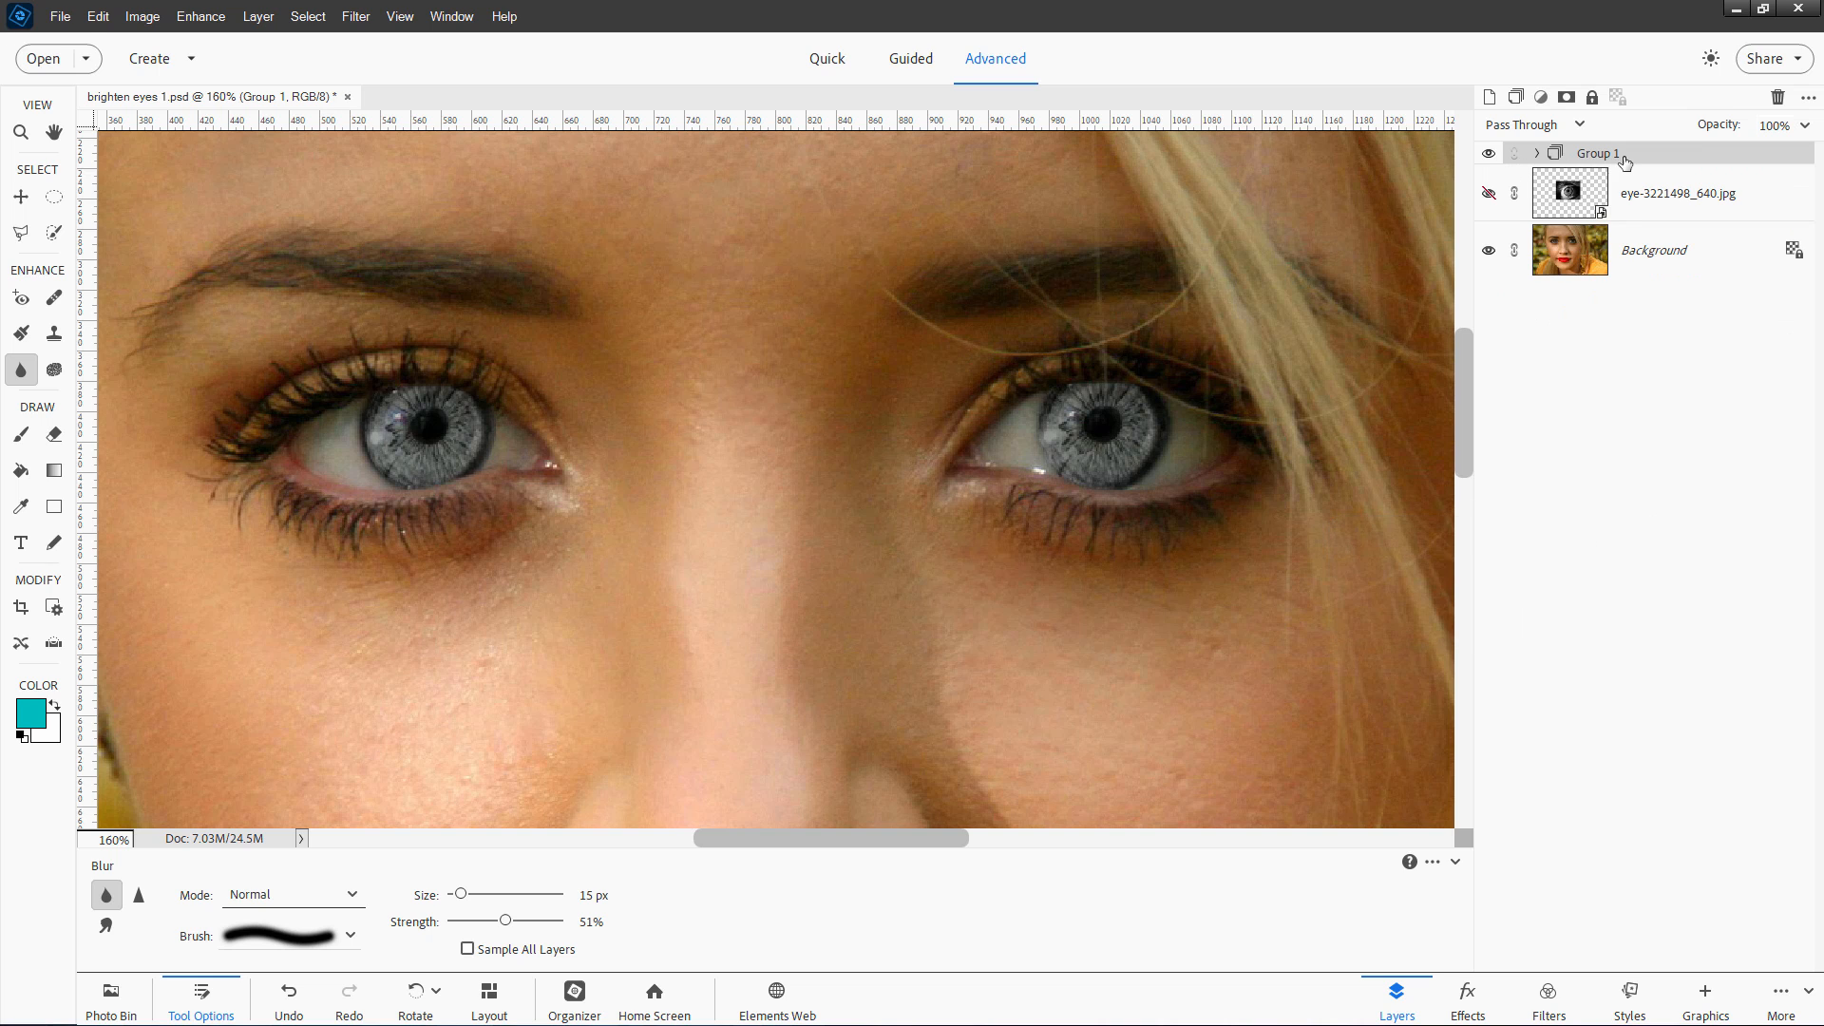
pyautogui.click(1536, 152)
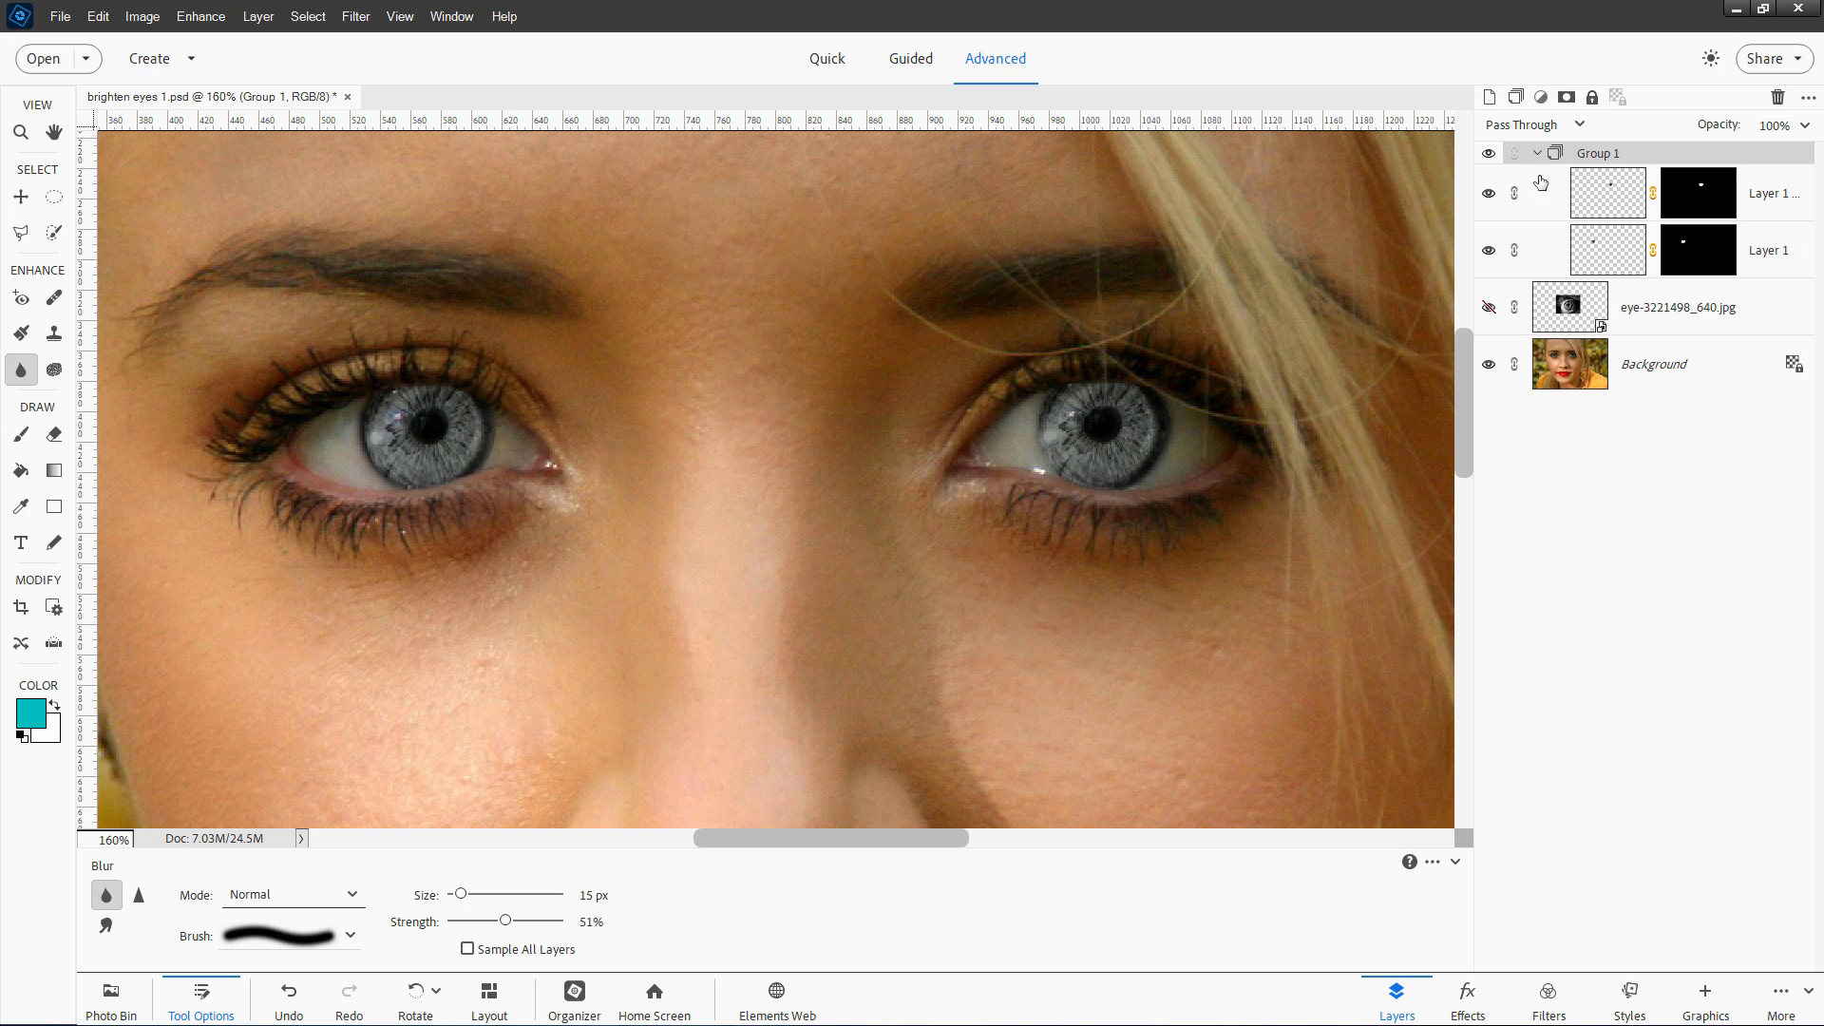
pyautogui.moveTo(1555, 232)
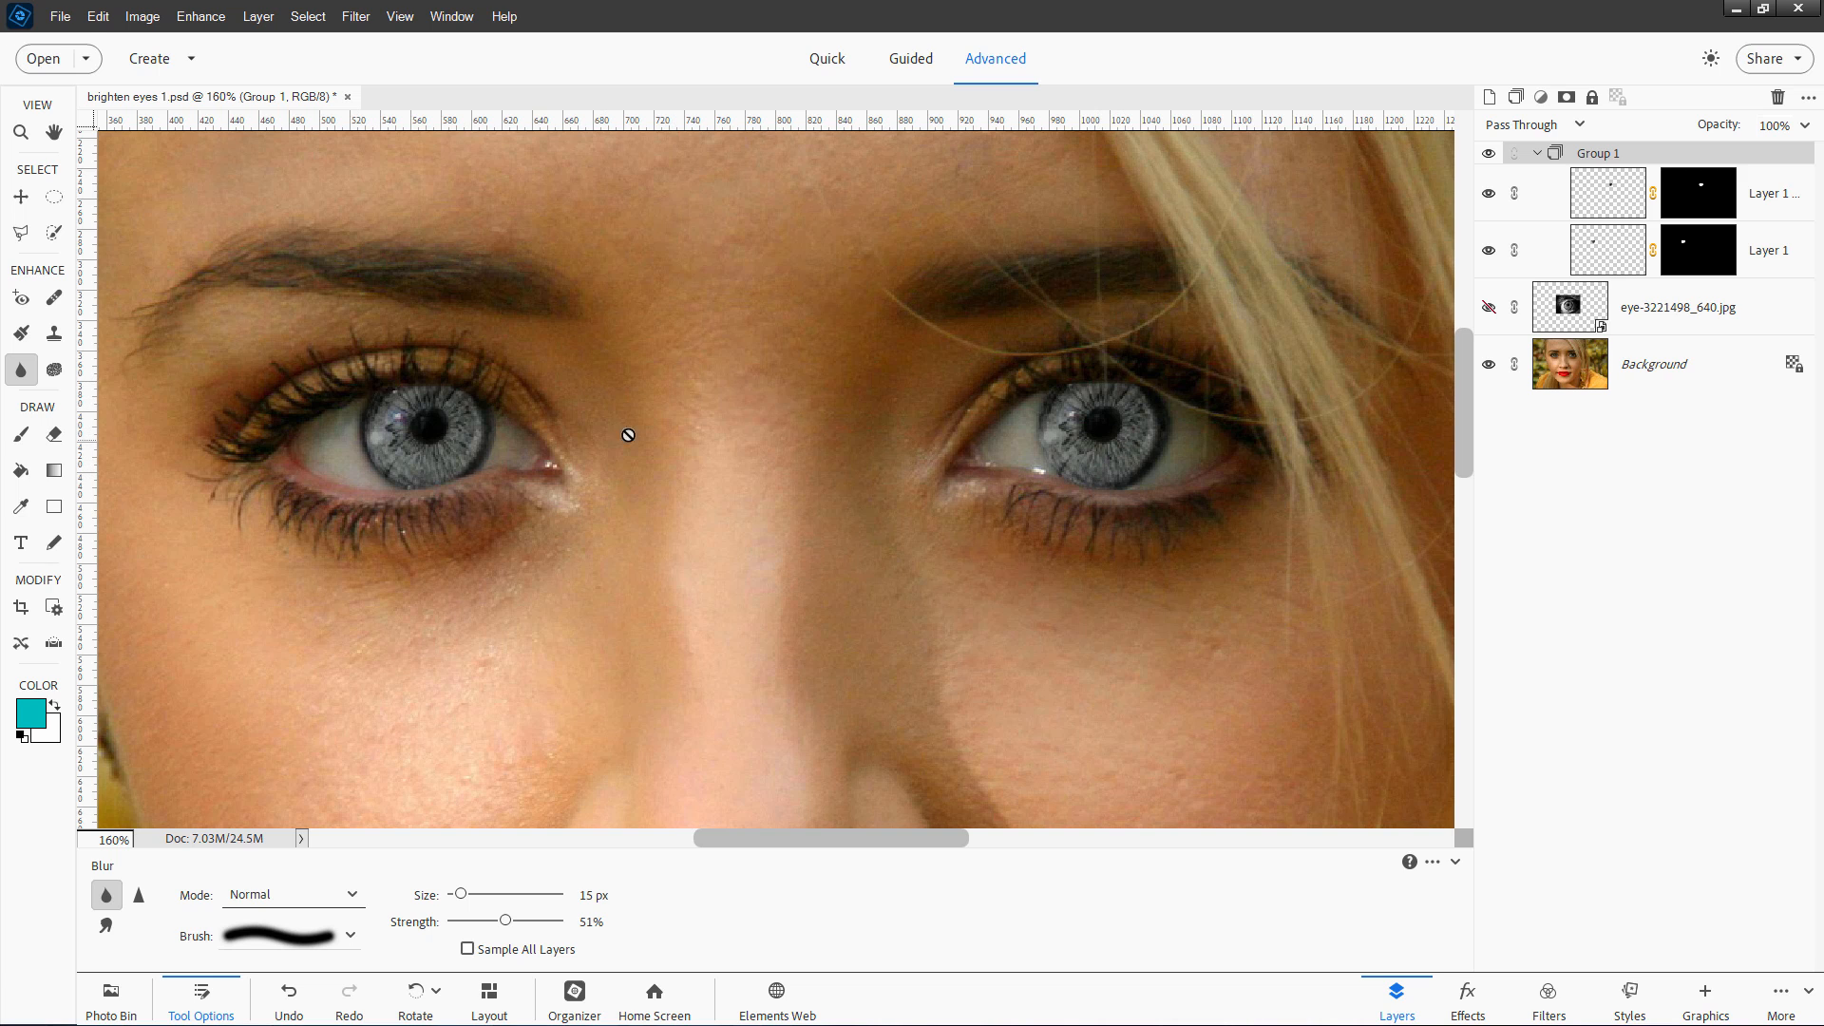
pyautogui.moveTo(1109, 494)
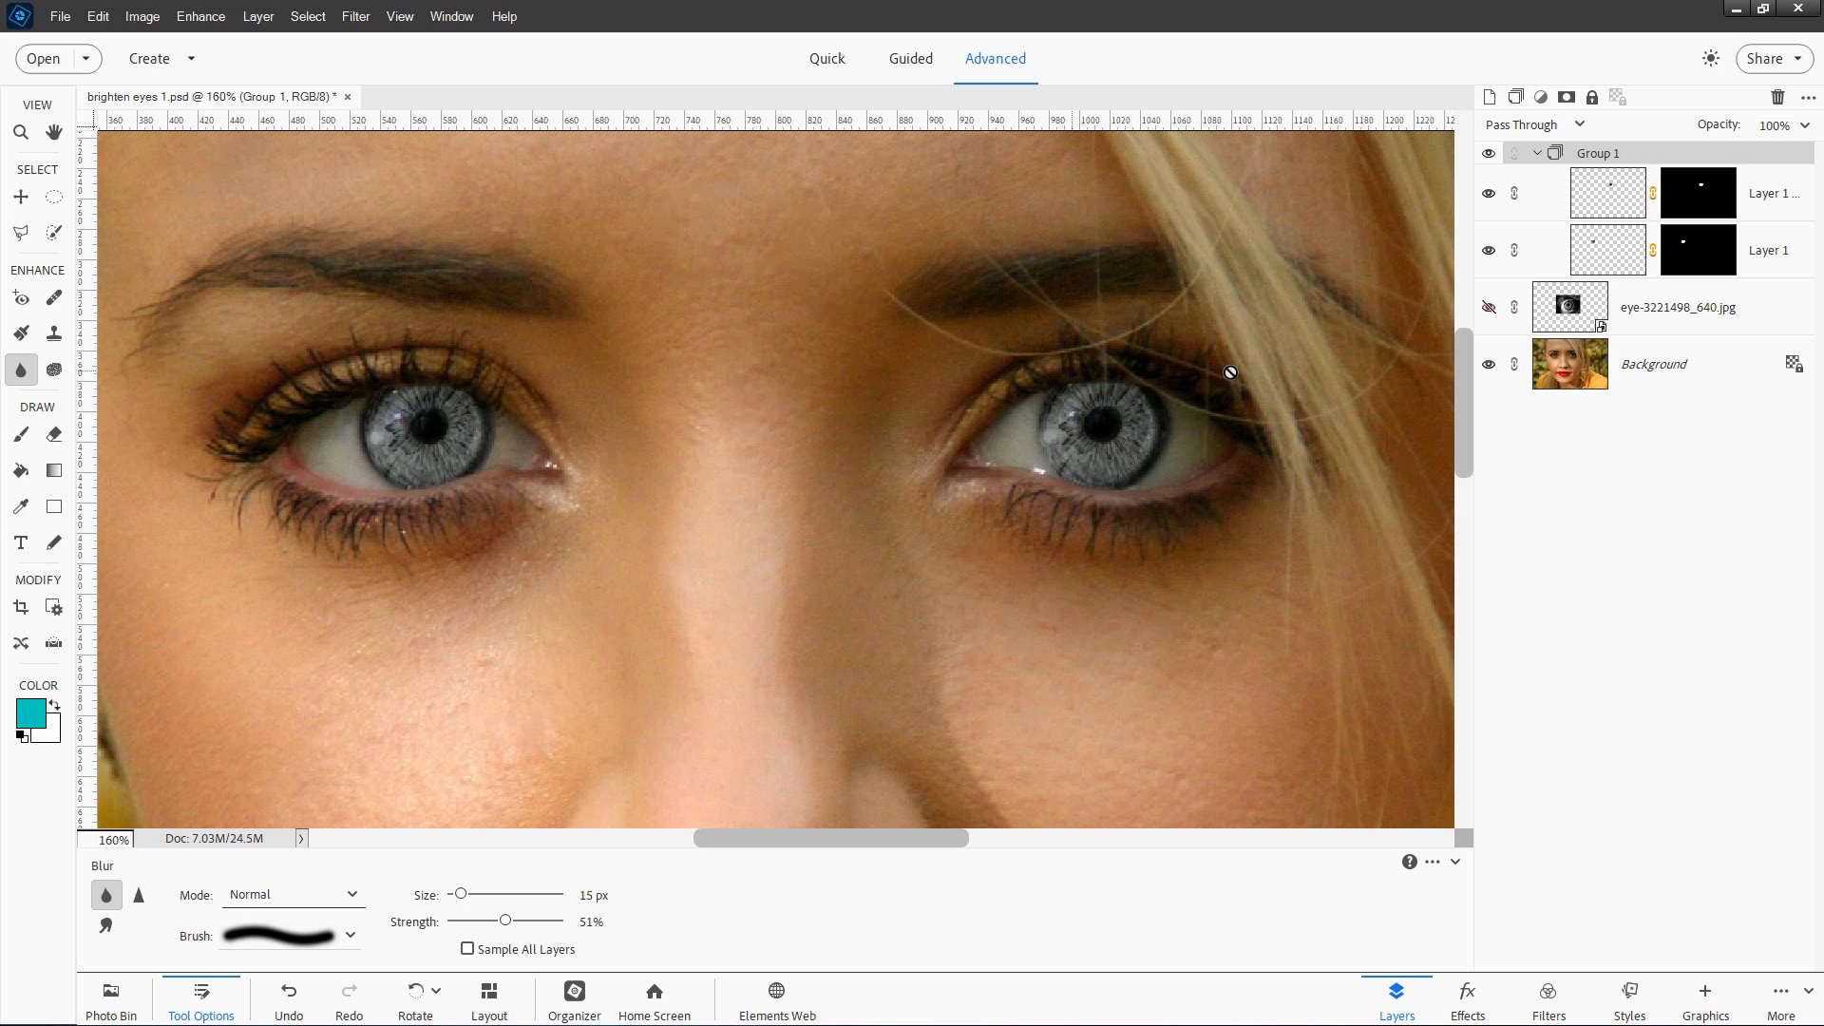
# Toggle Group 1's visibility off and on for a before-and-after comparison.
pyautogui.click(1488, 152)
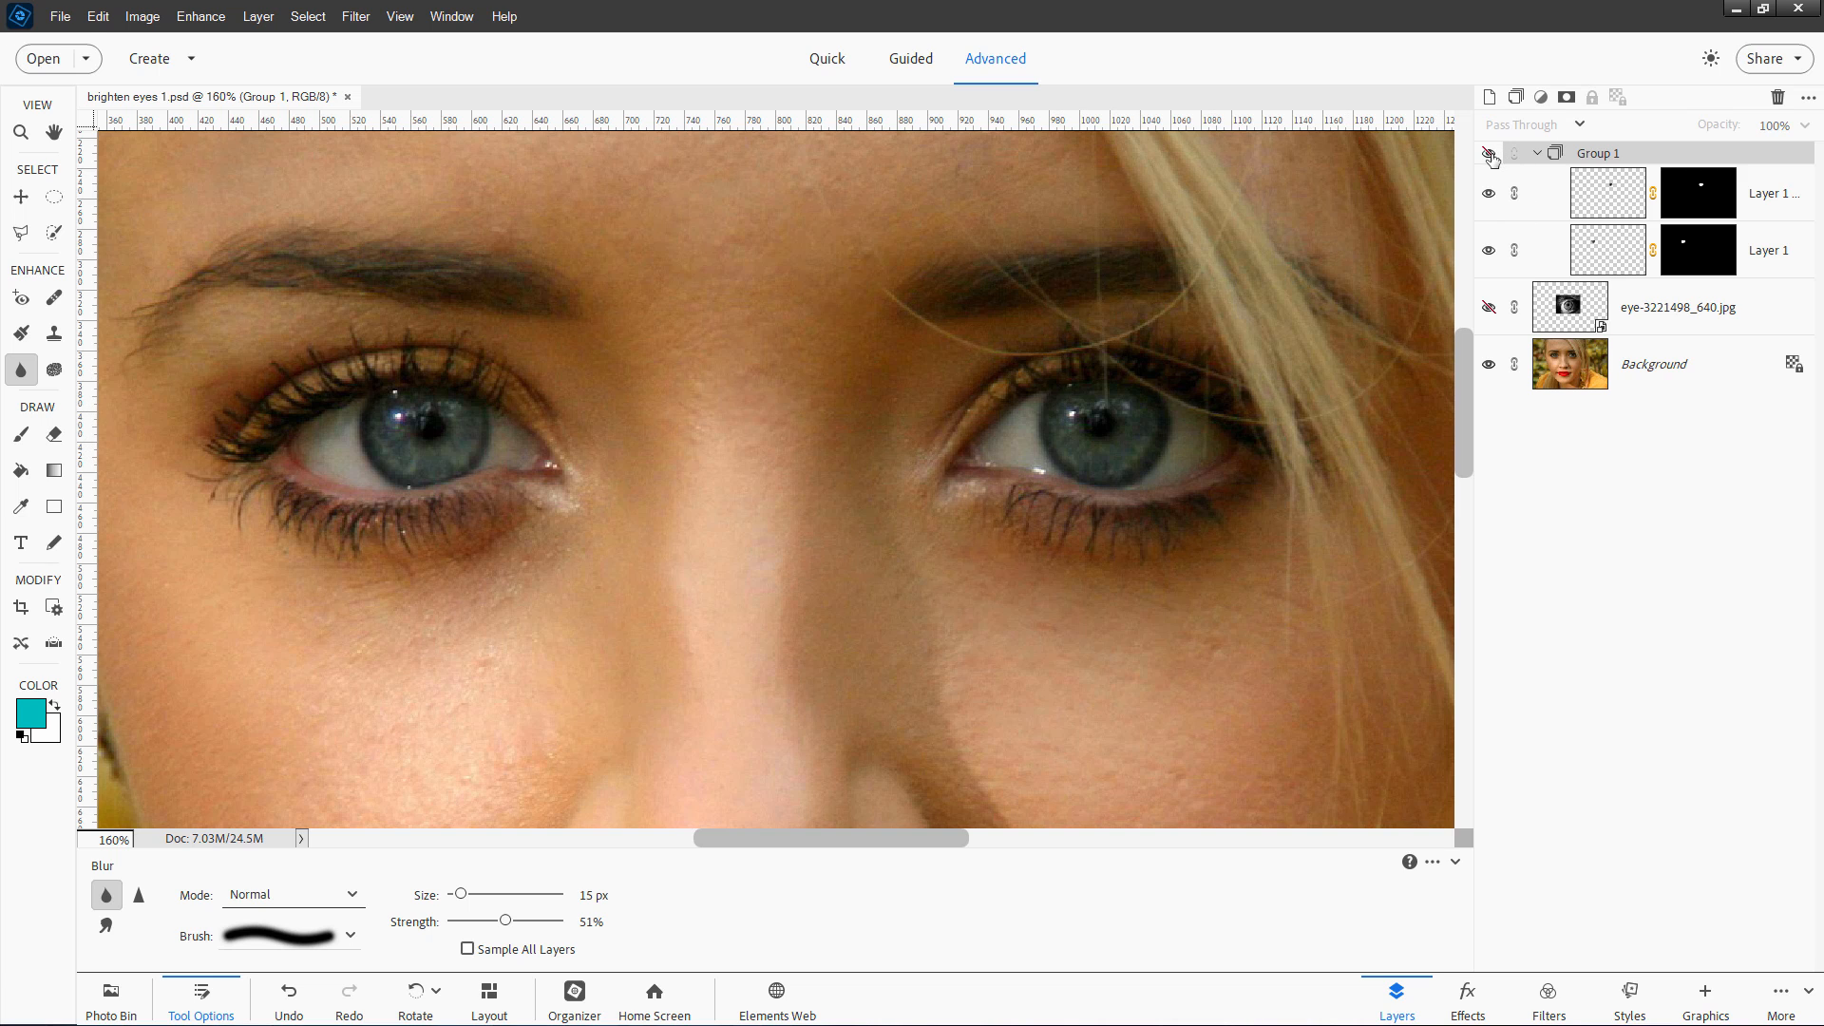
pyautogui.click(1490, 152)
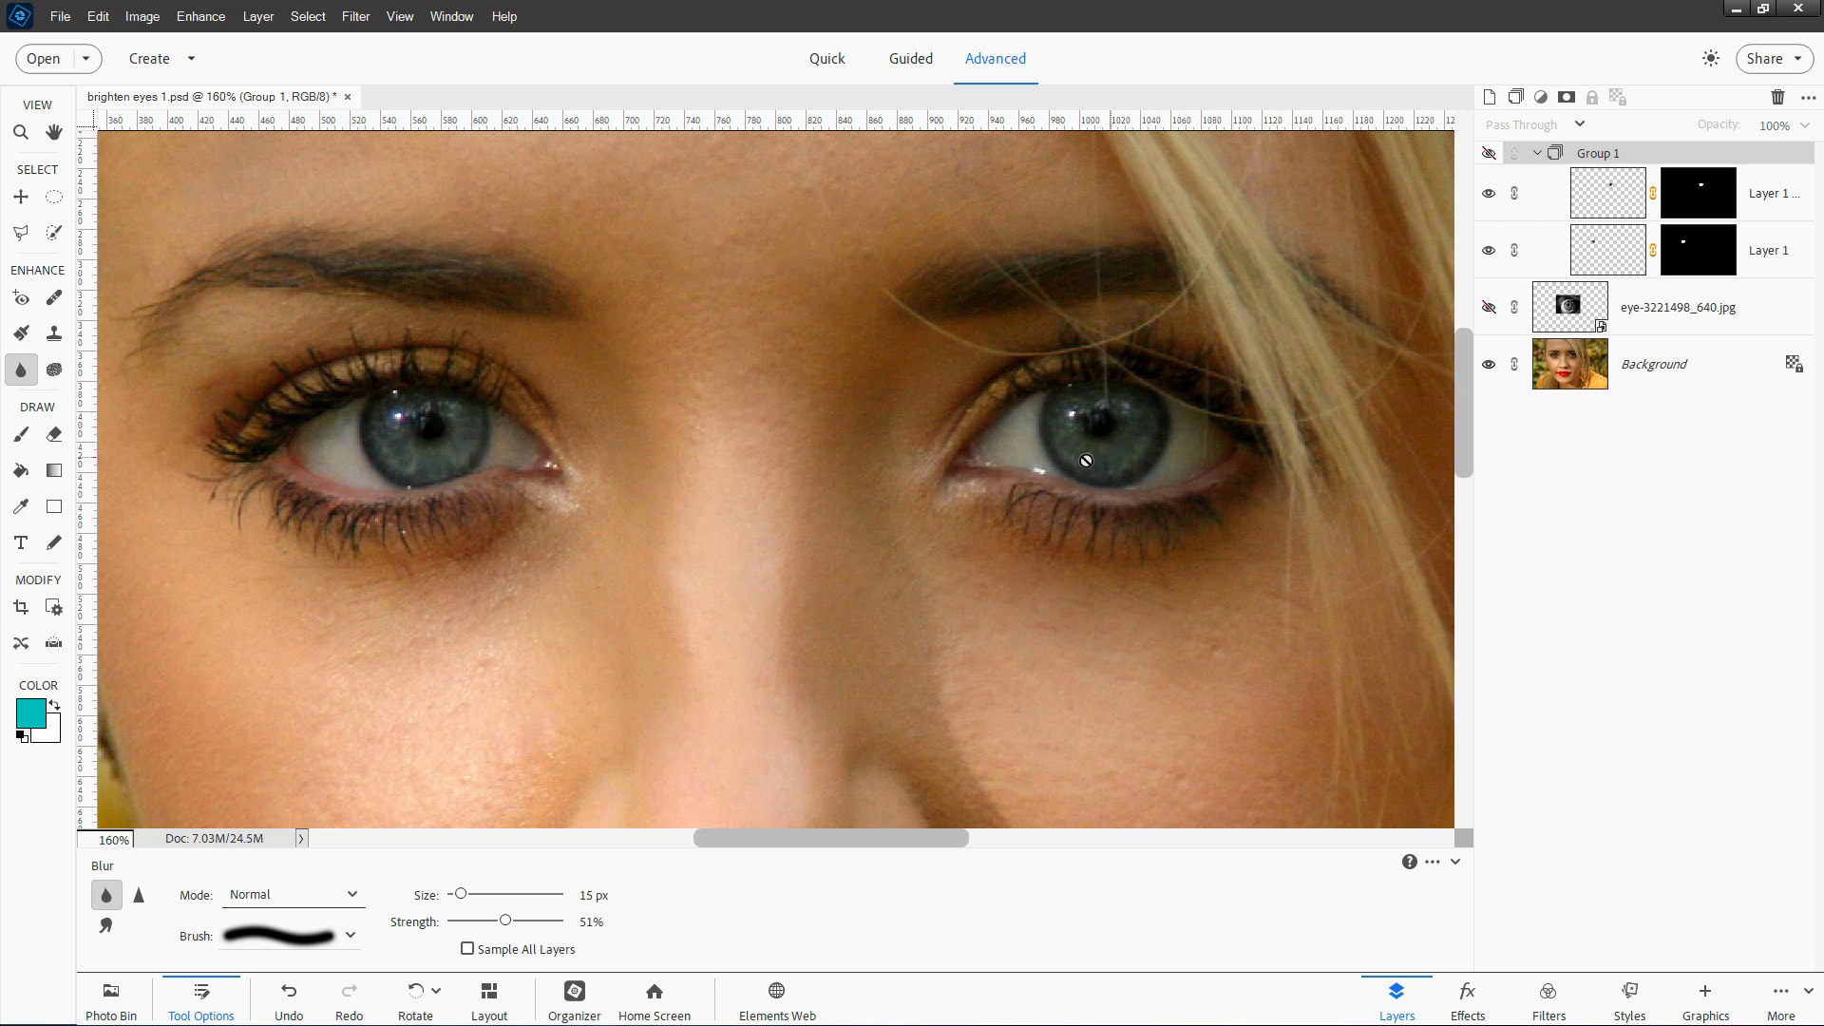
pyautogui.moveTo(1085, 361)
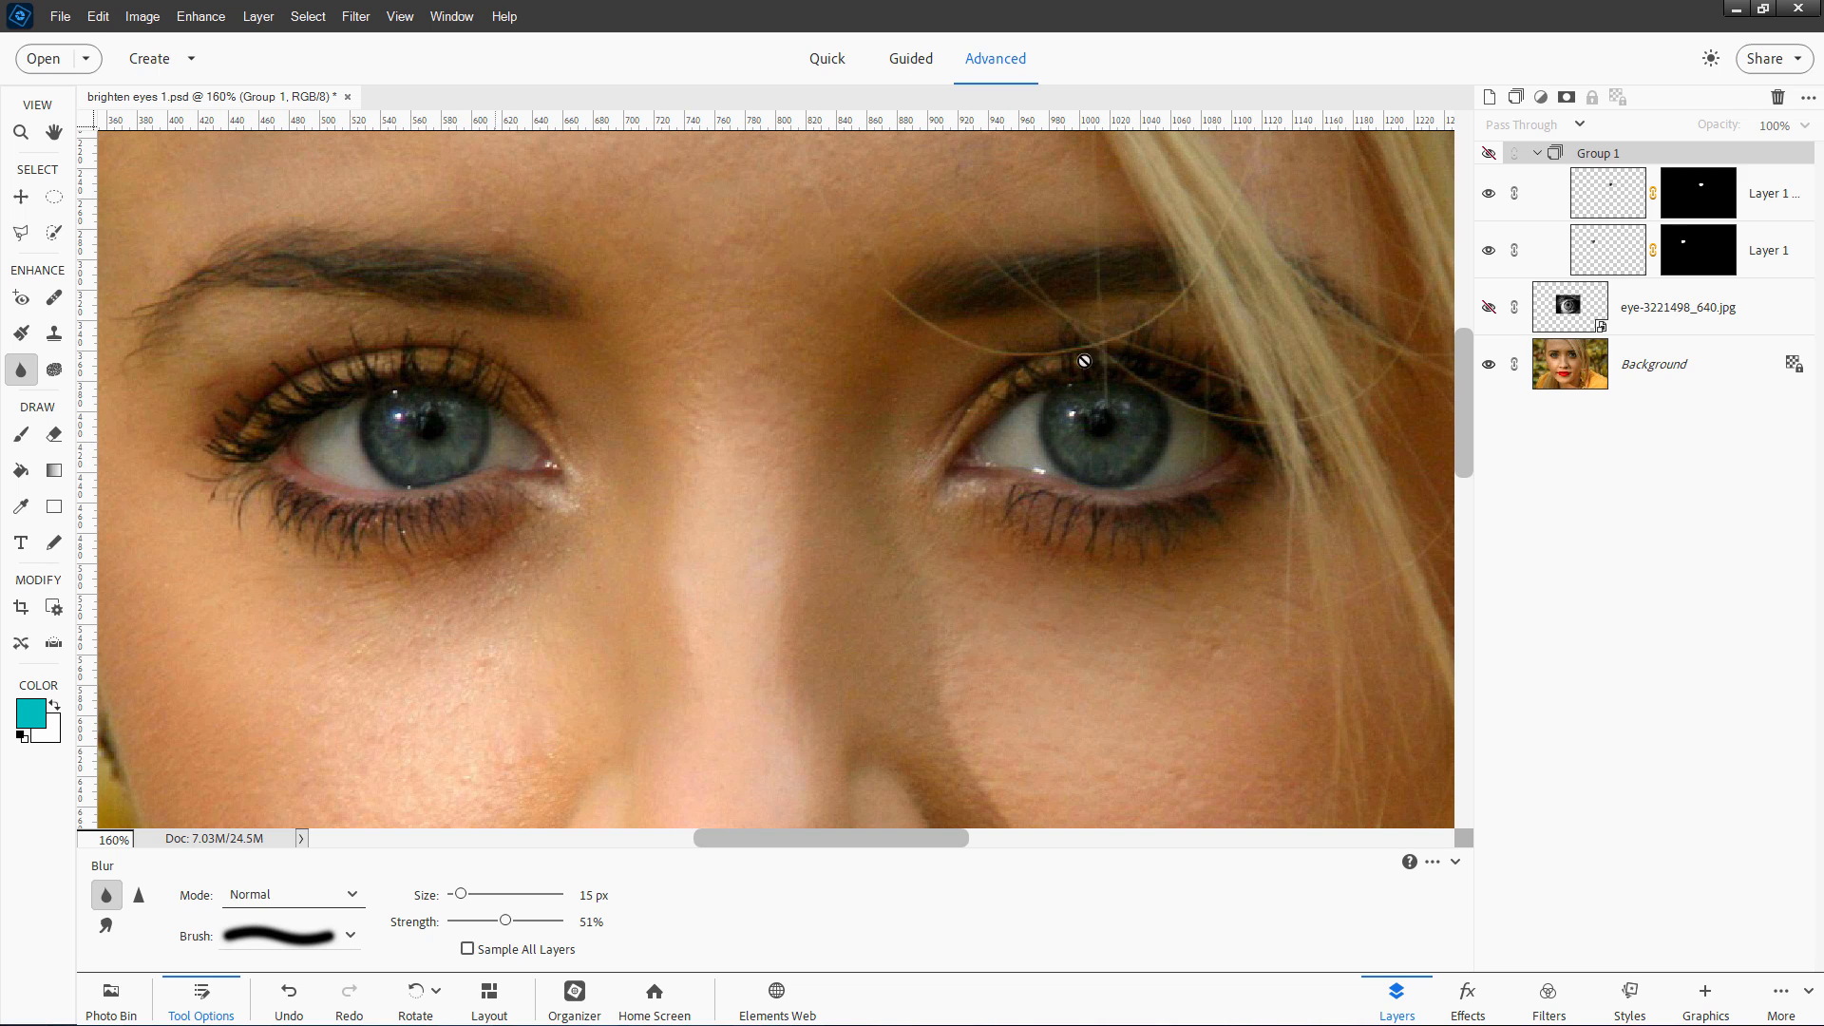
pyautogui.click(1488, 192)
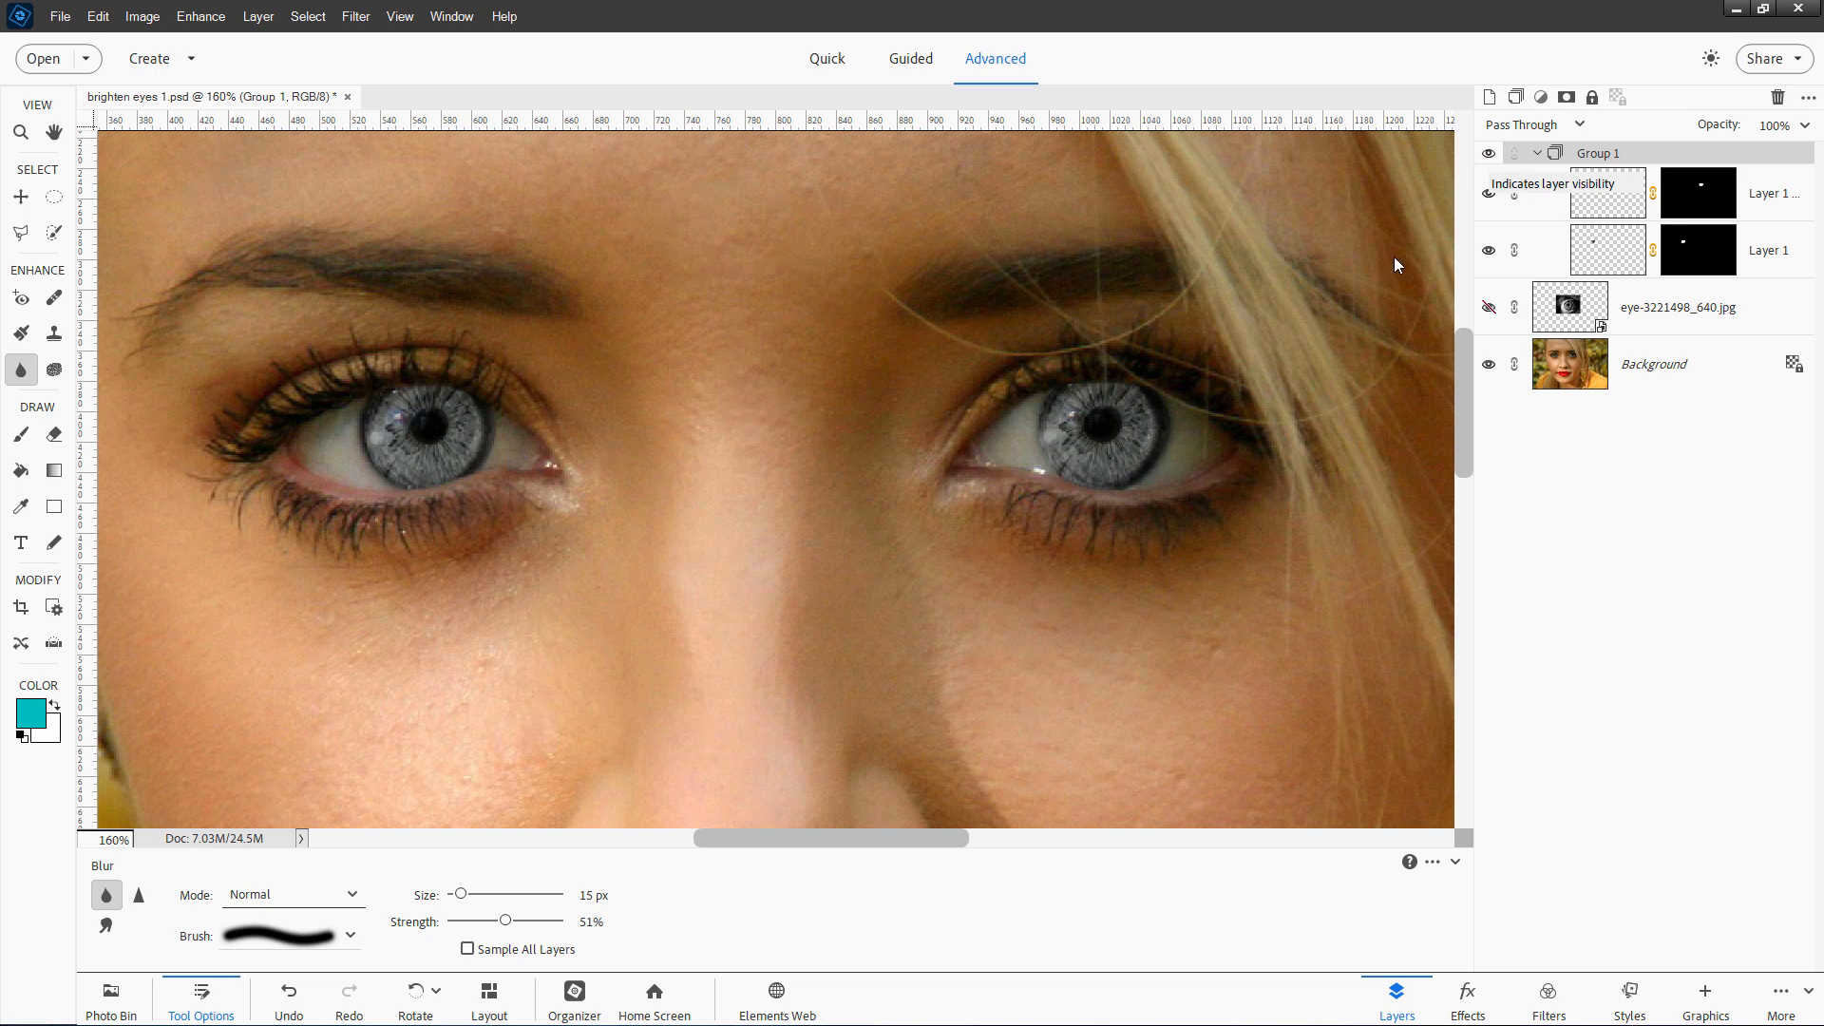
pyautogui.moveTo(998, 500)
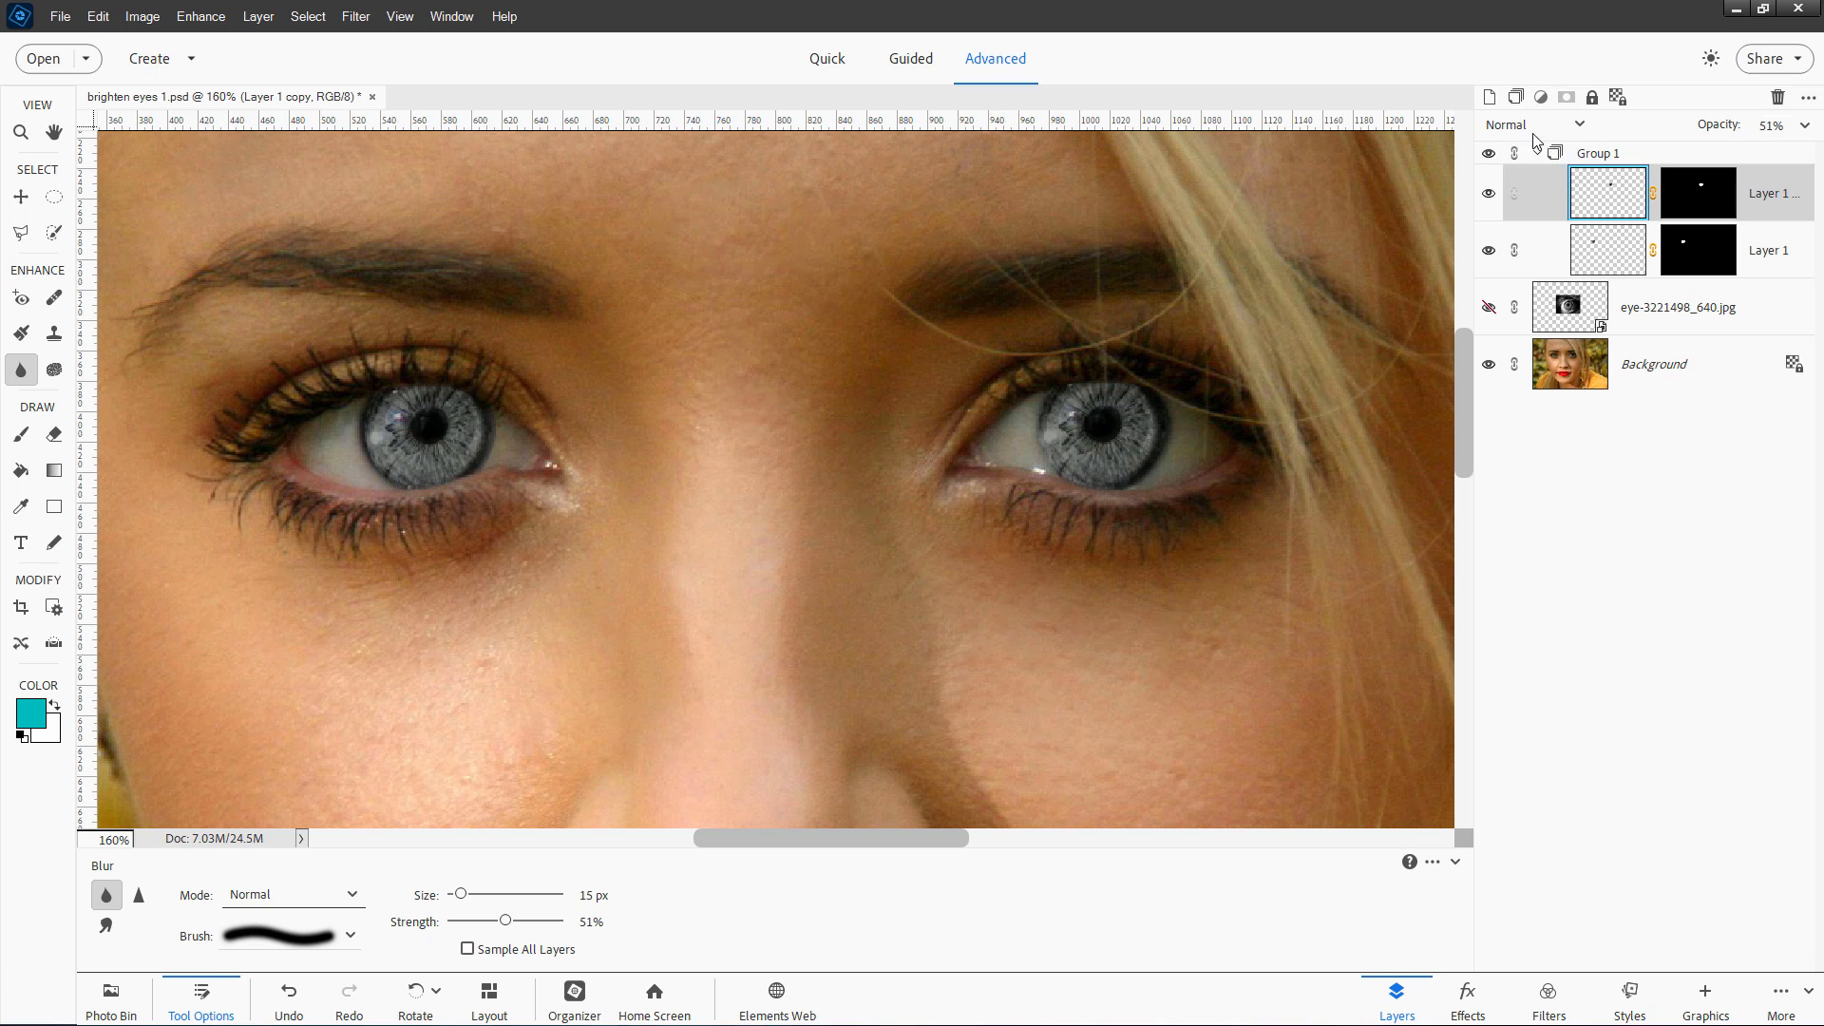
# Blend both grey iris layers, Layer 1 copy and Layer 1, in Overlay mode.
pyautogui.click(1535, 125)
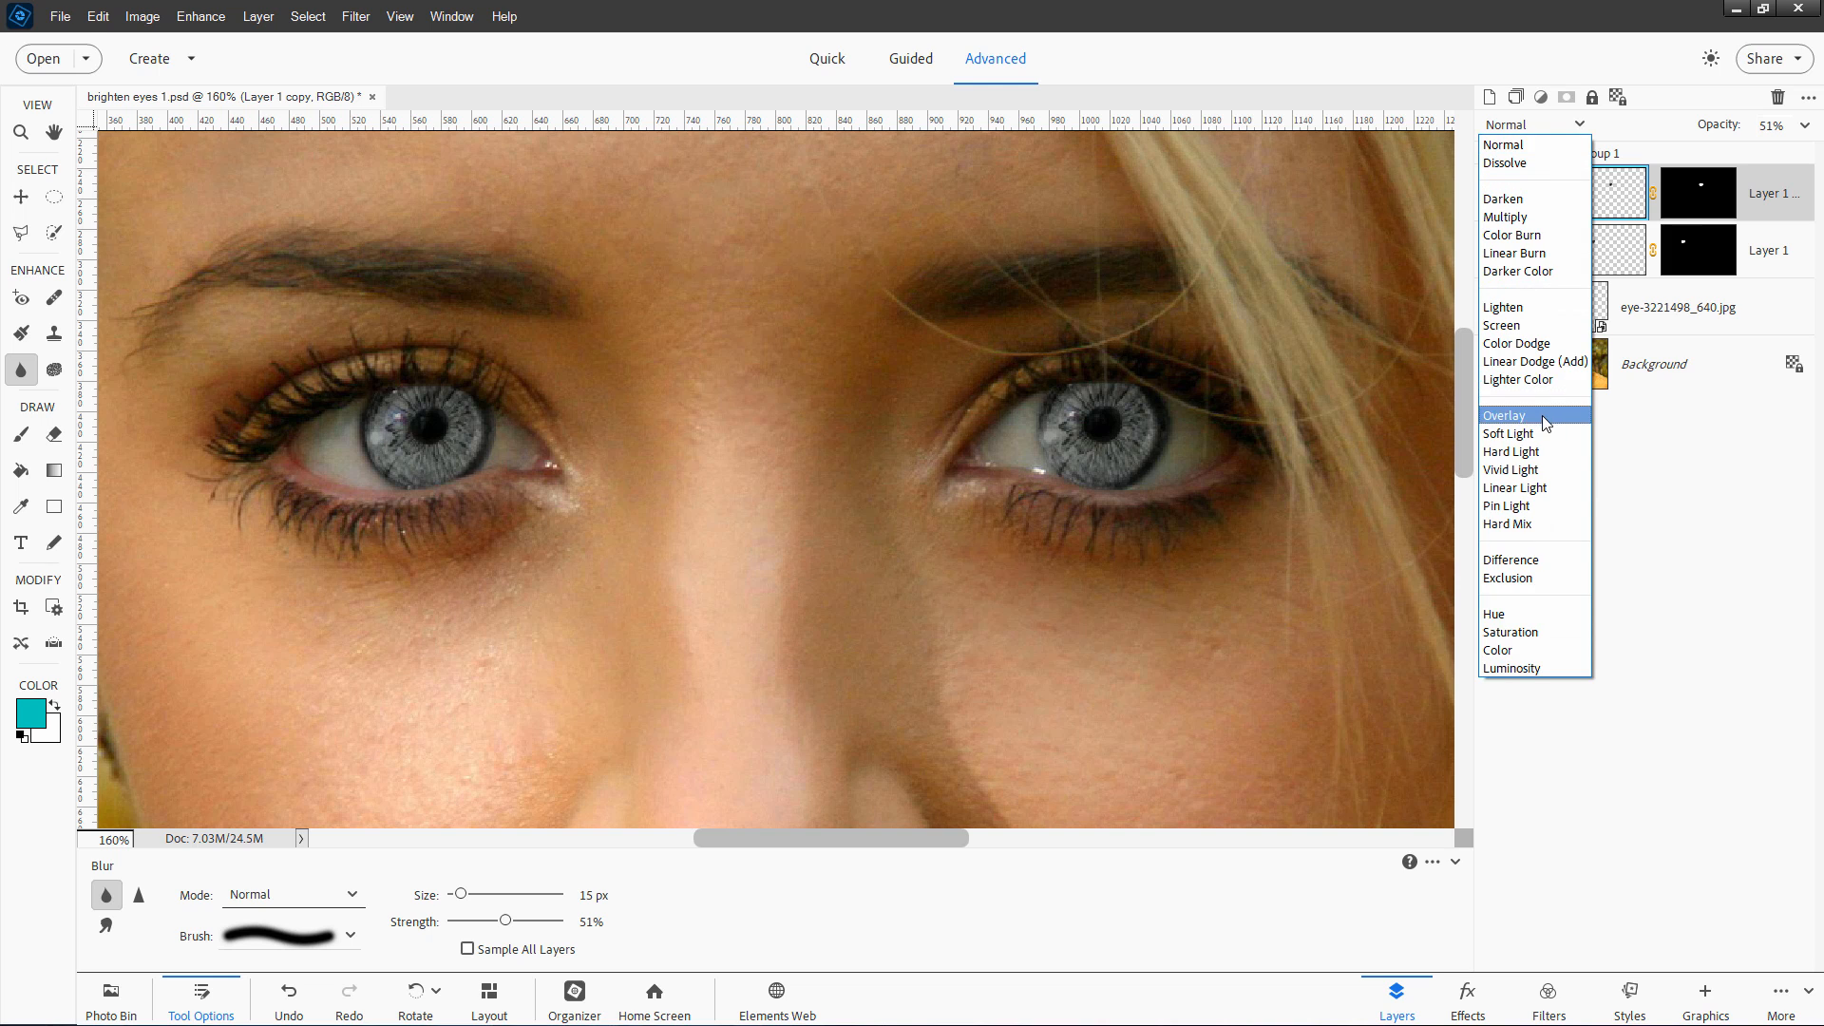
pyautogui.click(1505, 416)
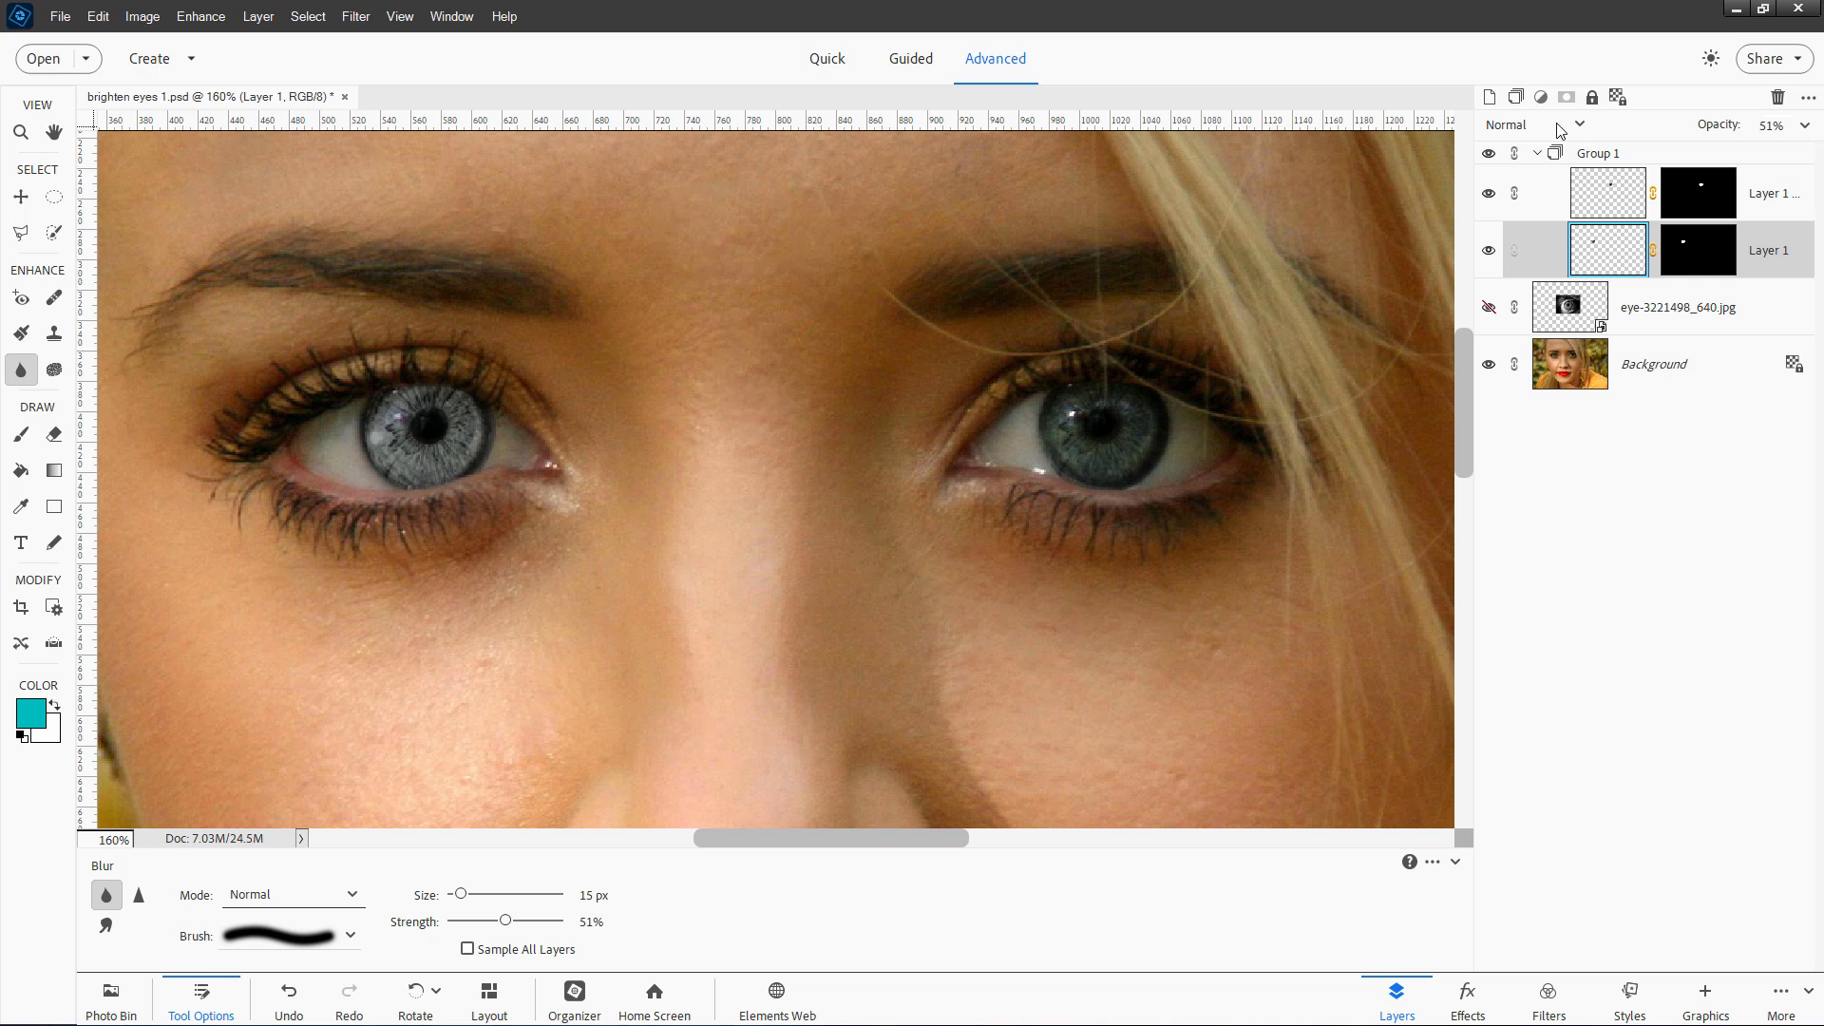
pyautogui.click(1536, 126)
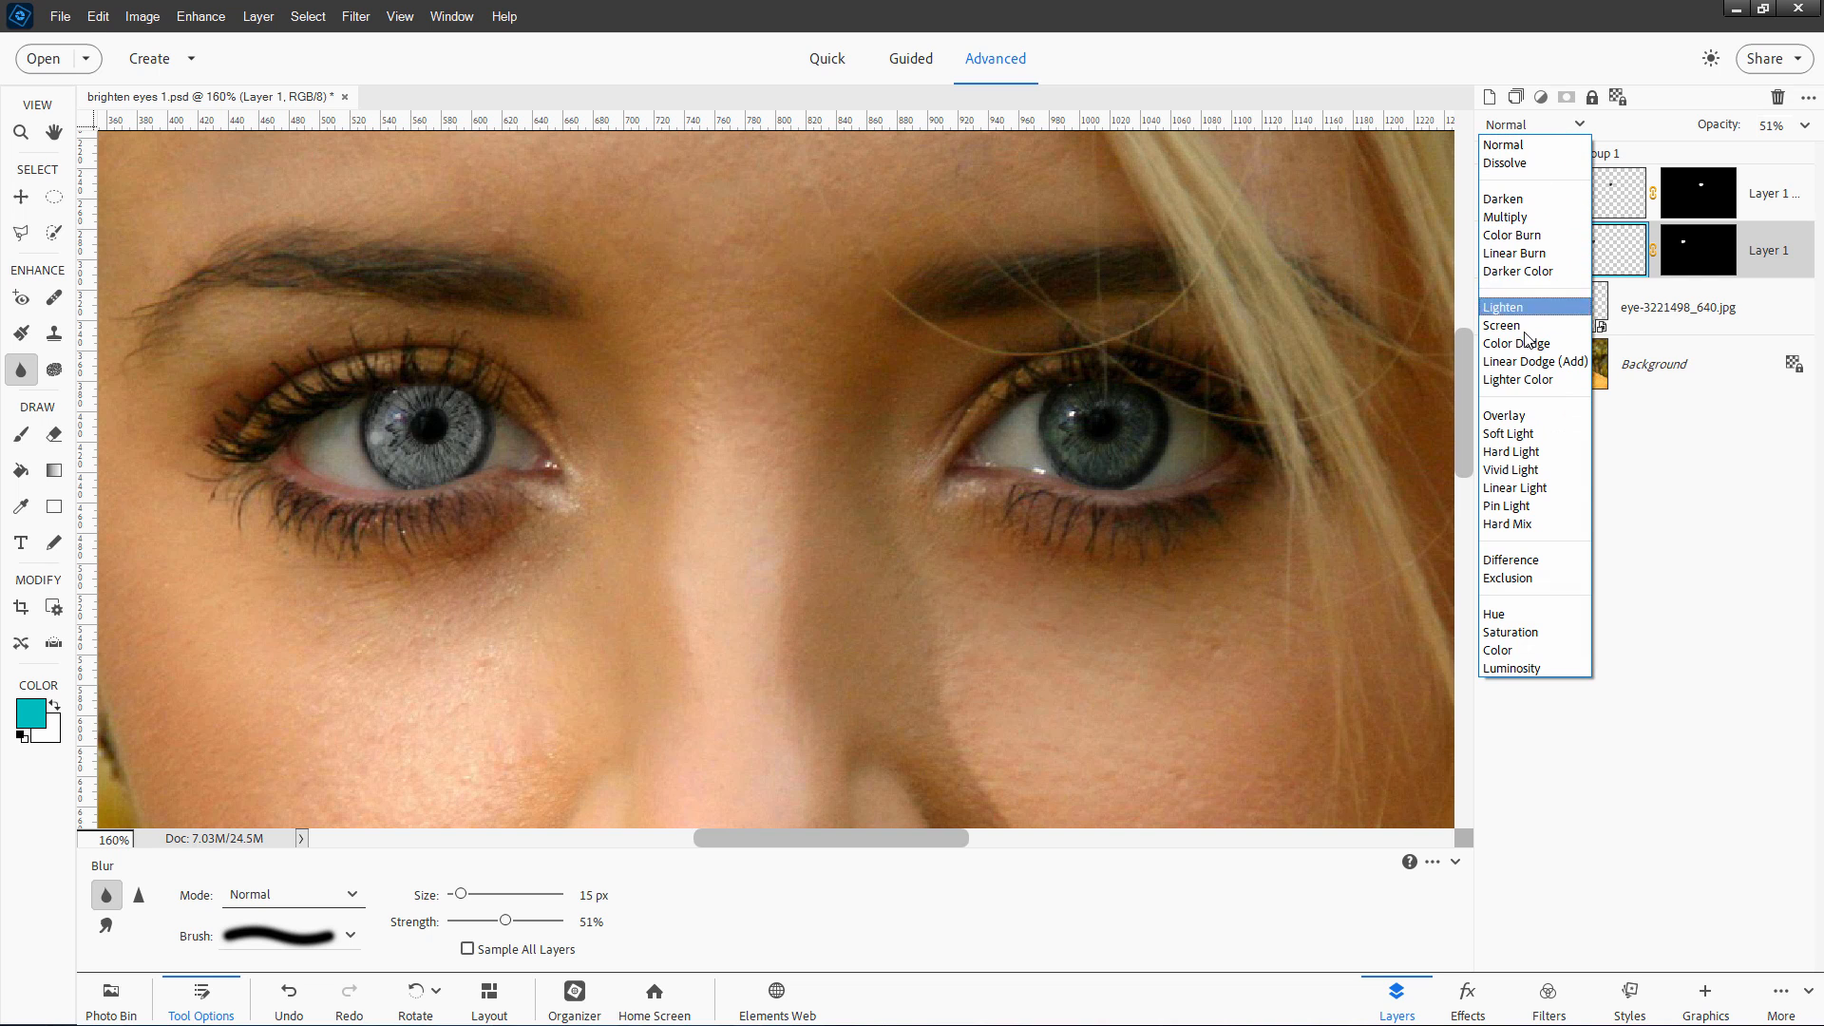
pyautogui.click(1505, 416)
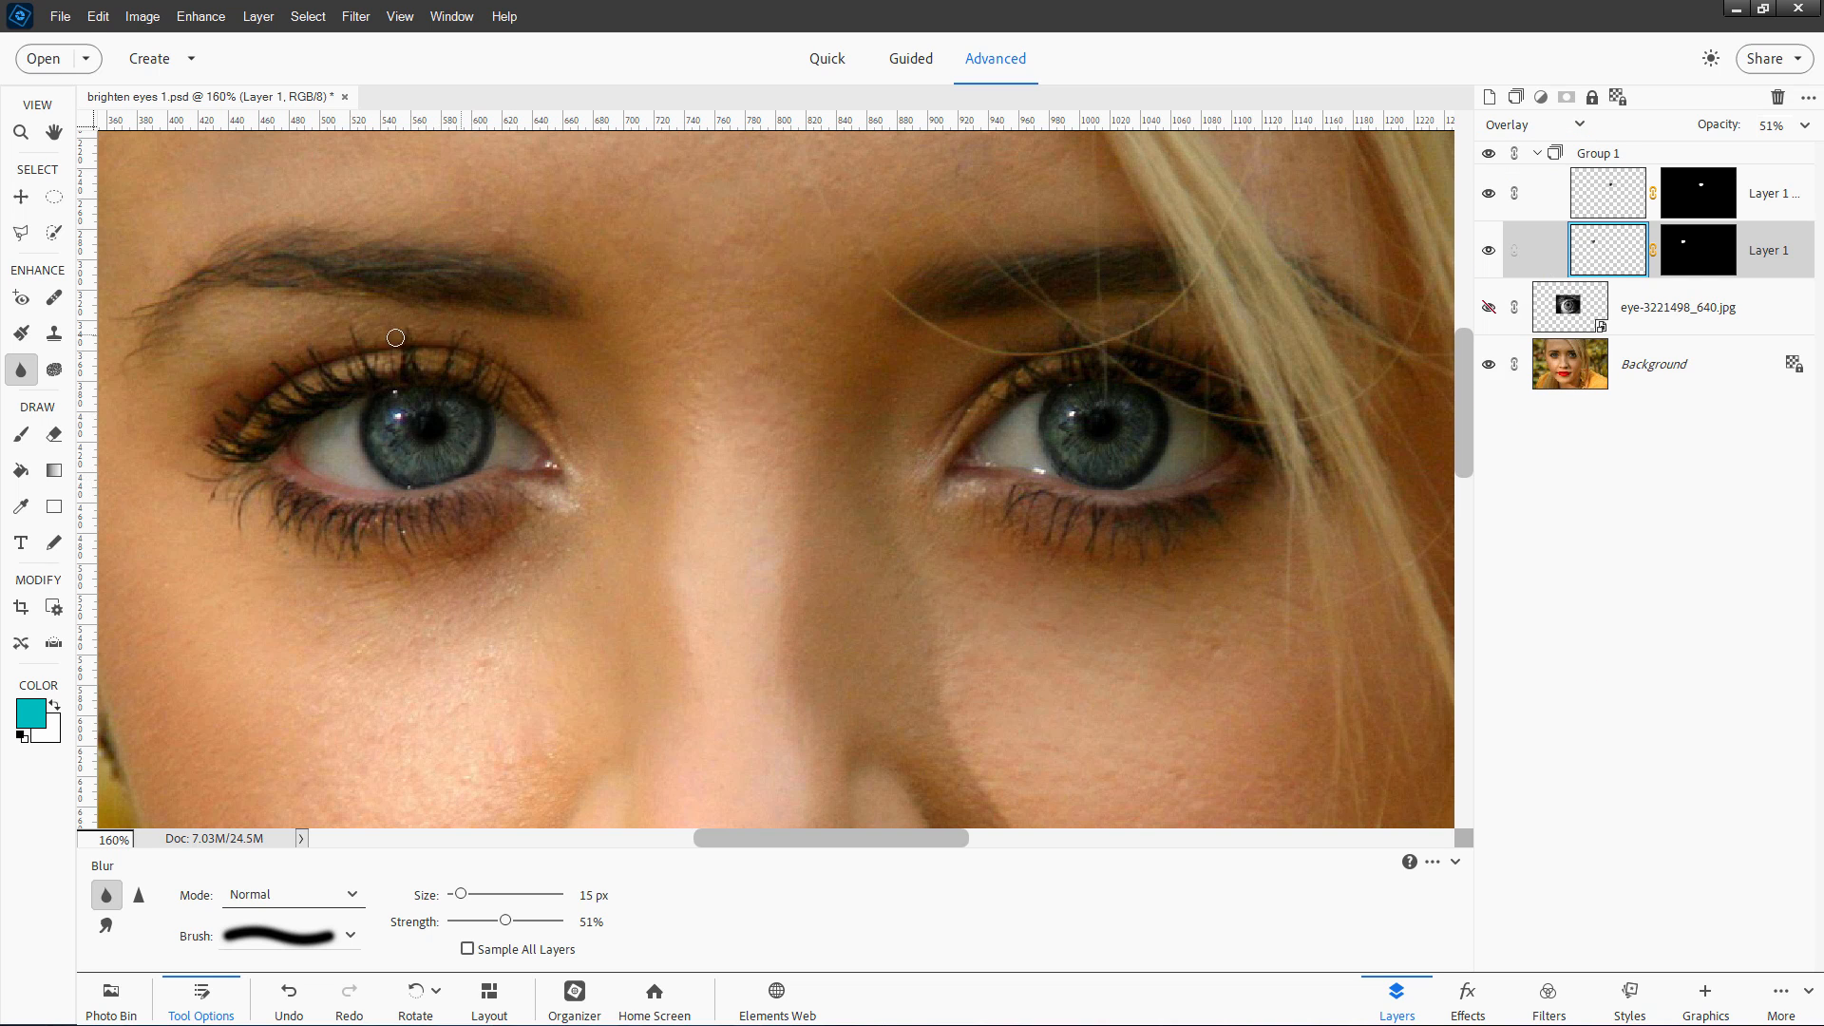
# Select Group 1 holding the two masked iris layers above the eye photo.
pyautogui.click(1488, 251)
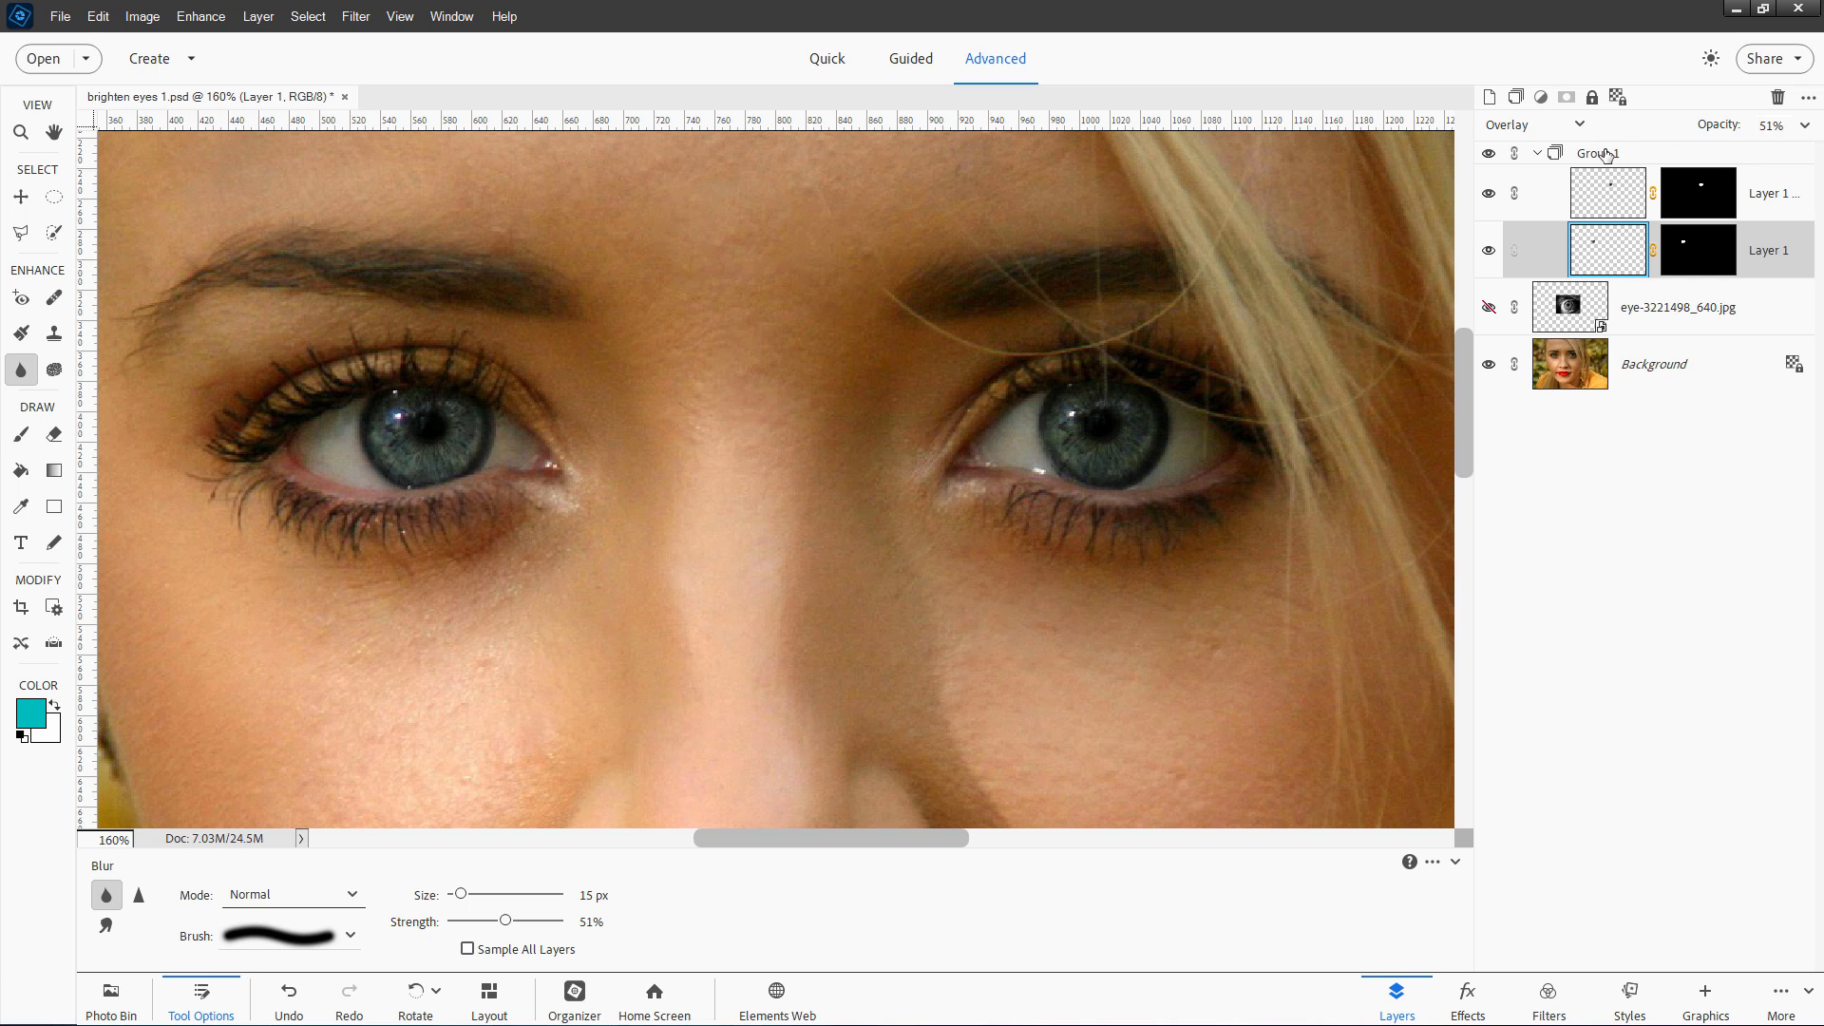
pyautogui.click(1598, 152)
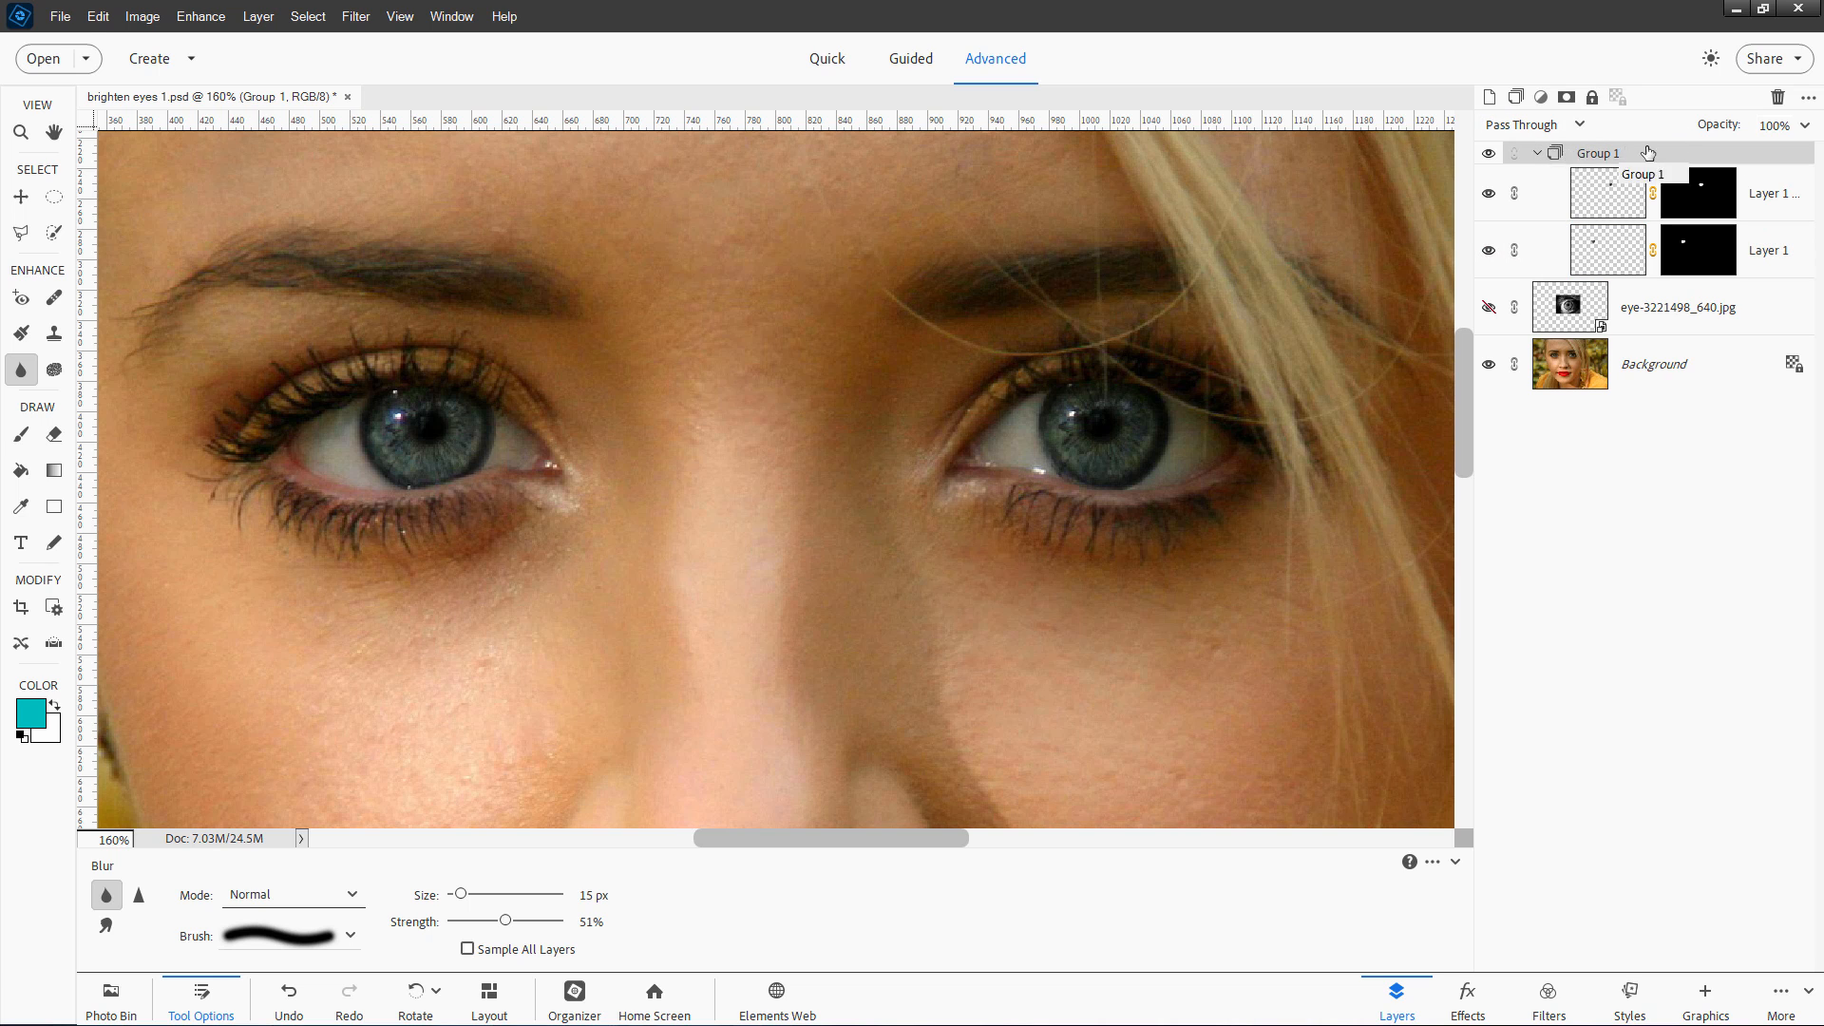
pyautogui.moveTo(1610, 245)
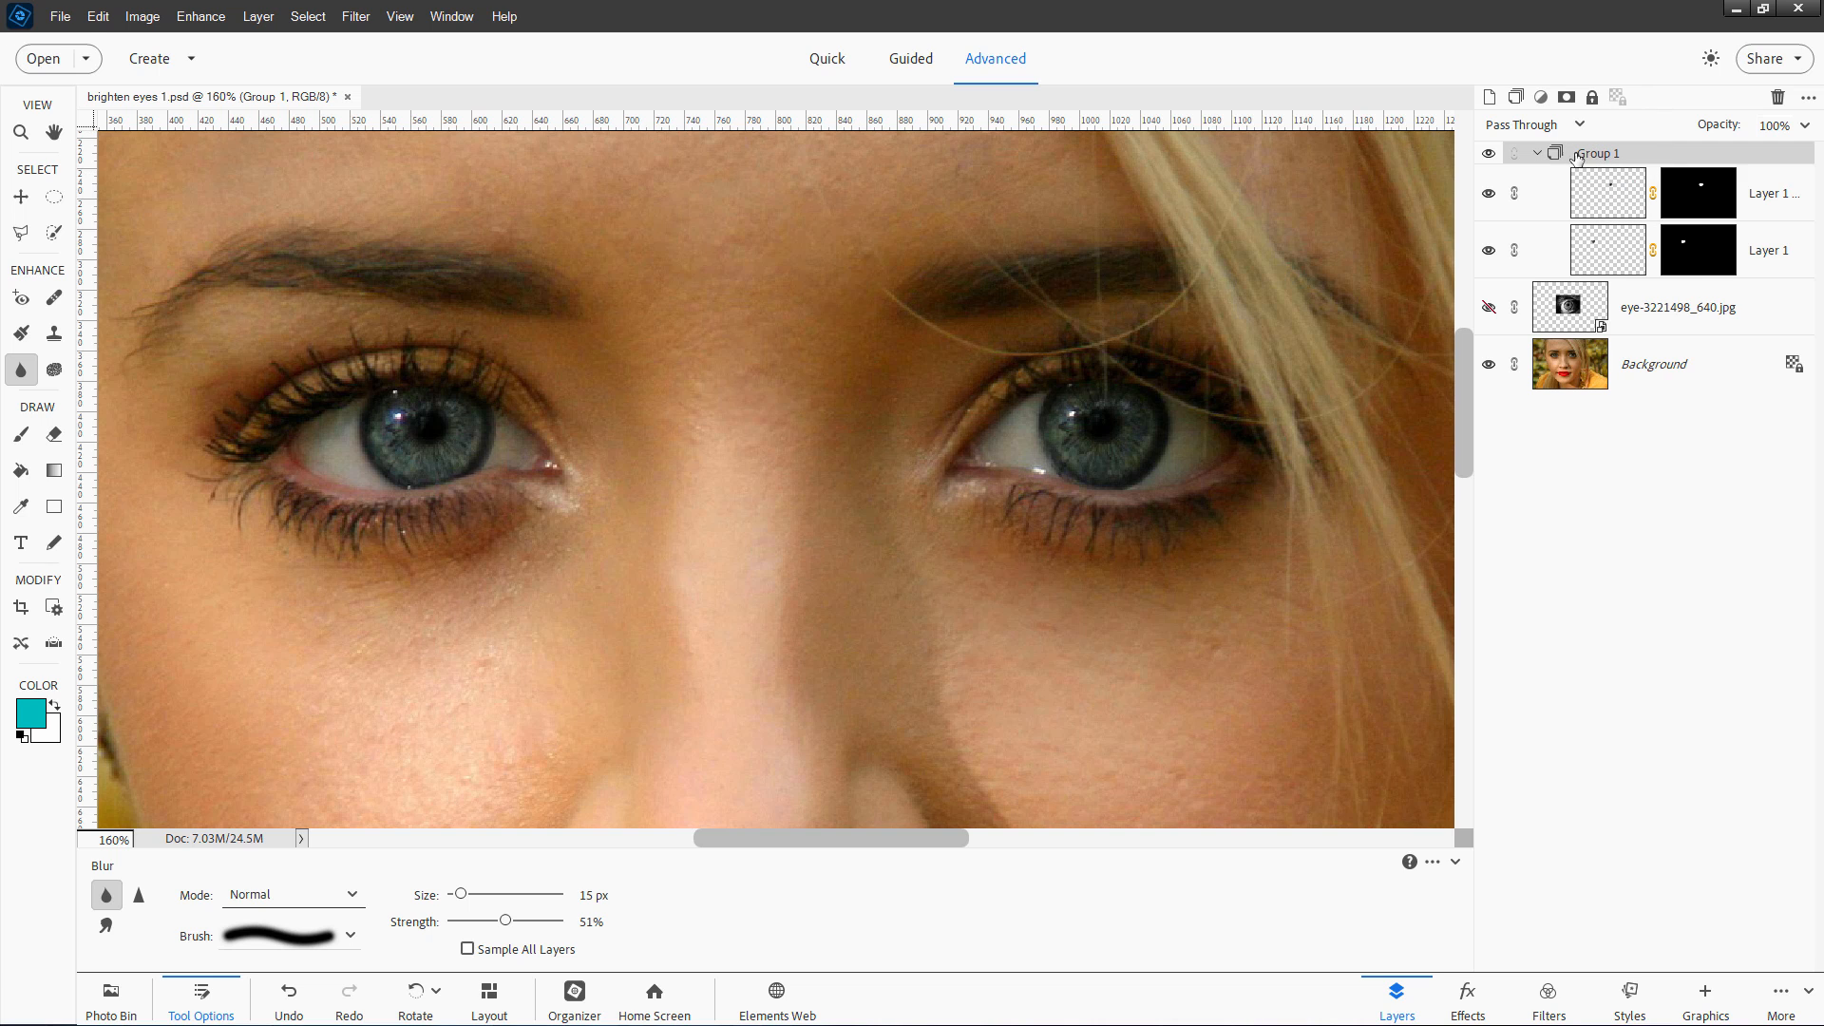
pyautogui.moveTo(1564, 166)
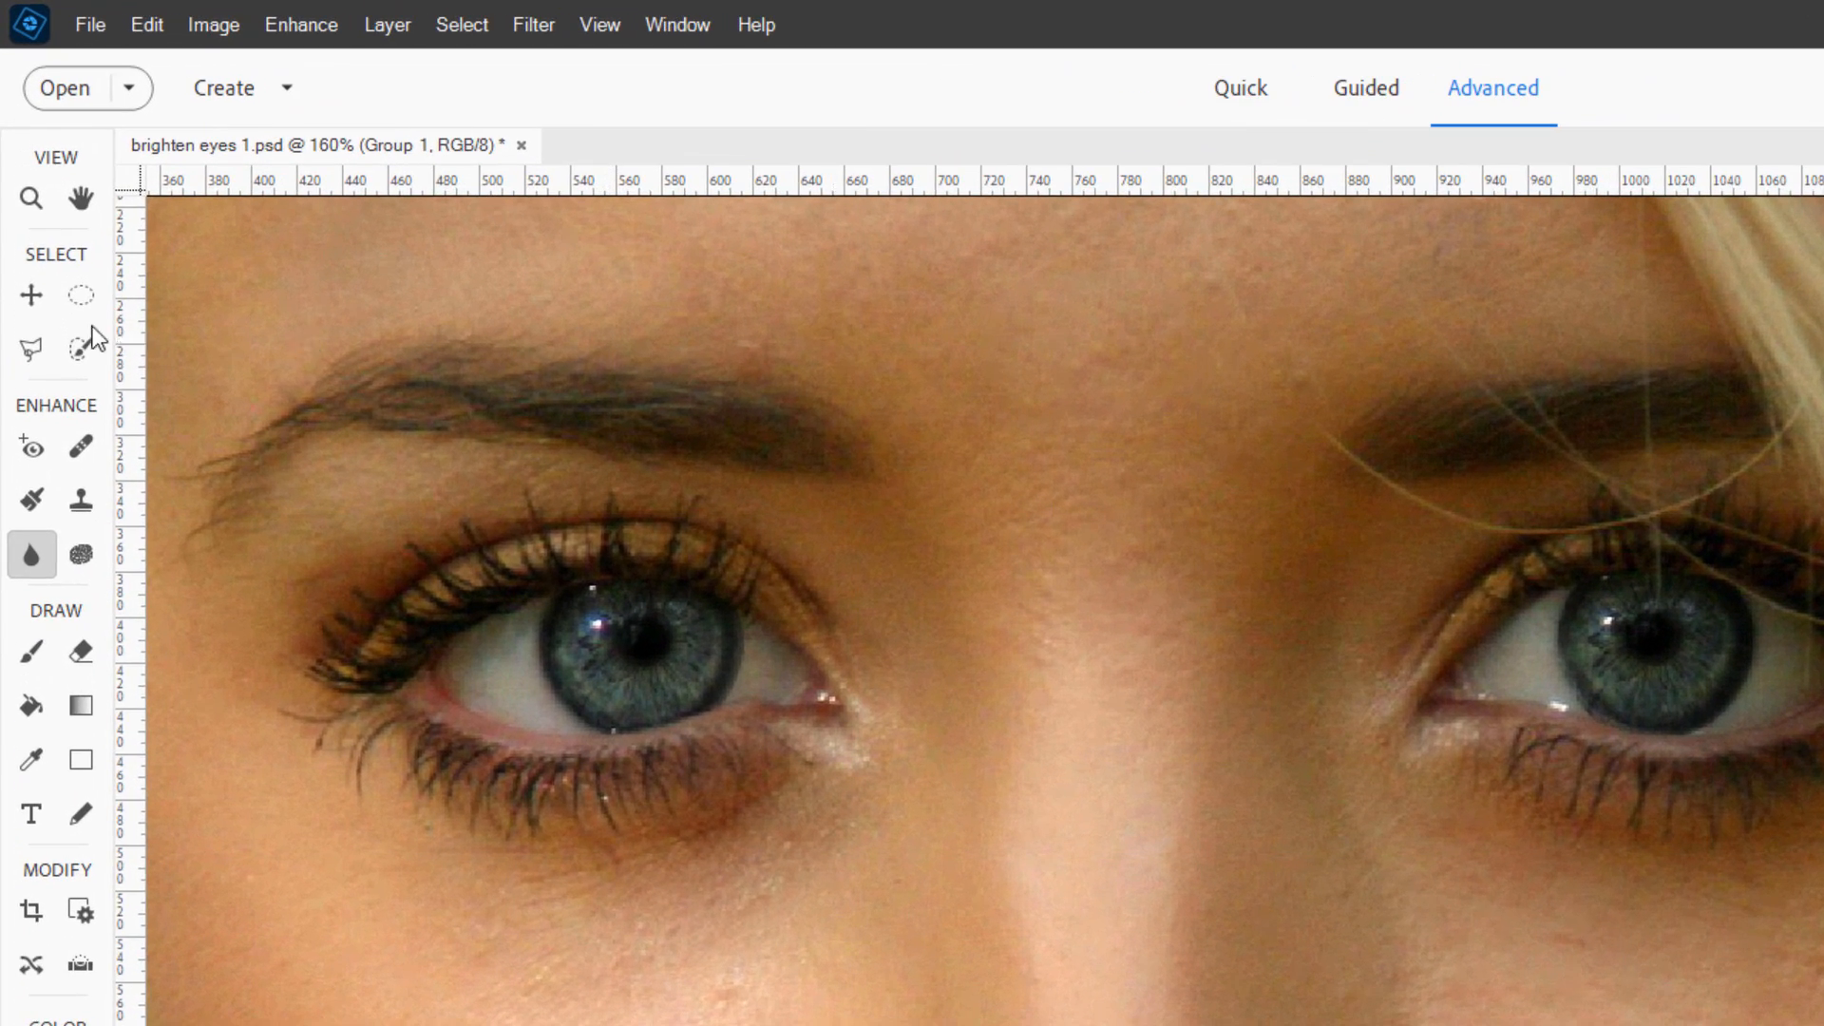
# Add a Levels adjustment layer clipped to the iris group with white input at 199.
pyautogui.click(388, 25)
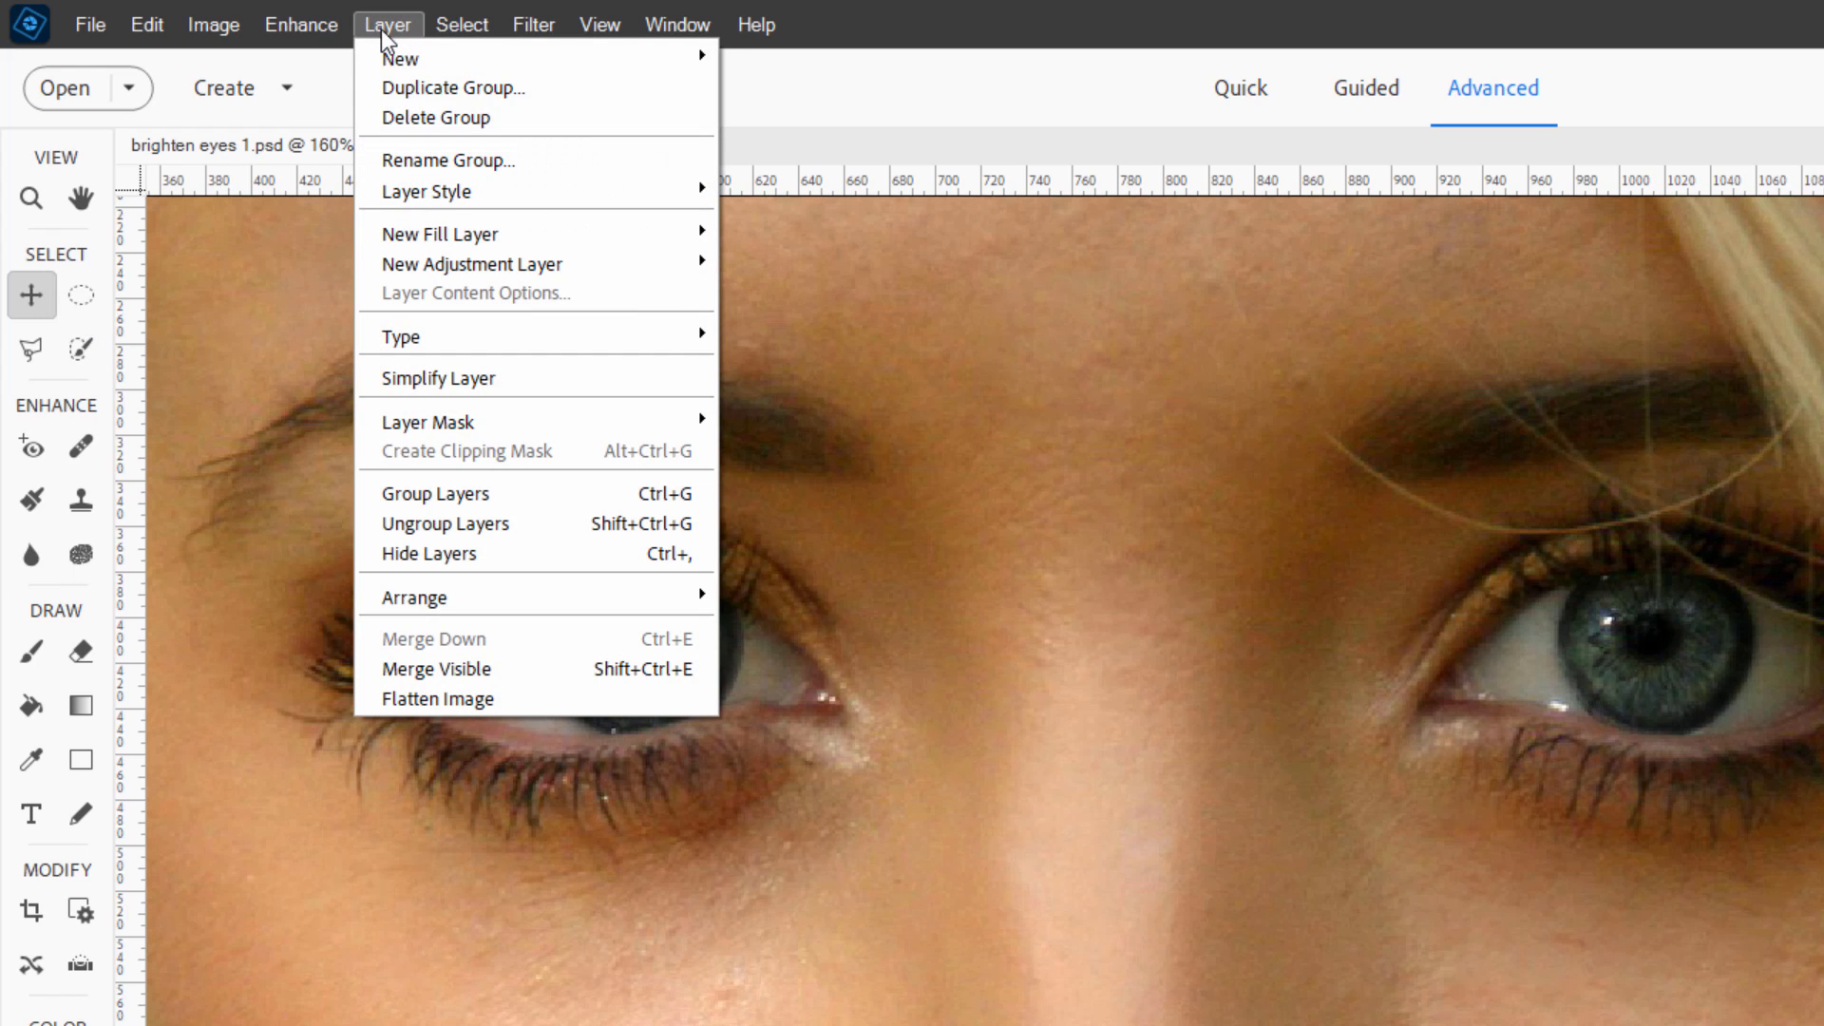
pyautogui.moveTo(473, 264)
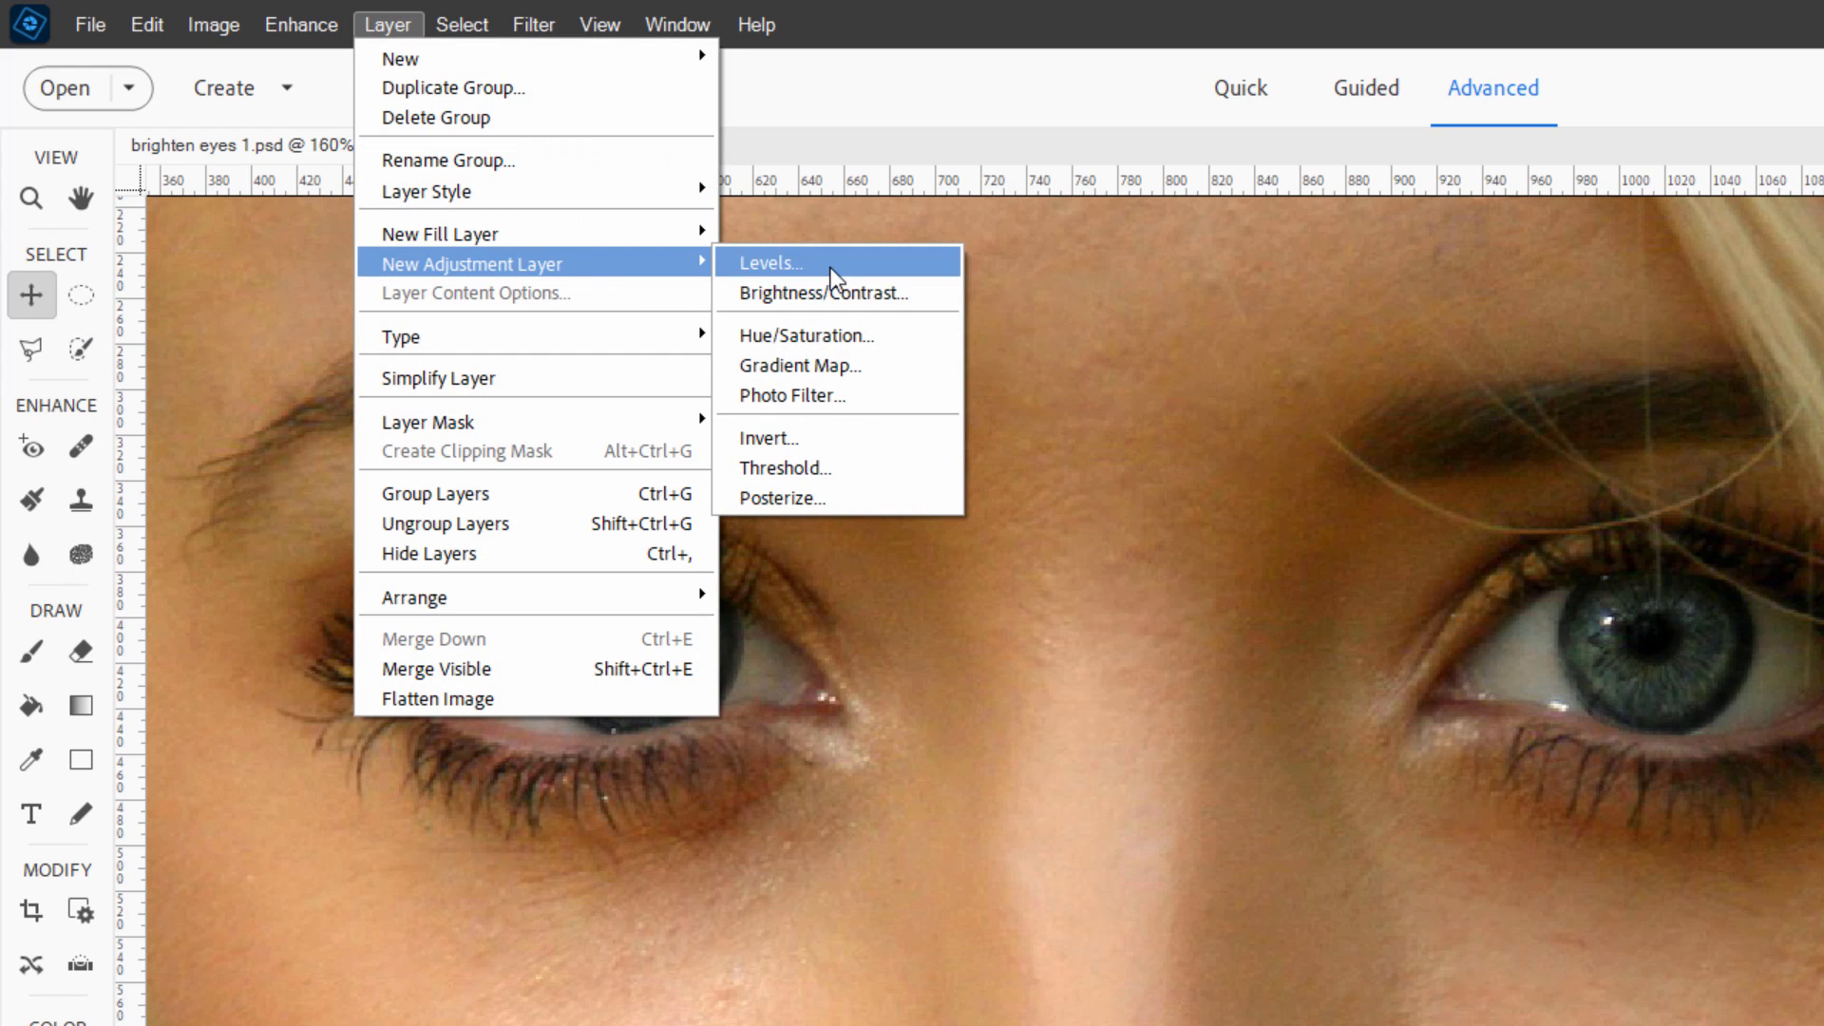
pyautogui.click(772, 262)
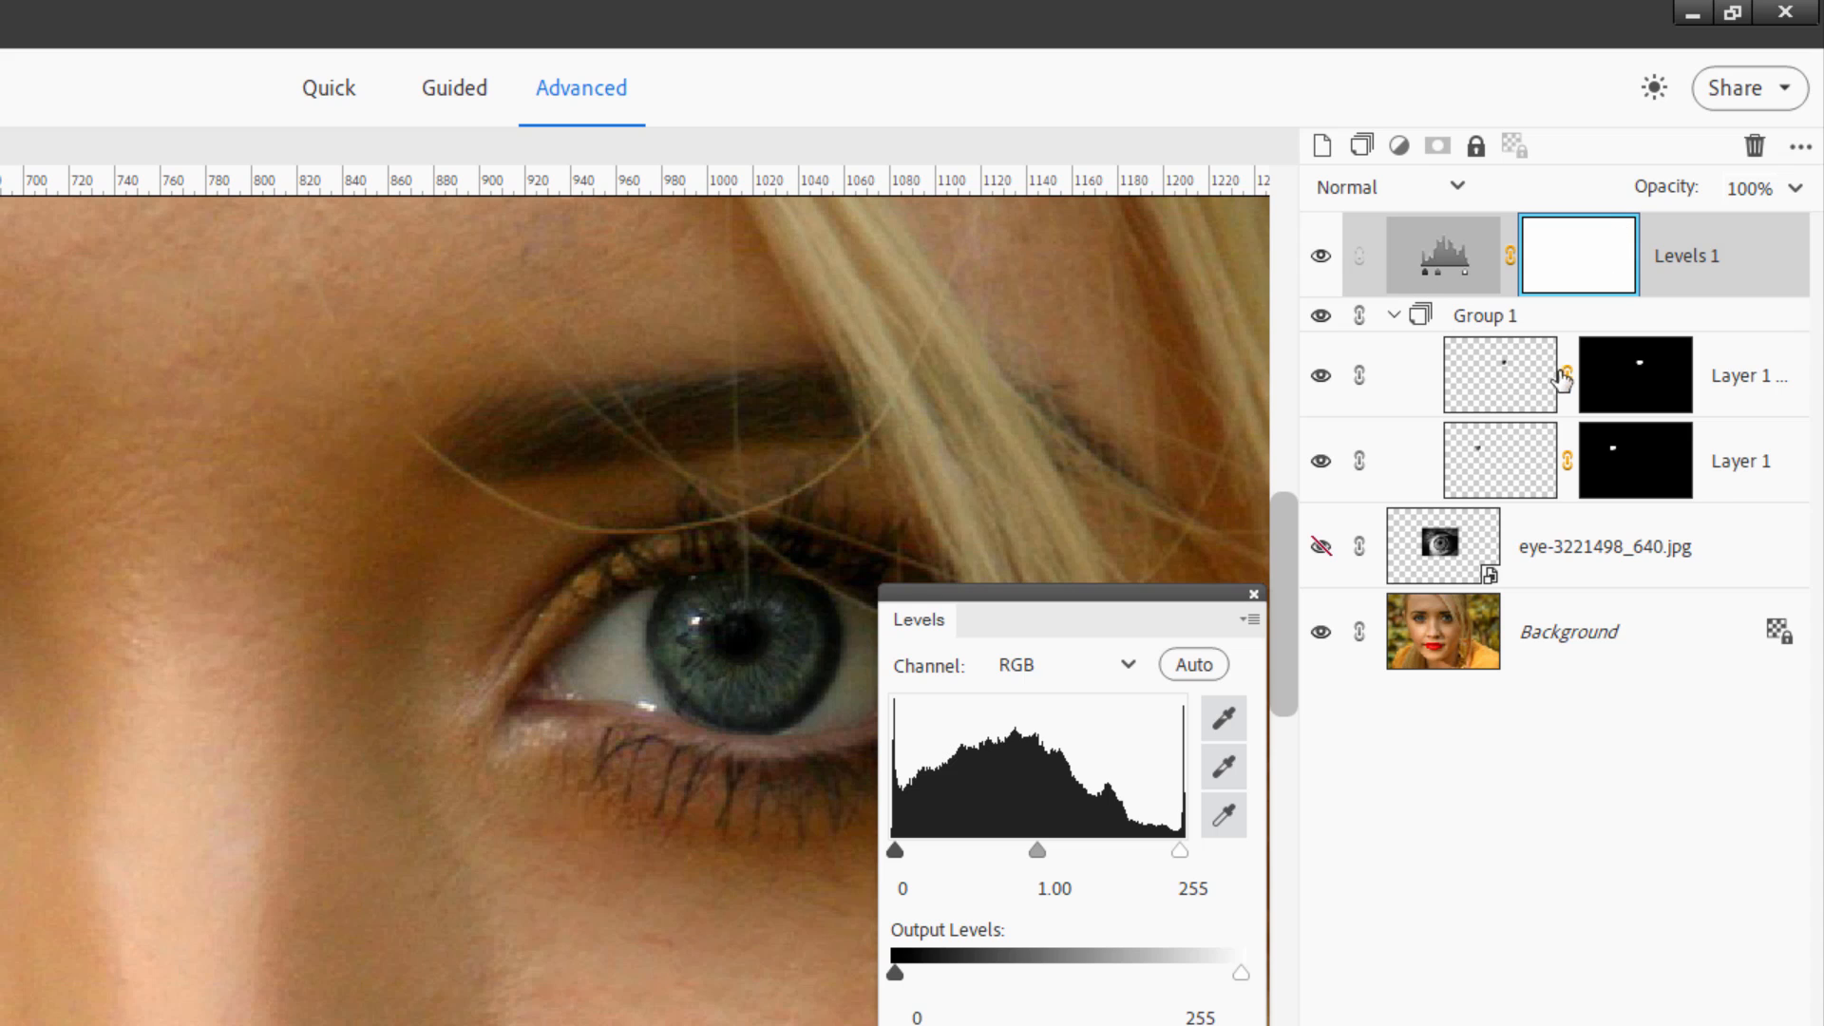
pyautogui.moveTo(1699, 270)
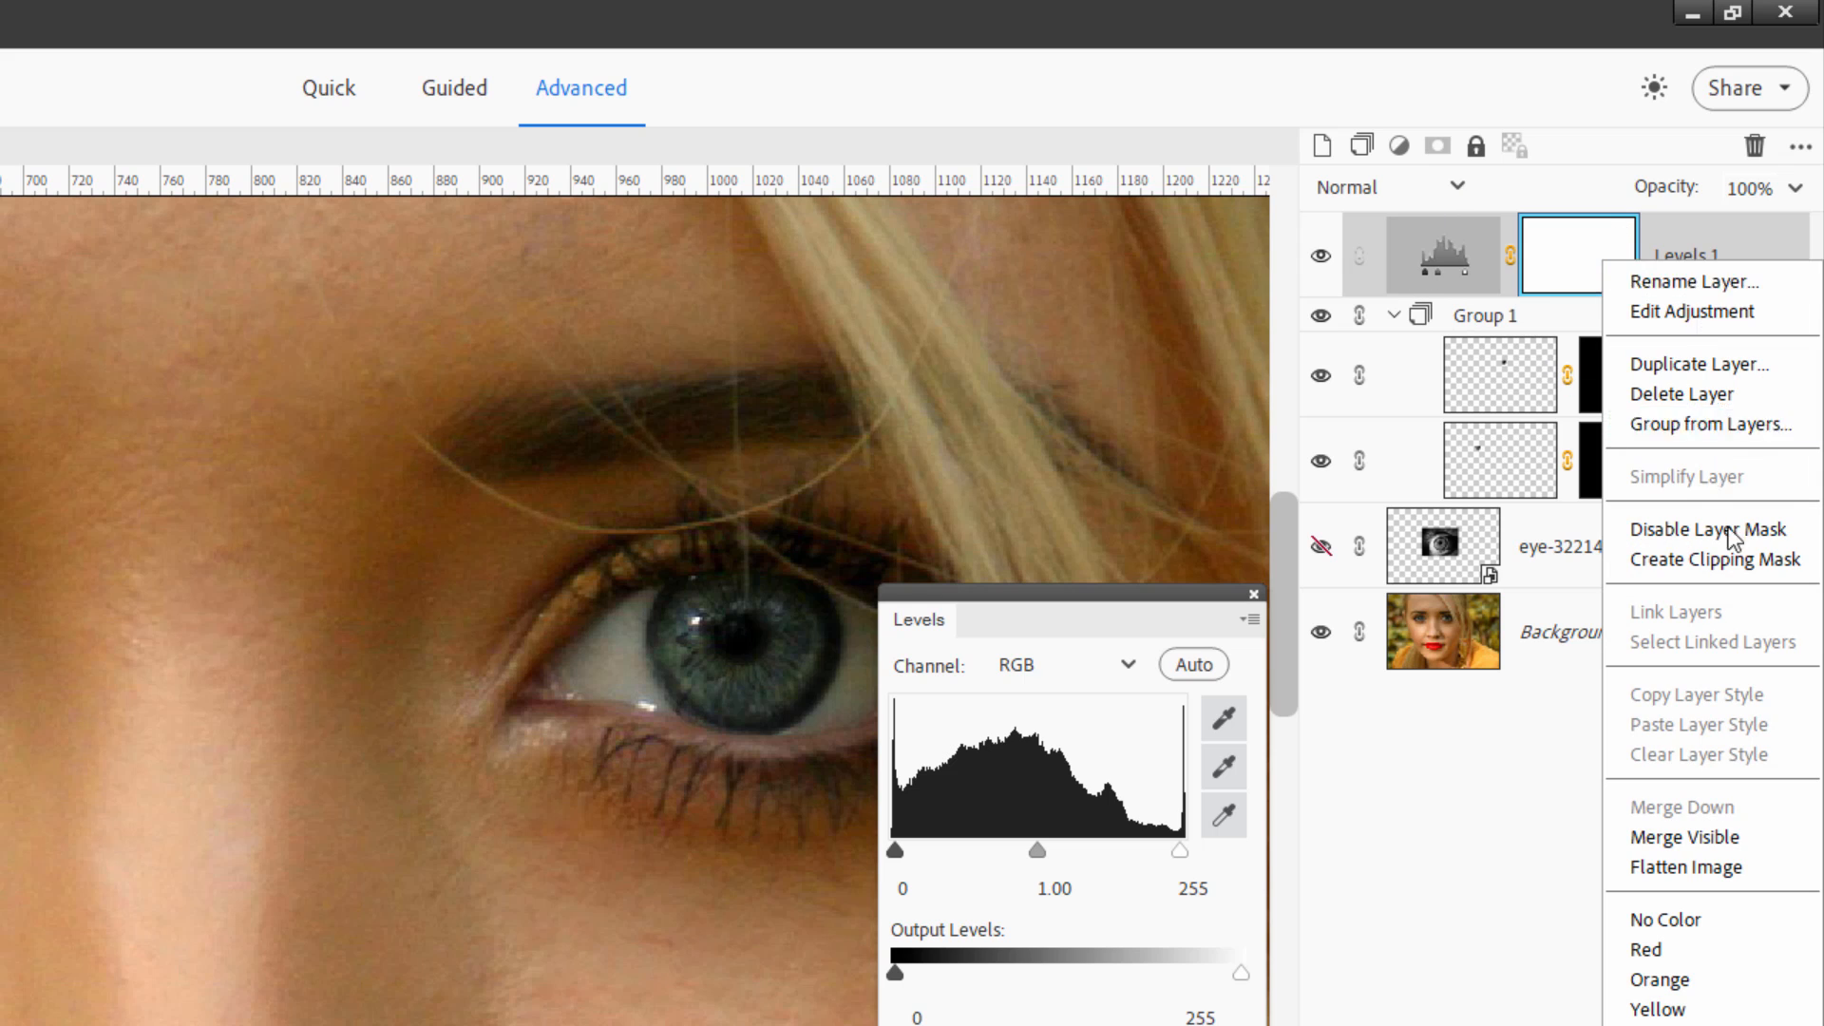
pyautogui.click(1711, 558)
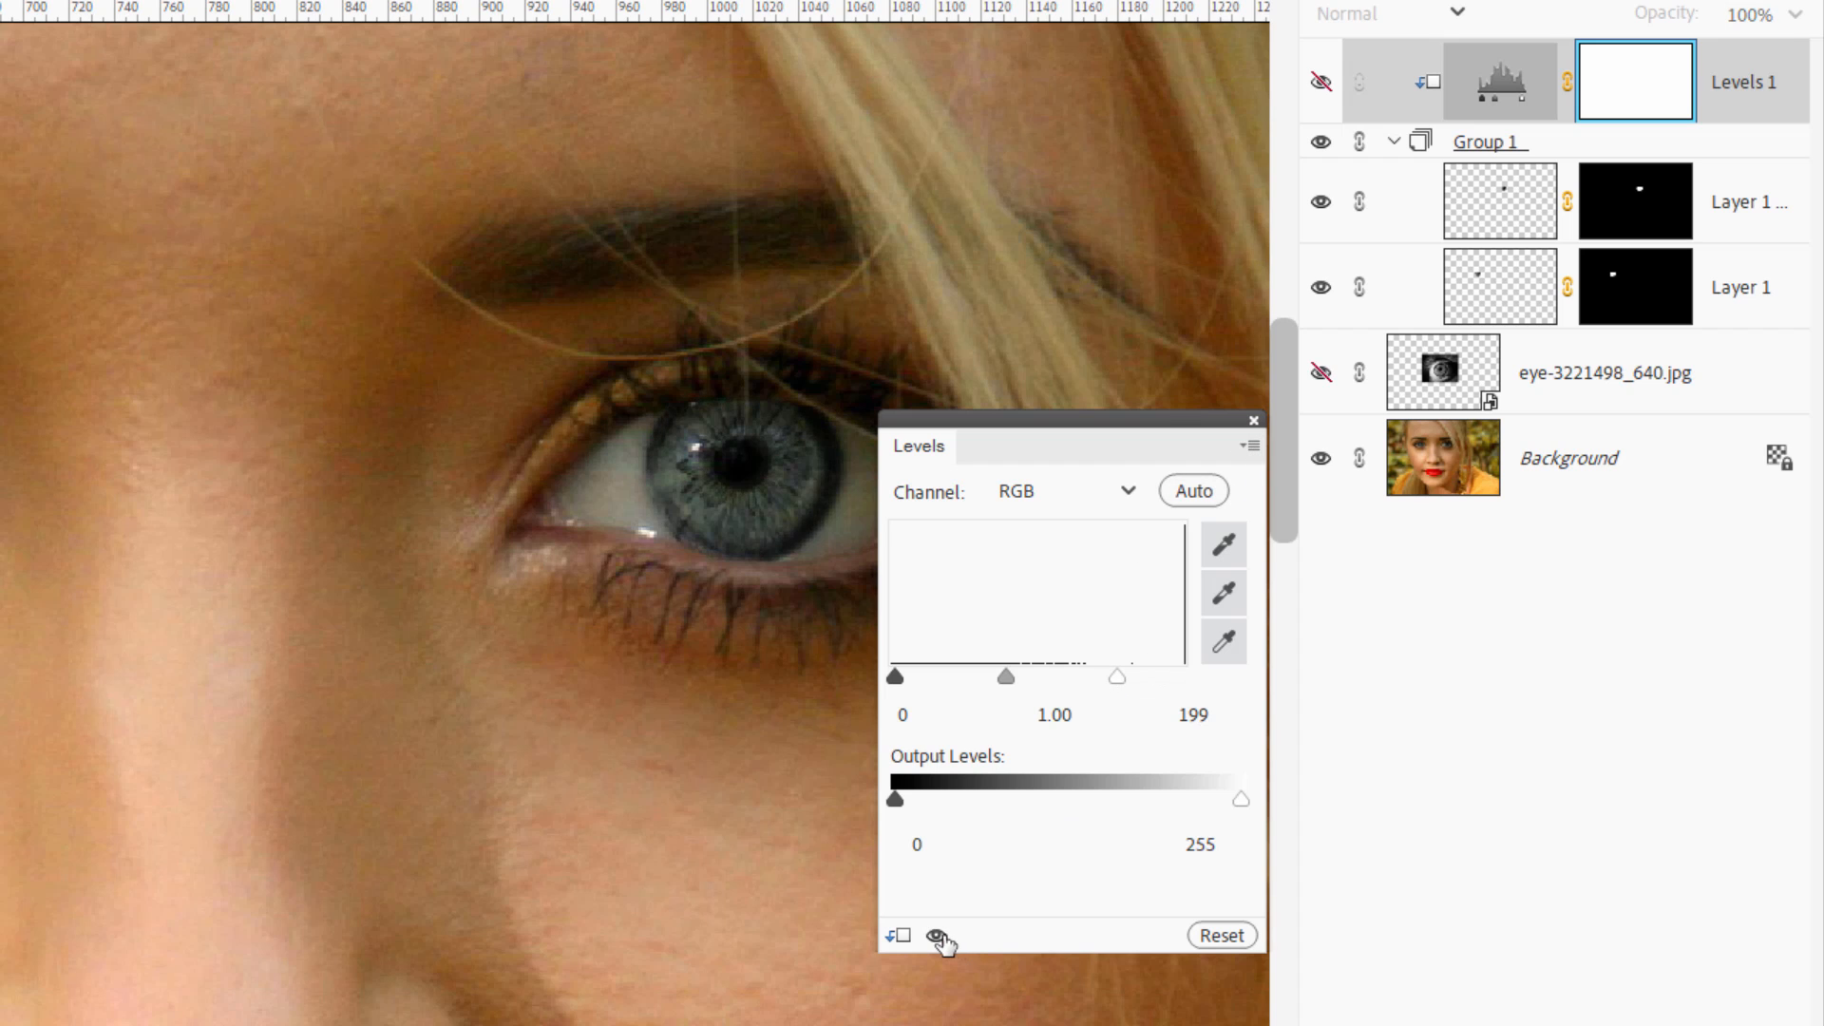
# Toggle the Levels layer off and on to compare, then close its settings.
pyautogui.click(1321, 81)
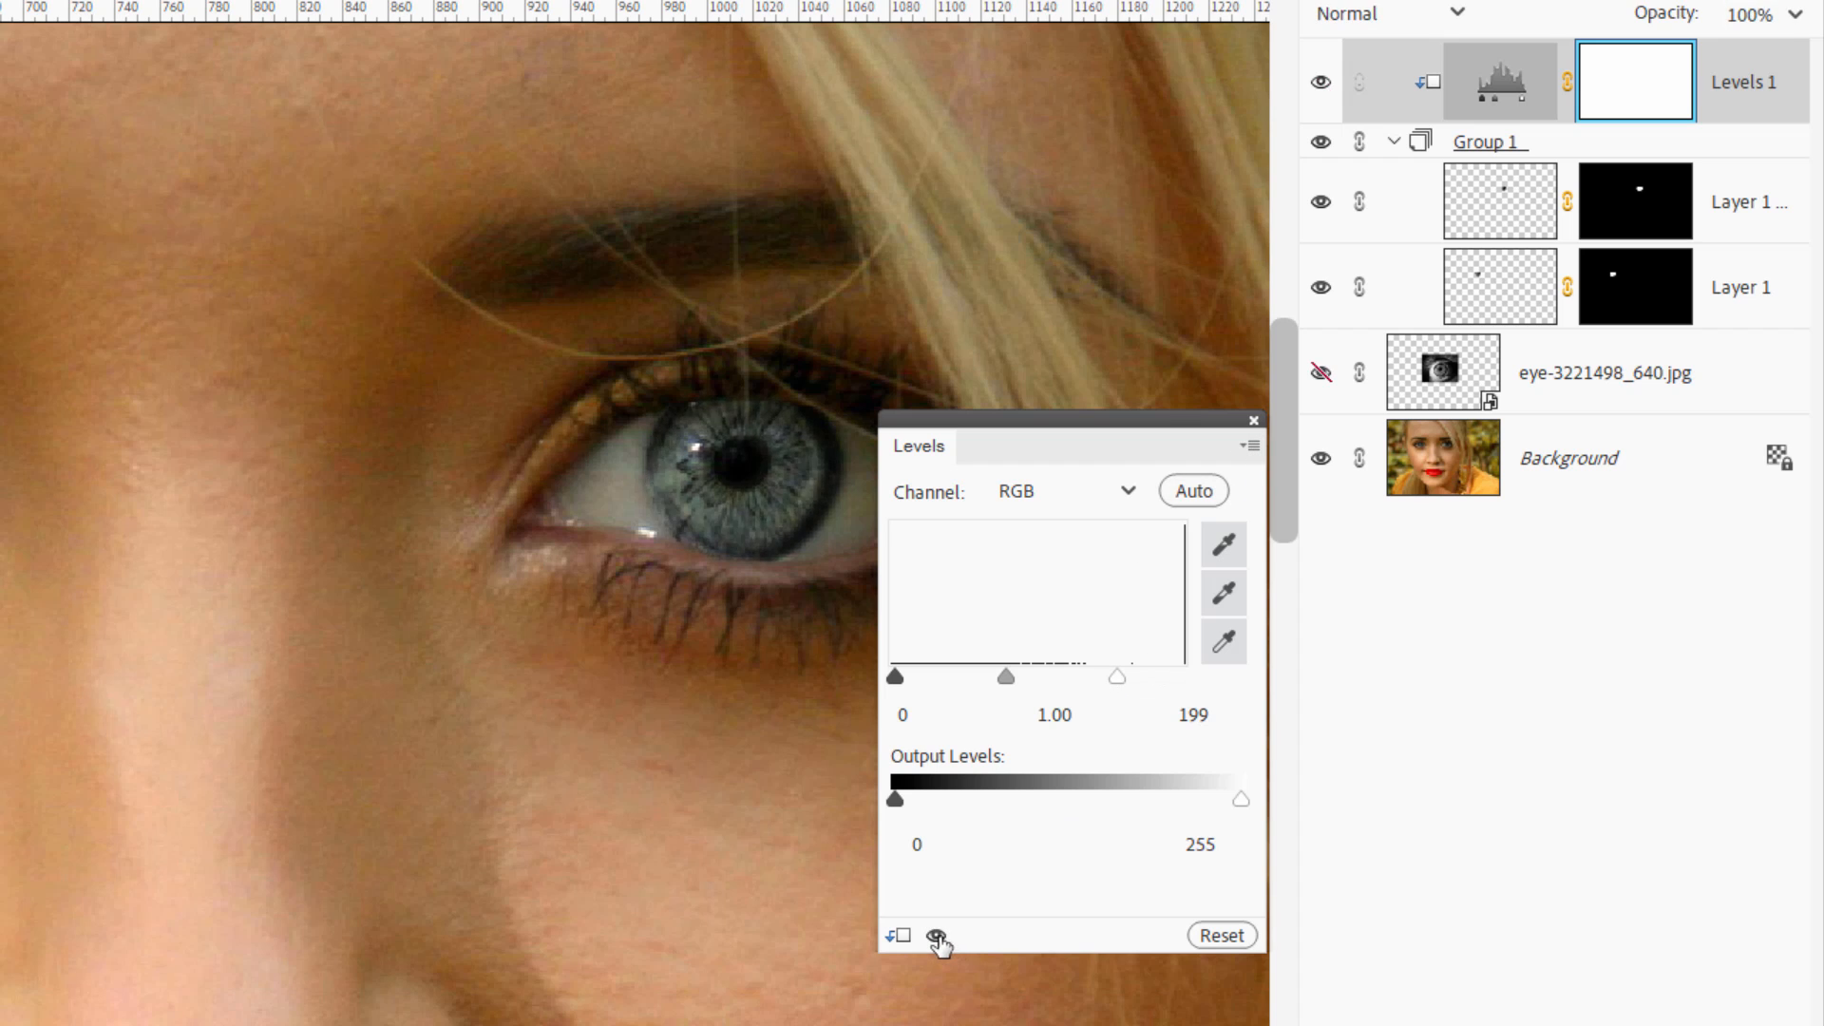
pyautogui.click(1319, 82)
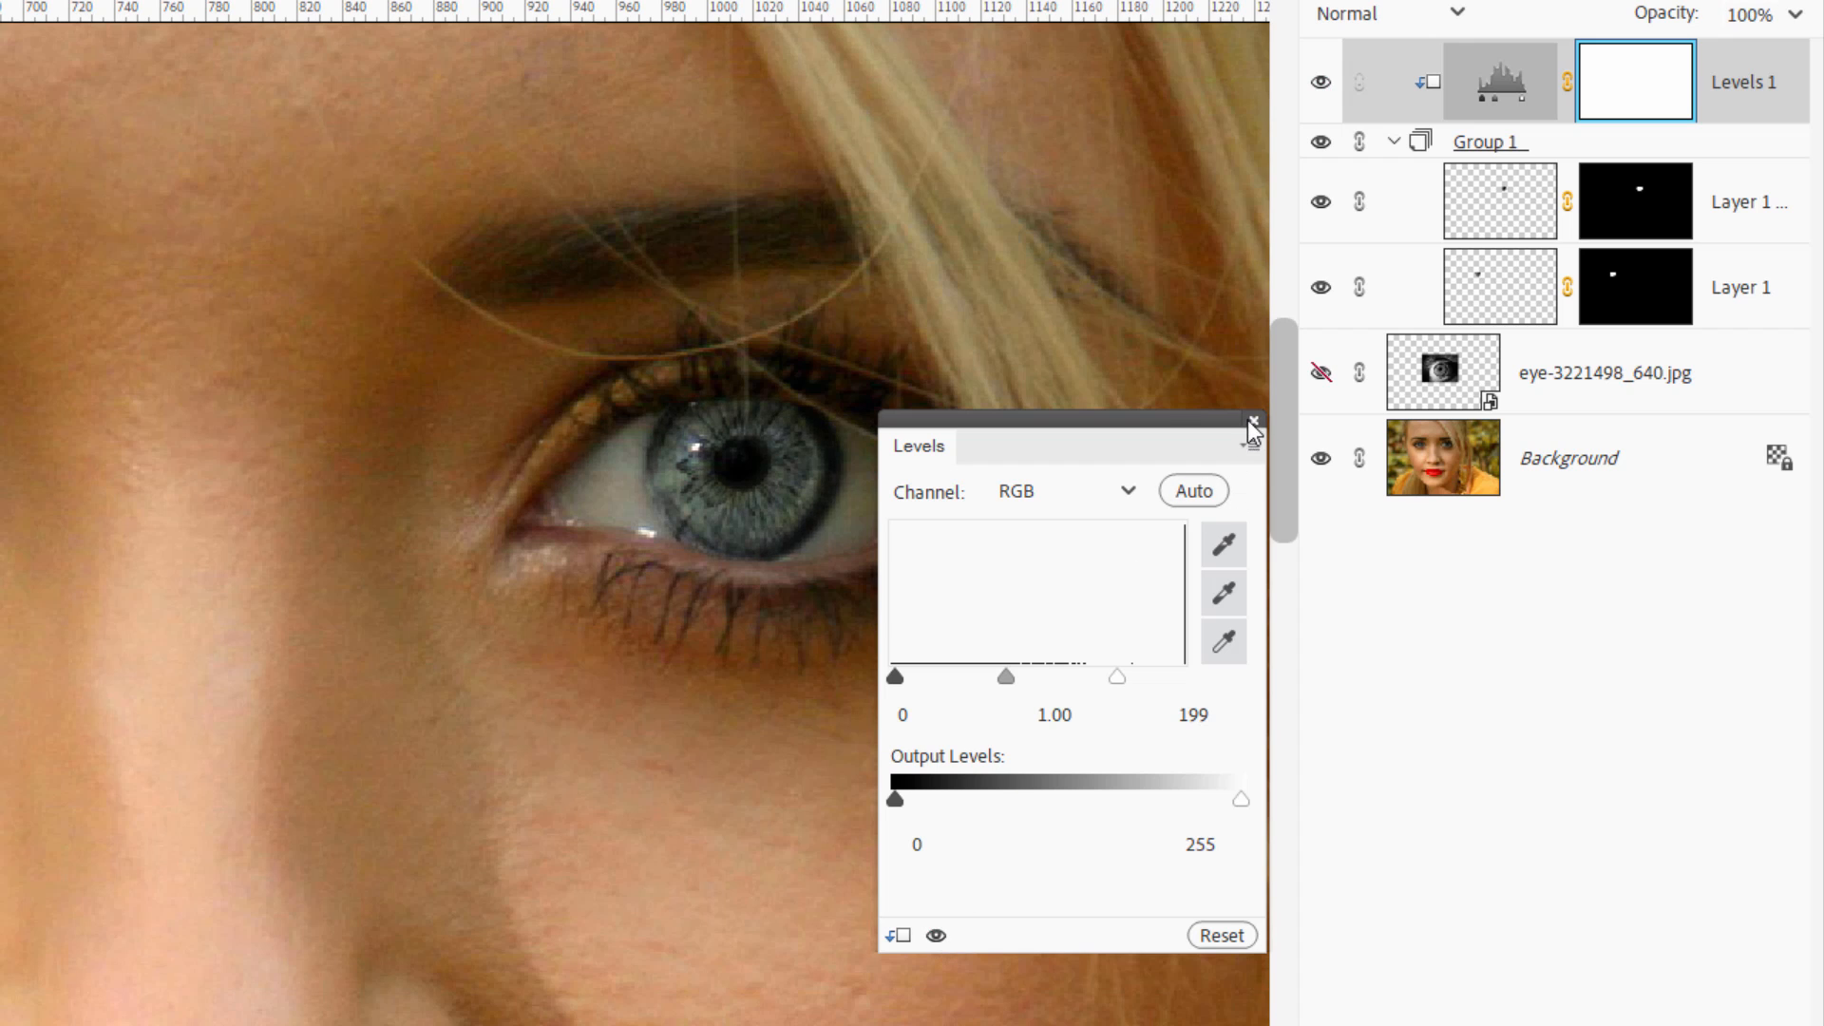
pyautogui.click(1252, 422)
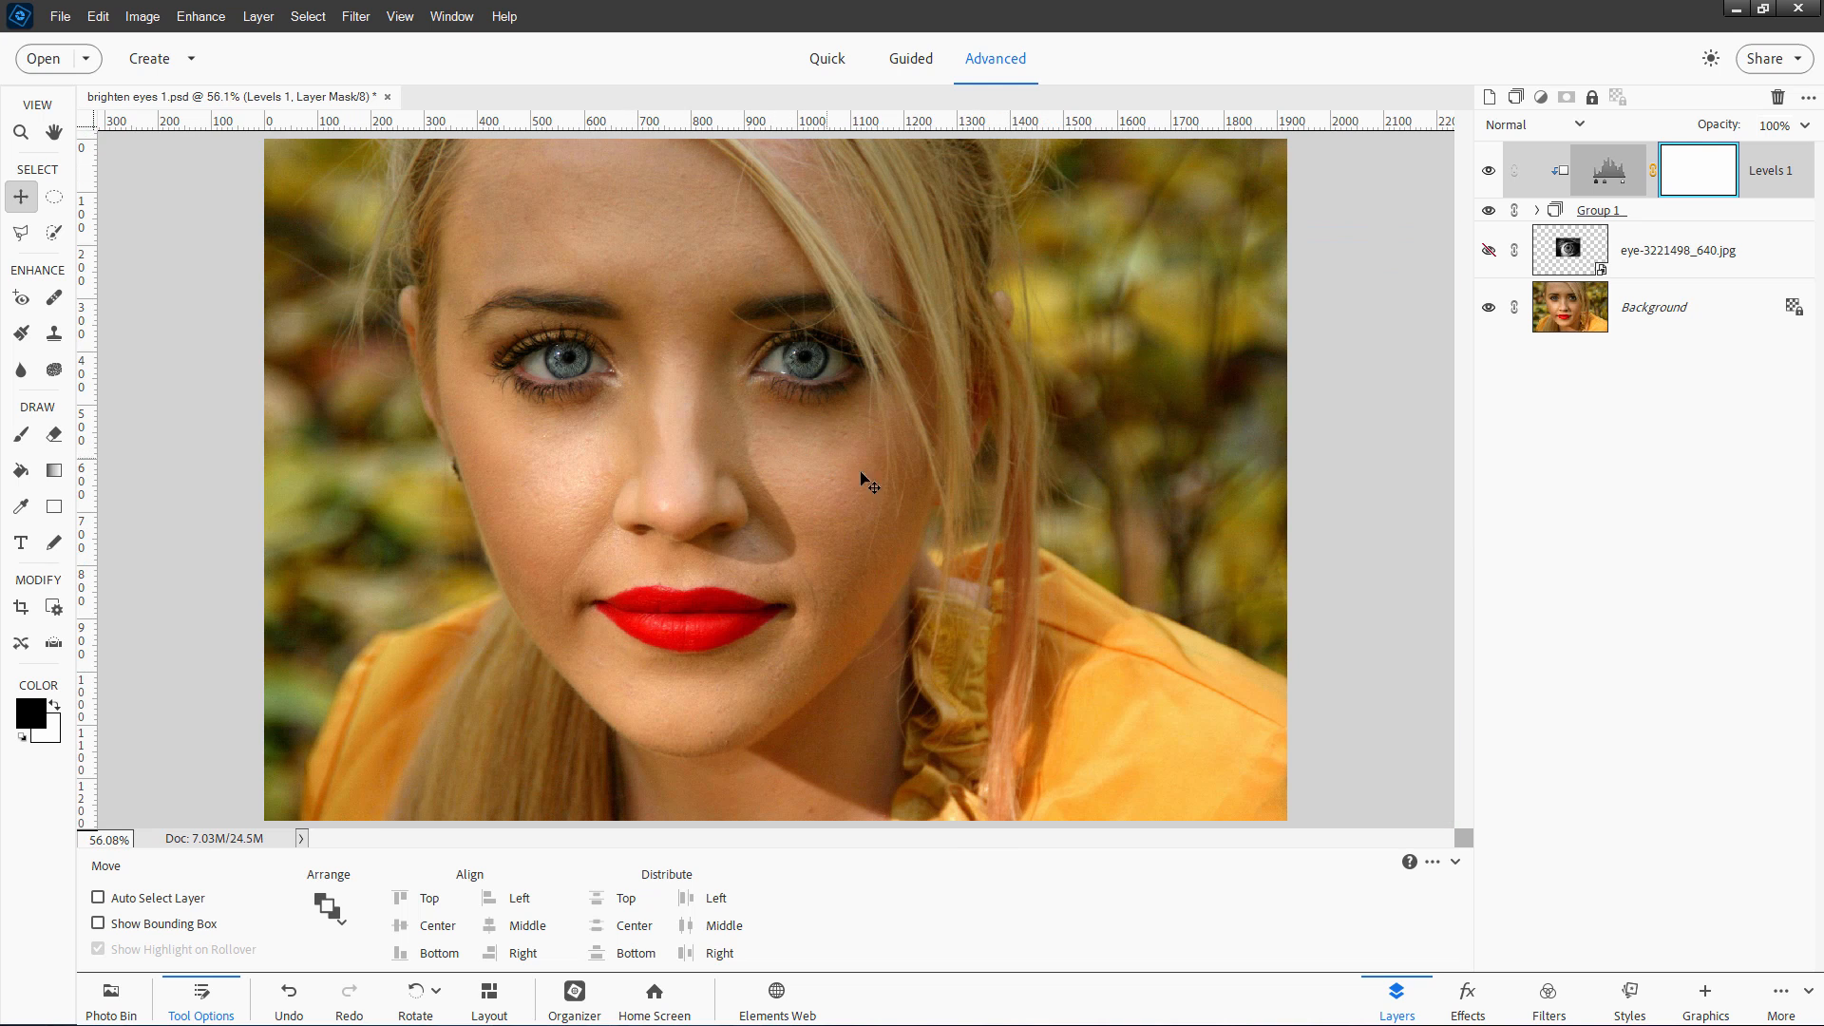
pyautogui.moveTo(770, 432)
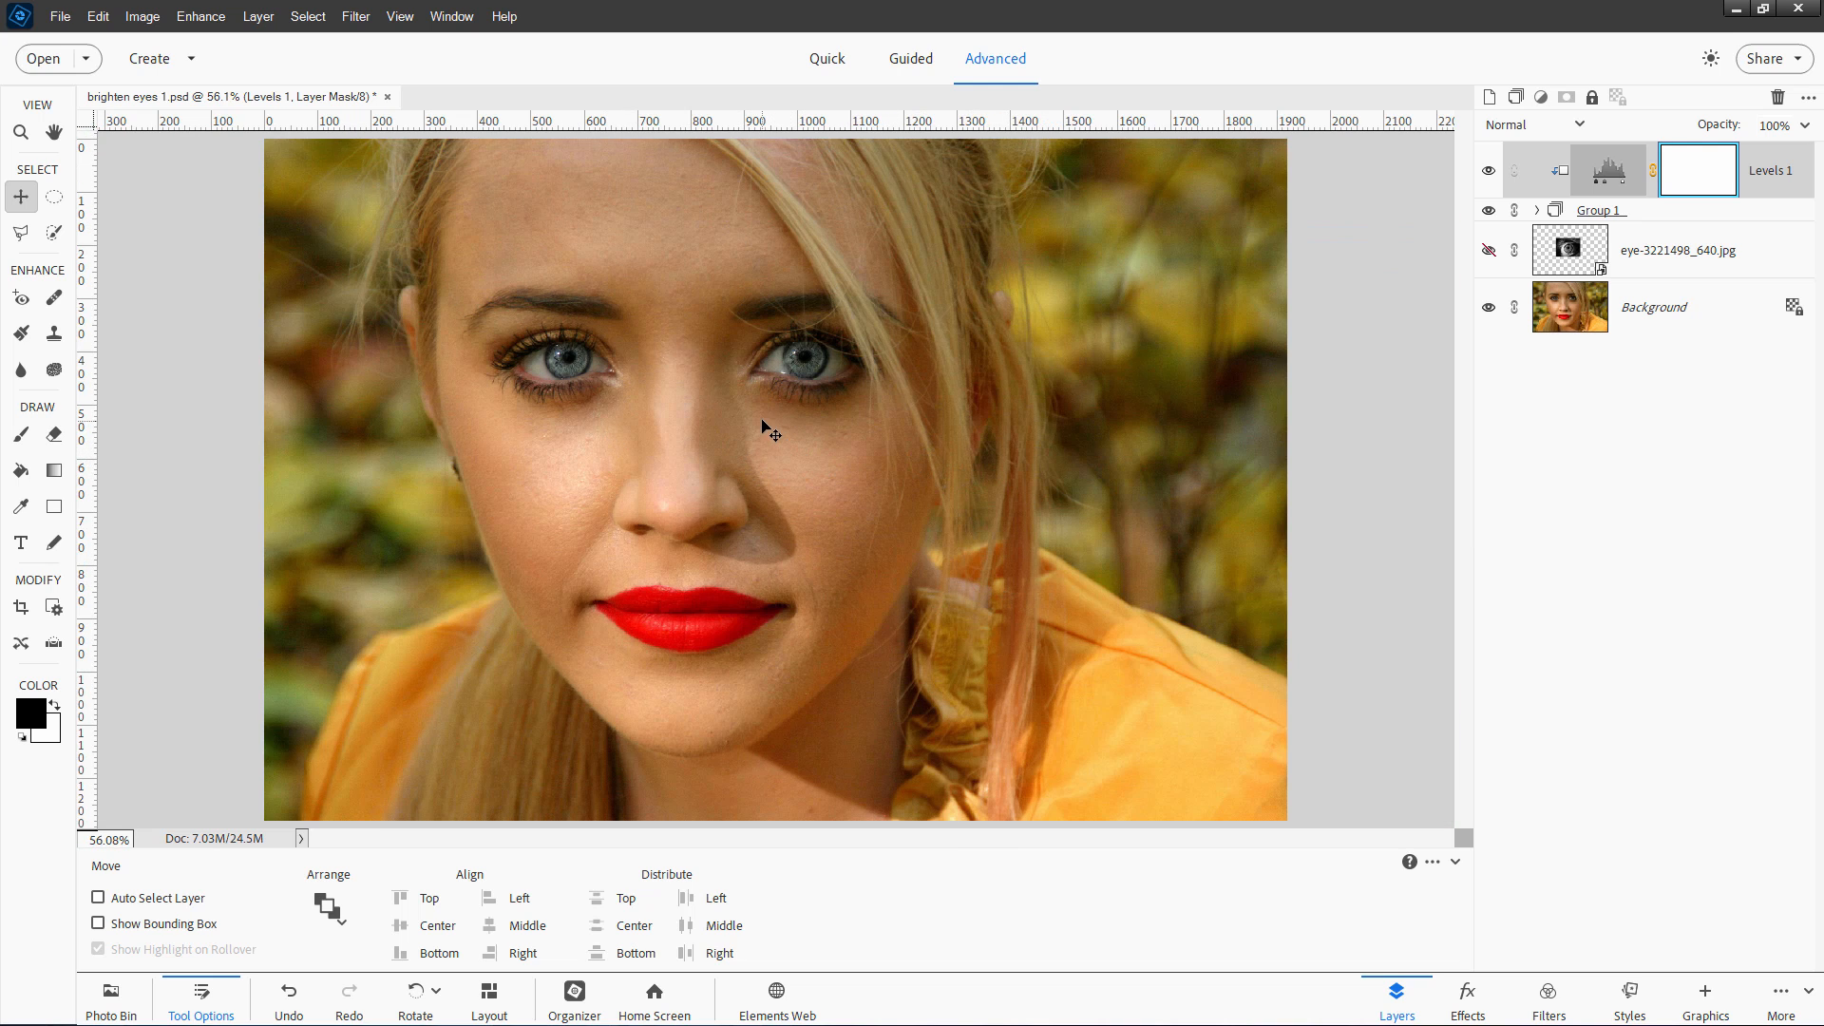
pyautogui.moveTo(697, 411)
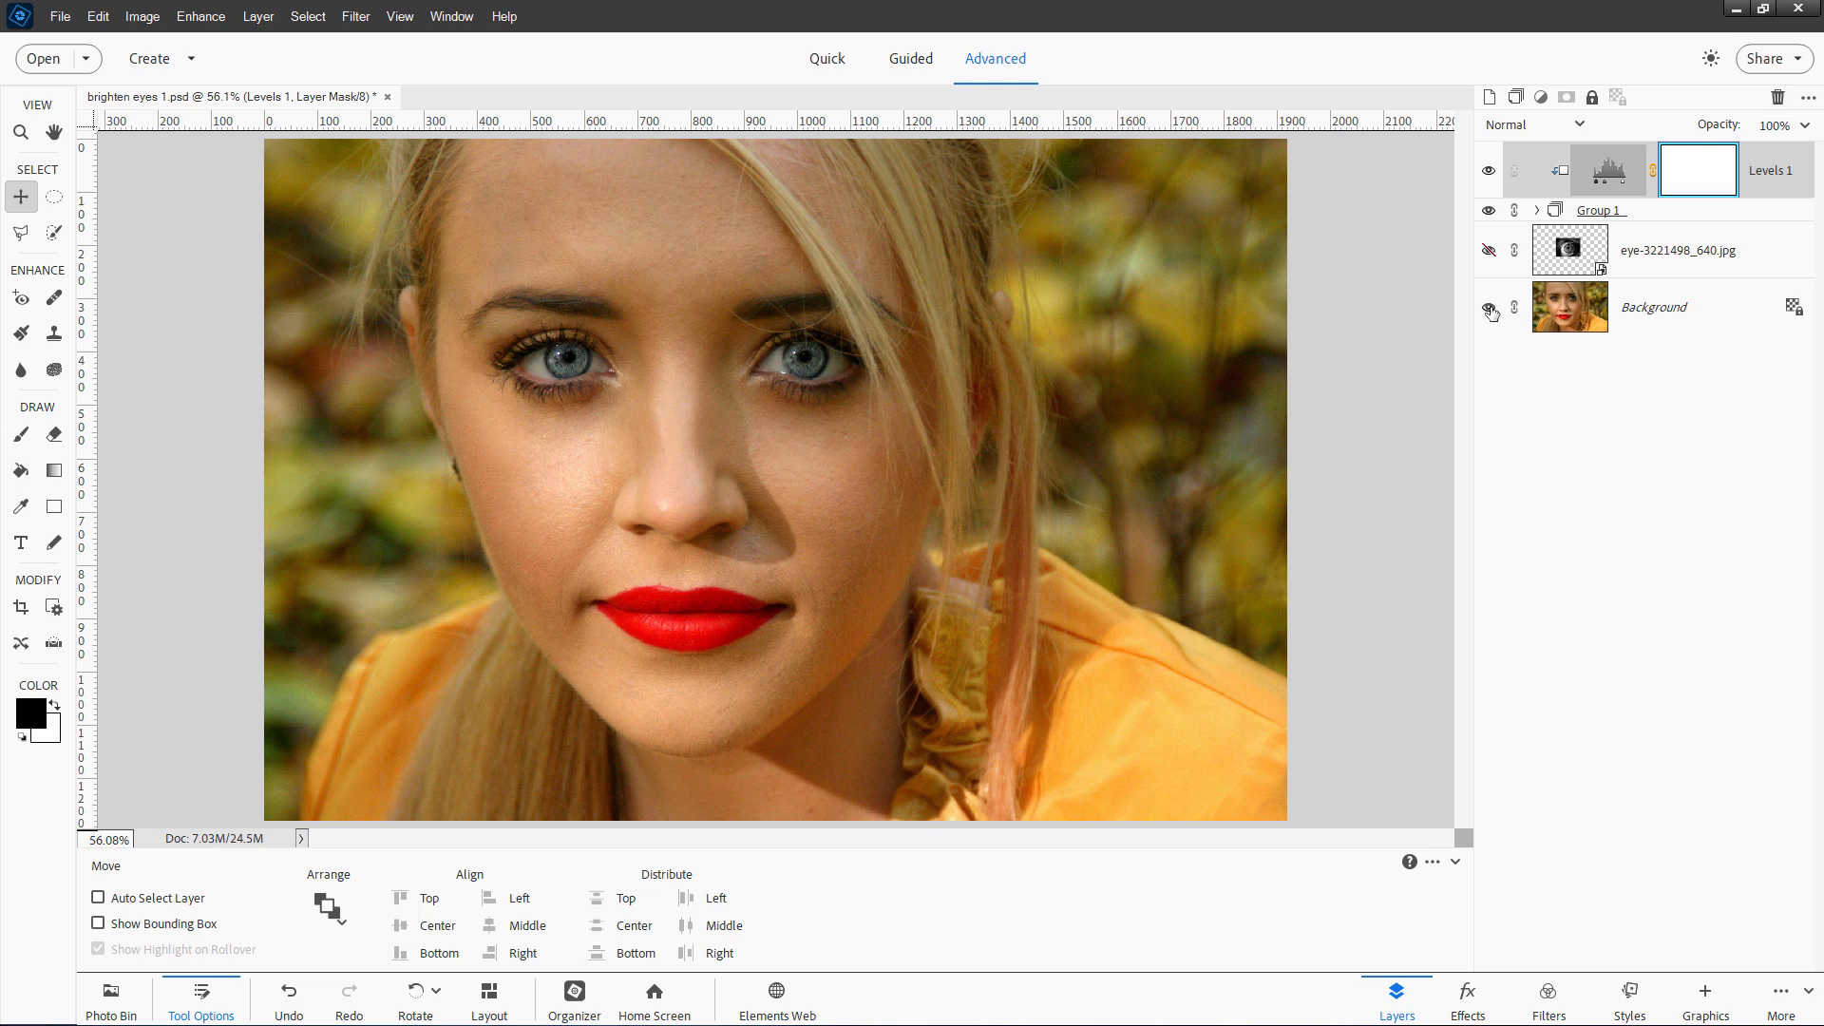
# Make the Background layer active with the iris group collapsed above it.
pyautogui.click(1568, 306)
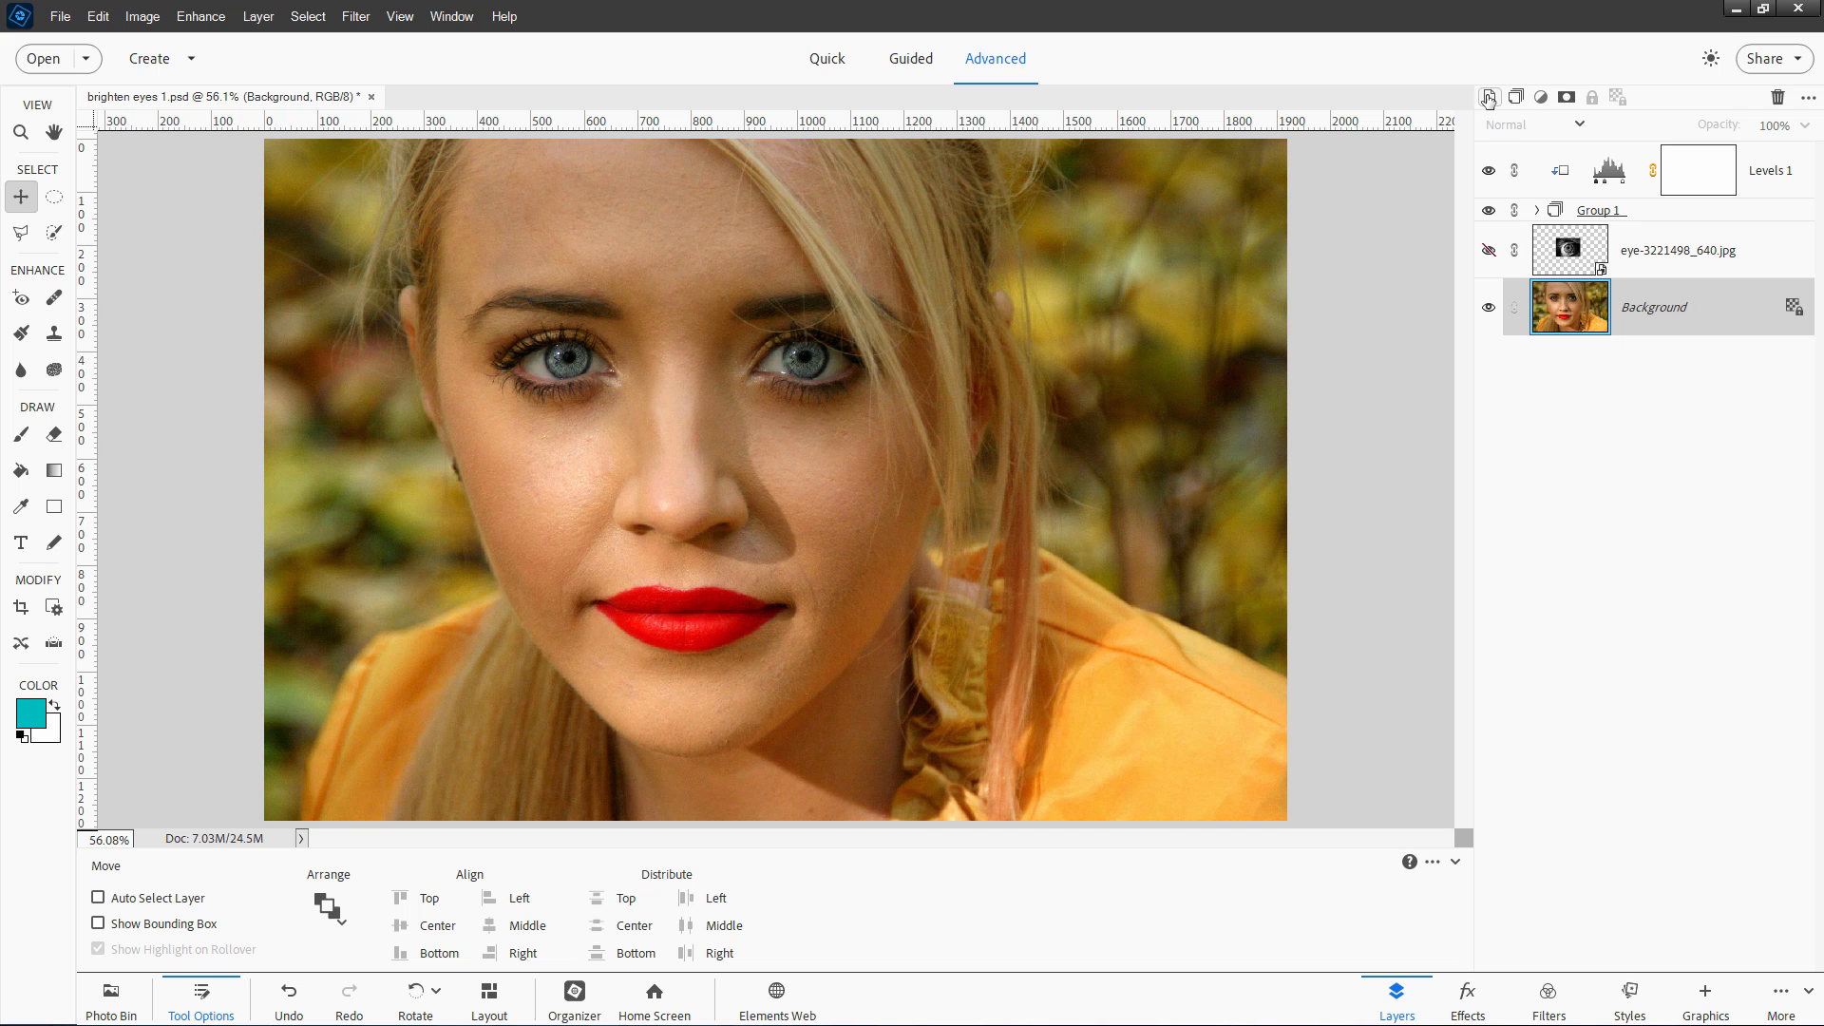
# Add empty Layer 2, circle-select the left iris and set foreground colour to teal #00bcbe.
pyautogui.click(1490, 97)
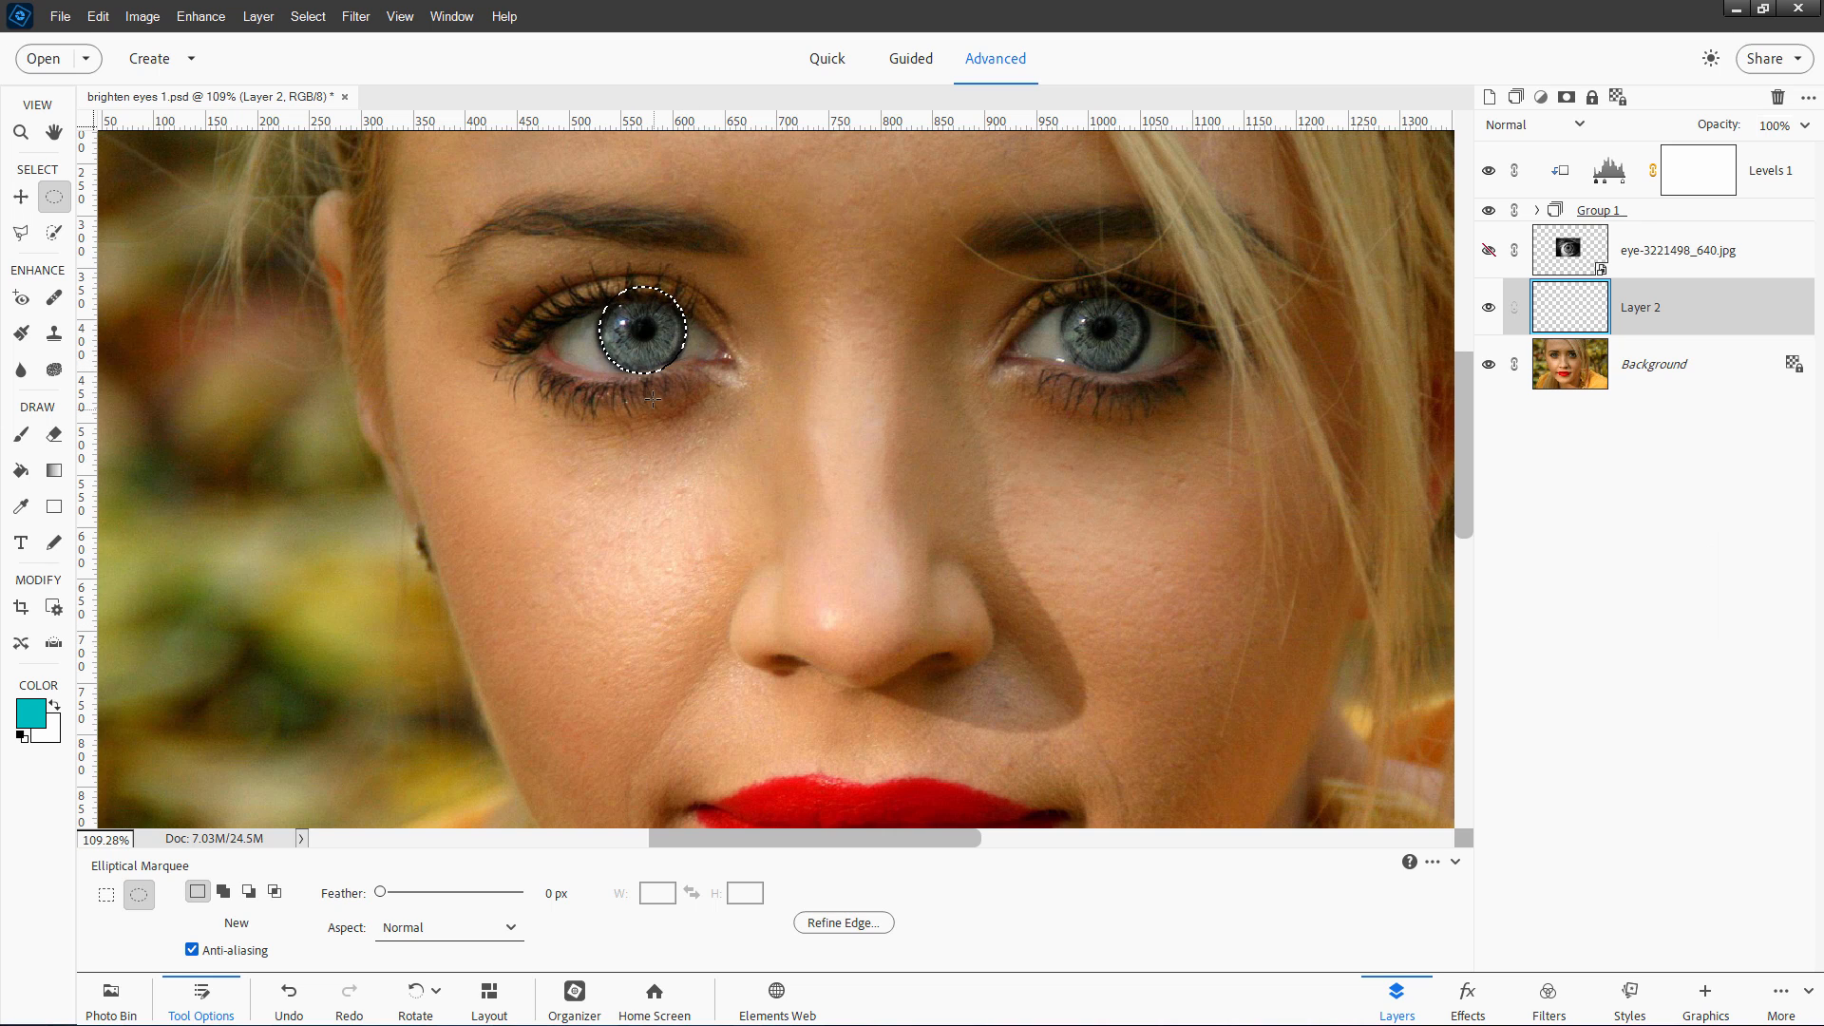
pyautogui.click(28, 707)
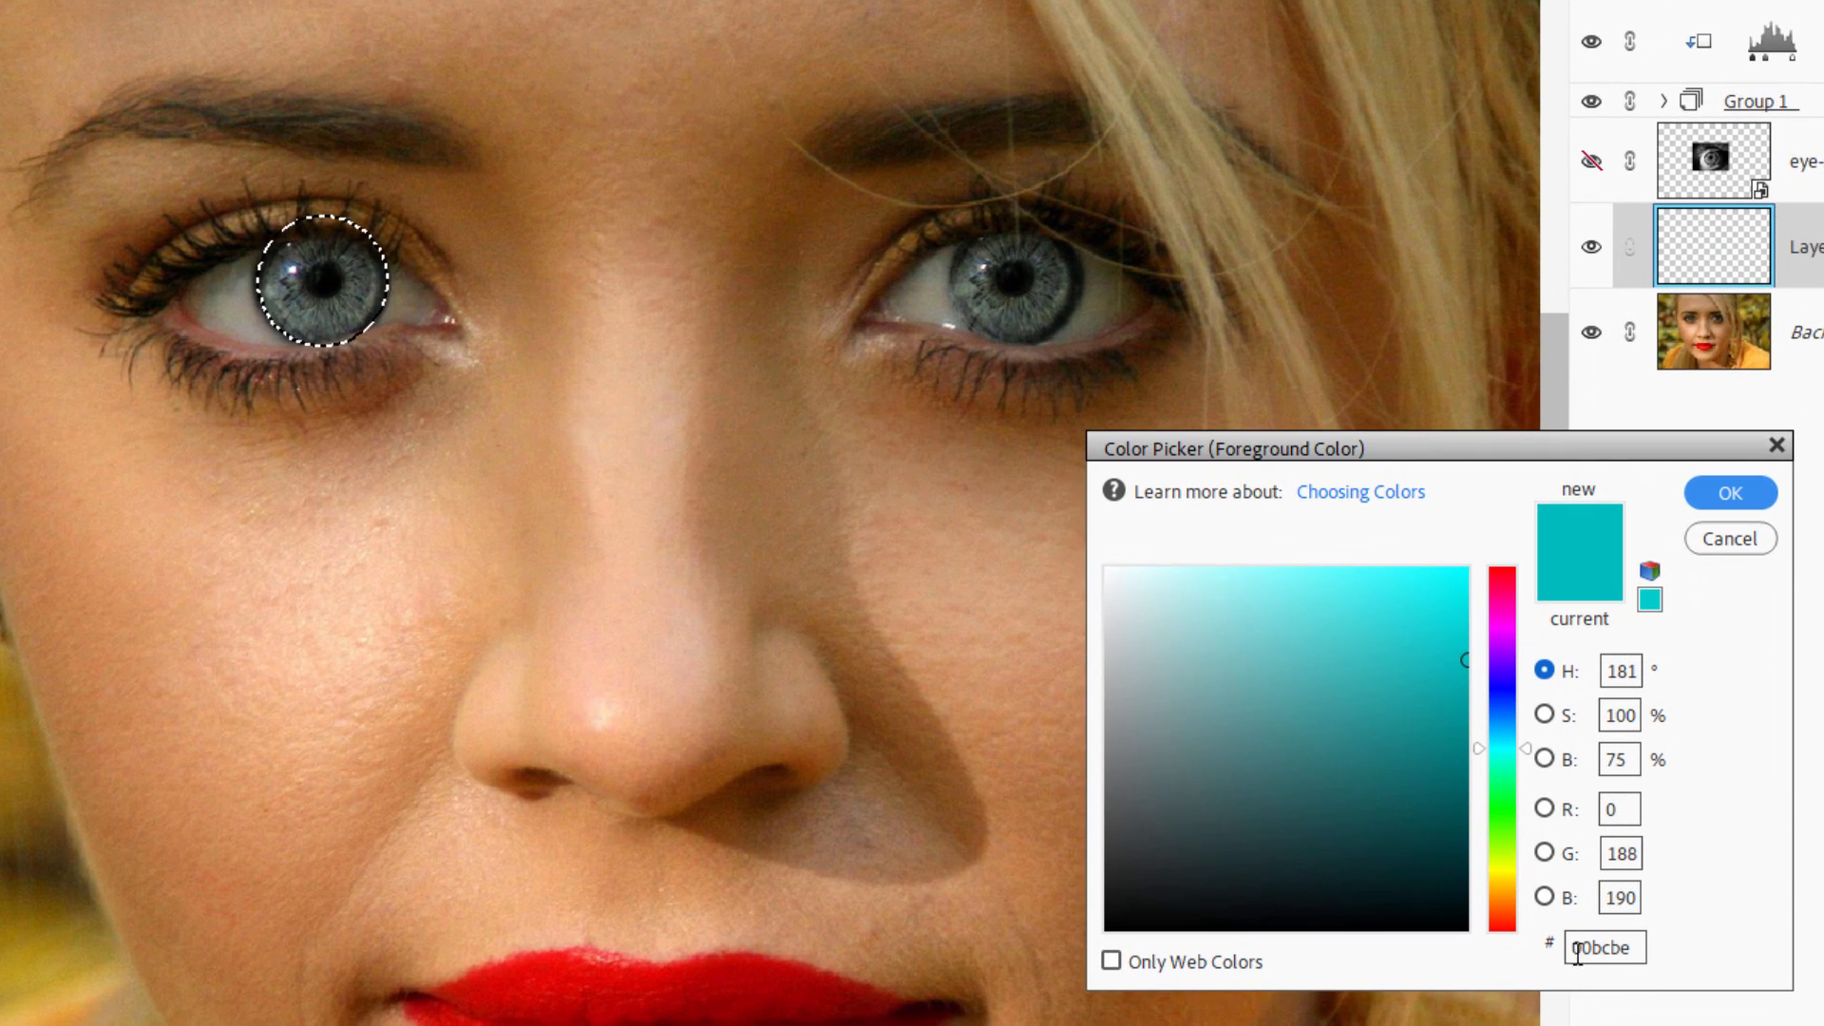
pyautogui.tripleClick(1604, 947)
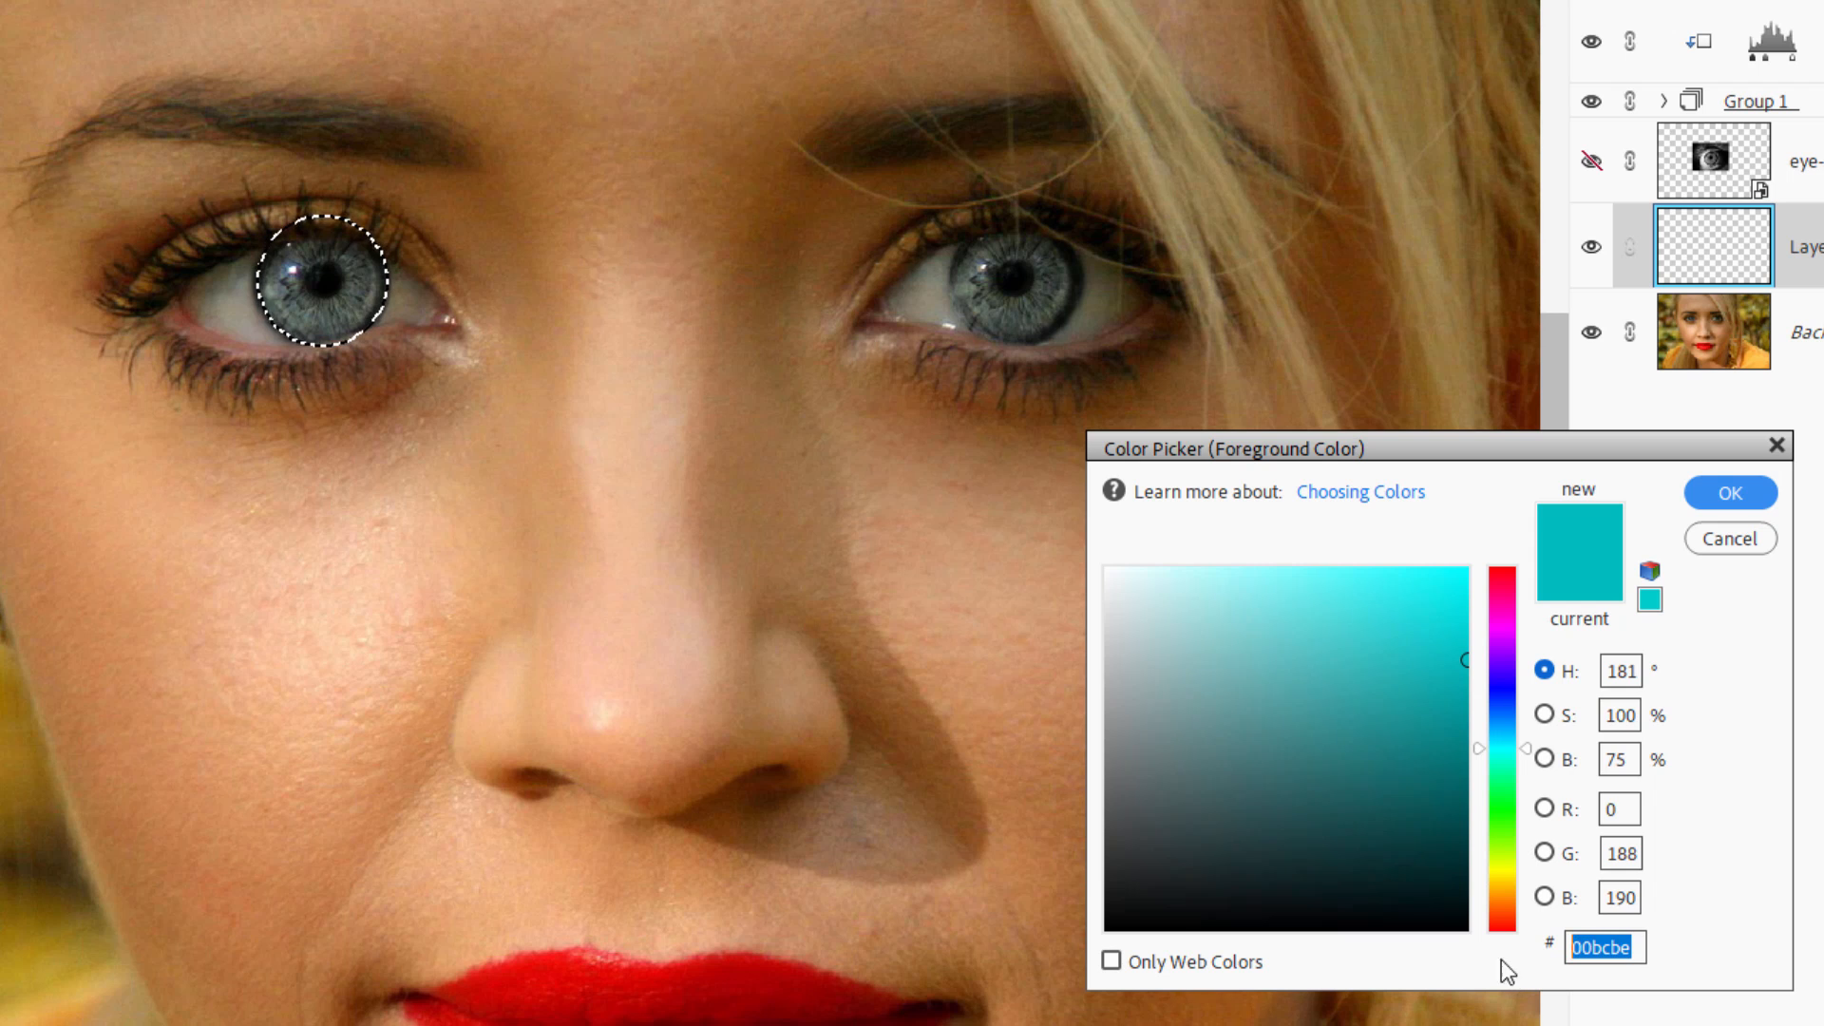
pyautogui.click(1426, 671)
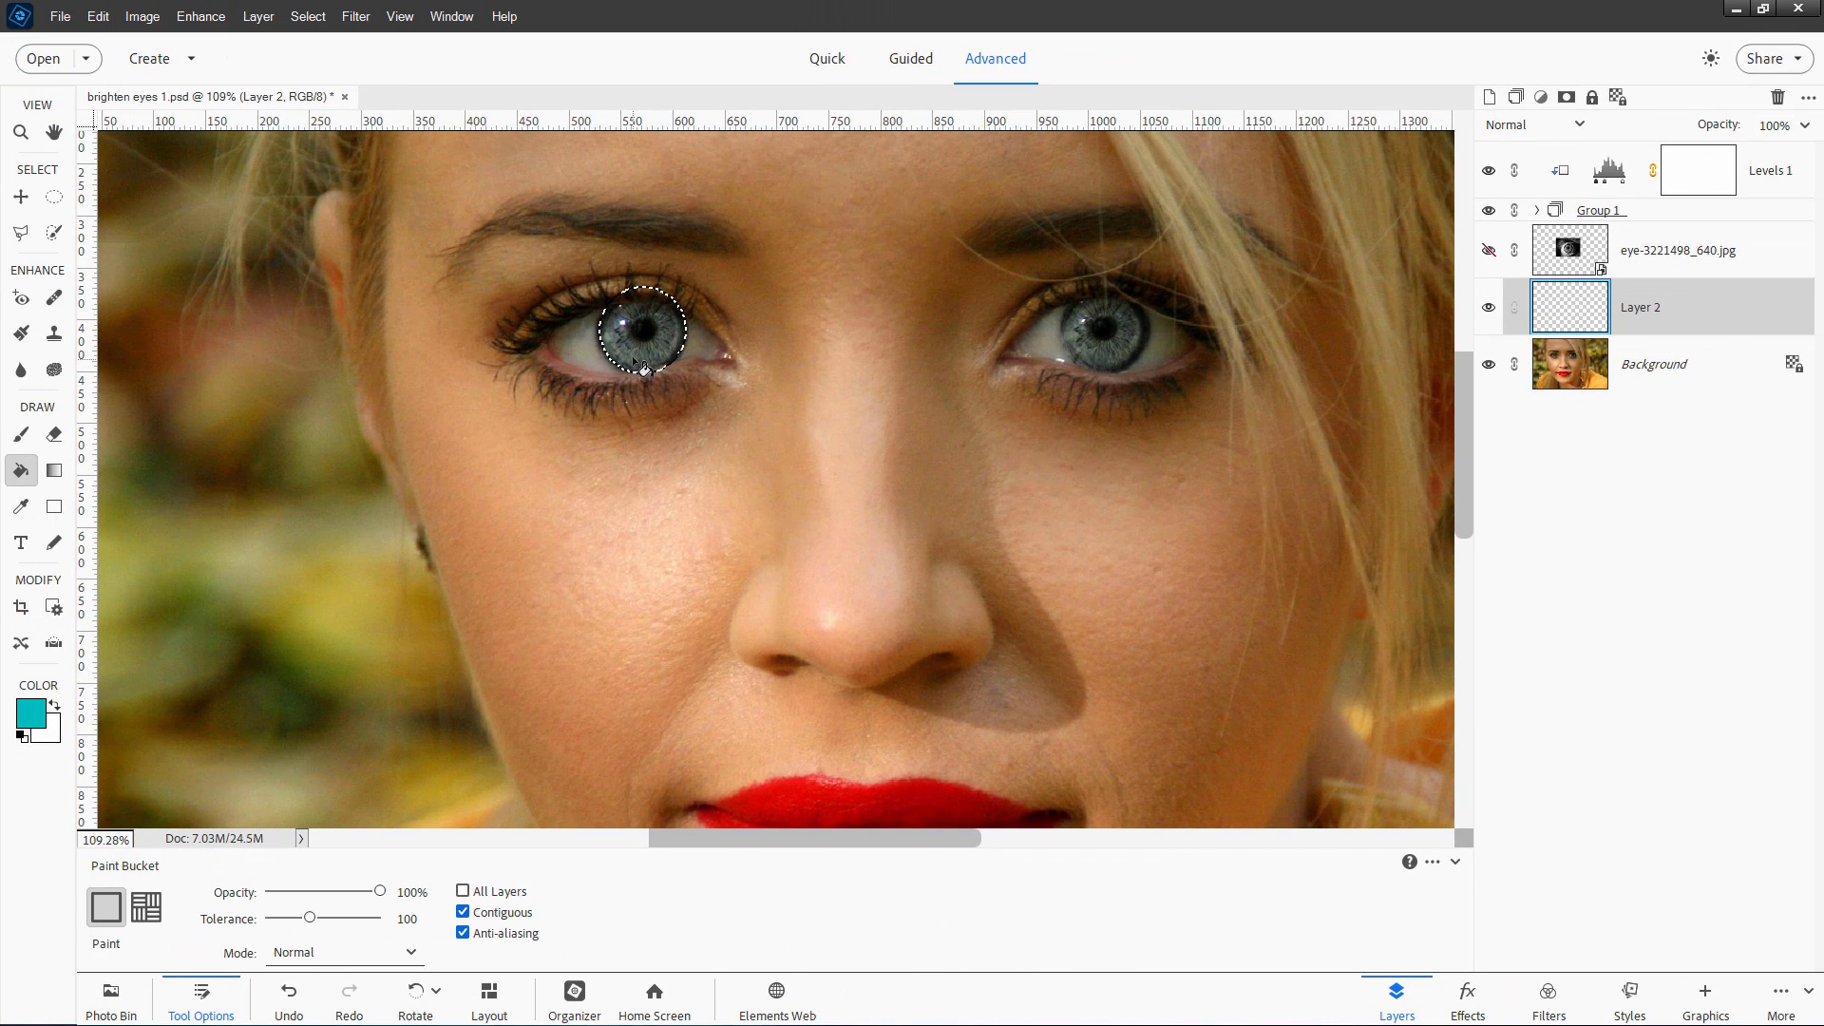
# Fill the left iris selection with teal on Layer 2 and deselect.
pyautogui.click(641, 331)
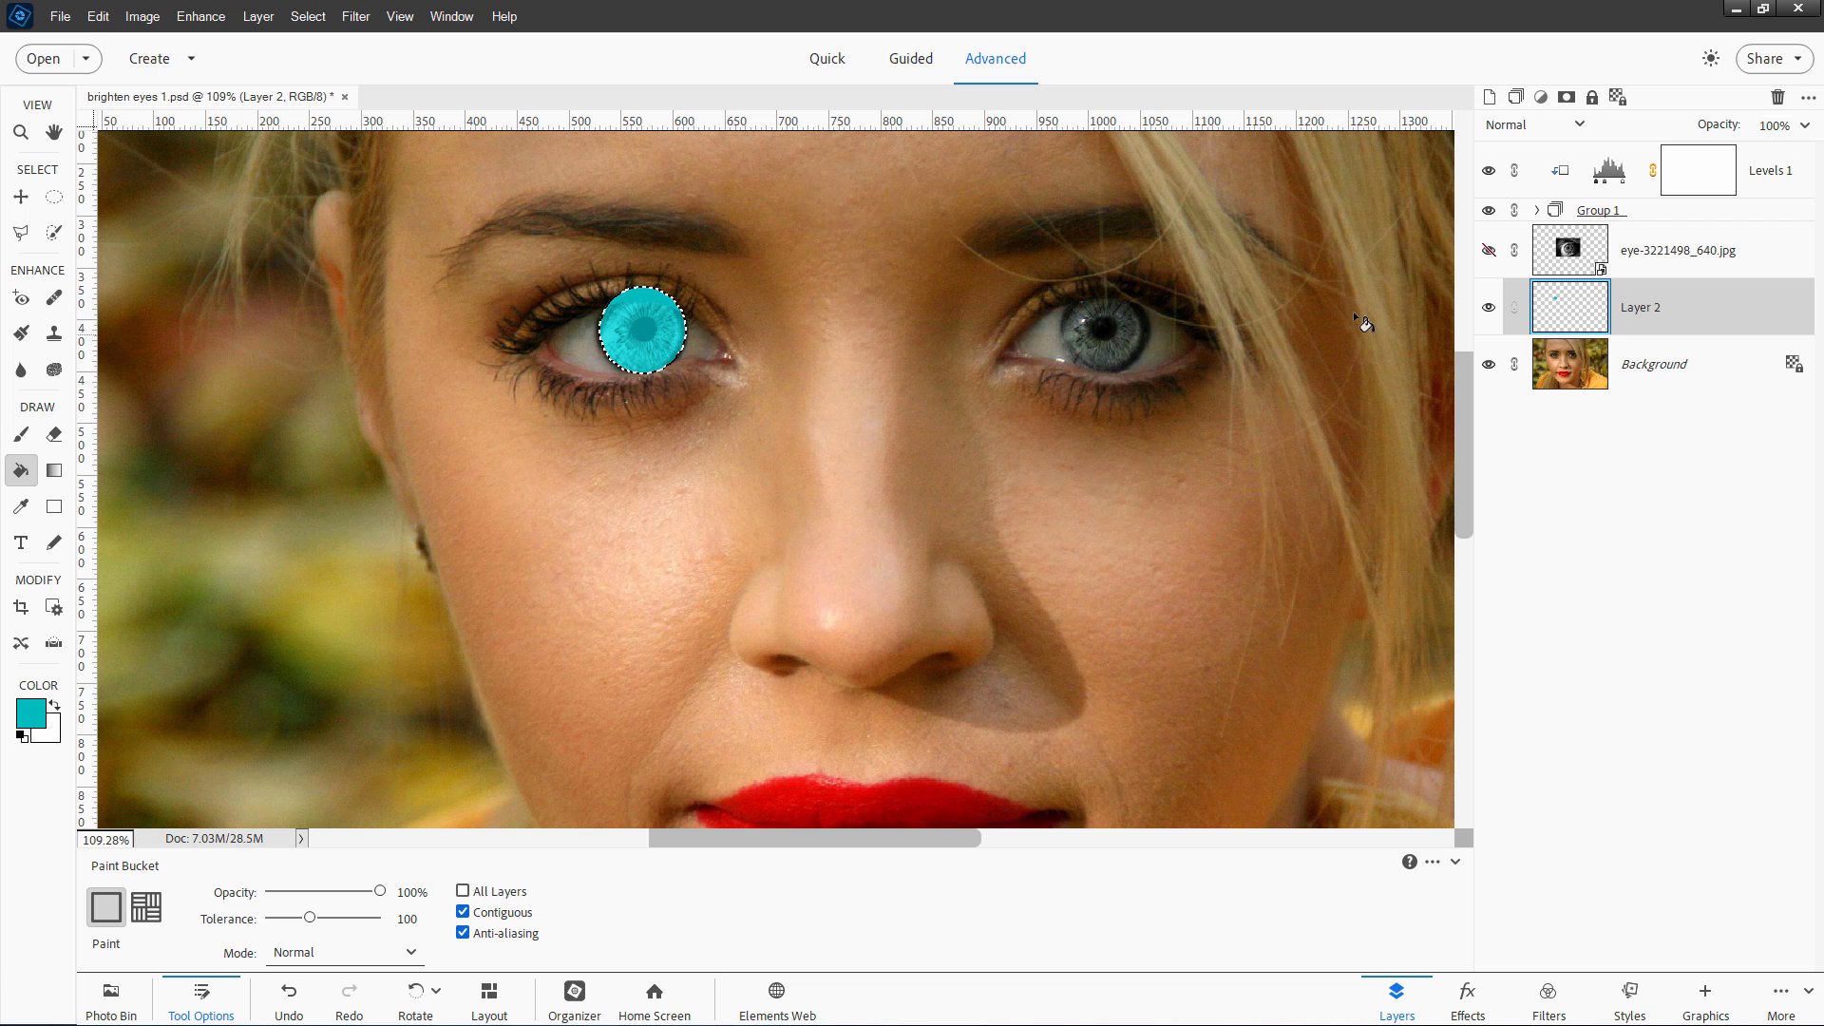
pyautogui.moveTo(751, 355)
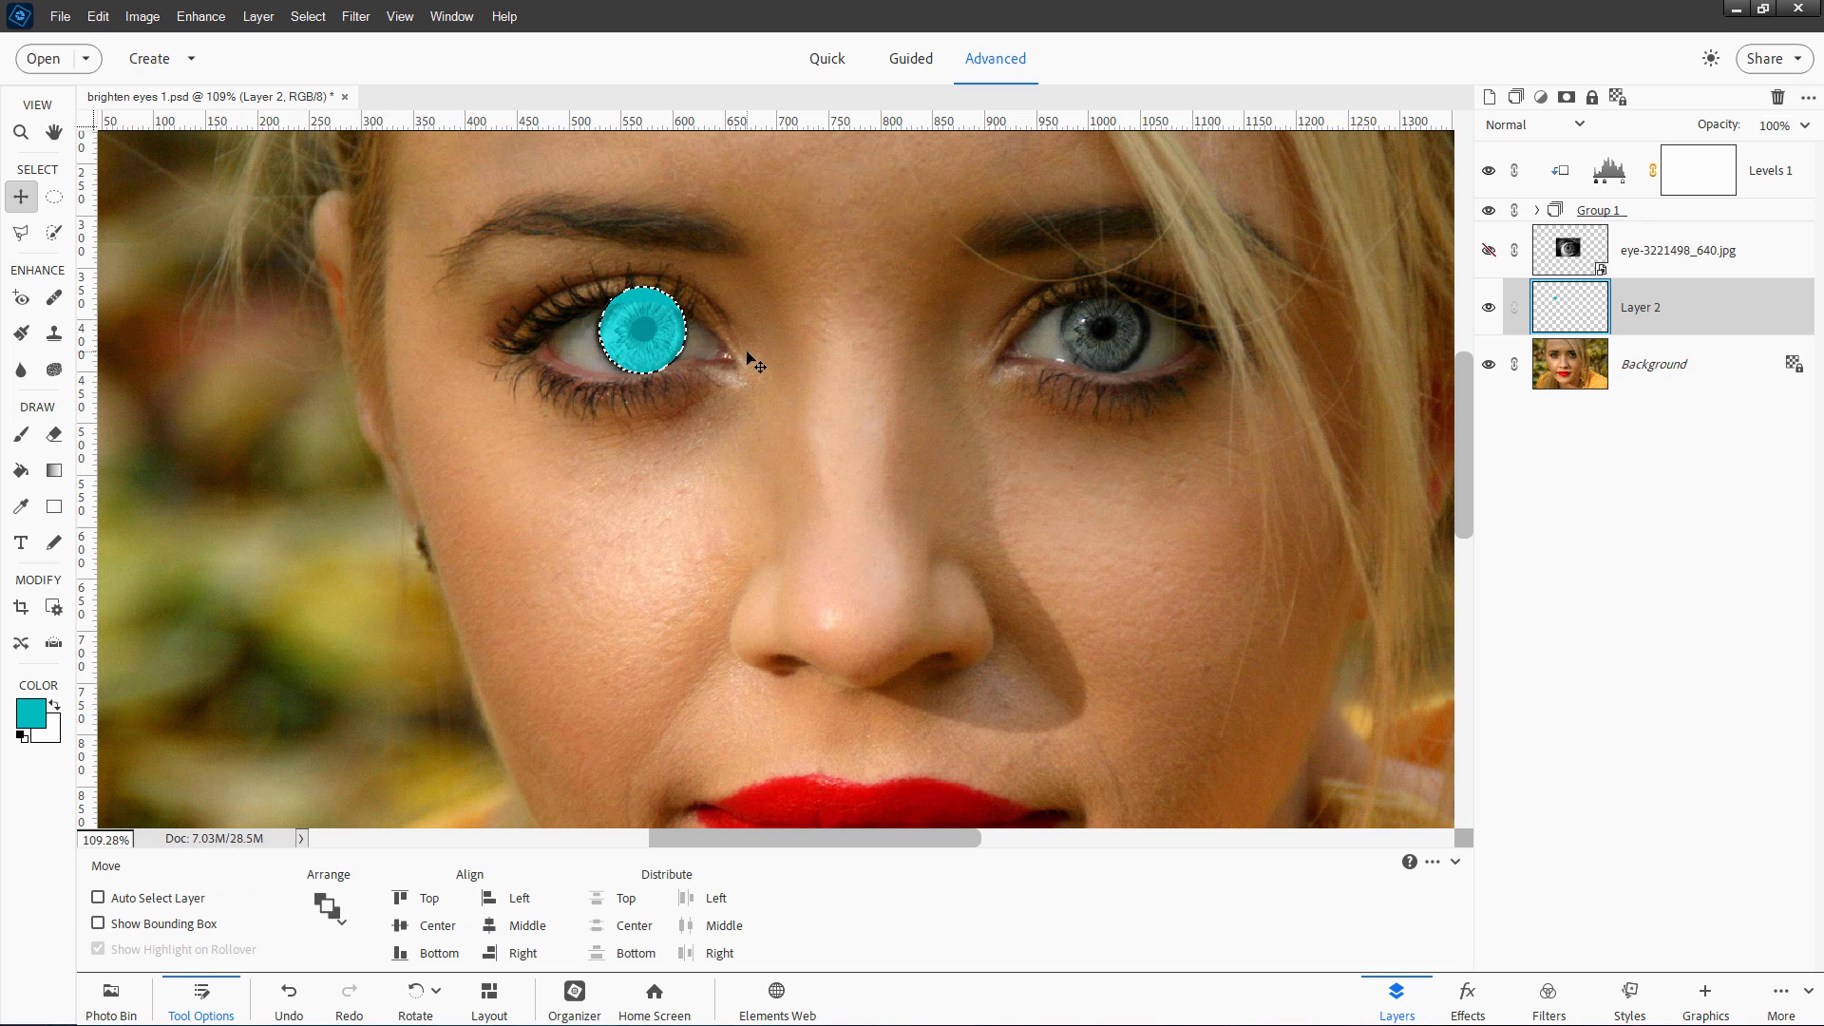
pyautogui.press('ctrl+d')
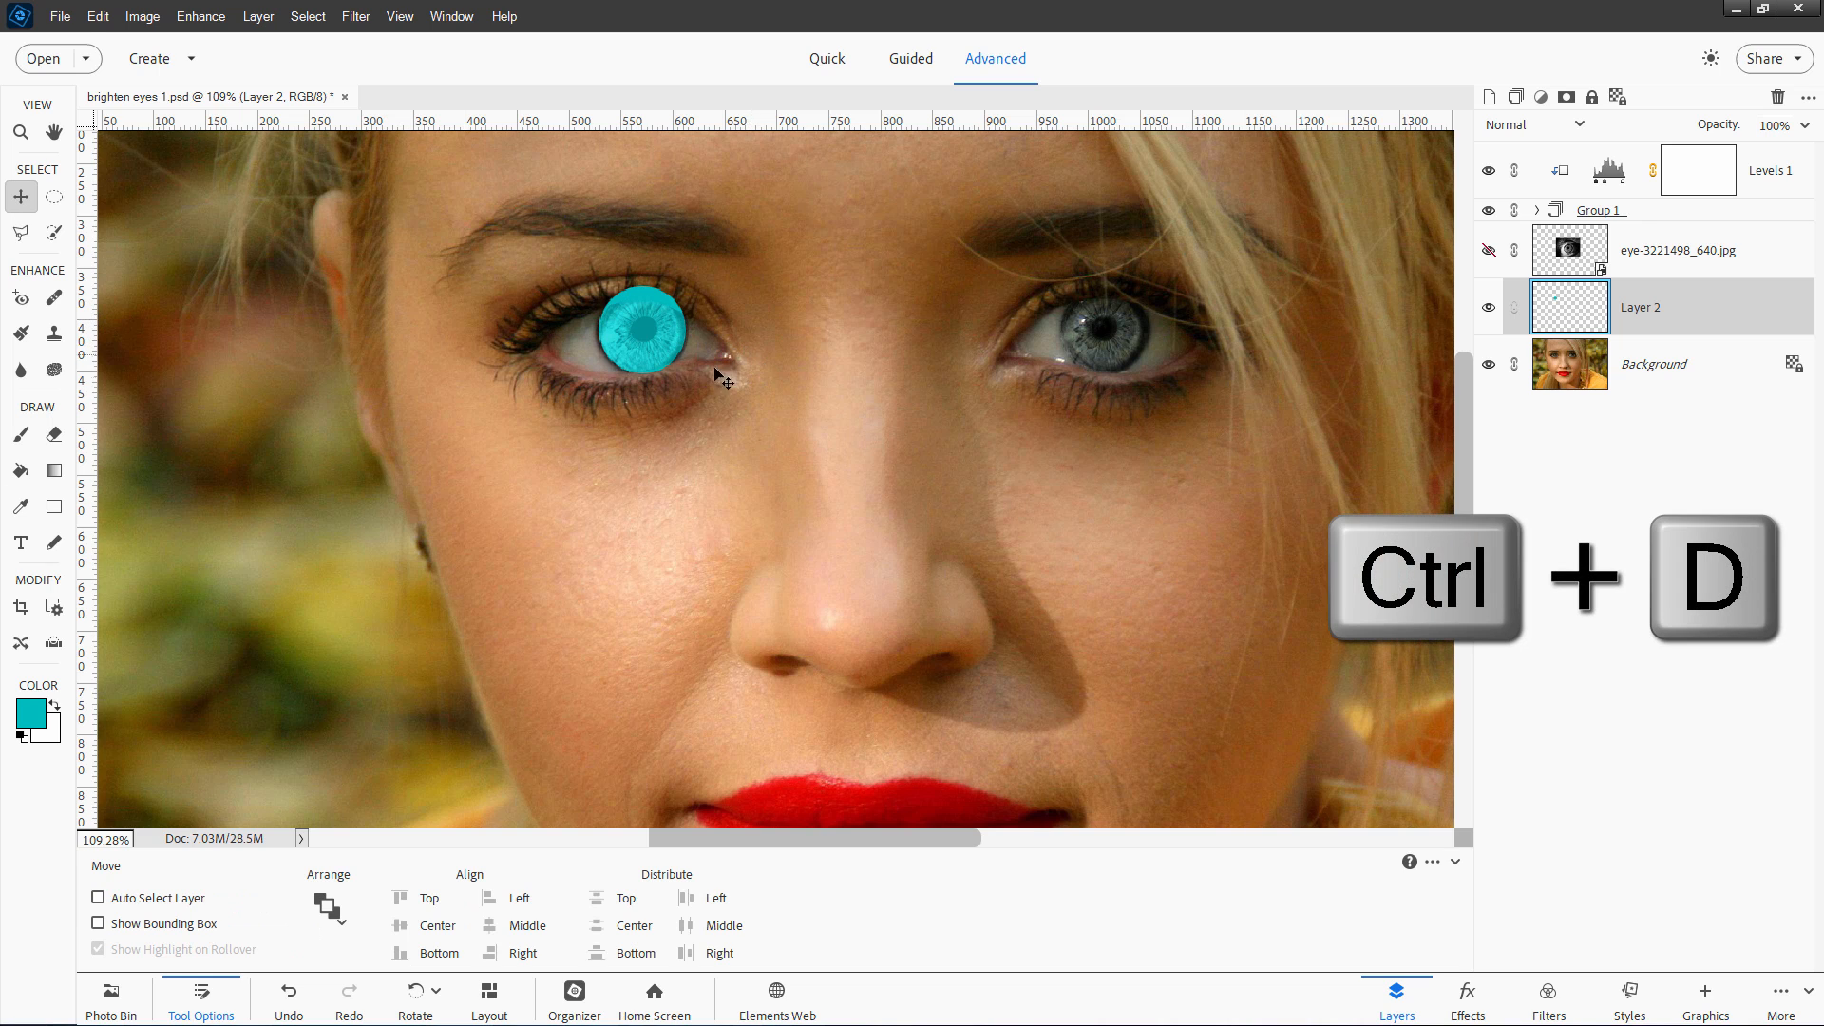
pyautogui.press('ctrl+d')
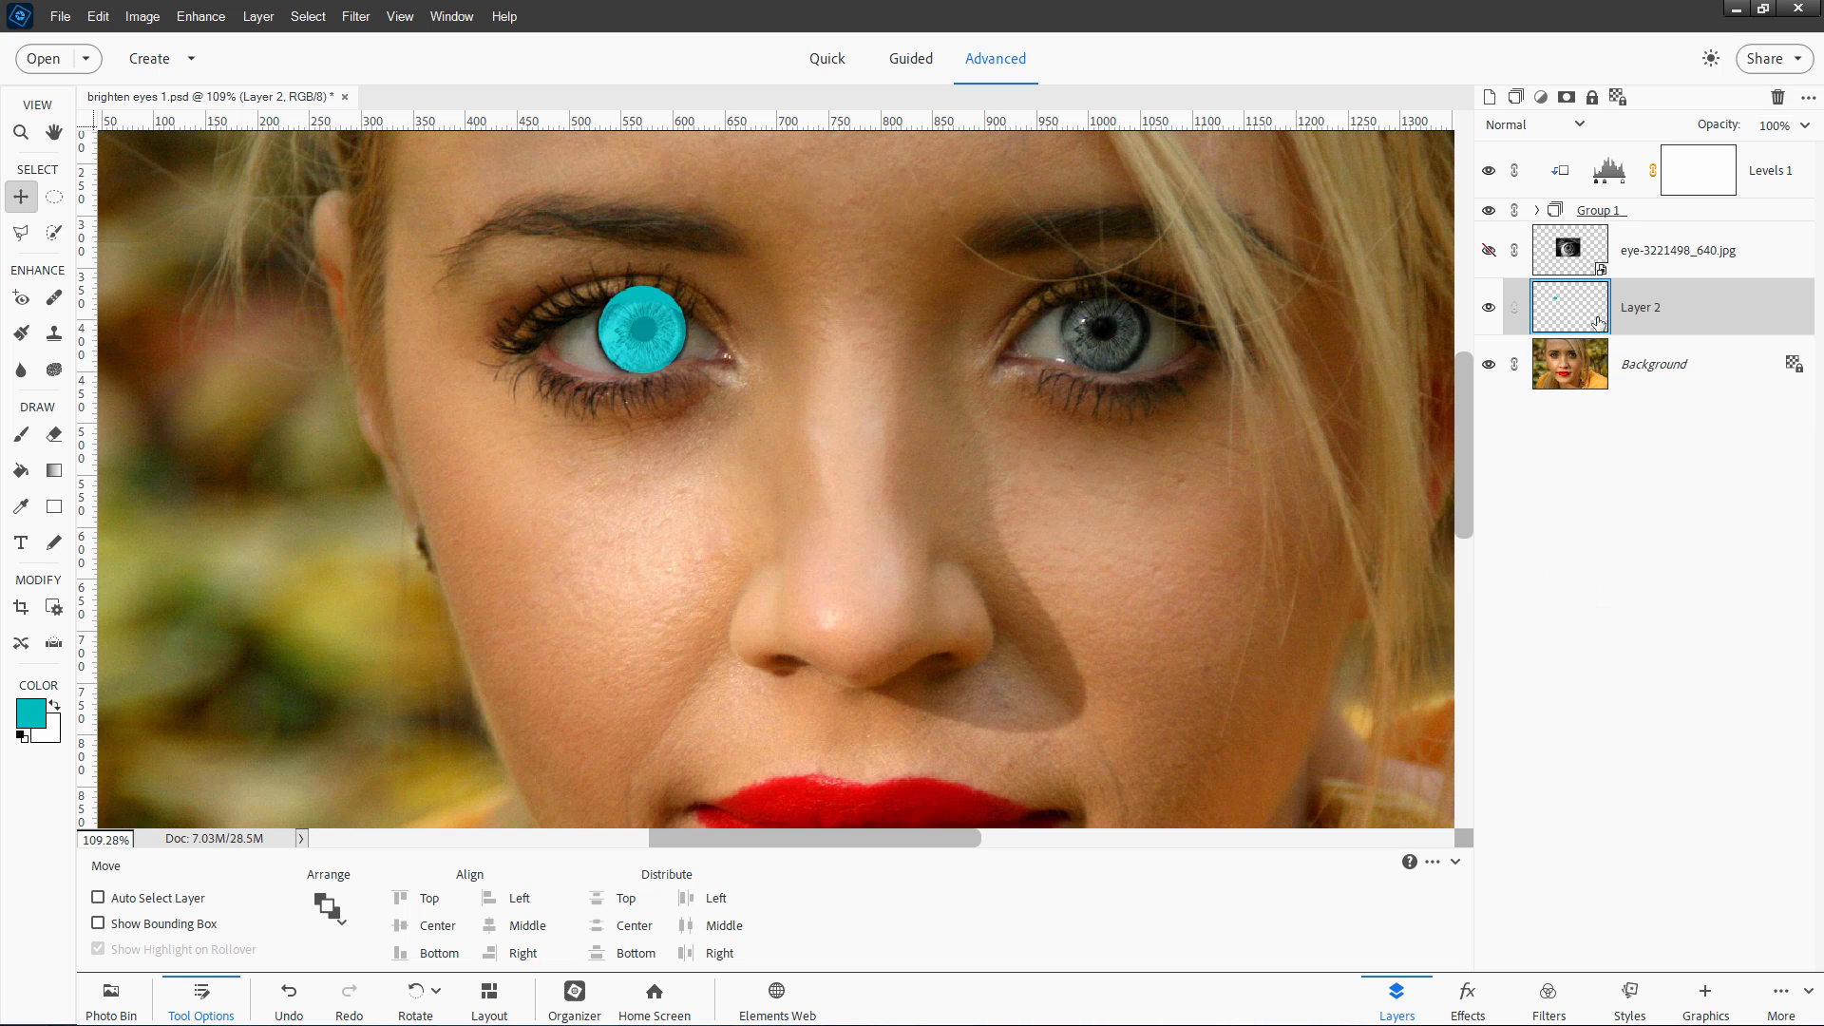
# Duplicate Layer 2 so a teal circle copy can cover the right iris.
pyautogui.rightClick(1601, 323)
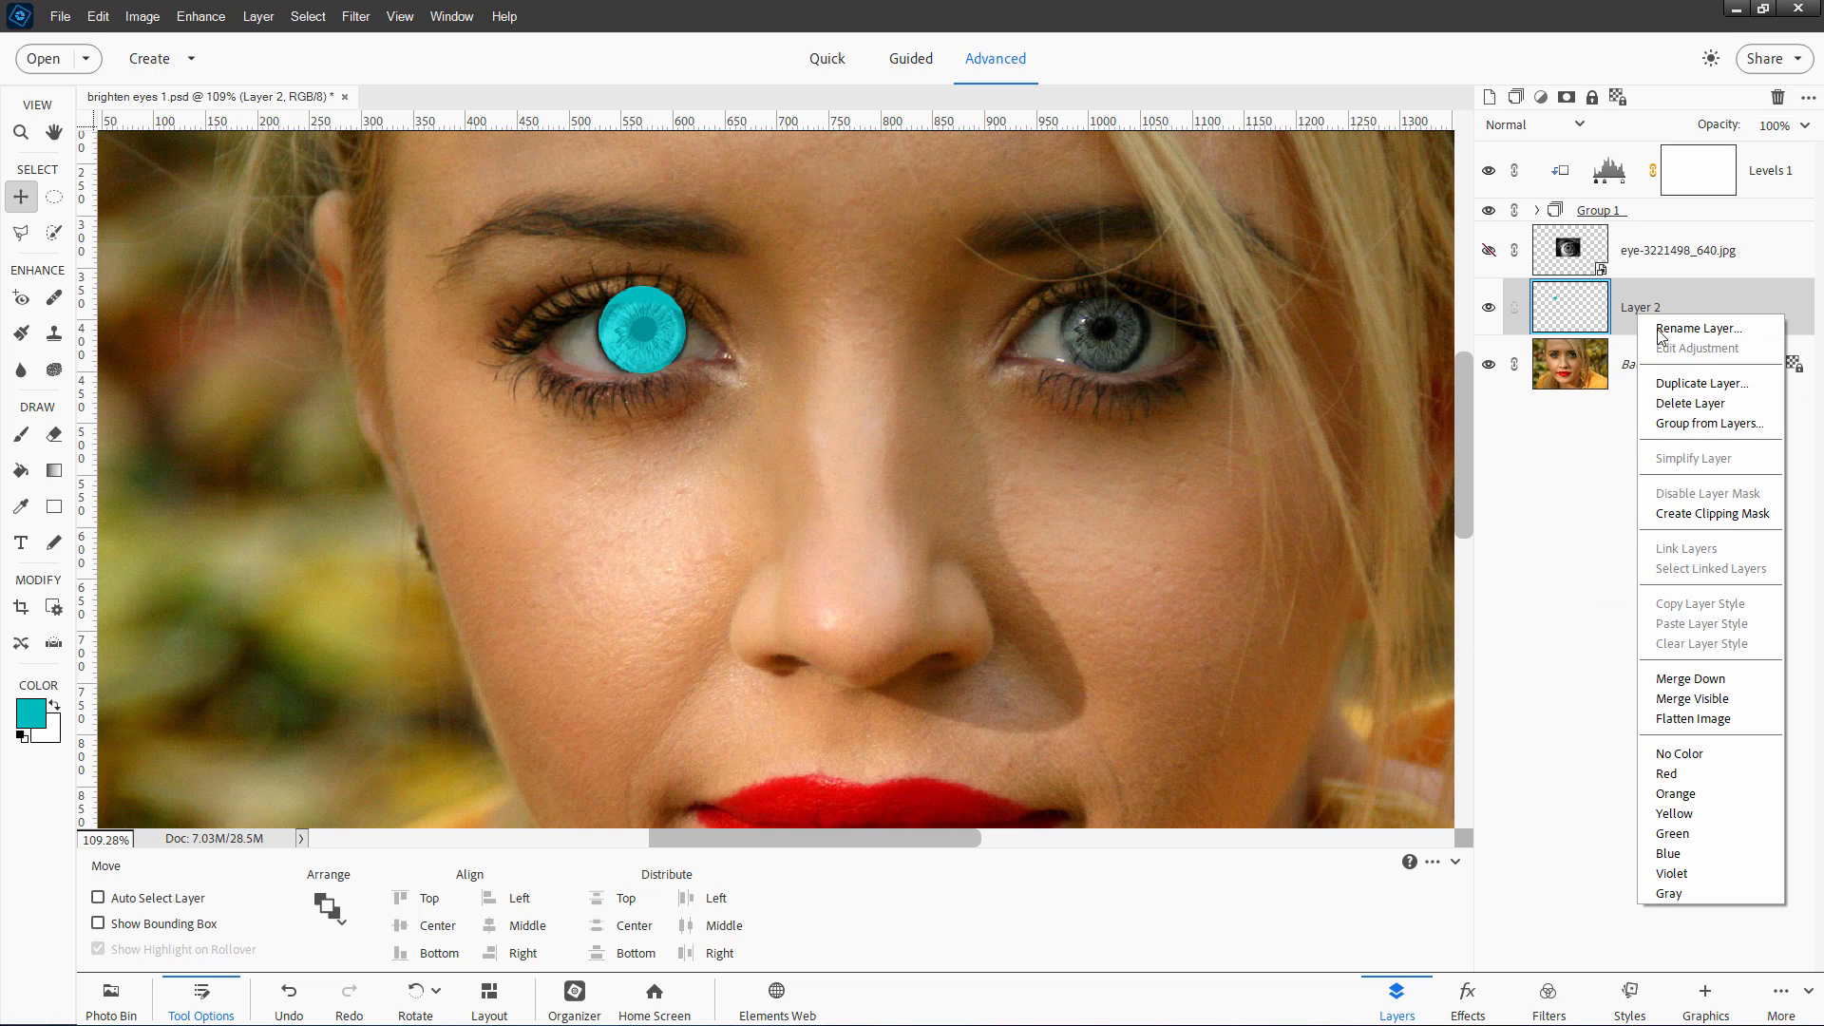
pyautogui.click(1703, 382)
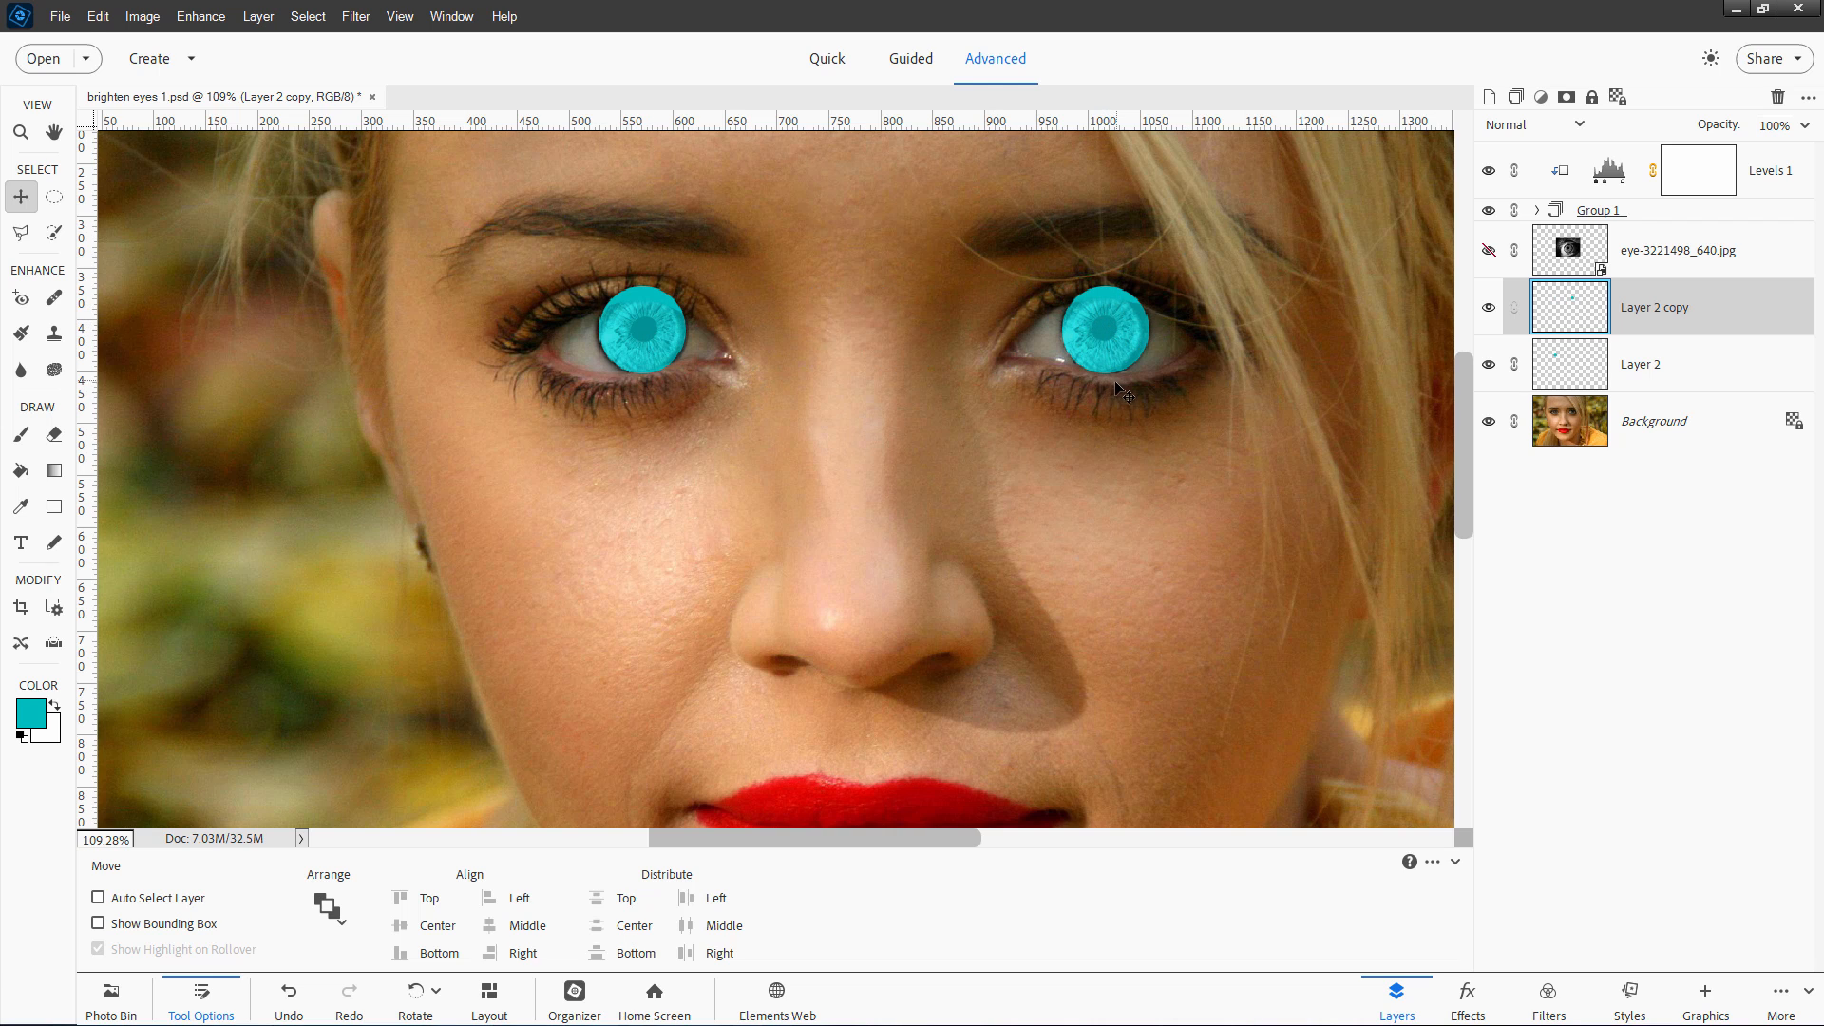
pyautogui.moveTo(764, 323)
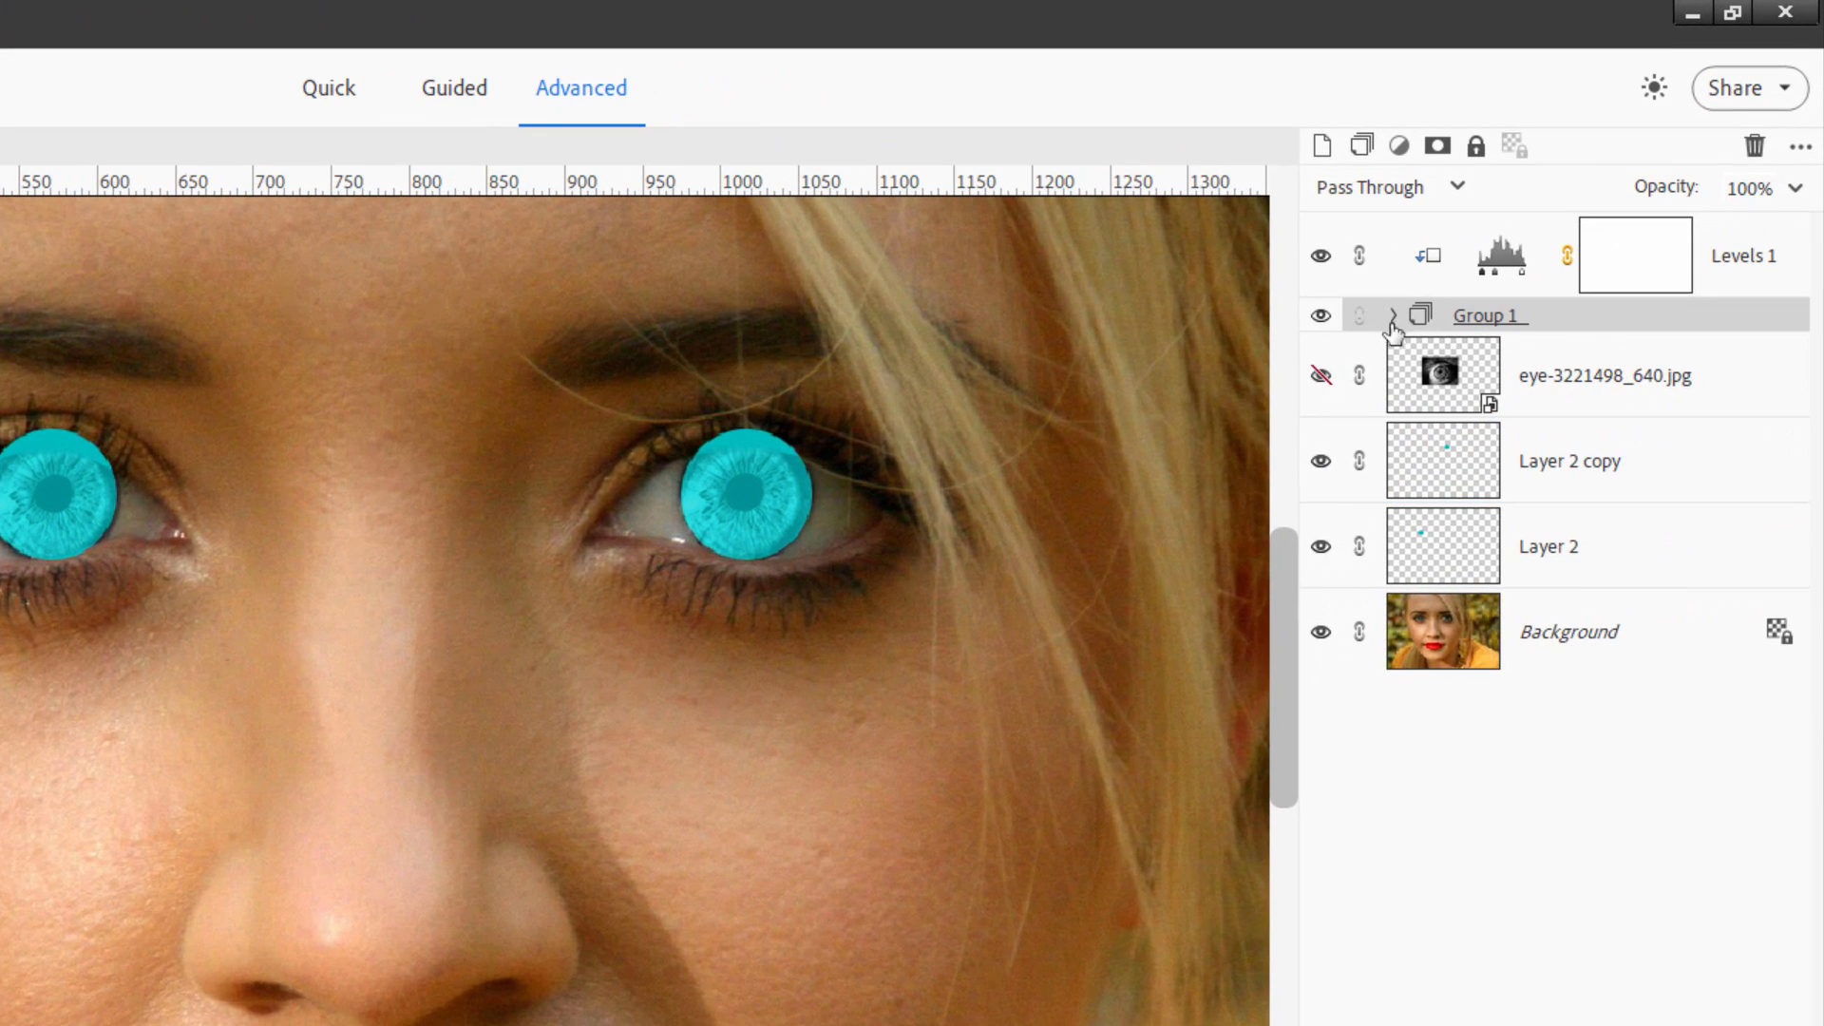
# Alt-copy the iris mask from the Group 1 eye layer onto Layer 2 copy.
pyautogui.click(1385, 315)
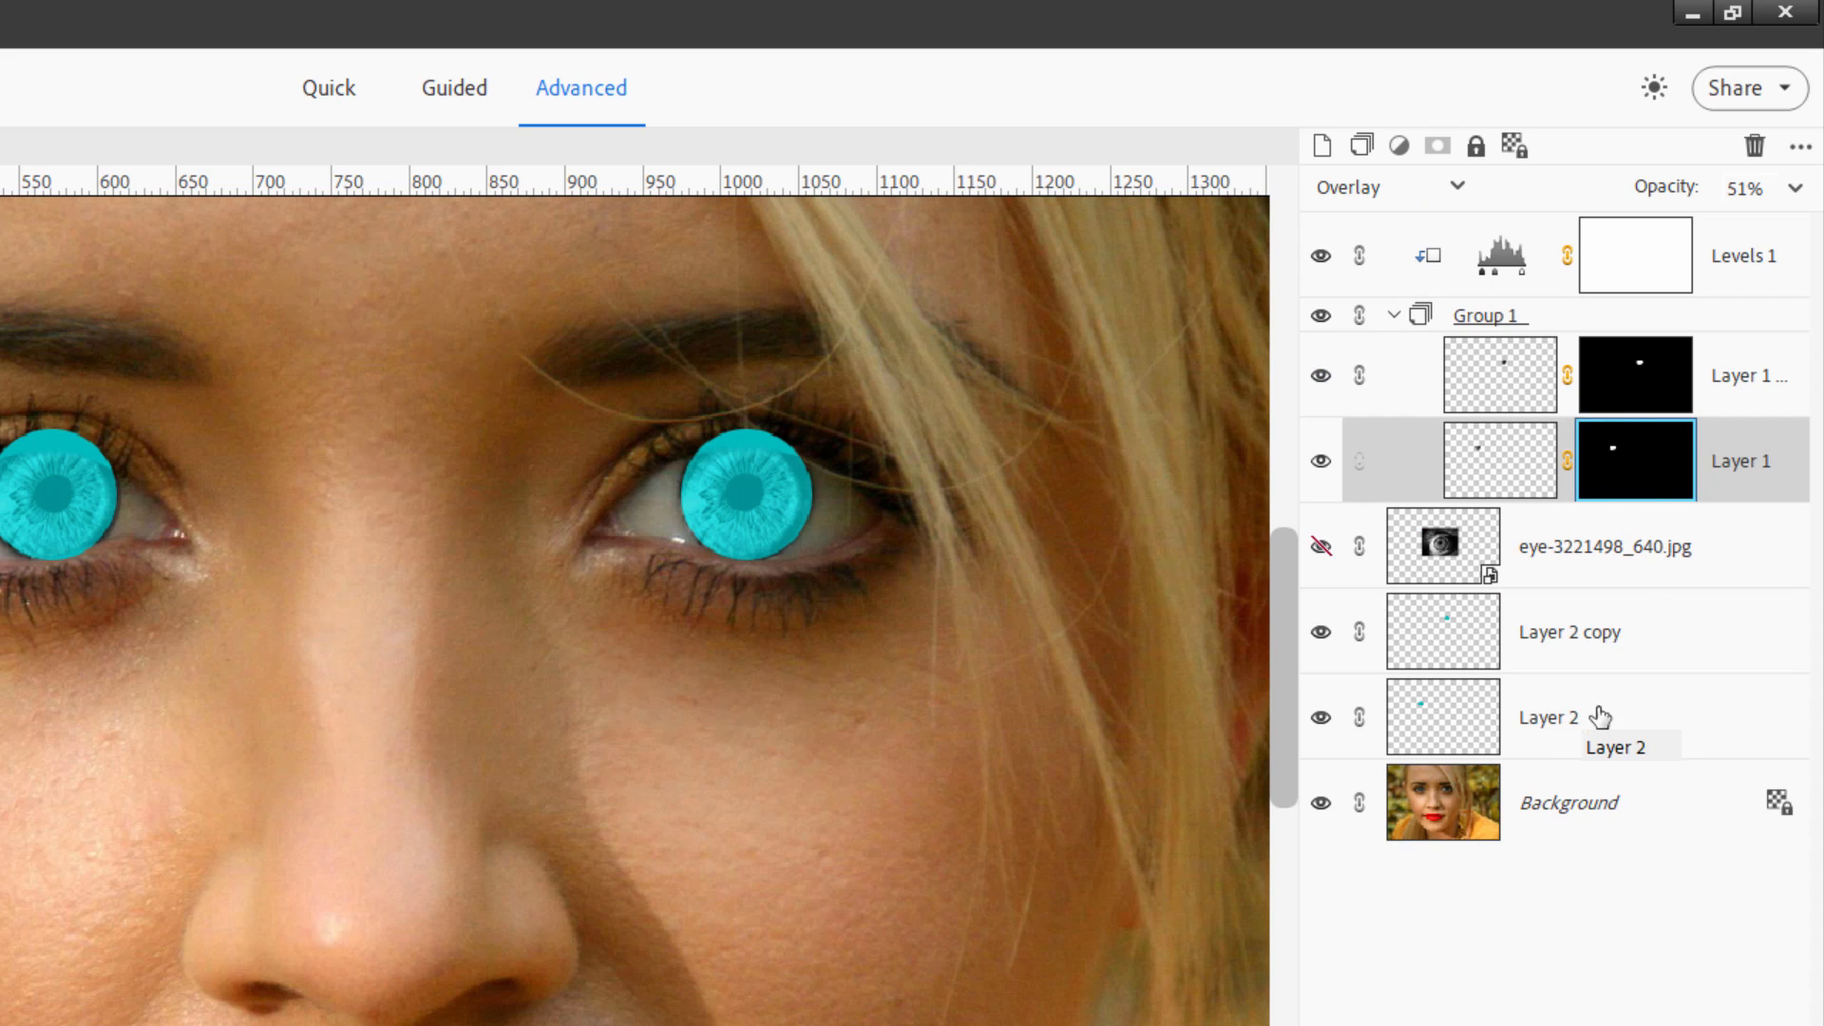
pyautogui.press('alt')
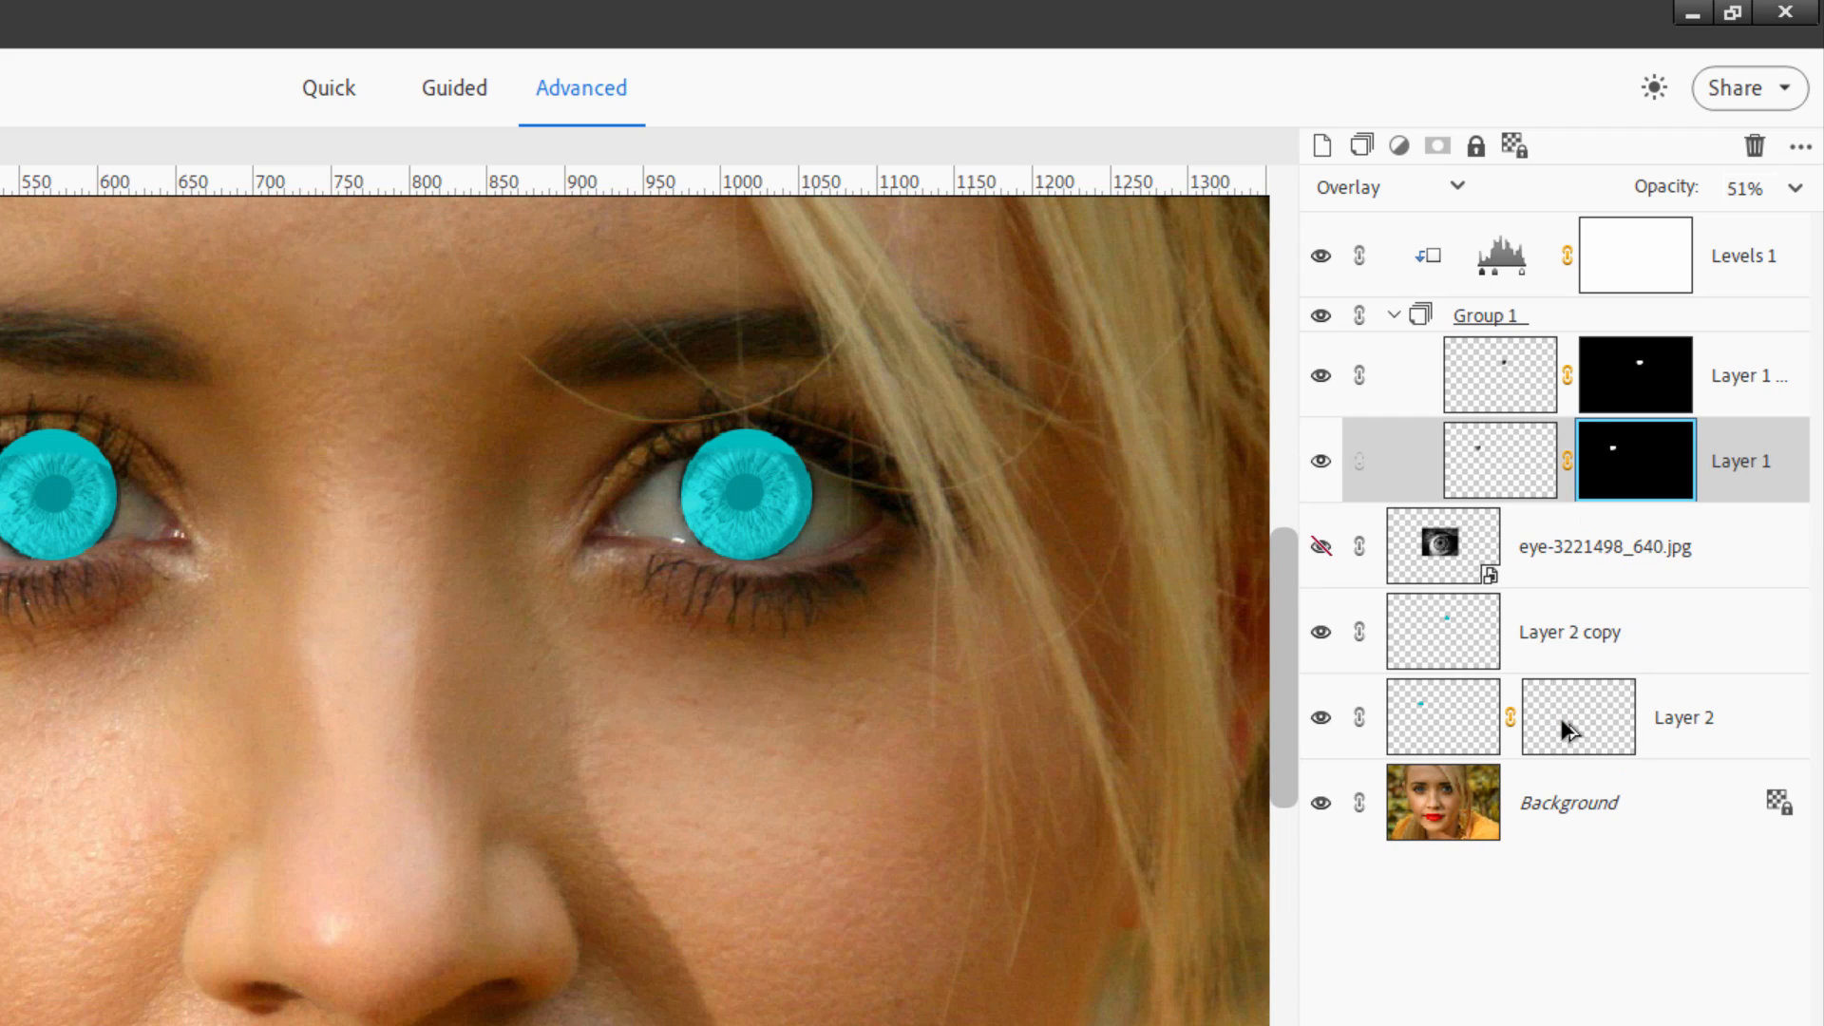
pyautogui.click(1577, 717)
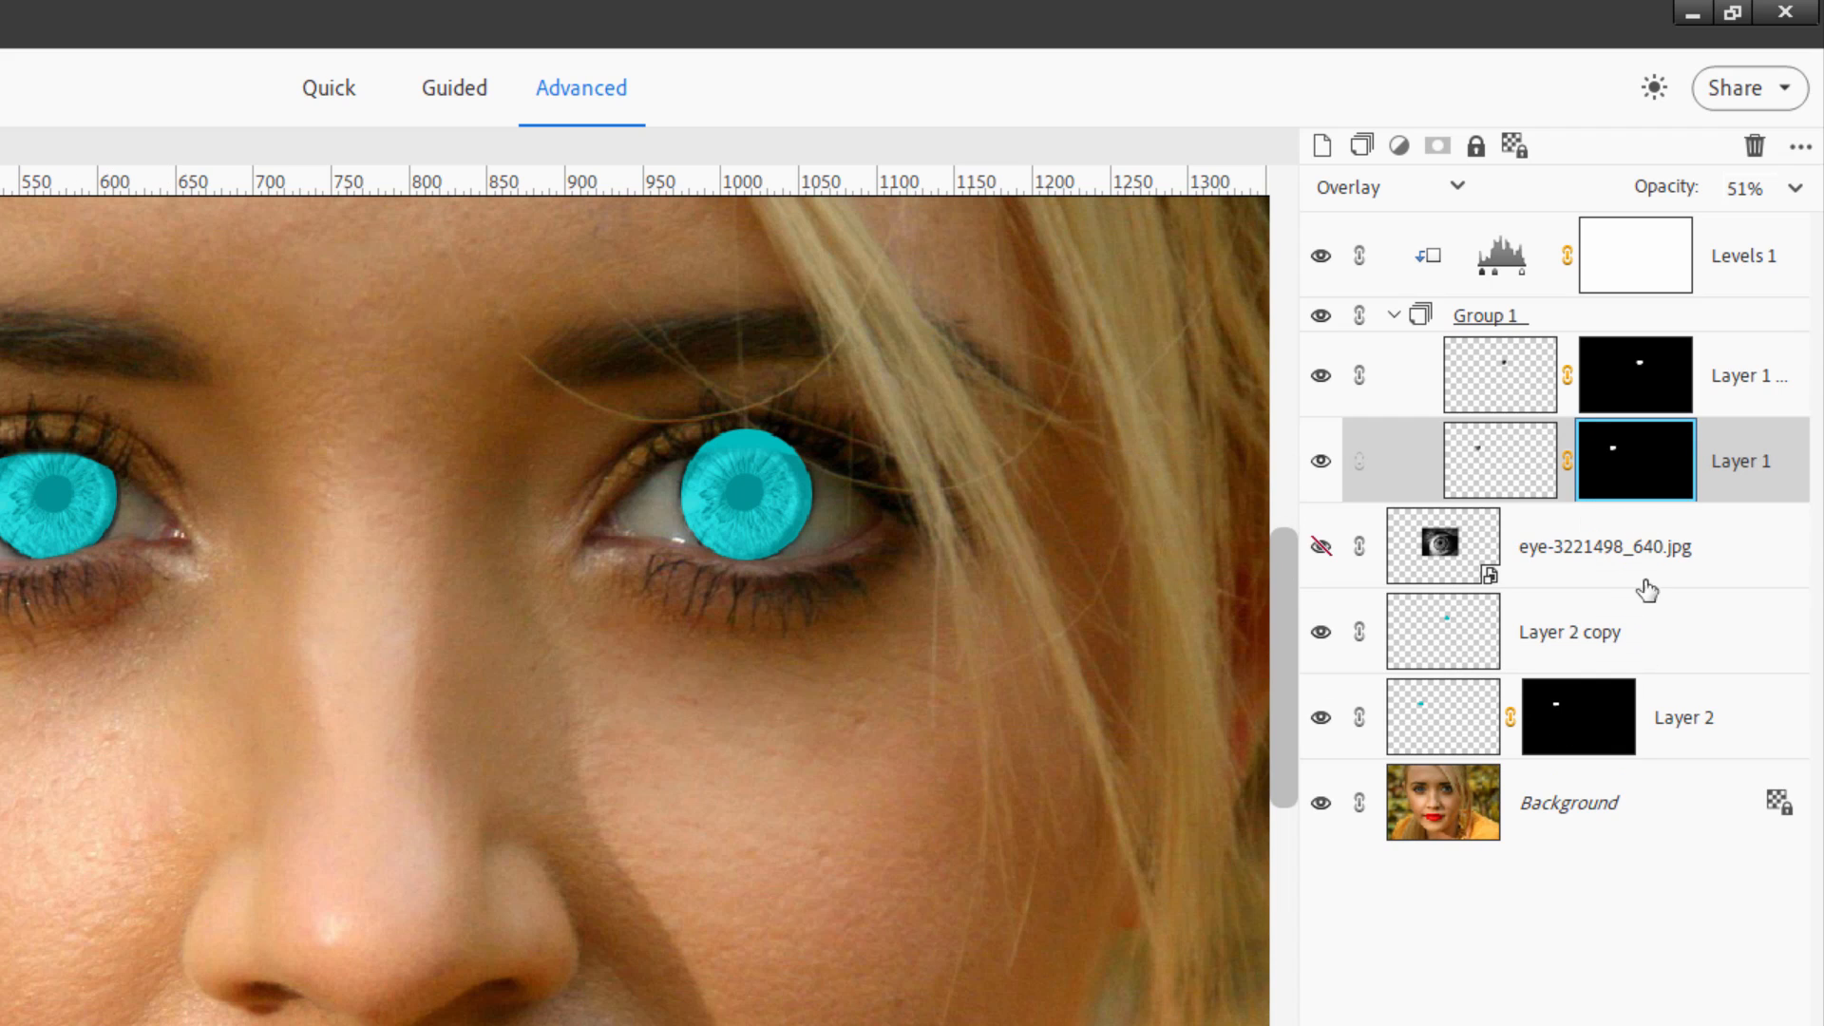
pyautogui.click(1571, 631)
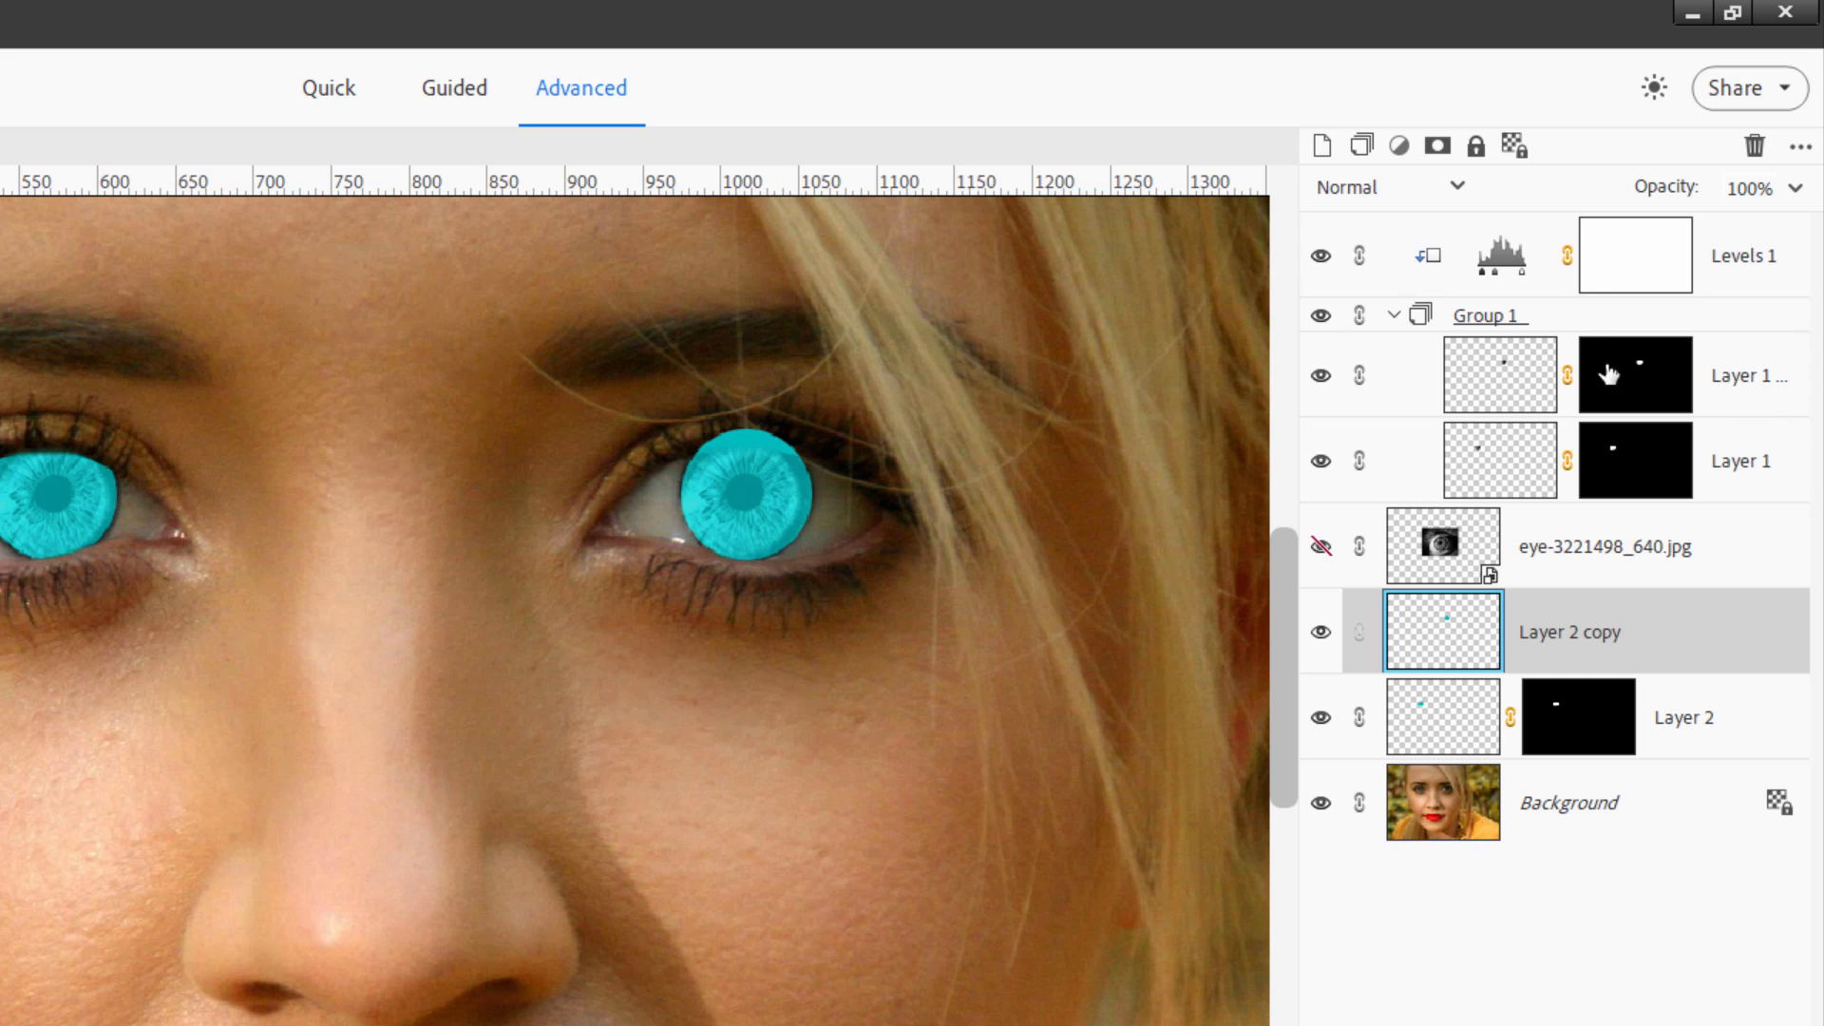
pyautogui.click(1634, 375)
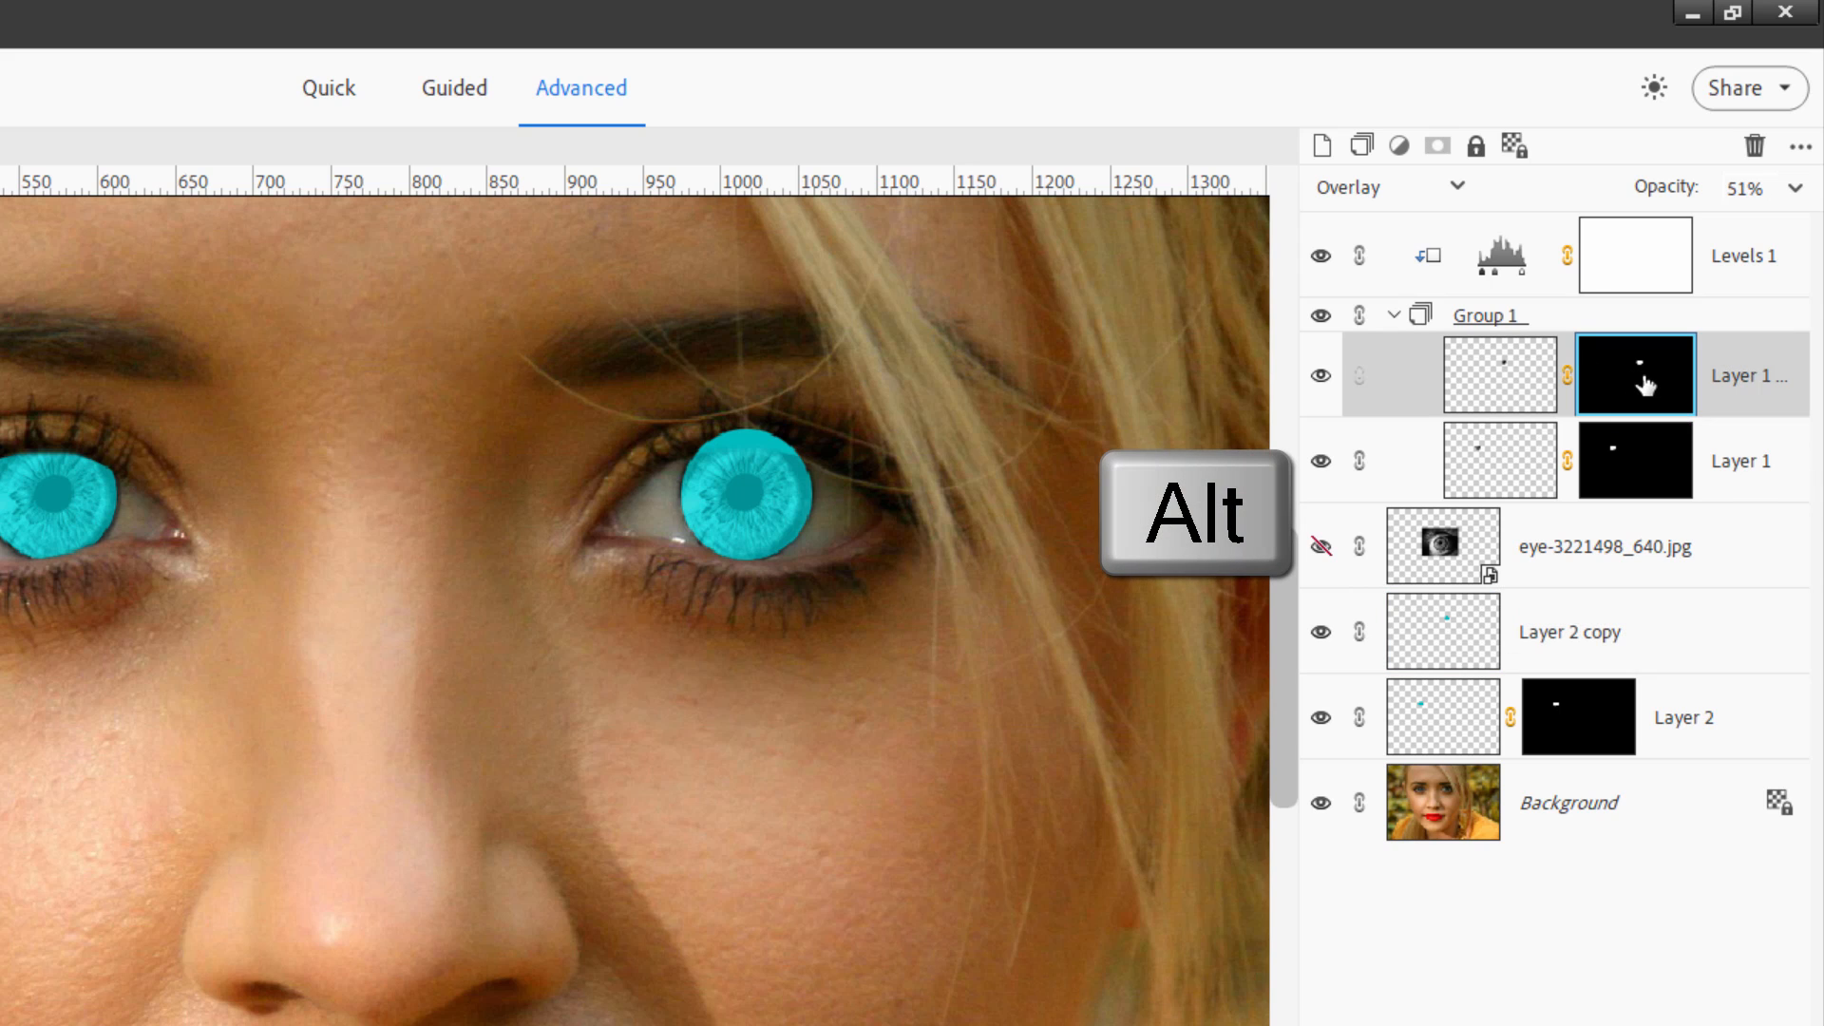
pyautogui.click(1577, 631)
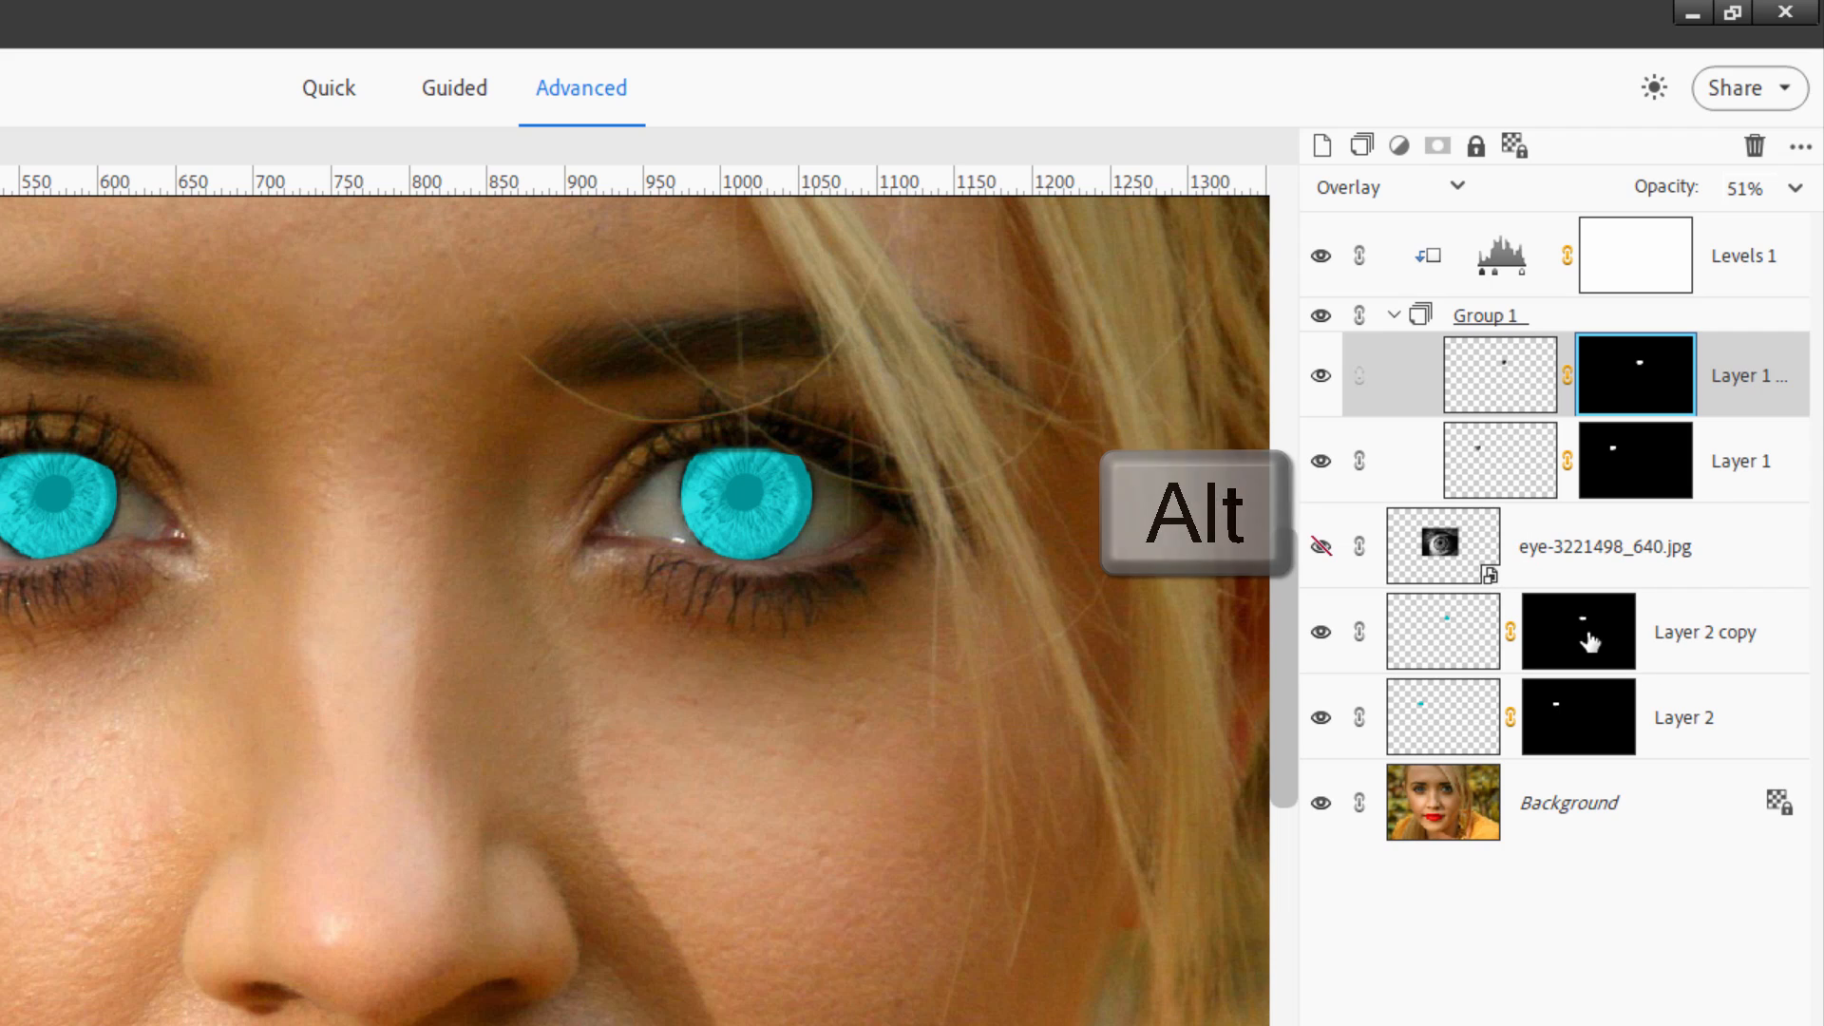
pyautogui.press('alt')
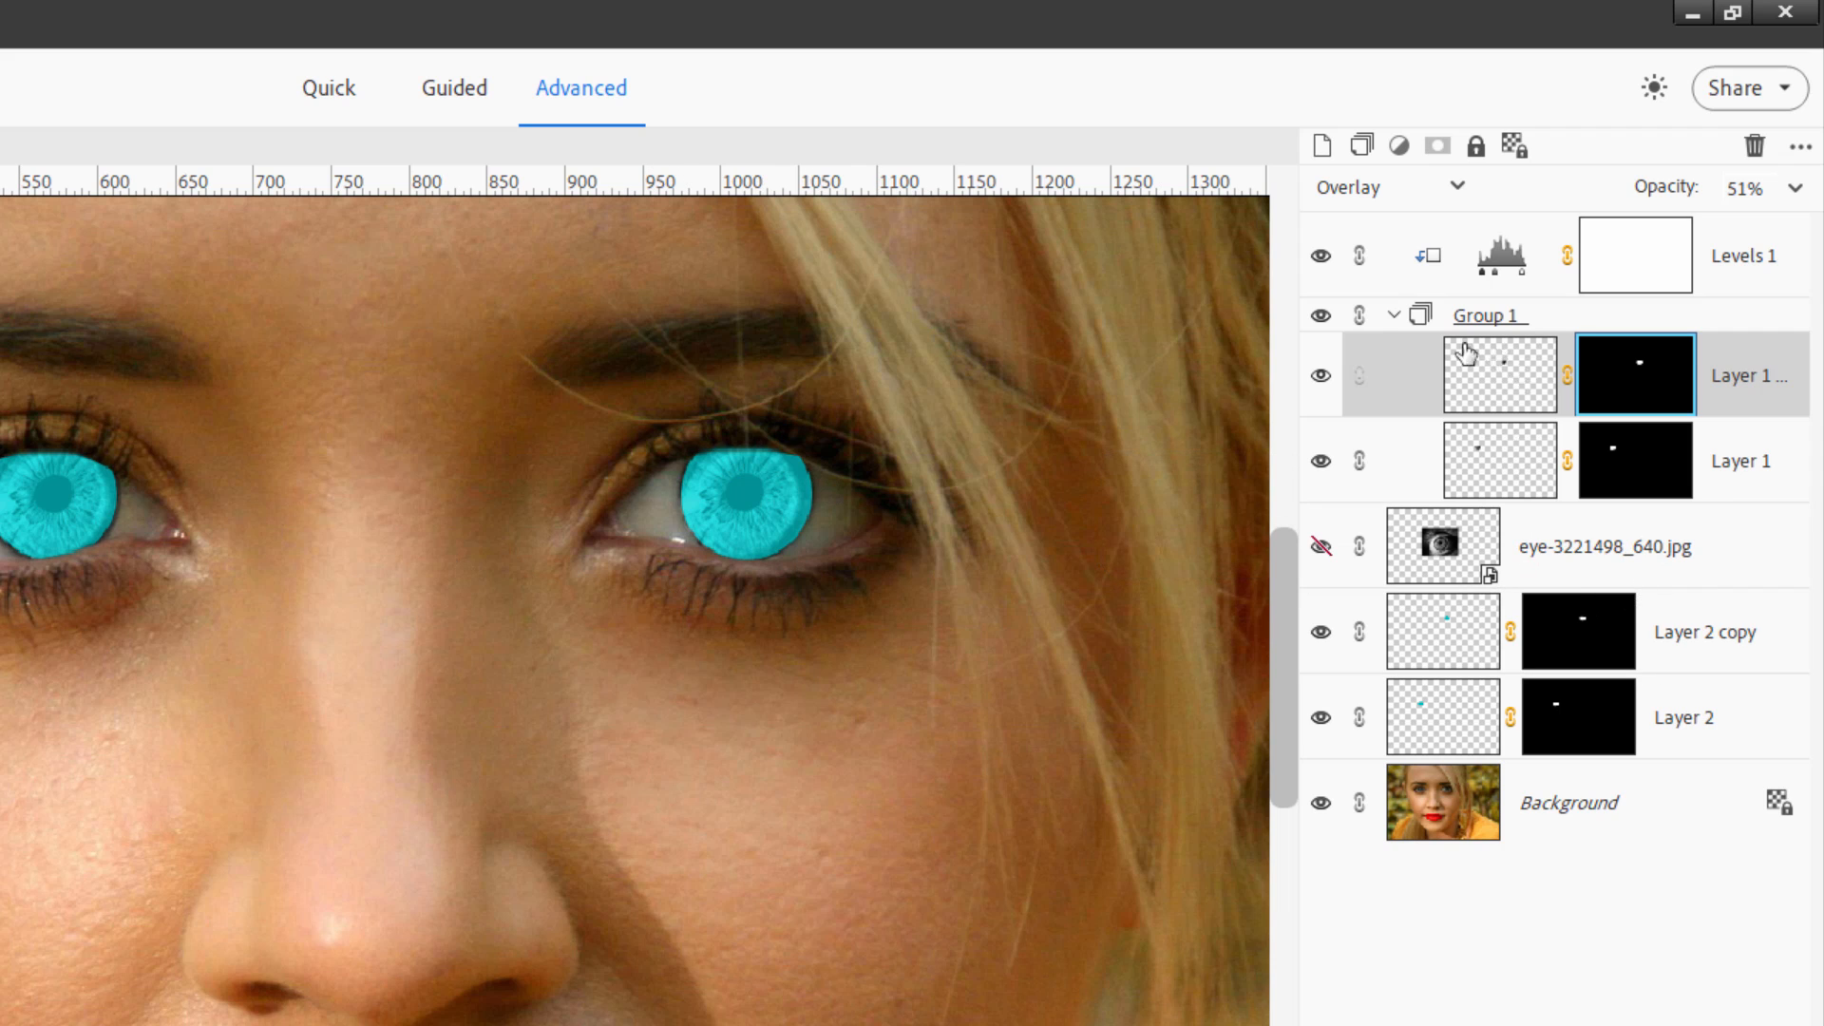
# Gather Layer 2 and Layer 2 copy into a new Group 2 above the Background.
pyautogui.click(1381, 313)
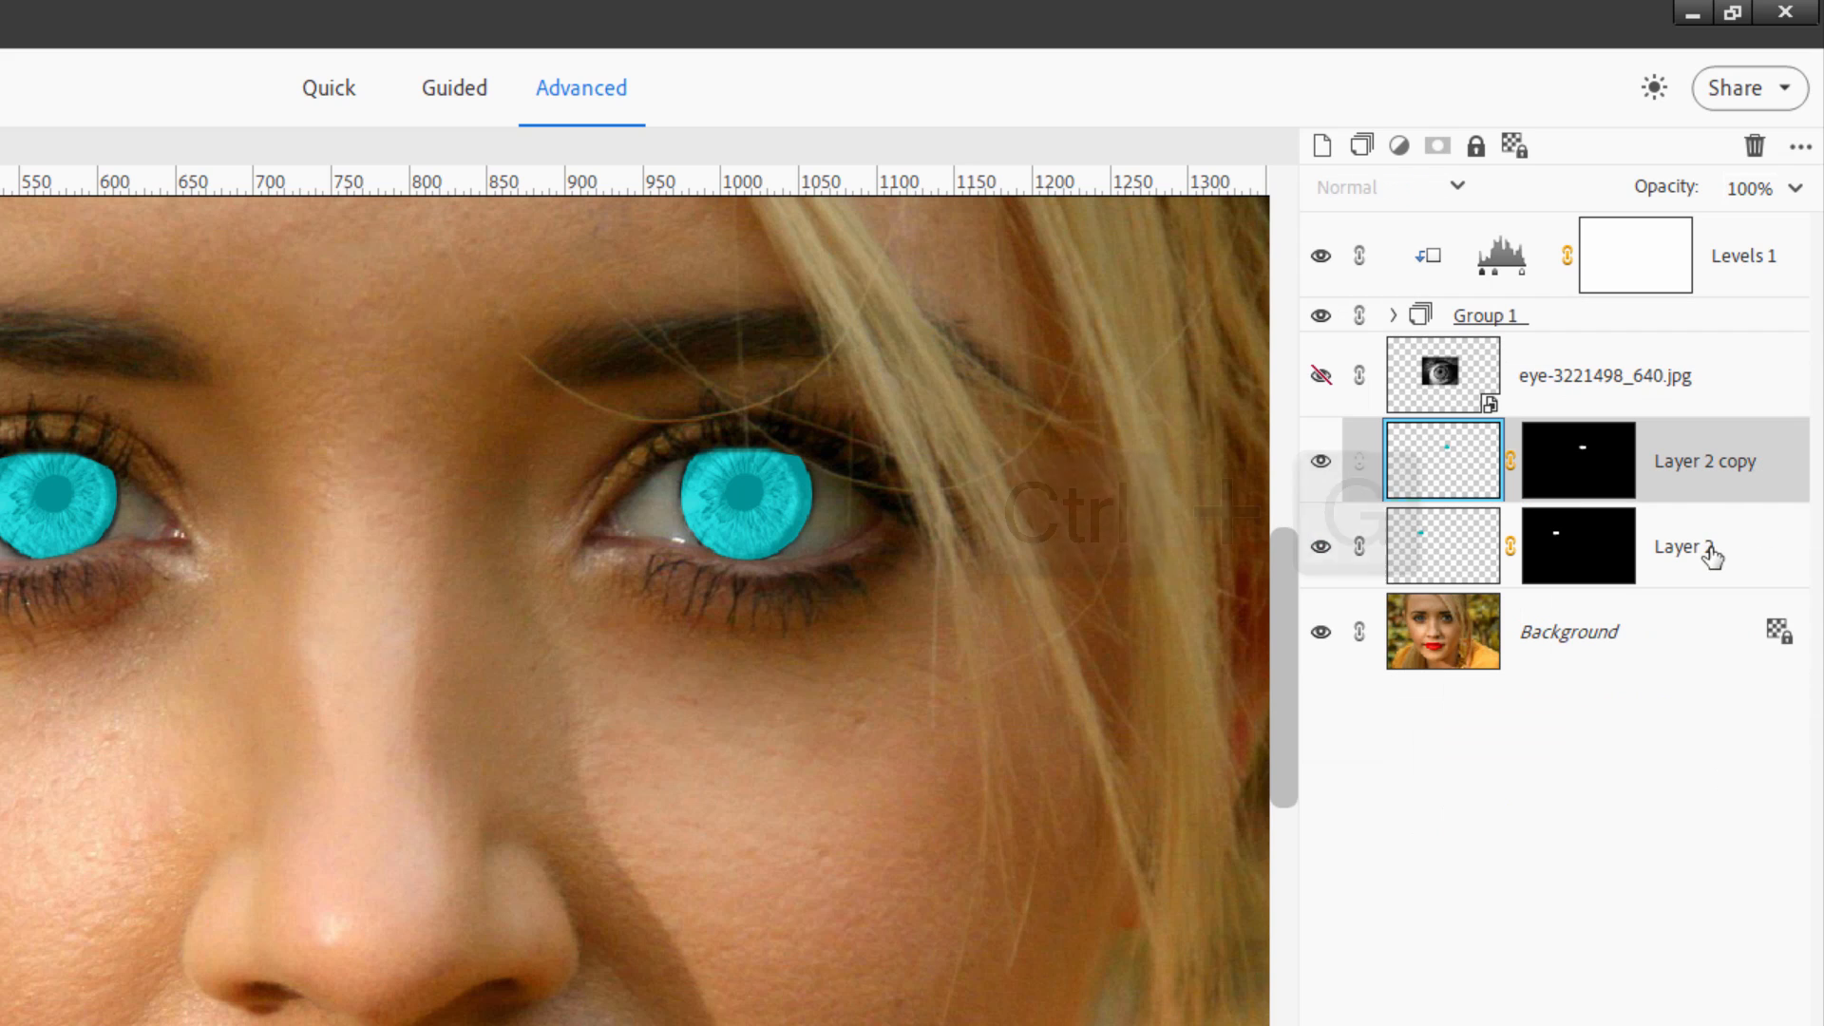
pyautogui.press('ctrl+g')
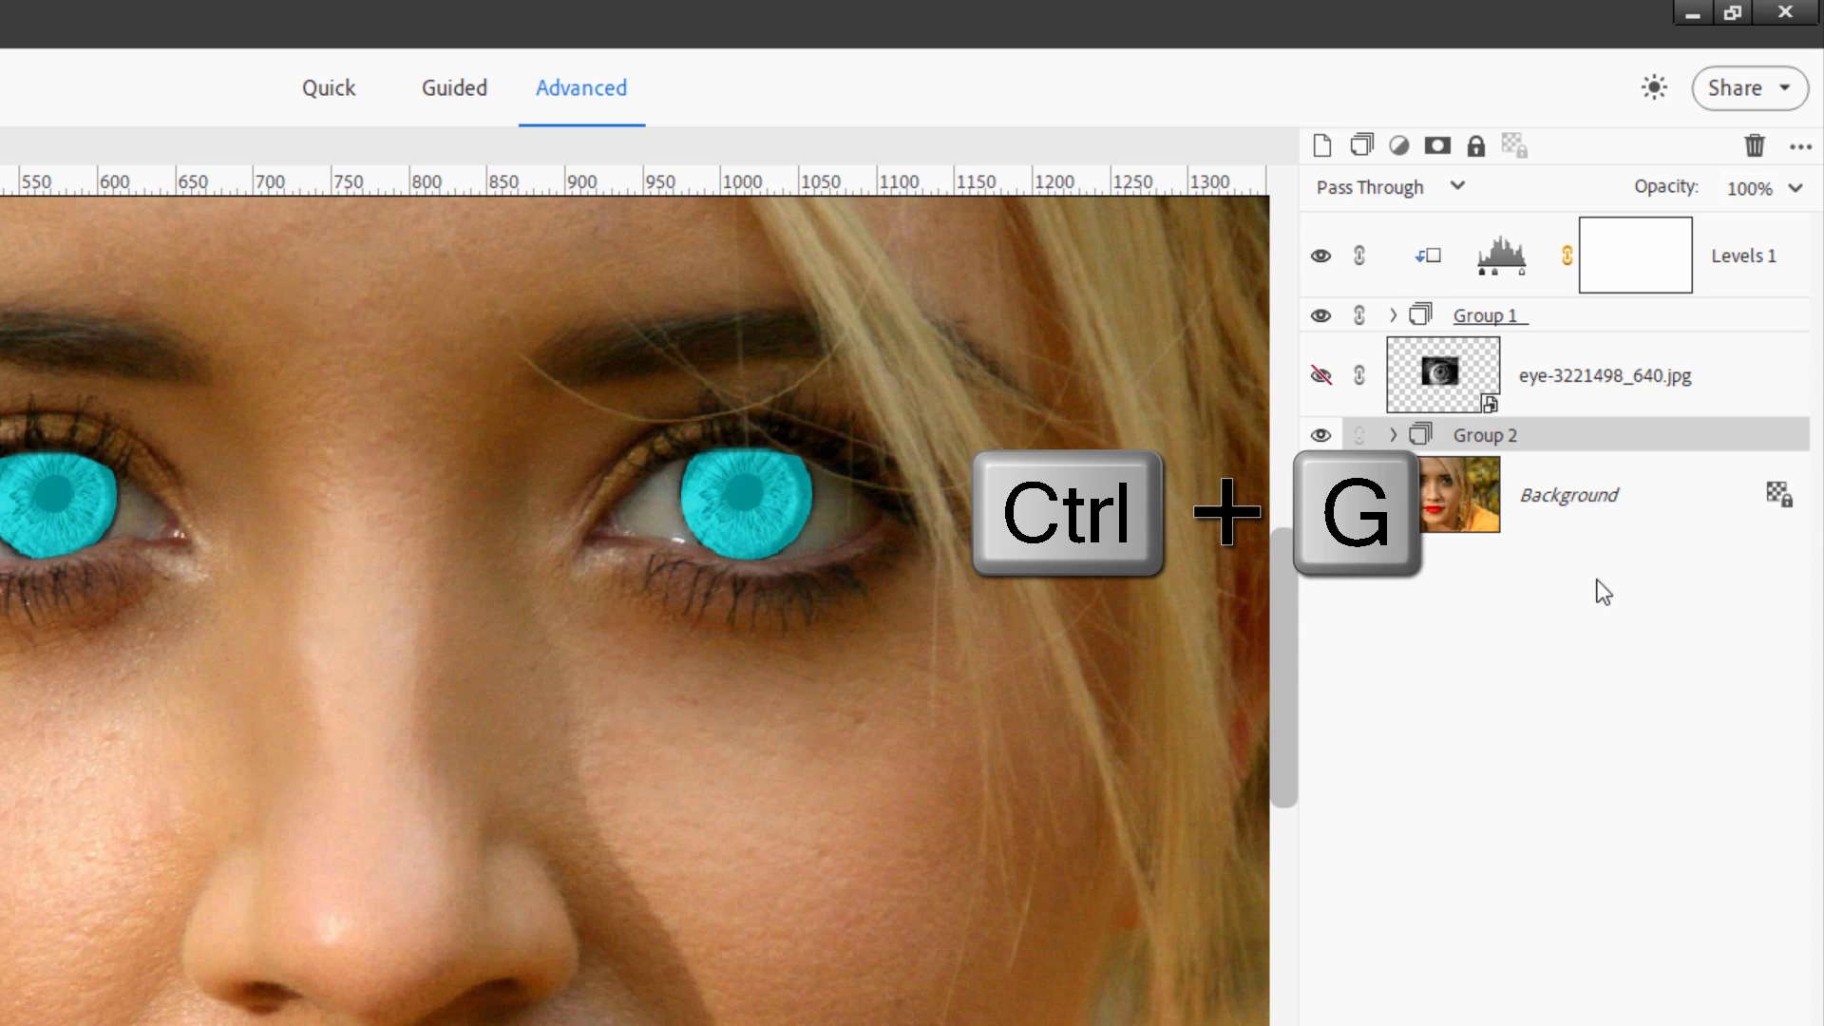
pyautogui.press('ctrl+g')
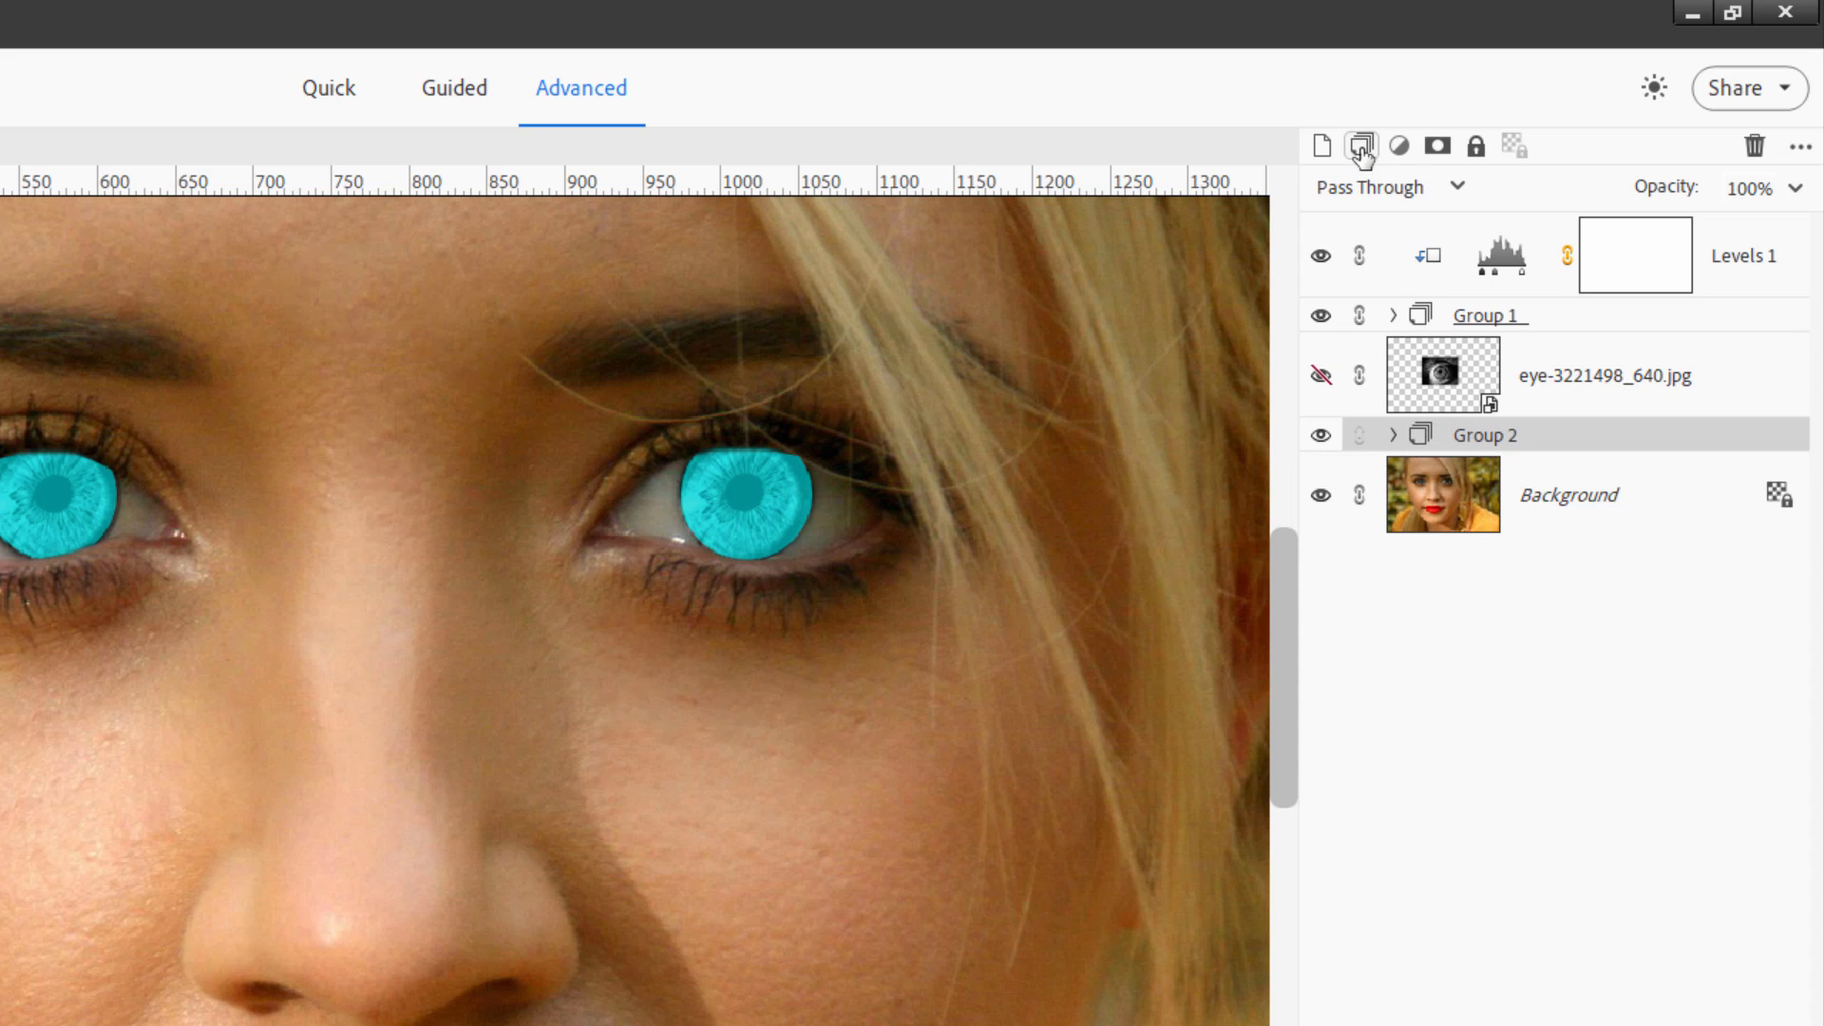
# Set Group 2 to Color blend mode at 30% opacity, then collapse it.
pyautogui.click(1402, 433)
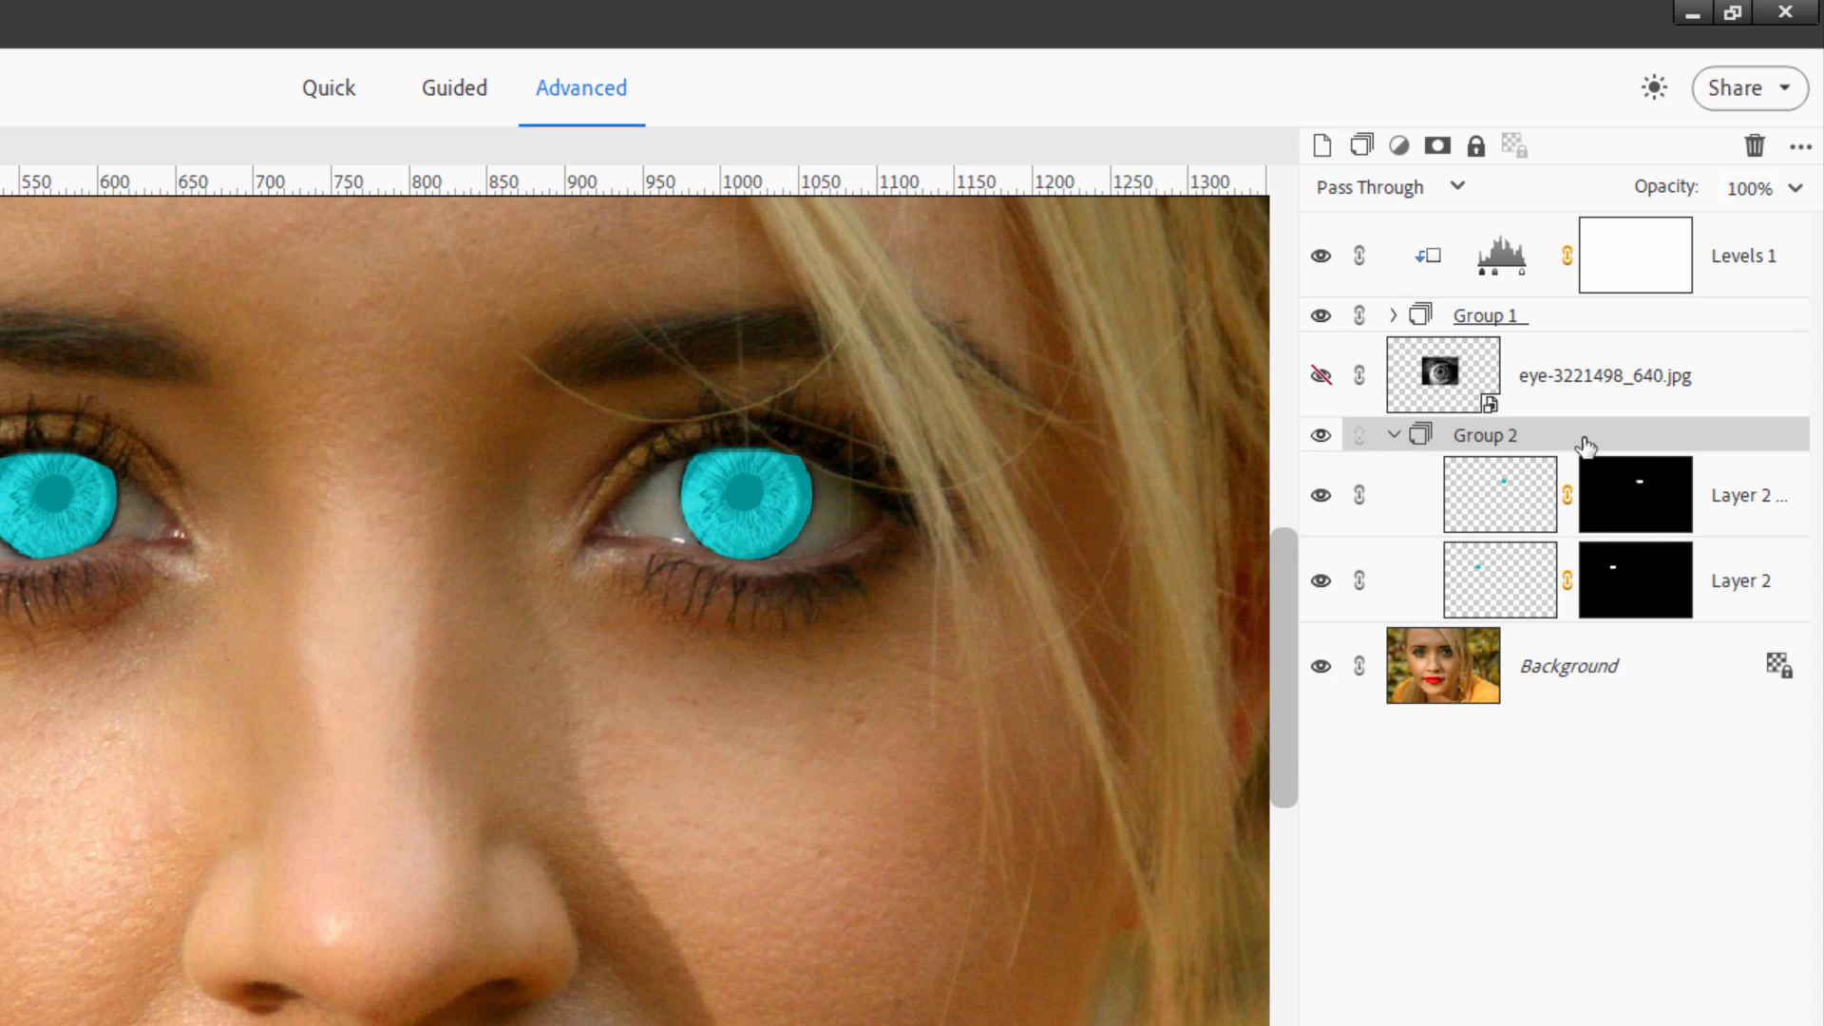
pyautogui.moveTo(1604, 439)
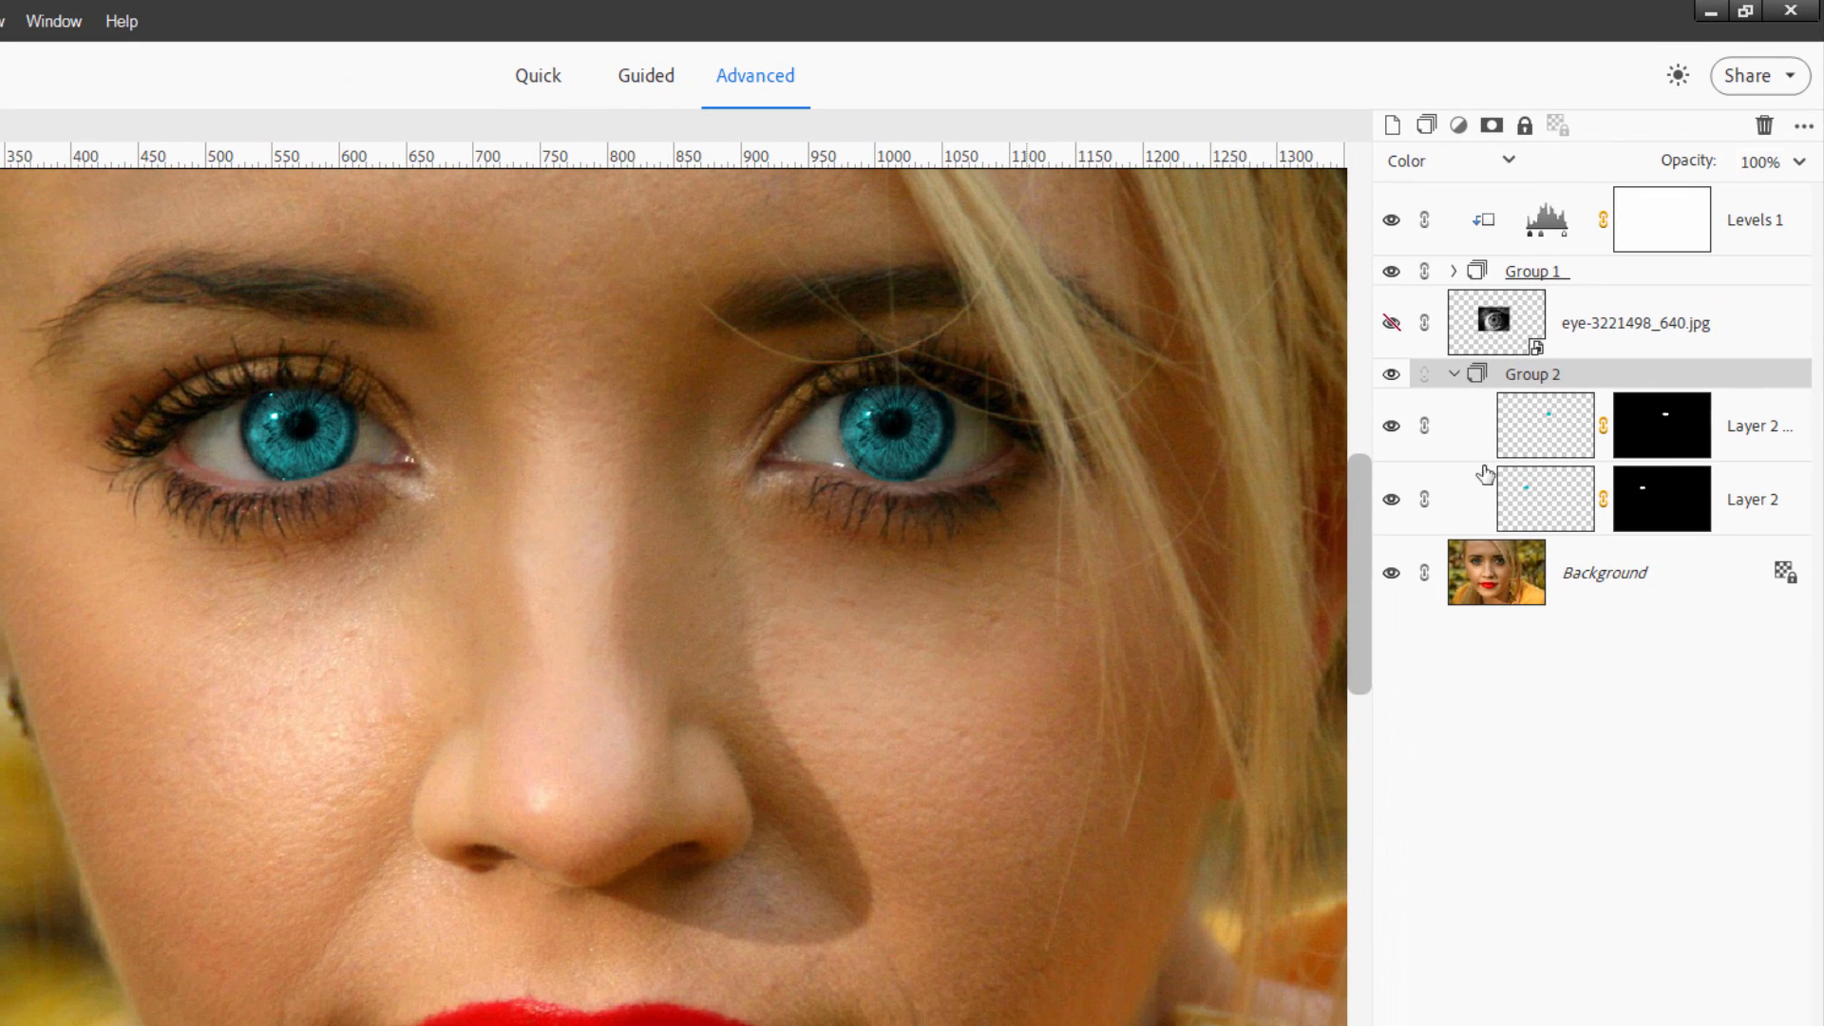
pyautogui.moveTo(728, 536)
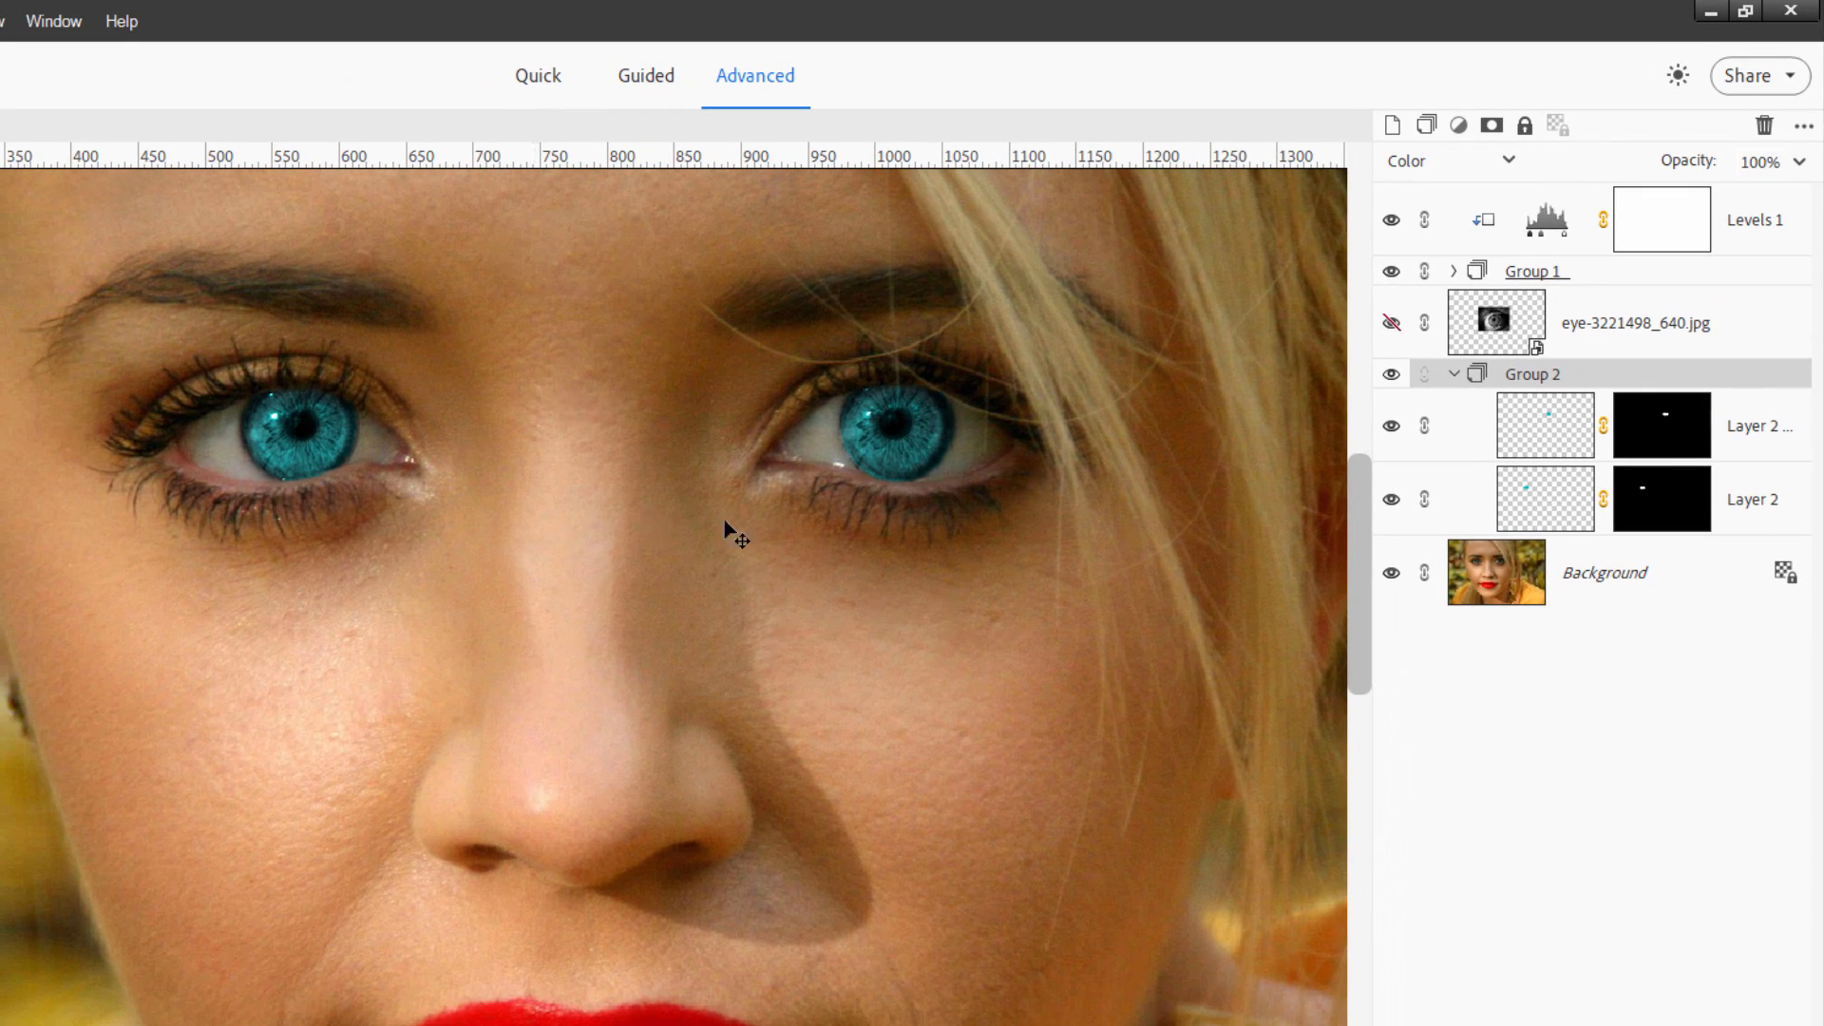
pyautogui.moveTo(448, 401)
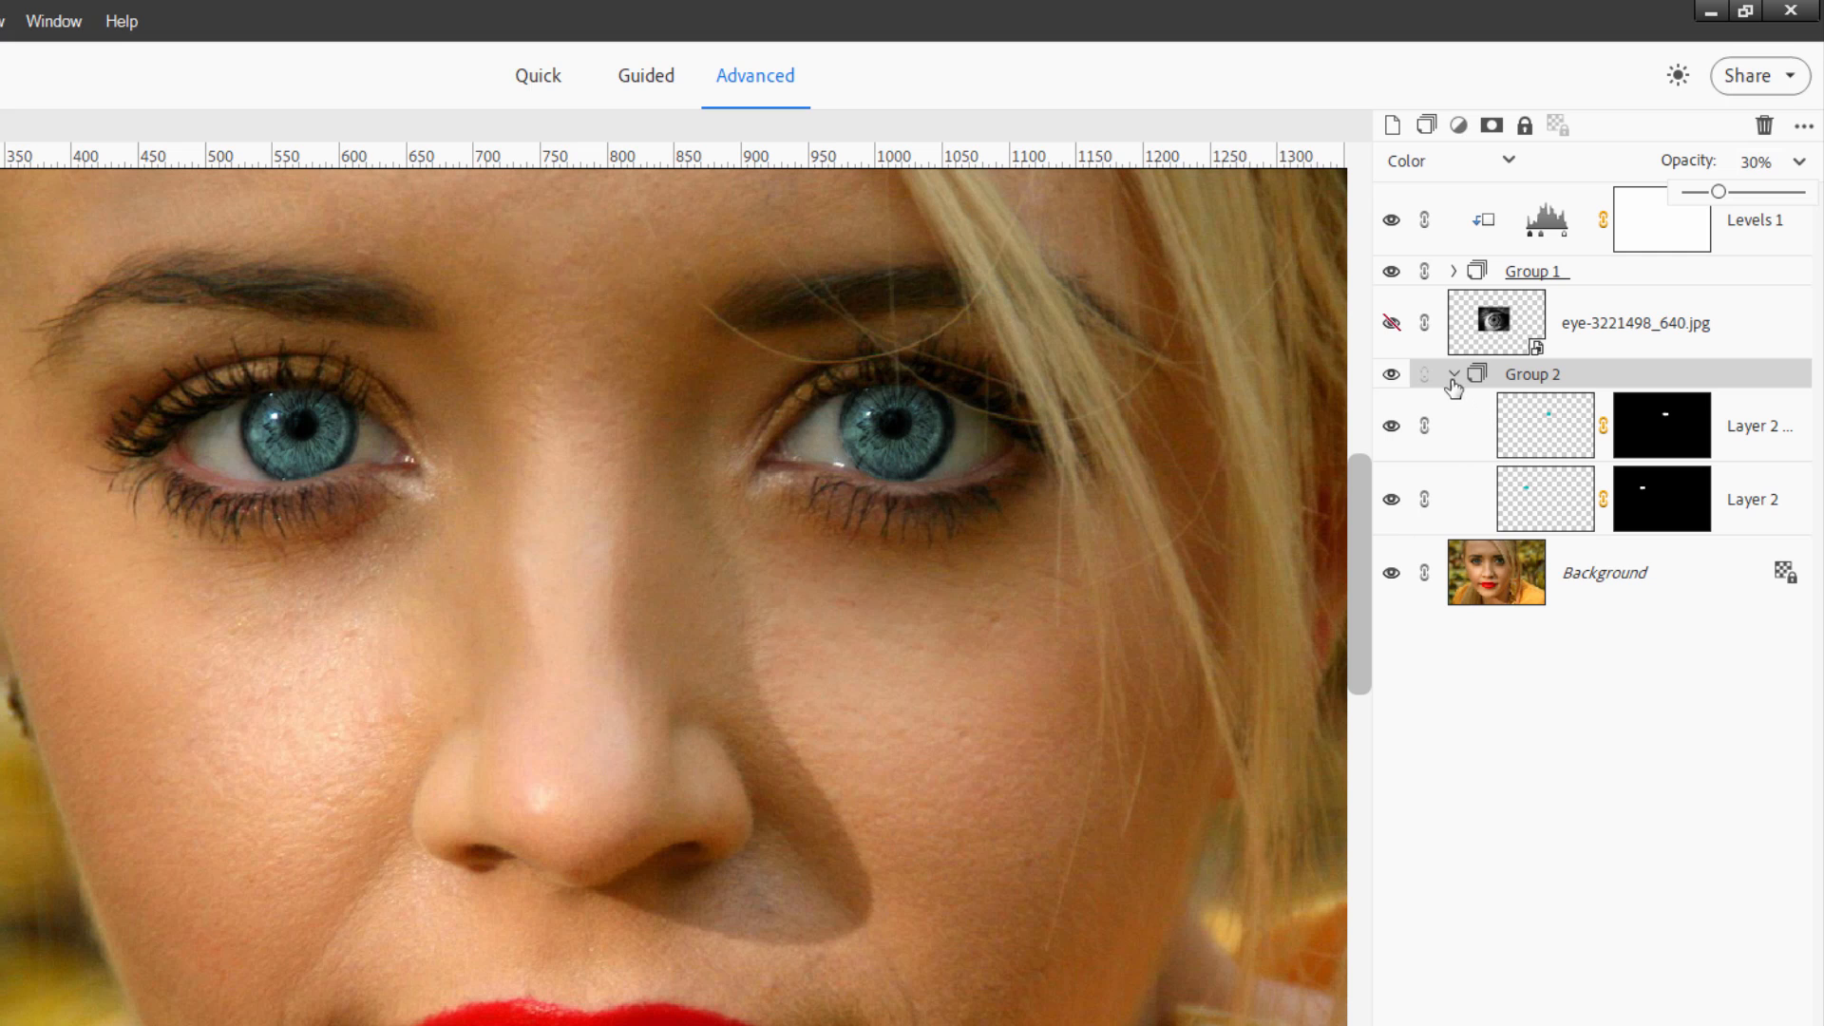
pyautogui.click(1391, 374)
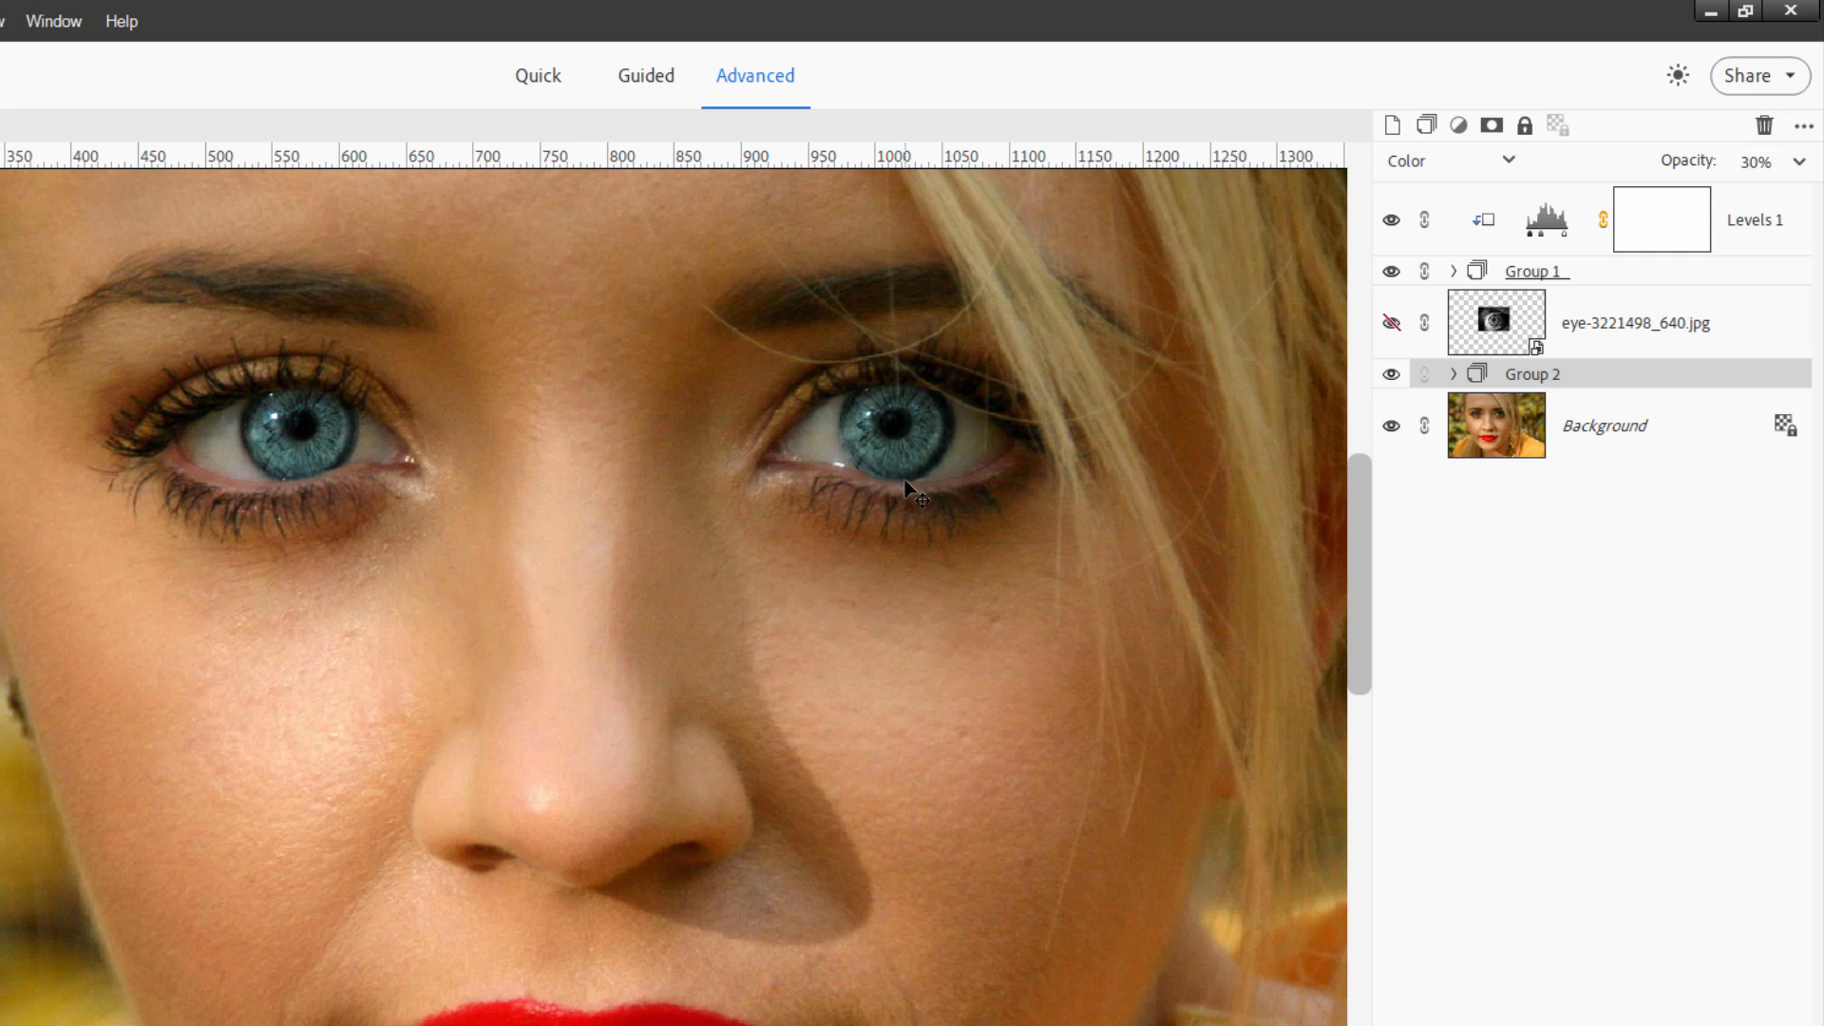
pyautogui.moveTo(444, 485)
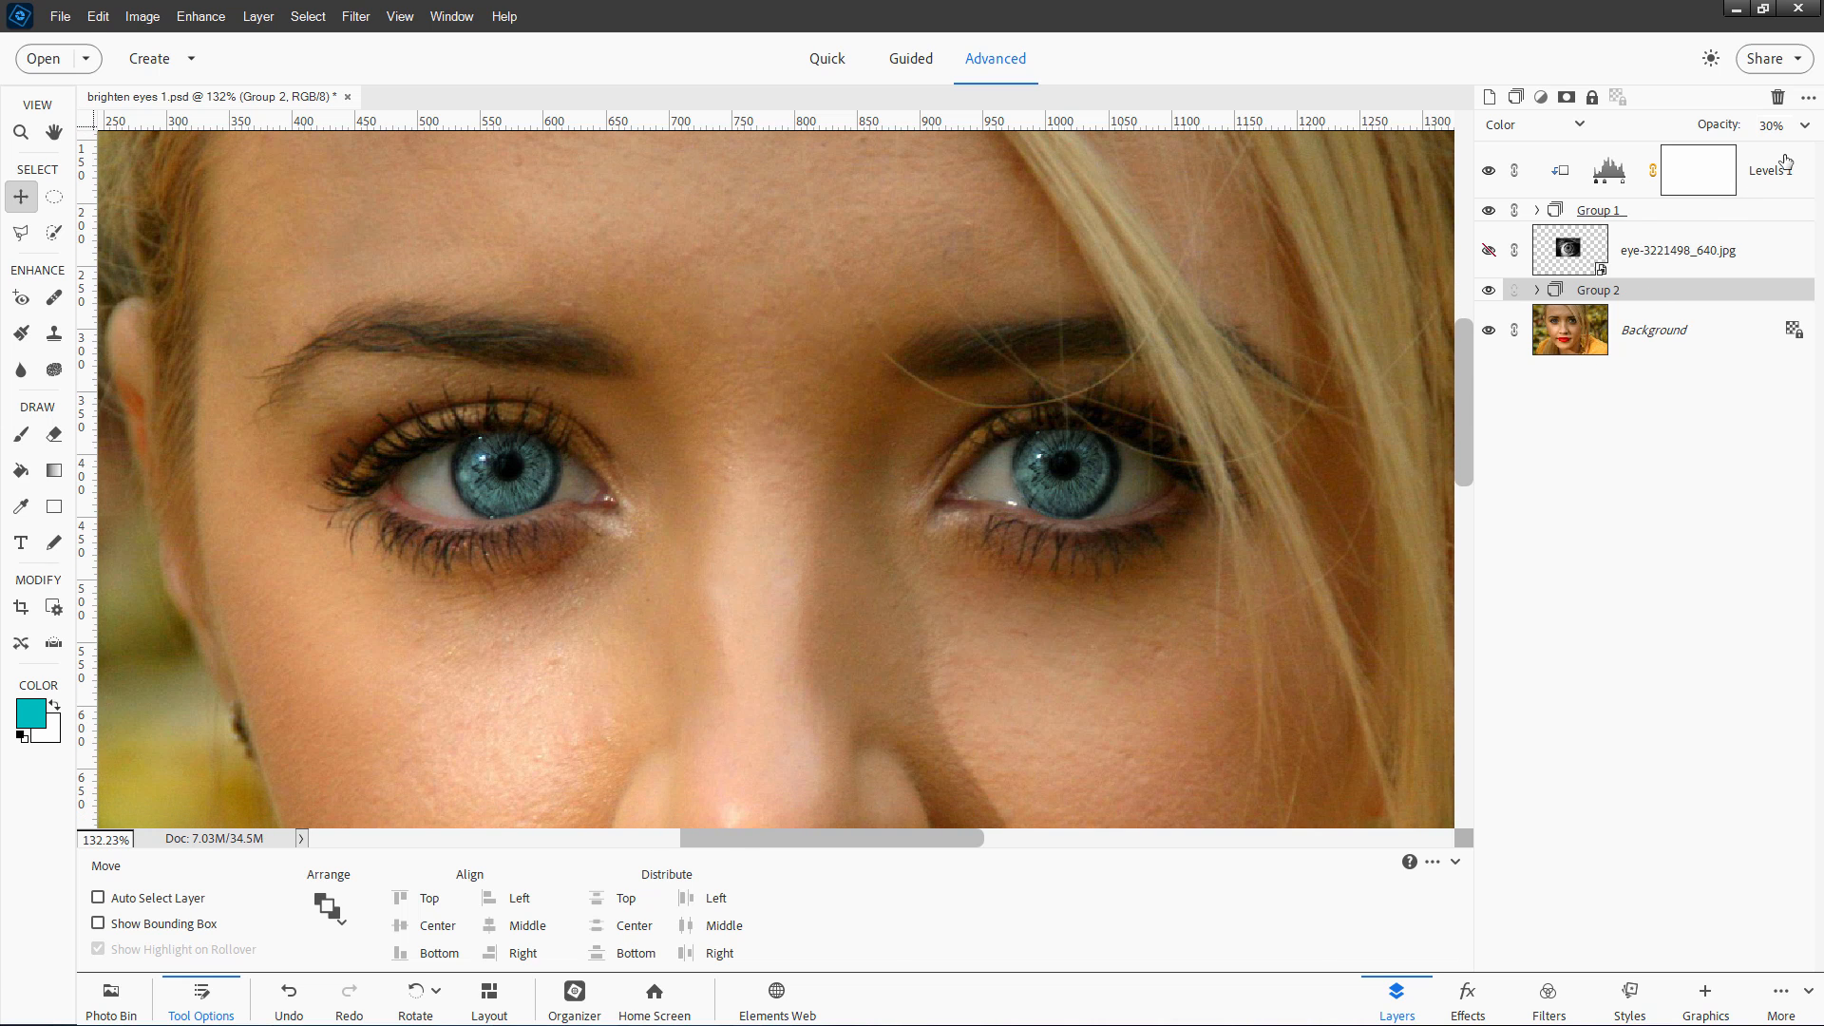
# On a new top Layer 3, brush 17 px white catchlight dots into both irises.
pyautogui.click(1697, 169)
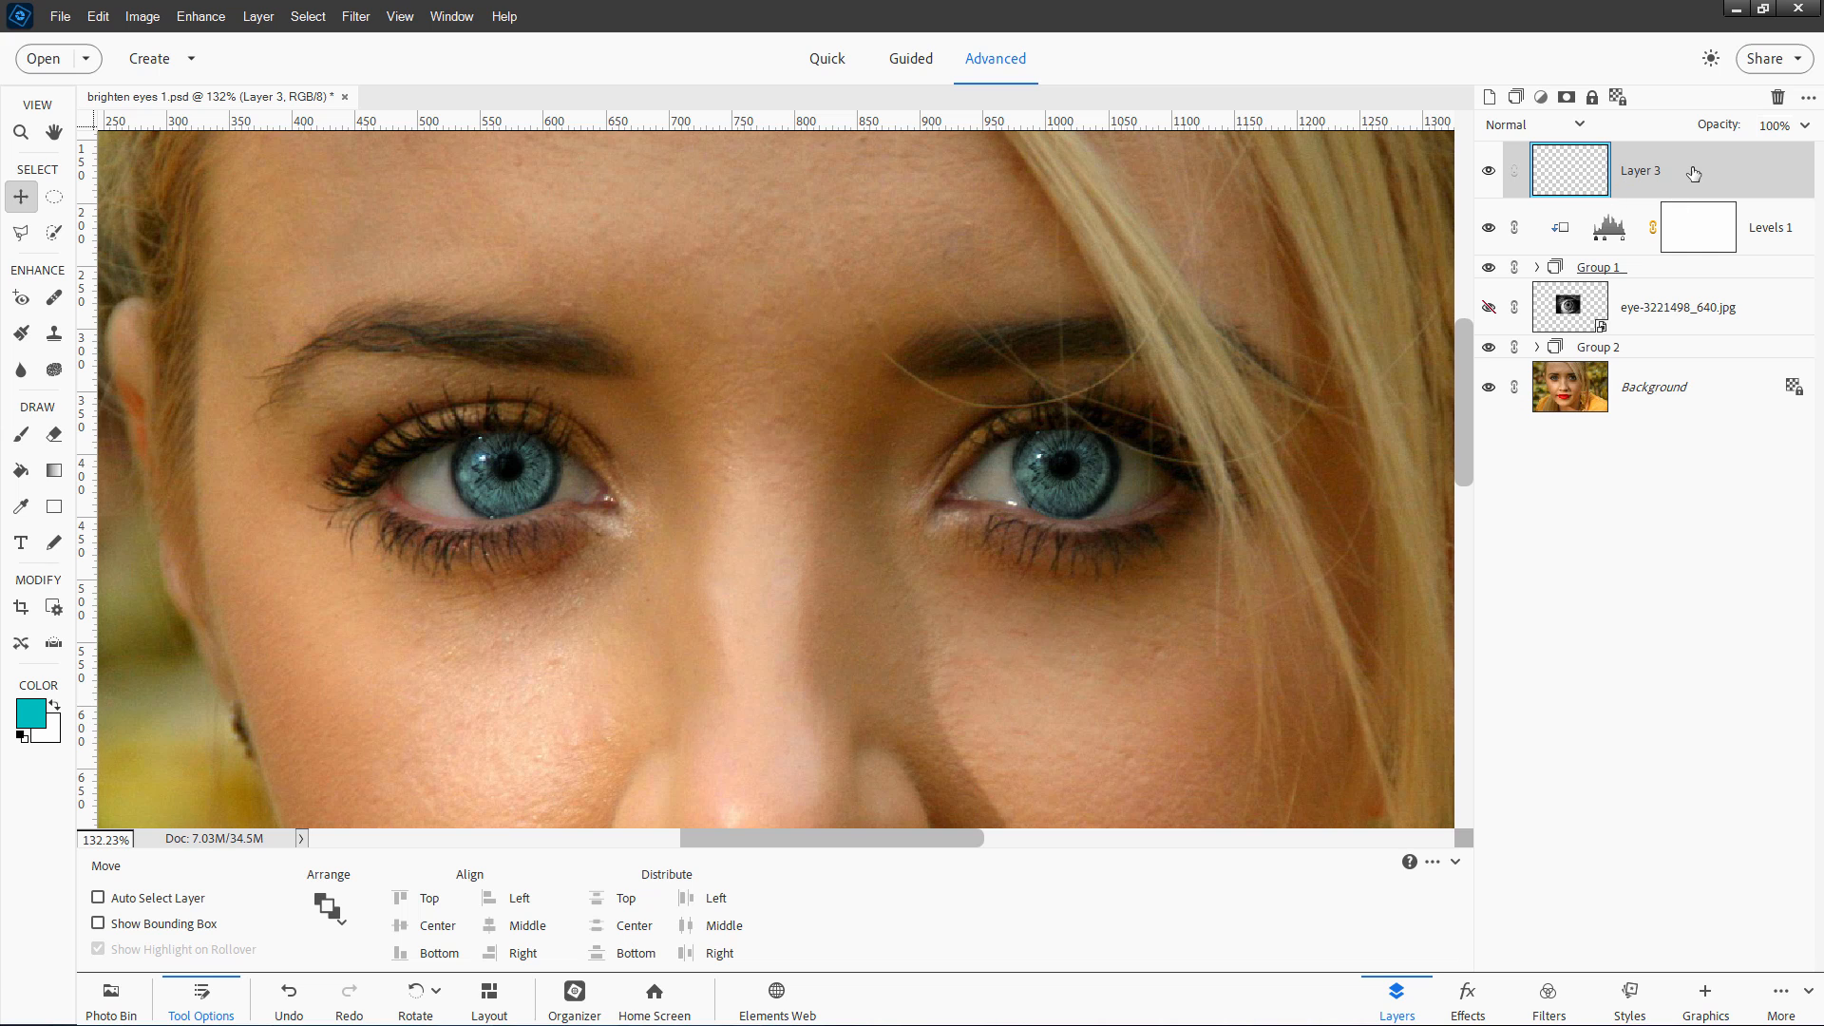
pyautogui.moveTo(27, 755)
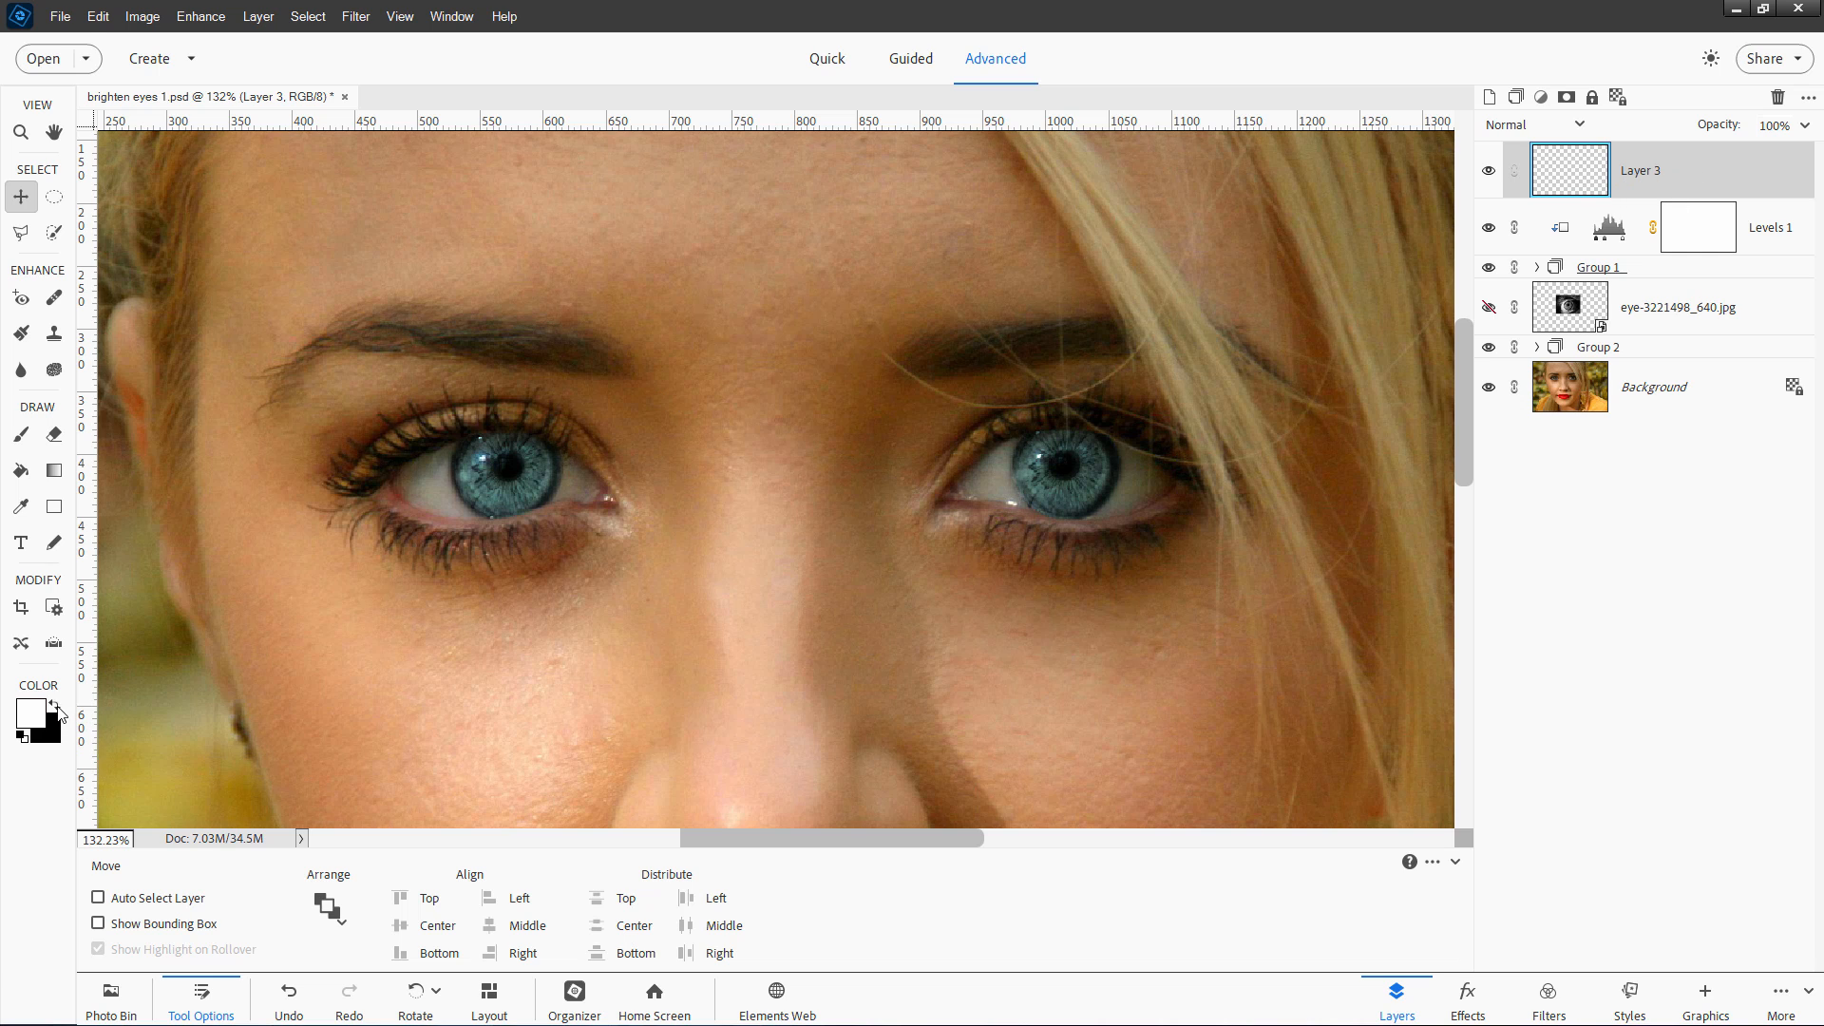
pyautogui.moveTo(44, 490)
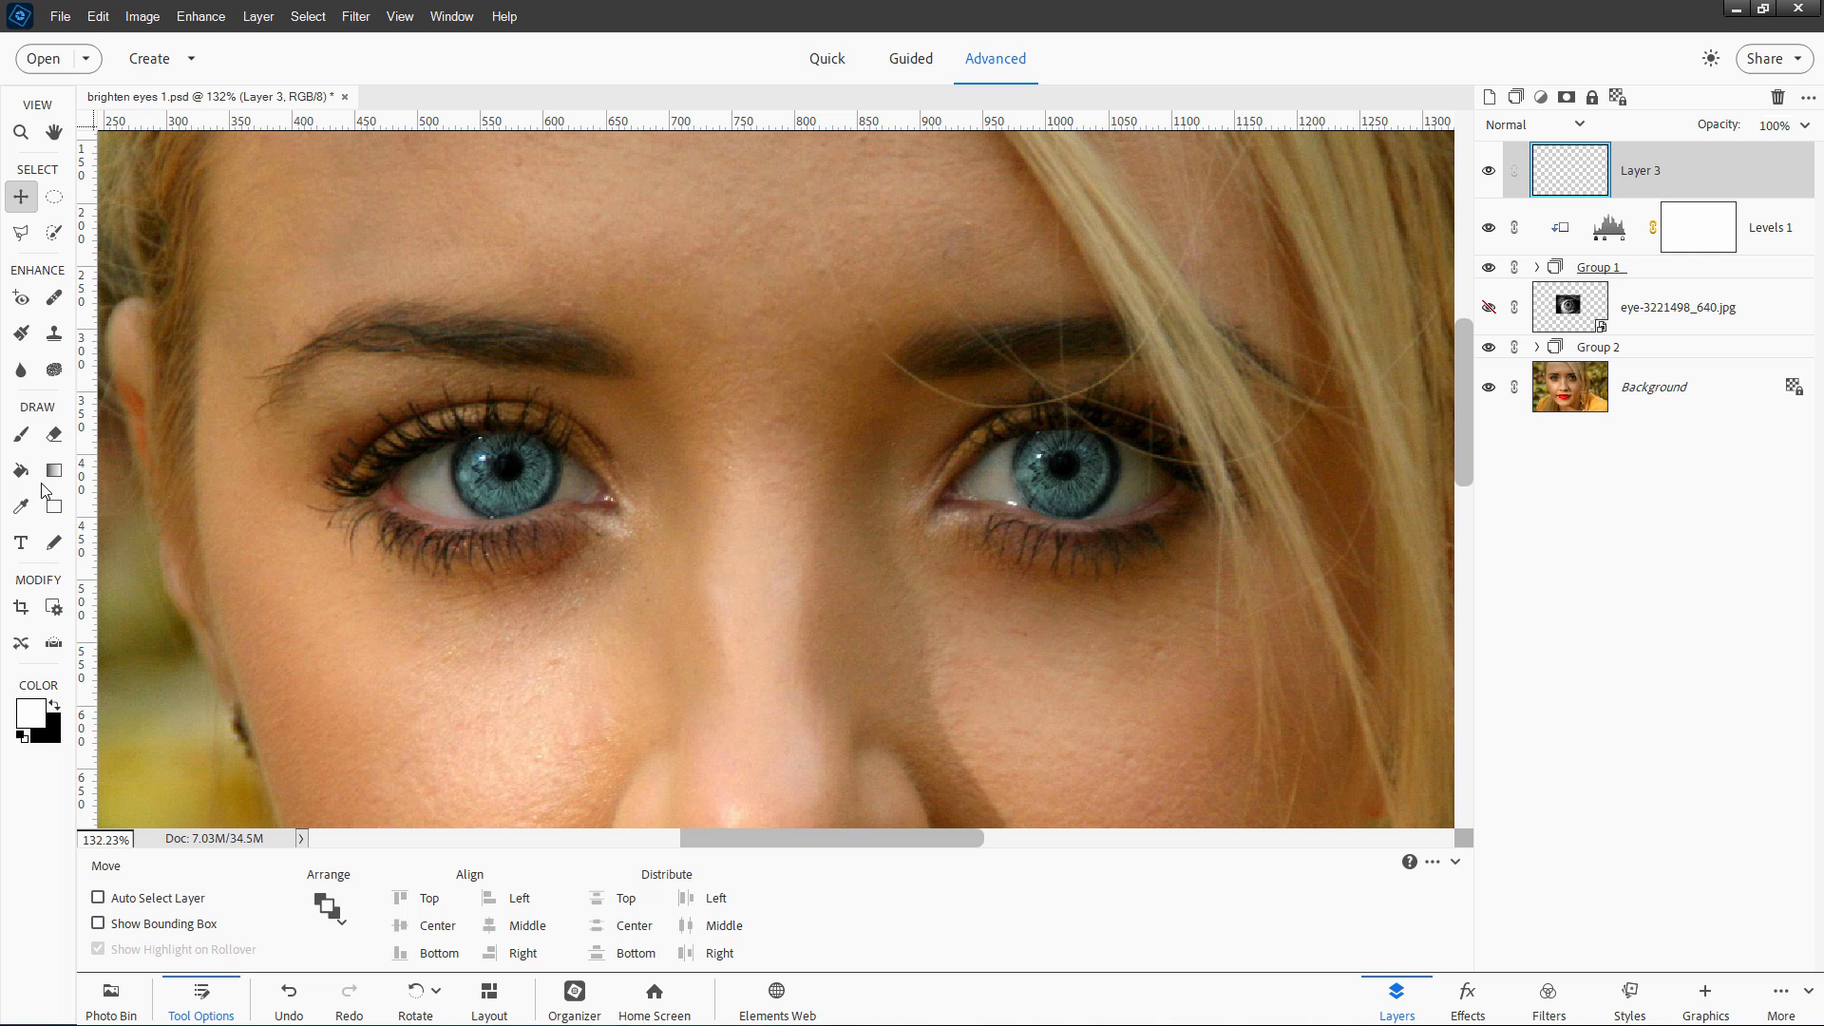
pyautogui.click(19, 433)
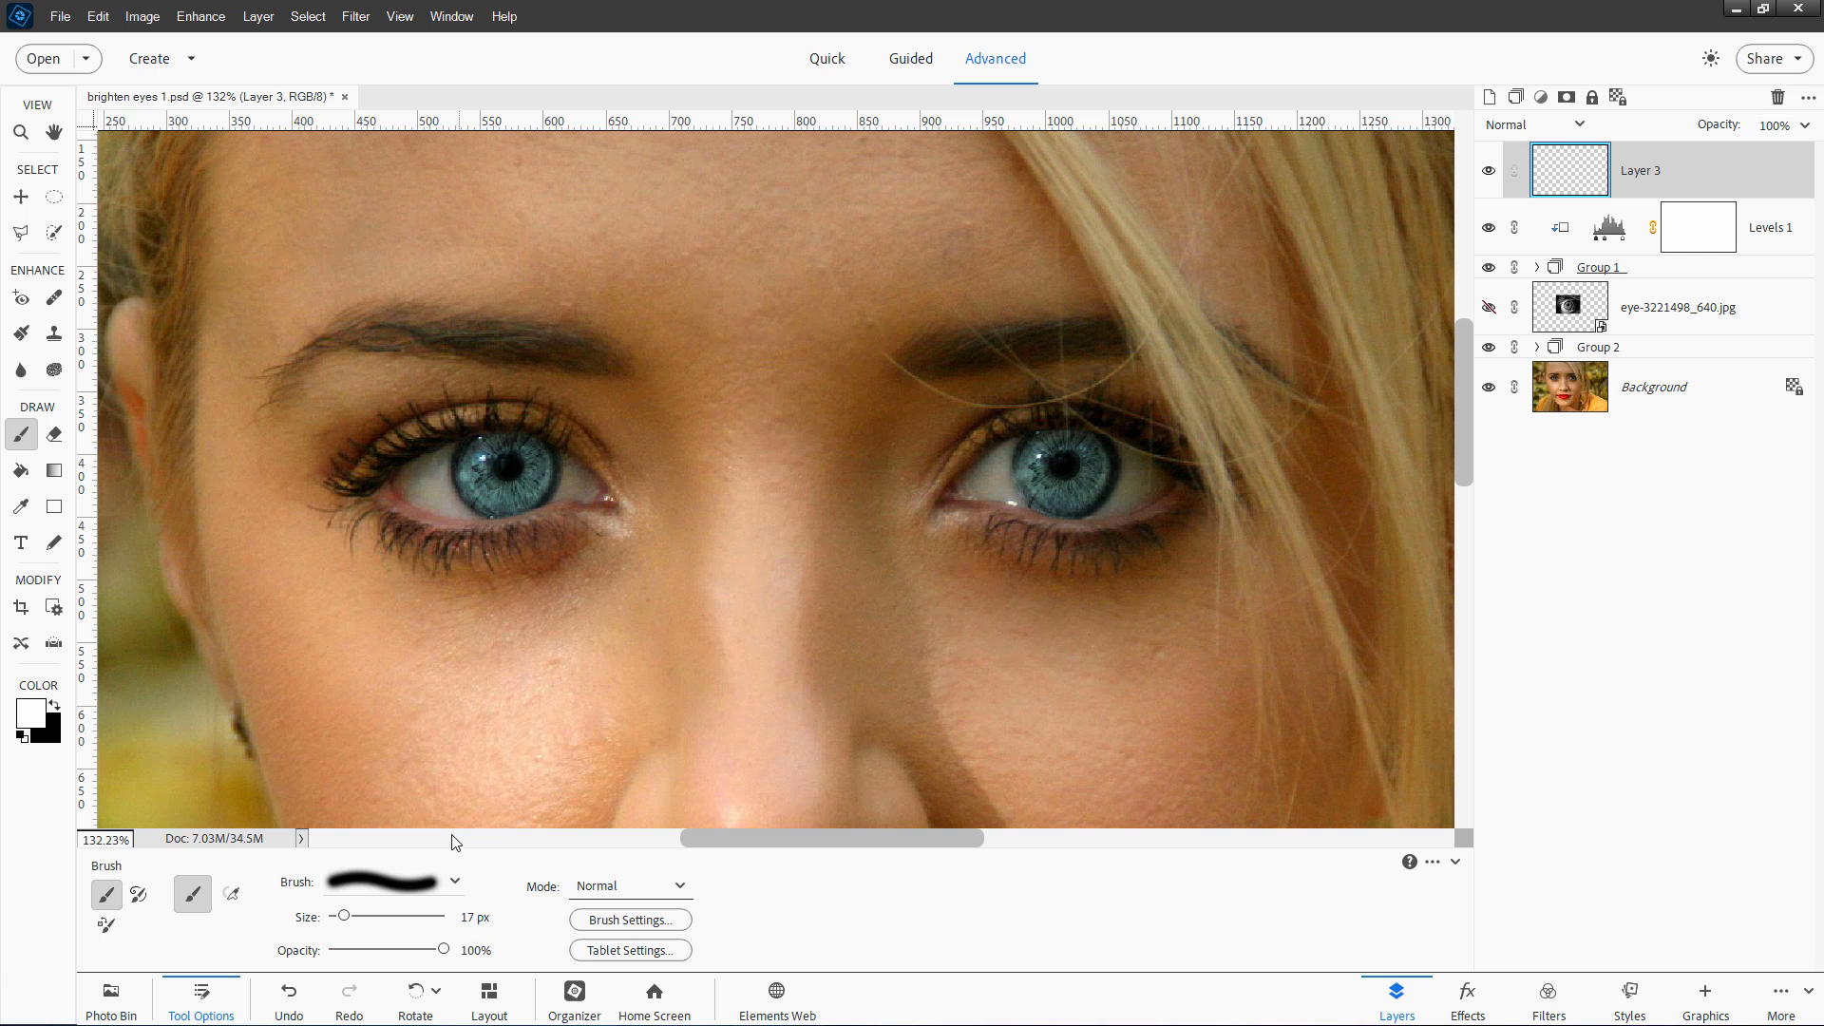
pyautogui.moveTo(458, 494)
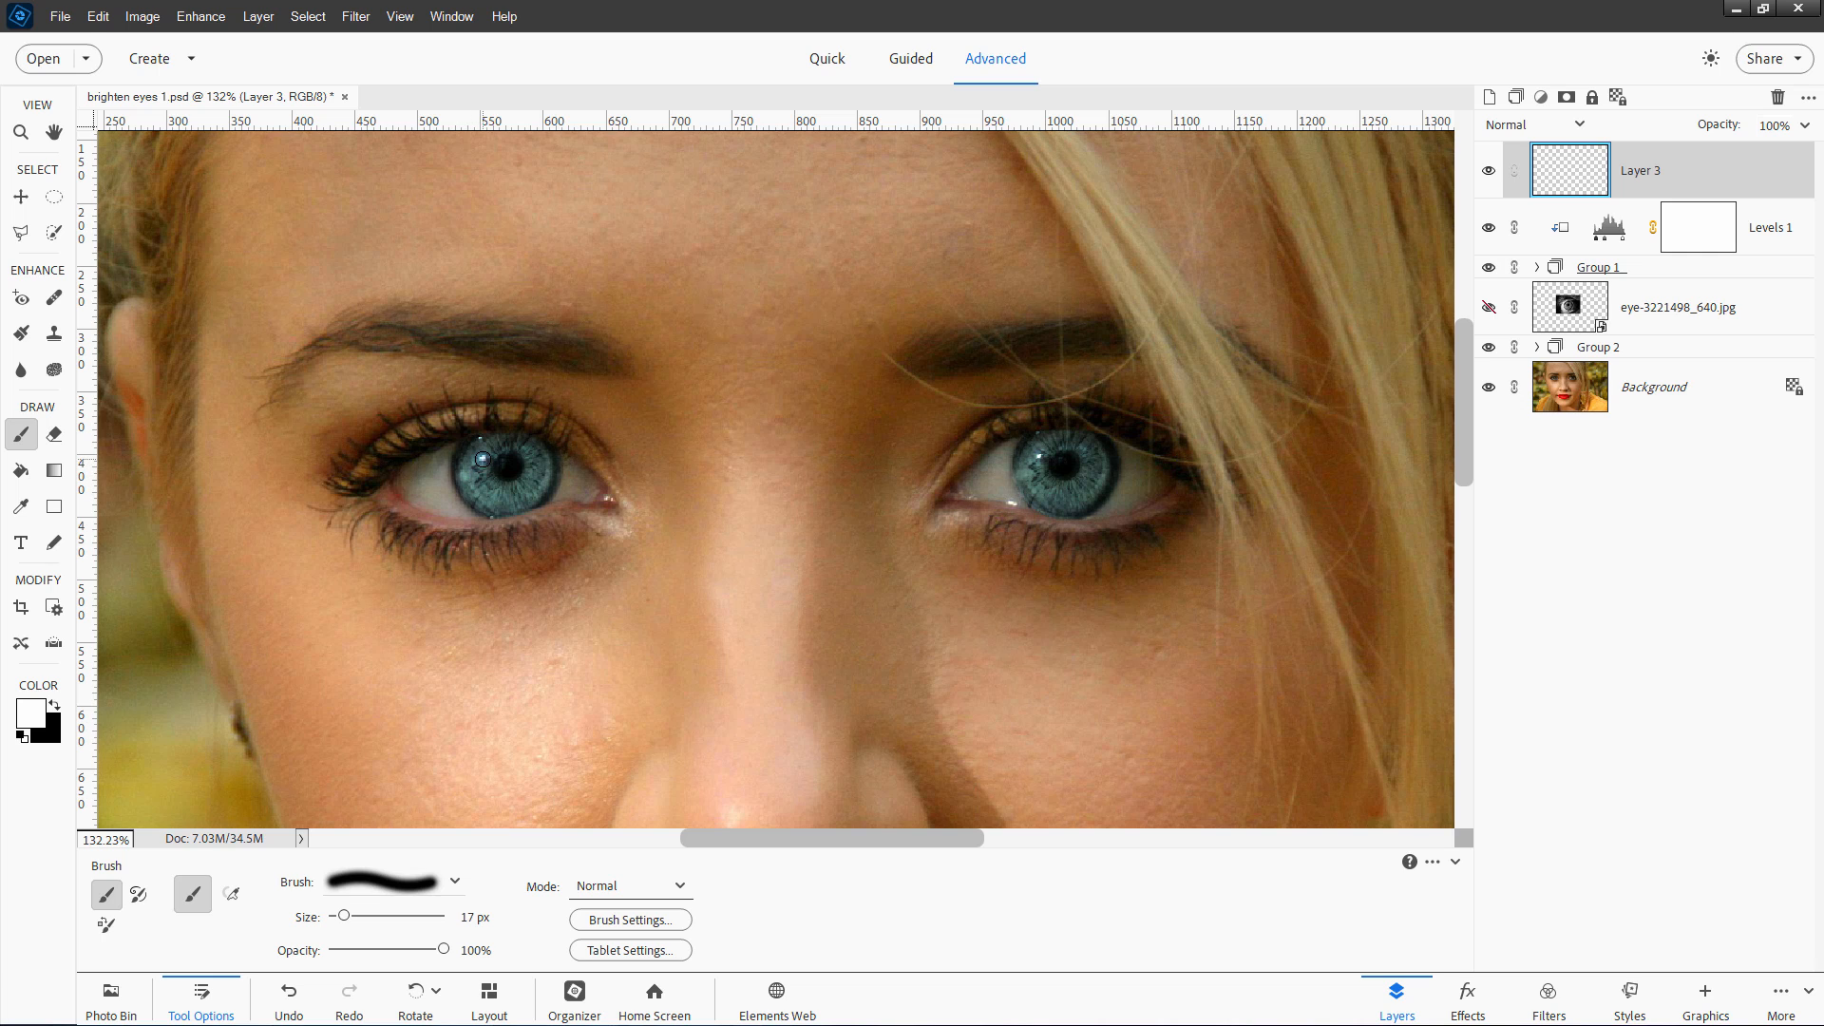
pyautogui.click(492, 487)
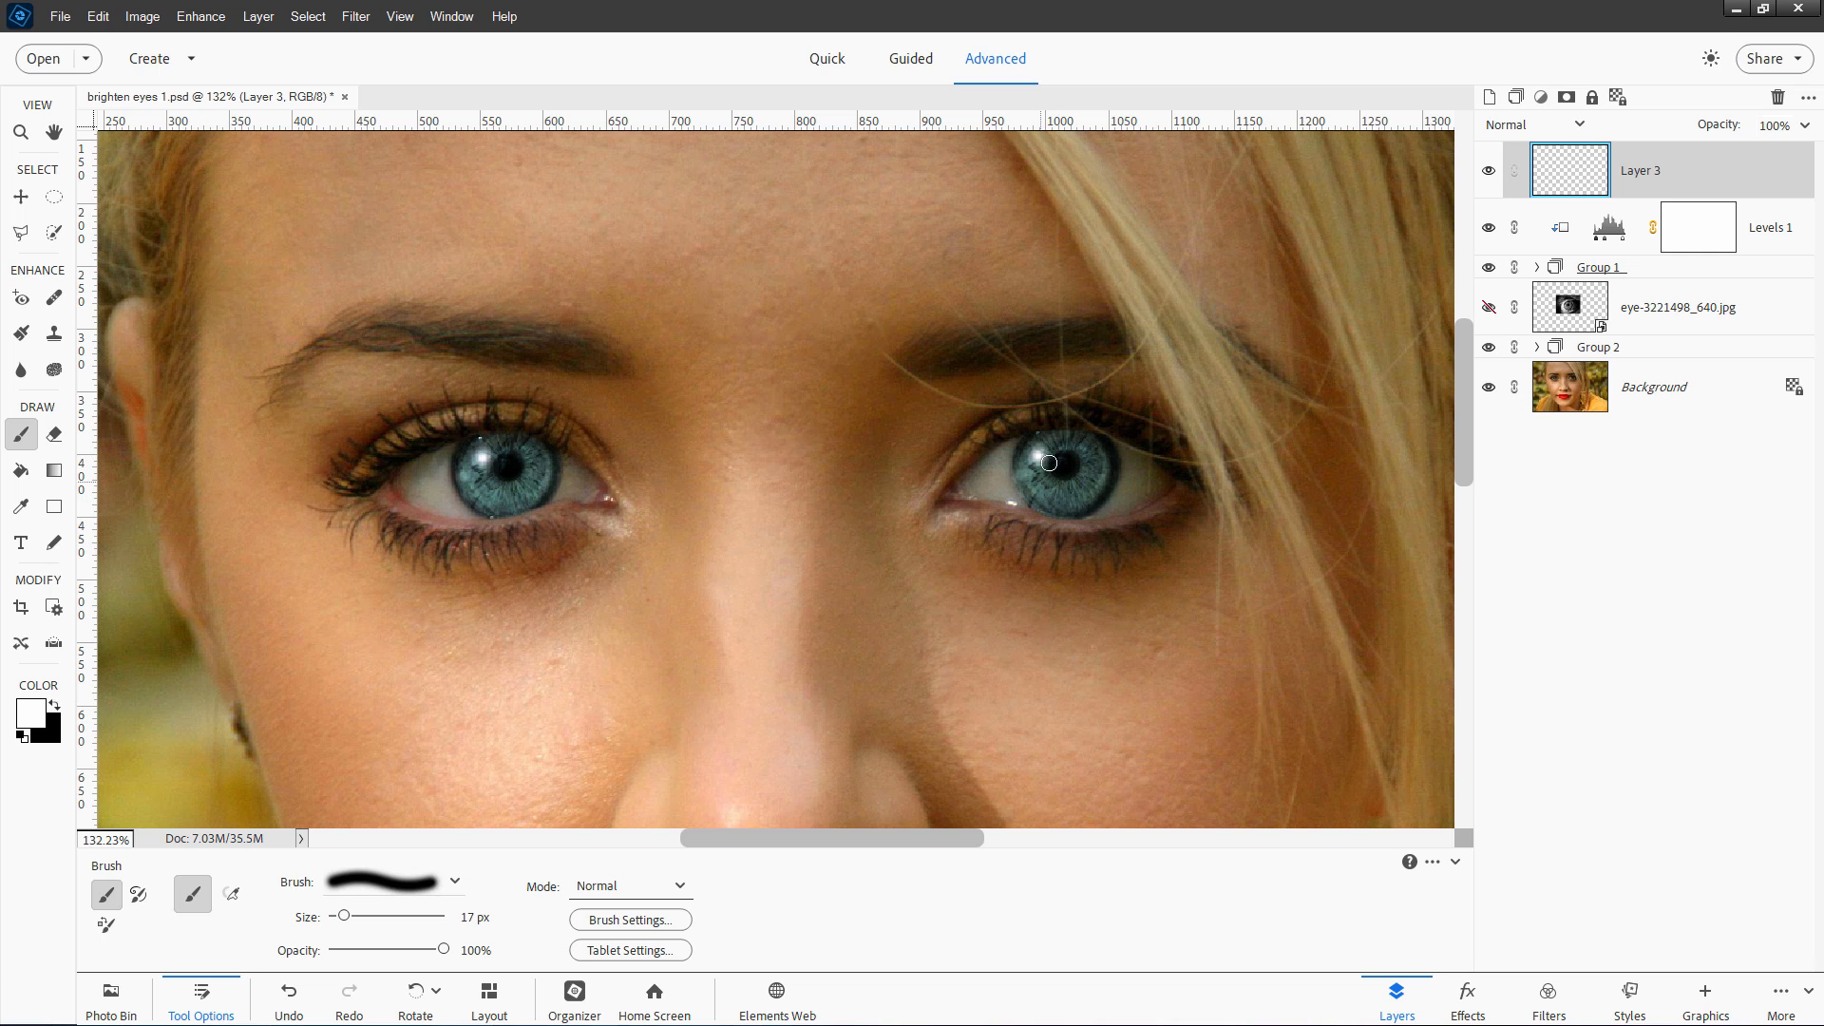
pyautogui.moveTo(542, 468)
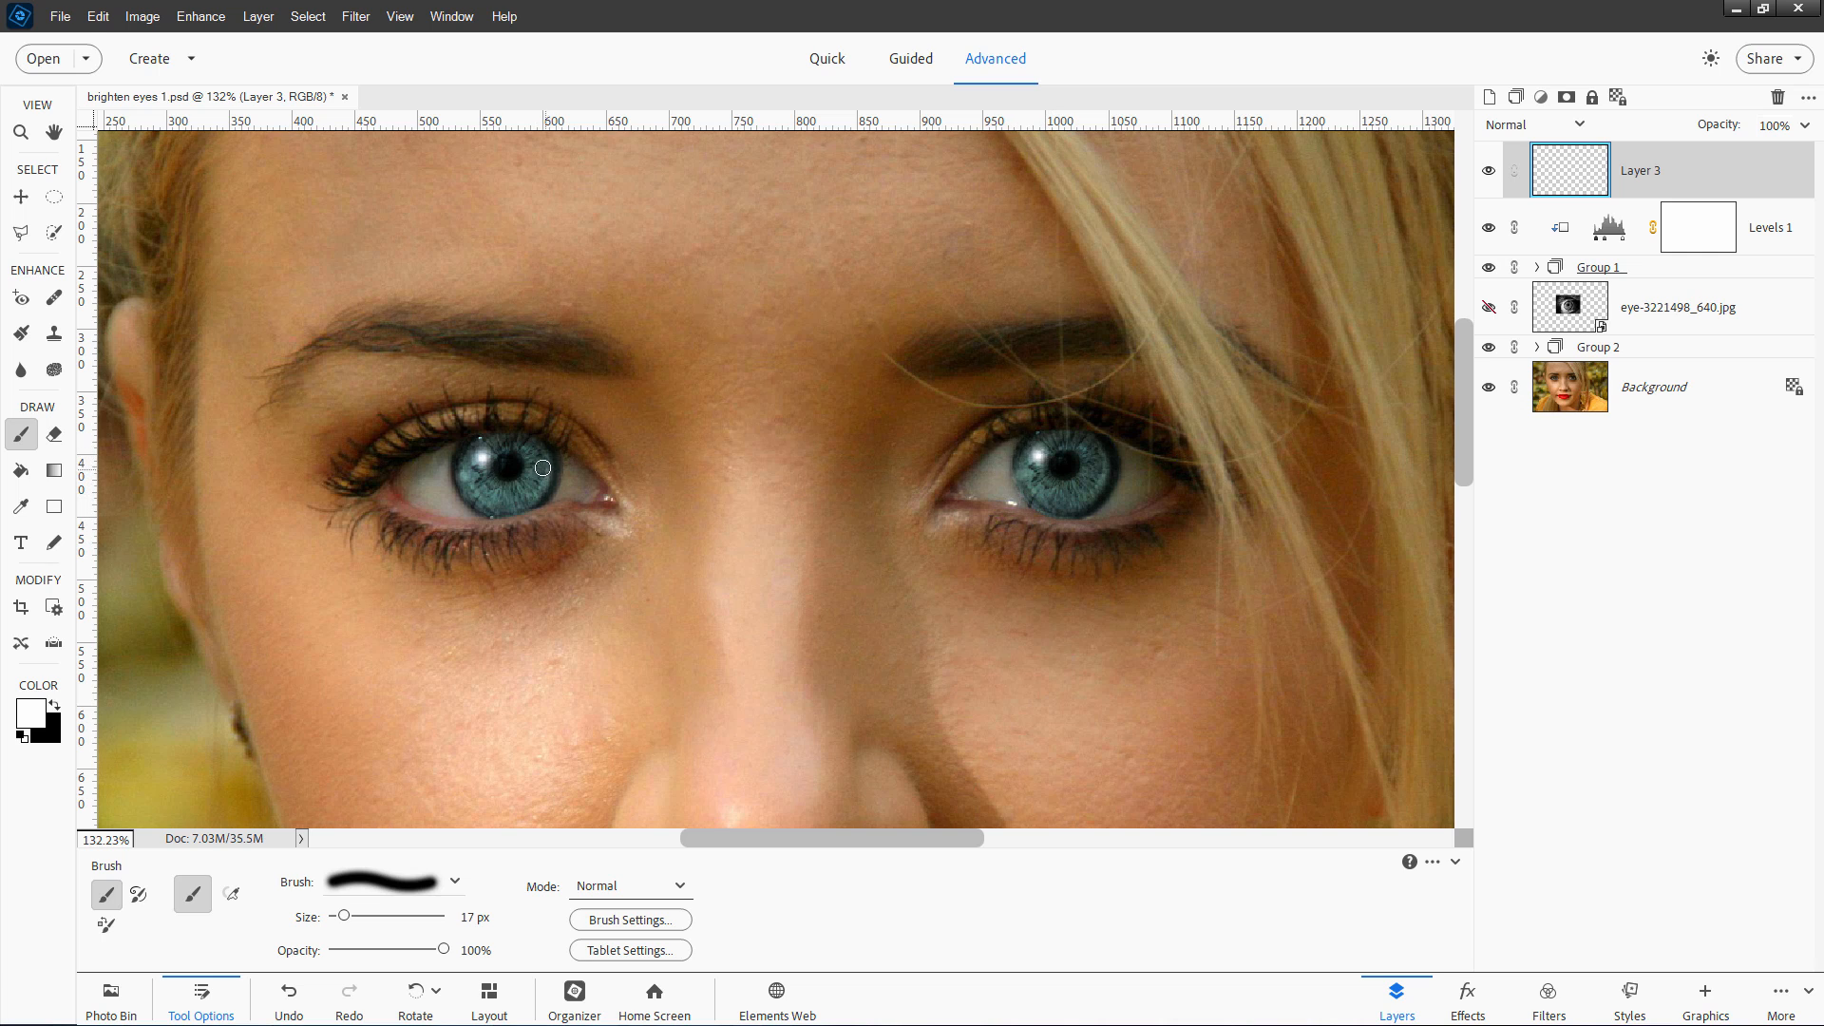
pyautogui.press('ctrl+0')
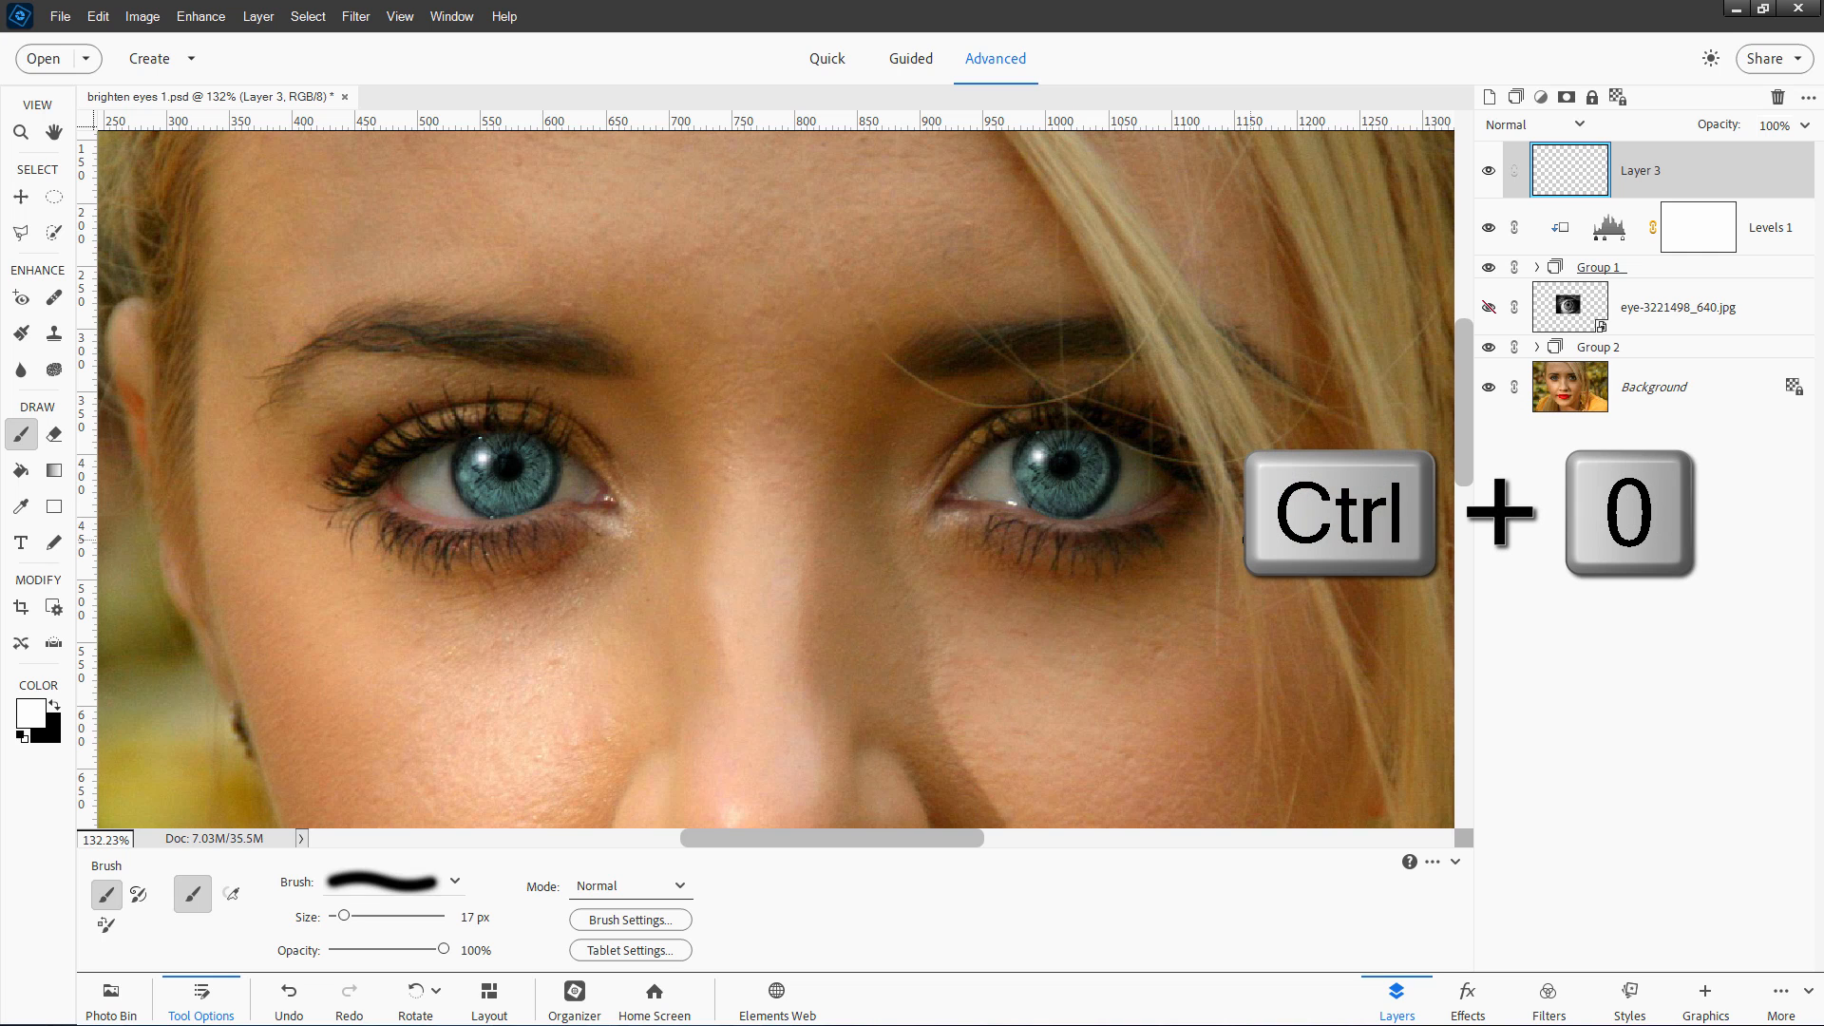
# Fit the portrait on screen and toggle edit layers off and back on against the original.
pyautogui.press('ctrl+0')
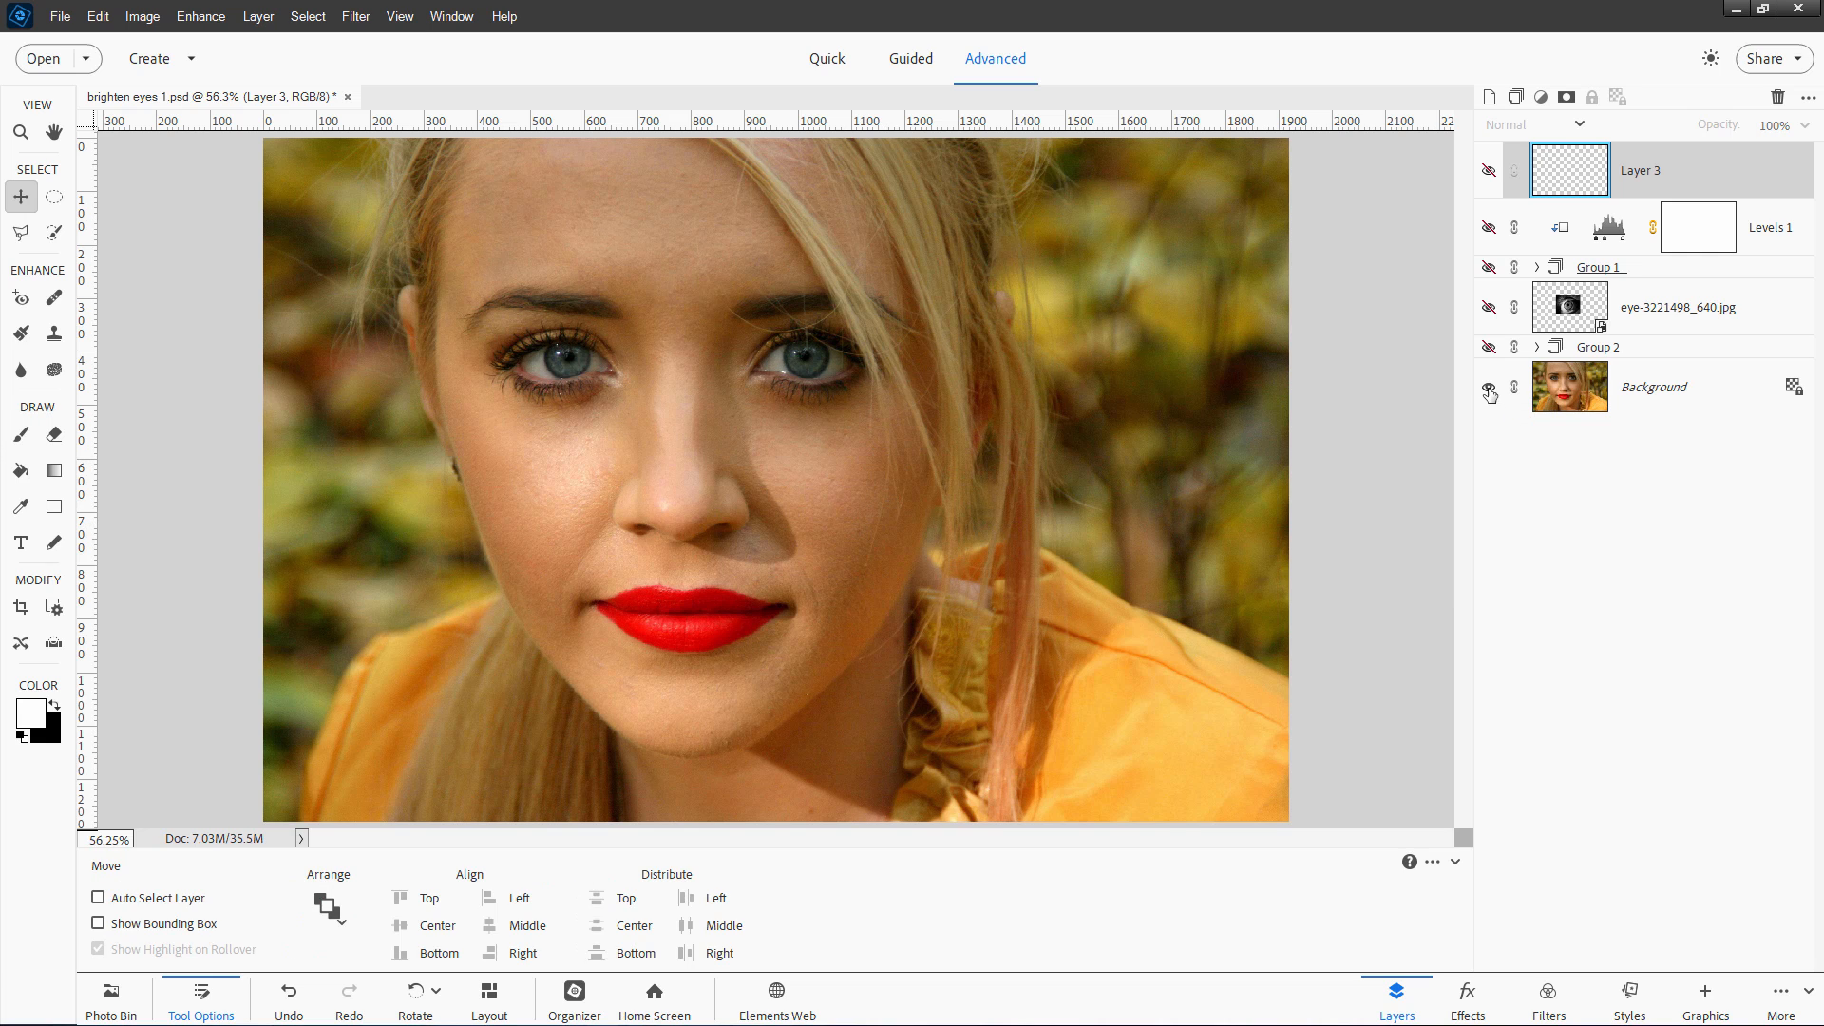
pyautogui.click(1490, 169)
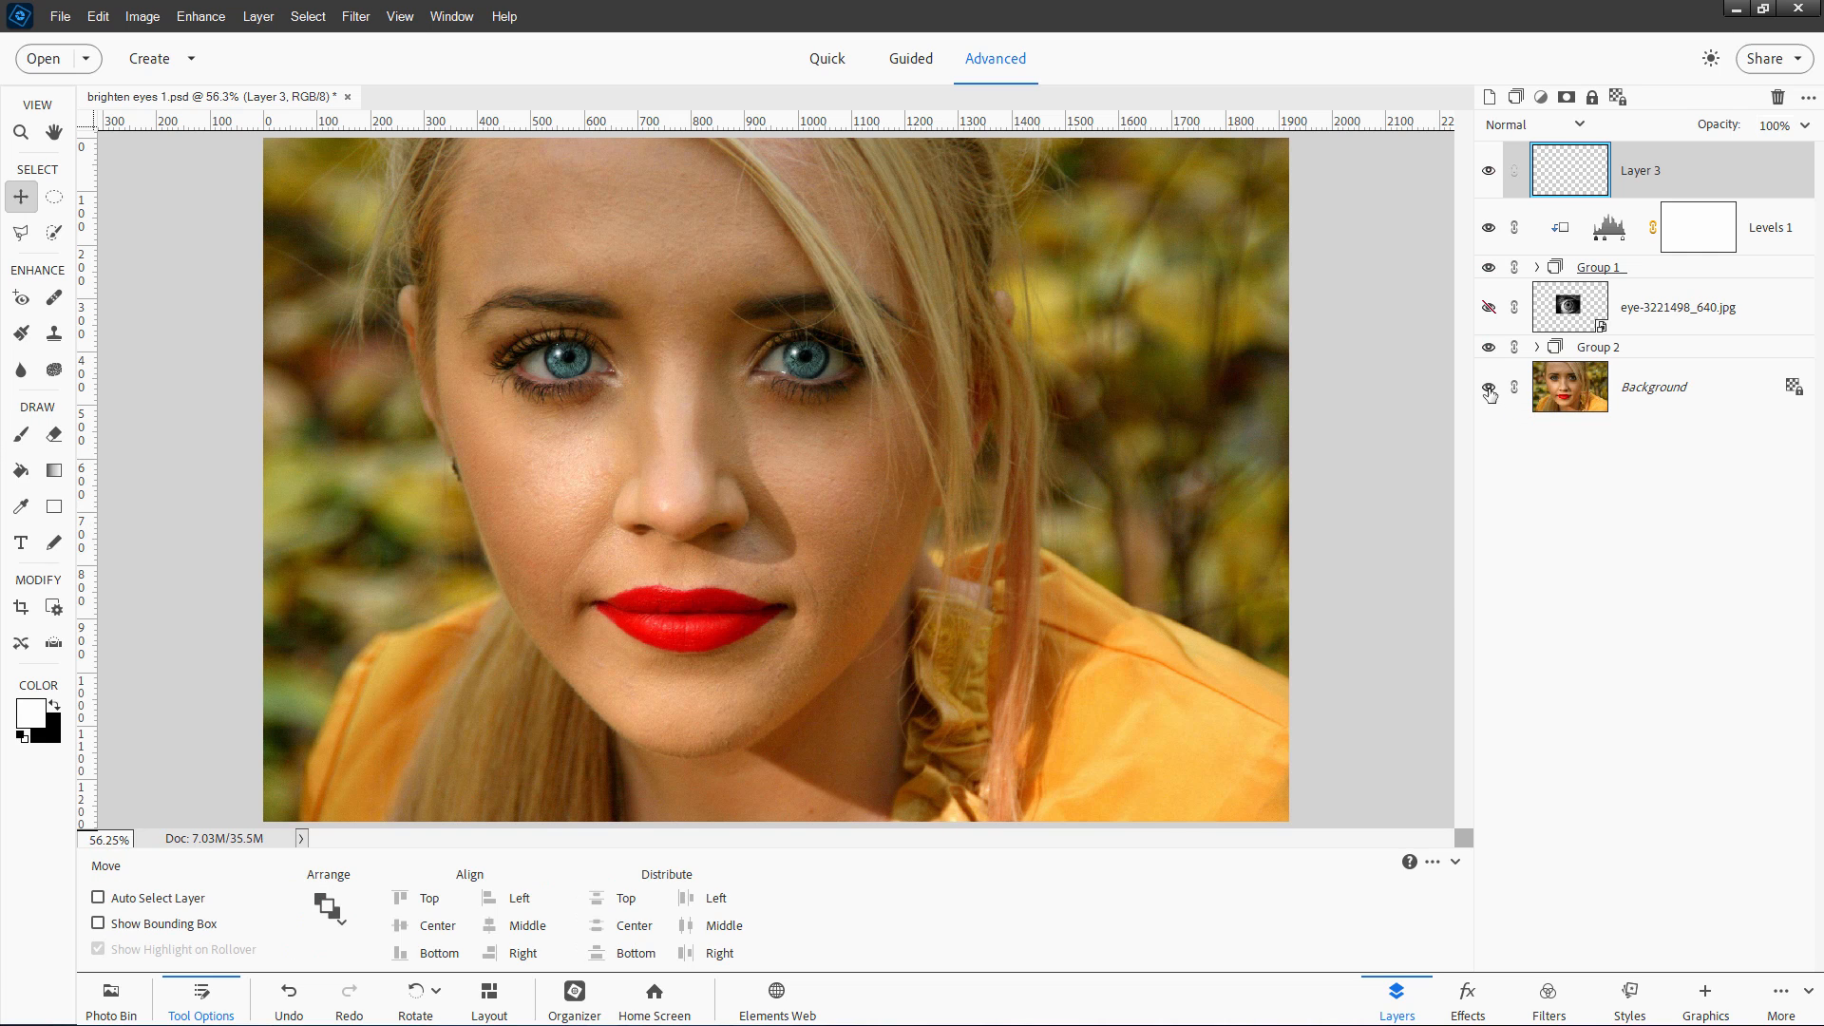